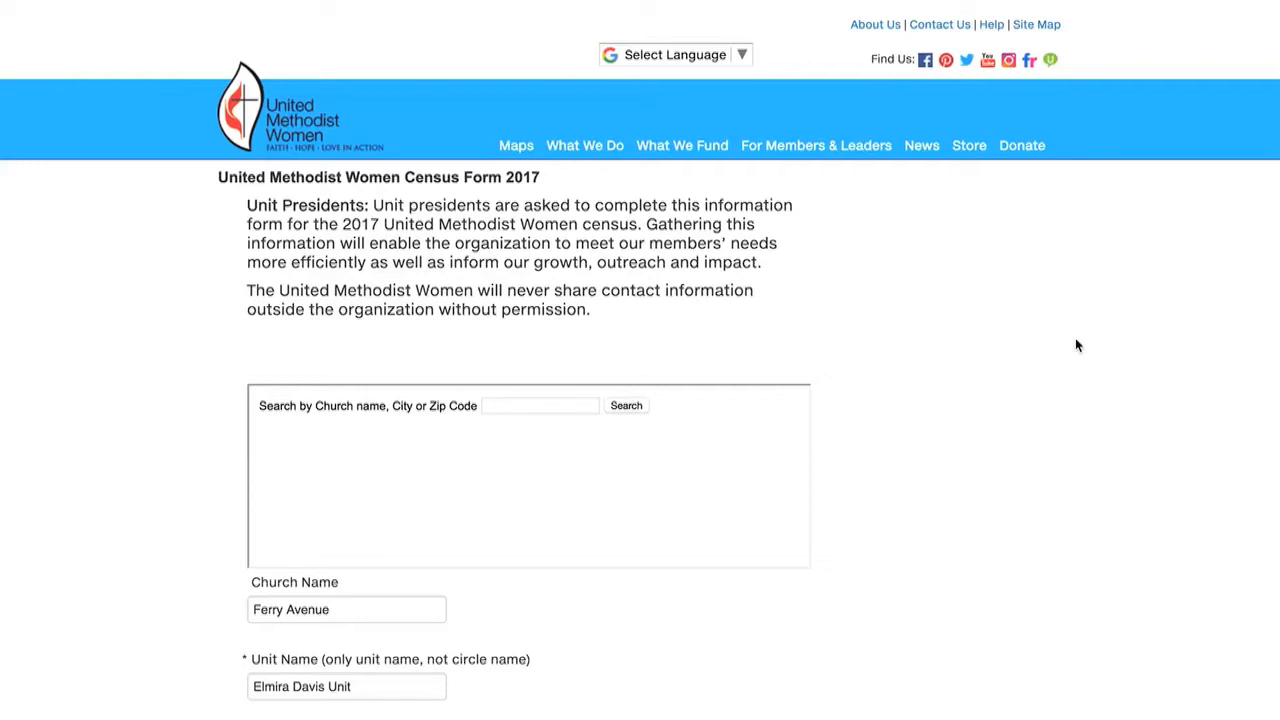
mouse_move(780, 344)
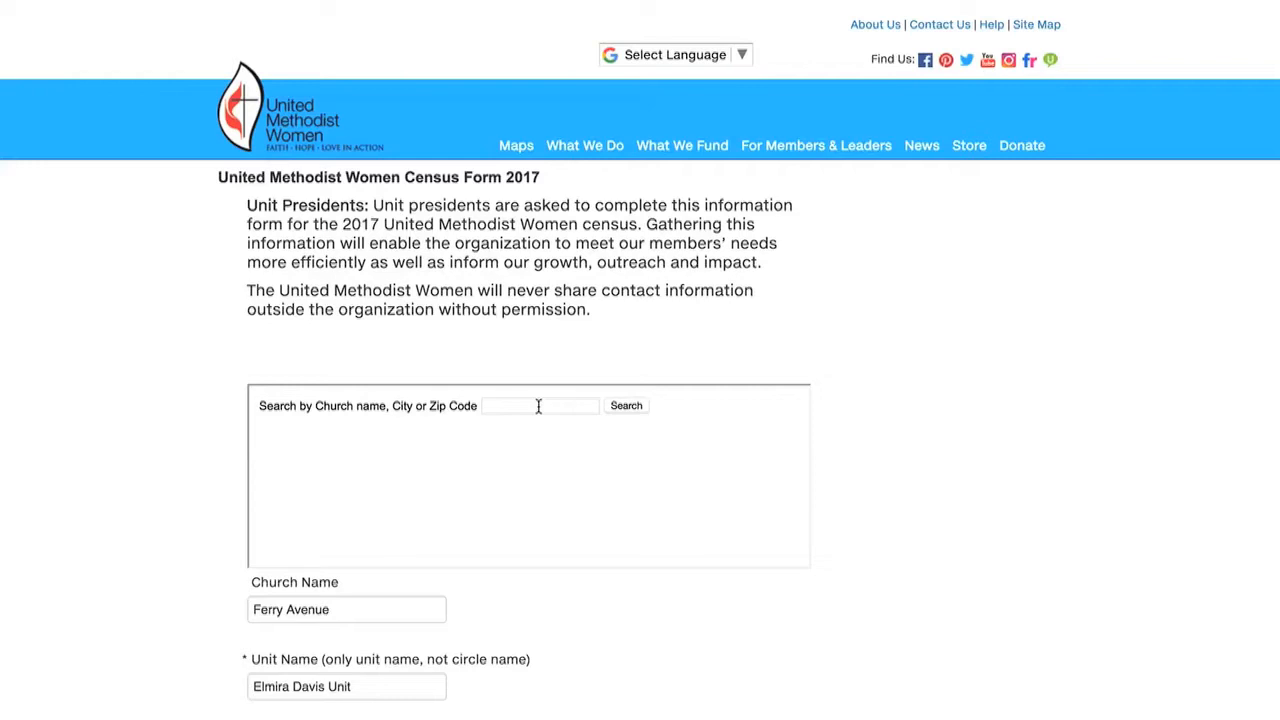
Search churches by zip code 08104 to list Fairview Village and Ferry Avenue
left_click(540, 404)
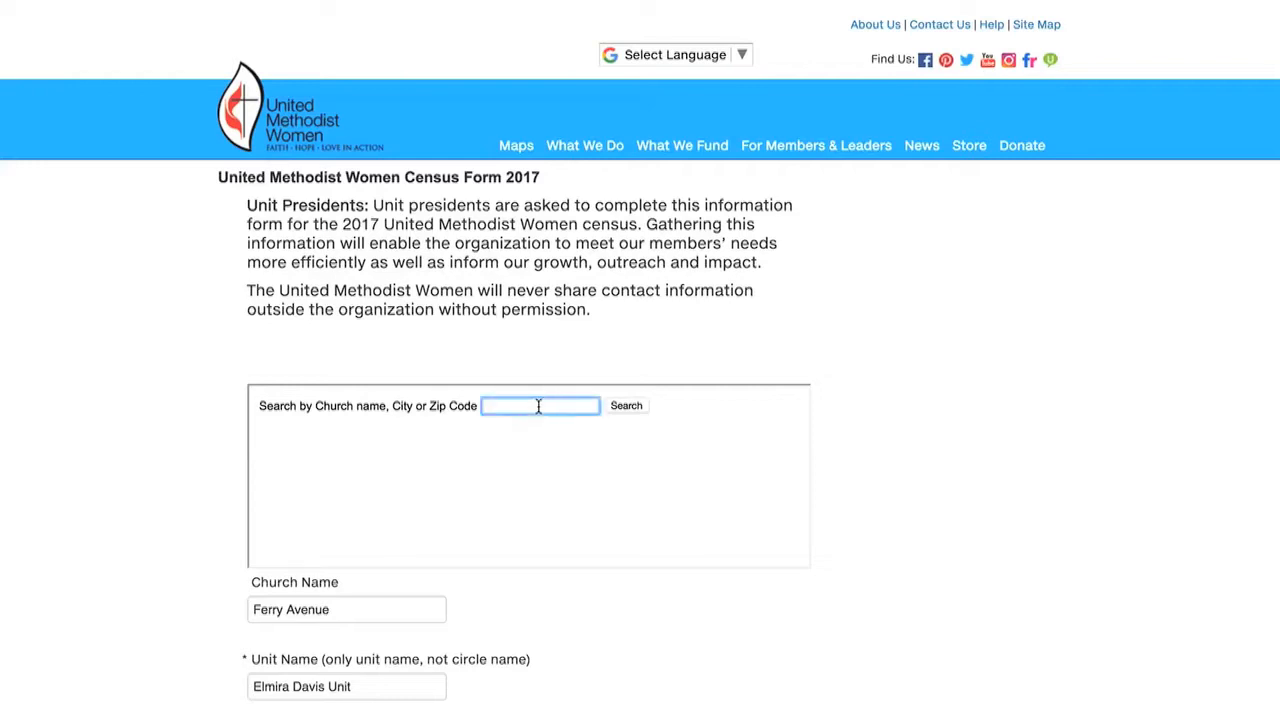
type("0")
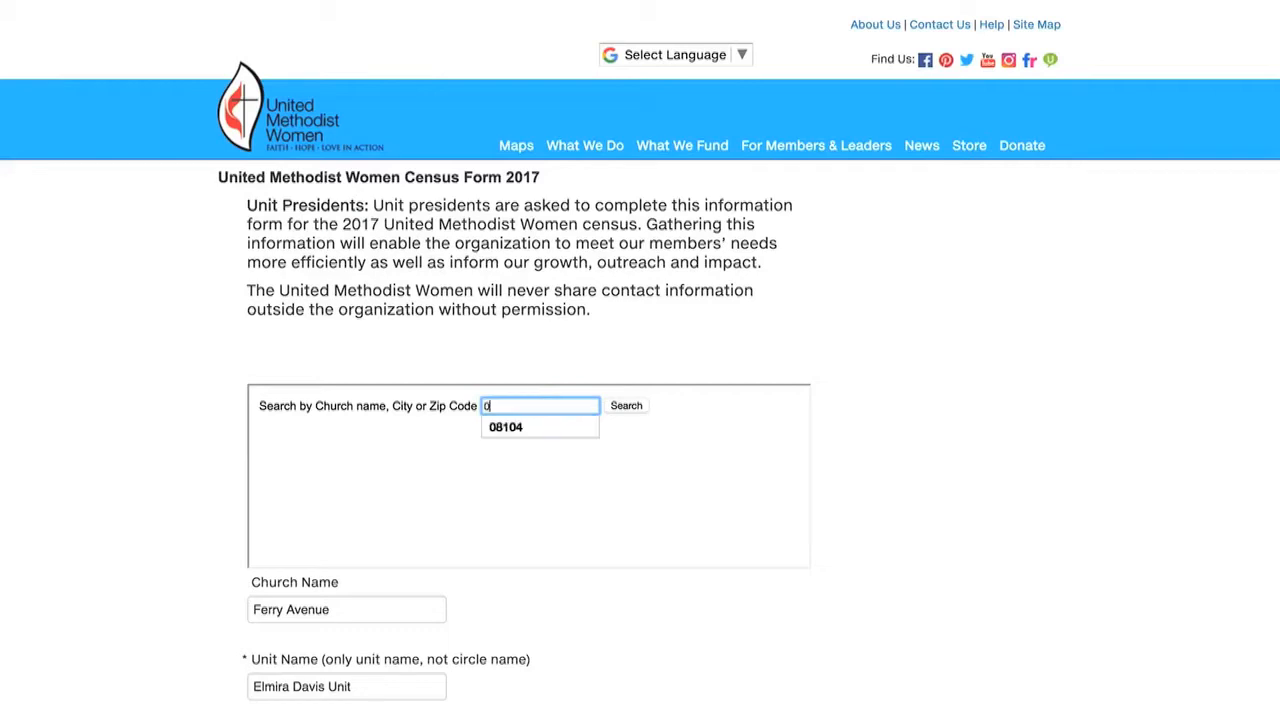
type("8104")
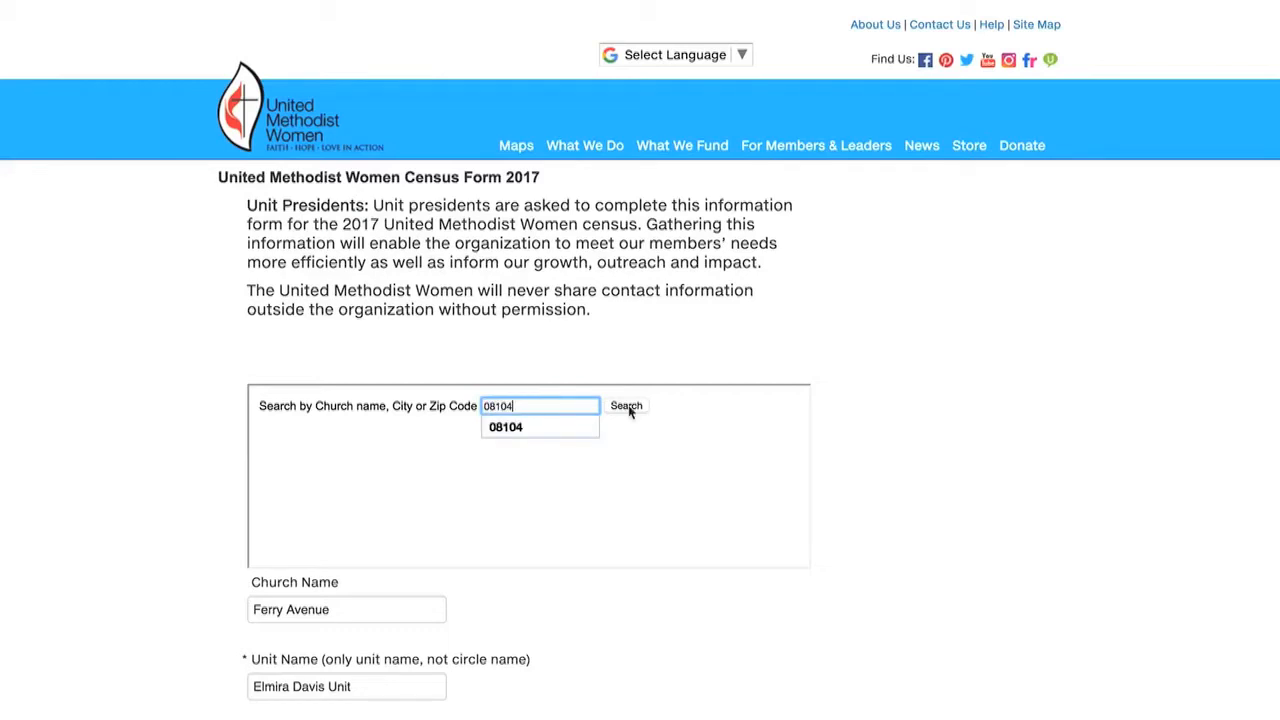
left_click(624, 404)
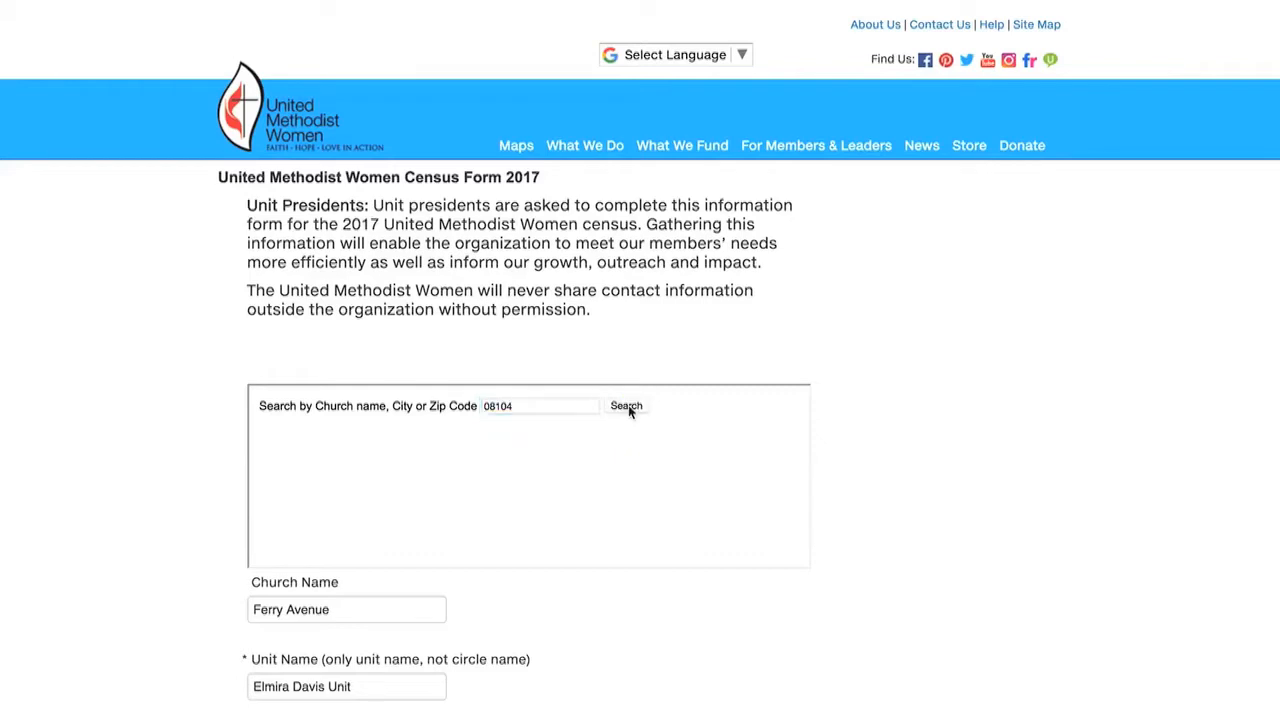
left_click(626, 404)
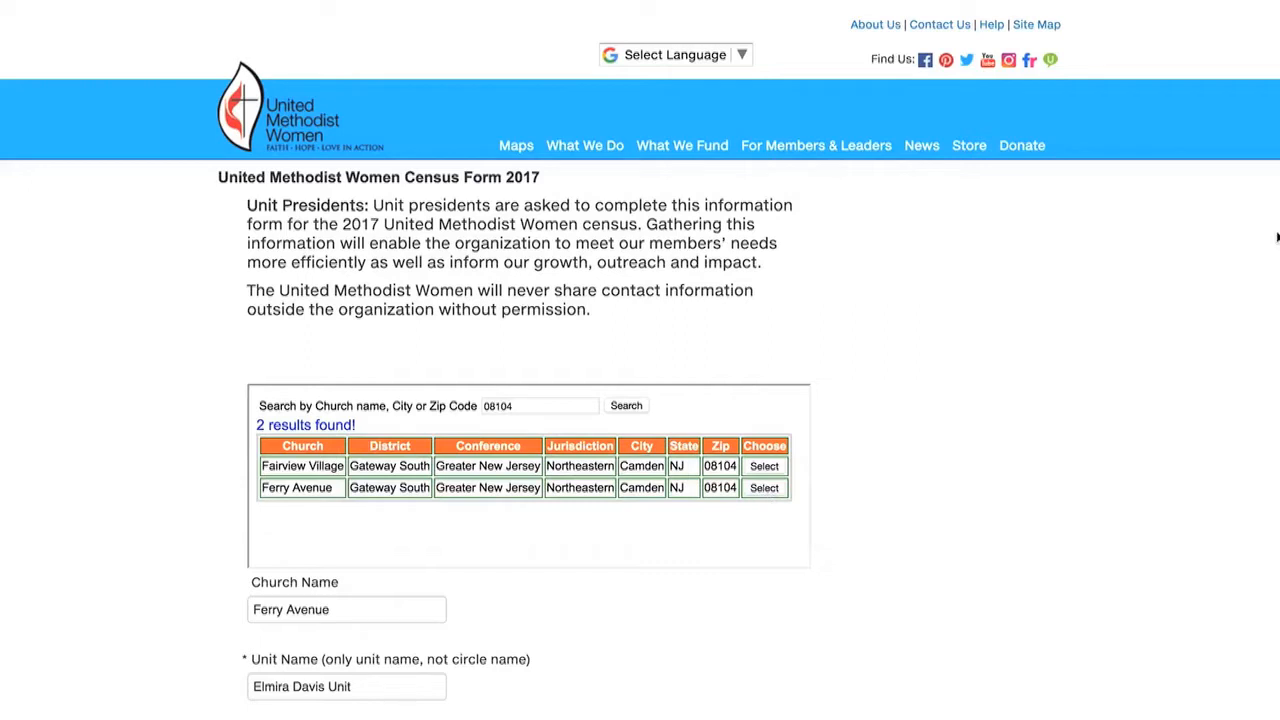
mouse_move(1276, 64)
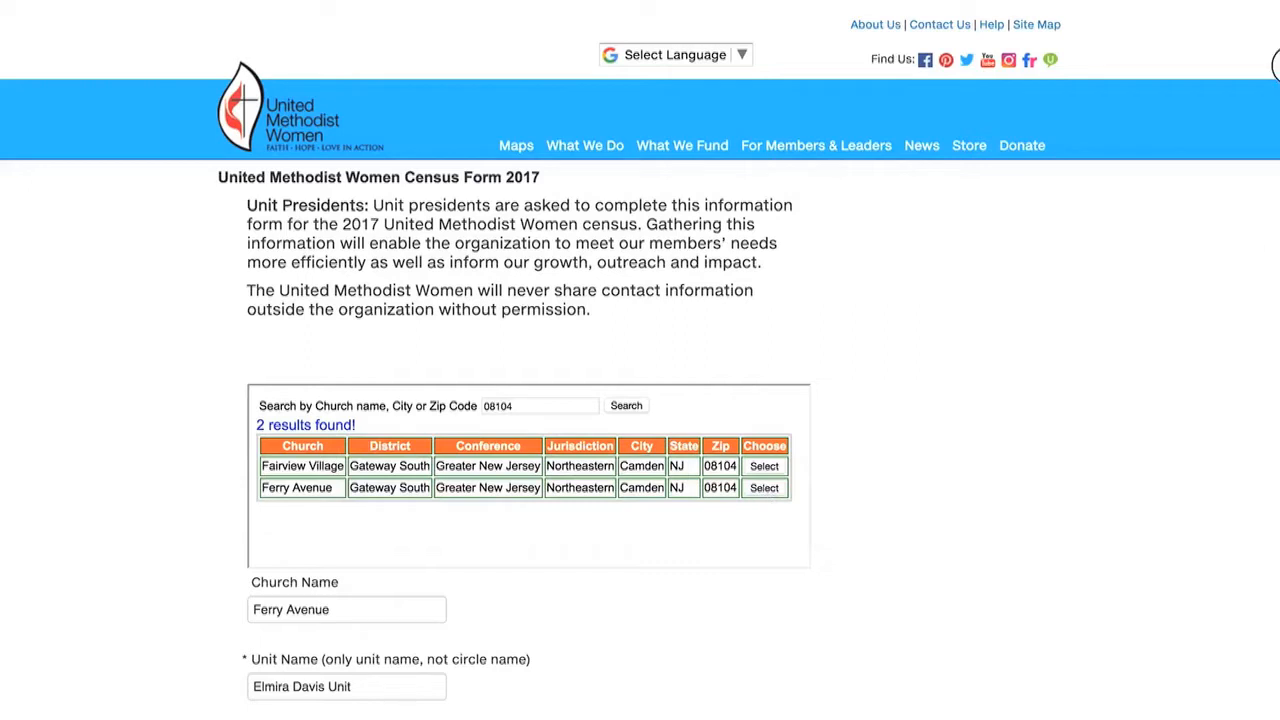
scroll("down", 3)
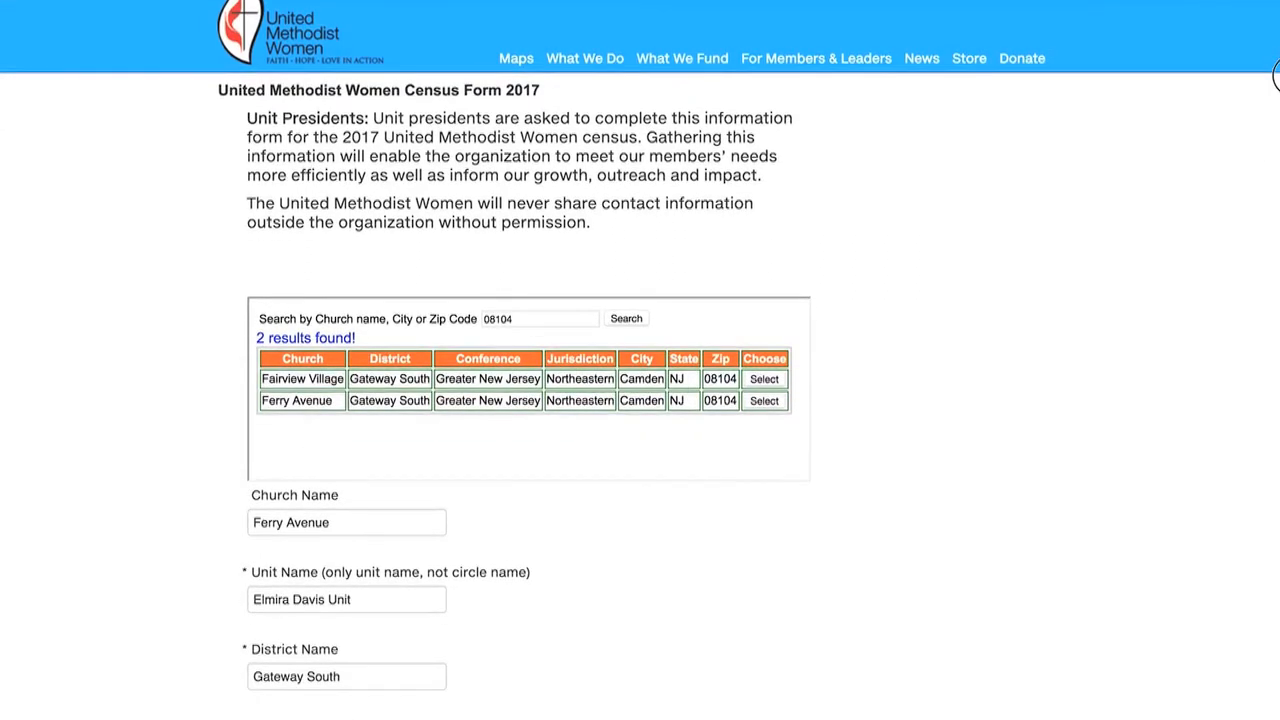
scroll("down", 3)
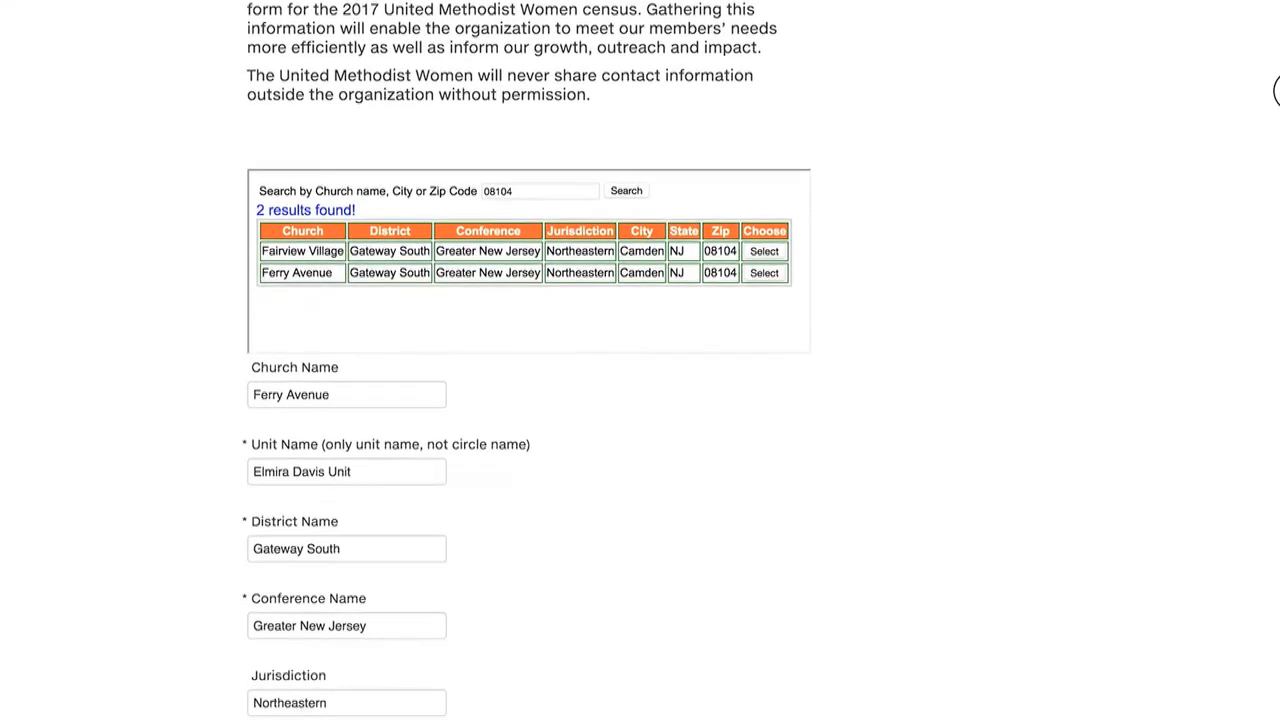
scroll("down", 3)
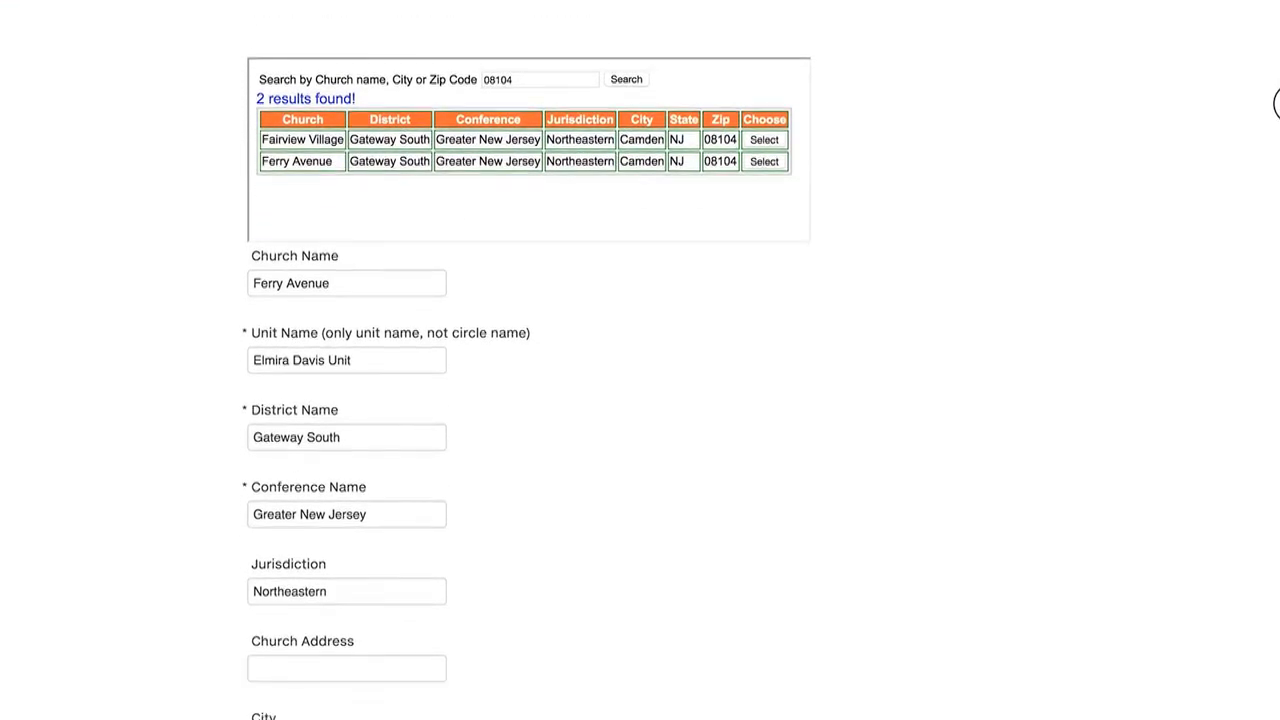
scroll("down", 3)
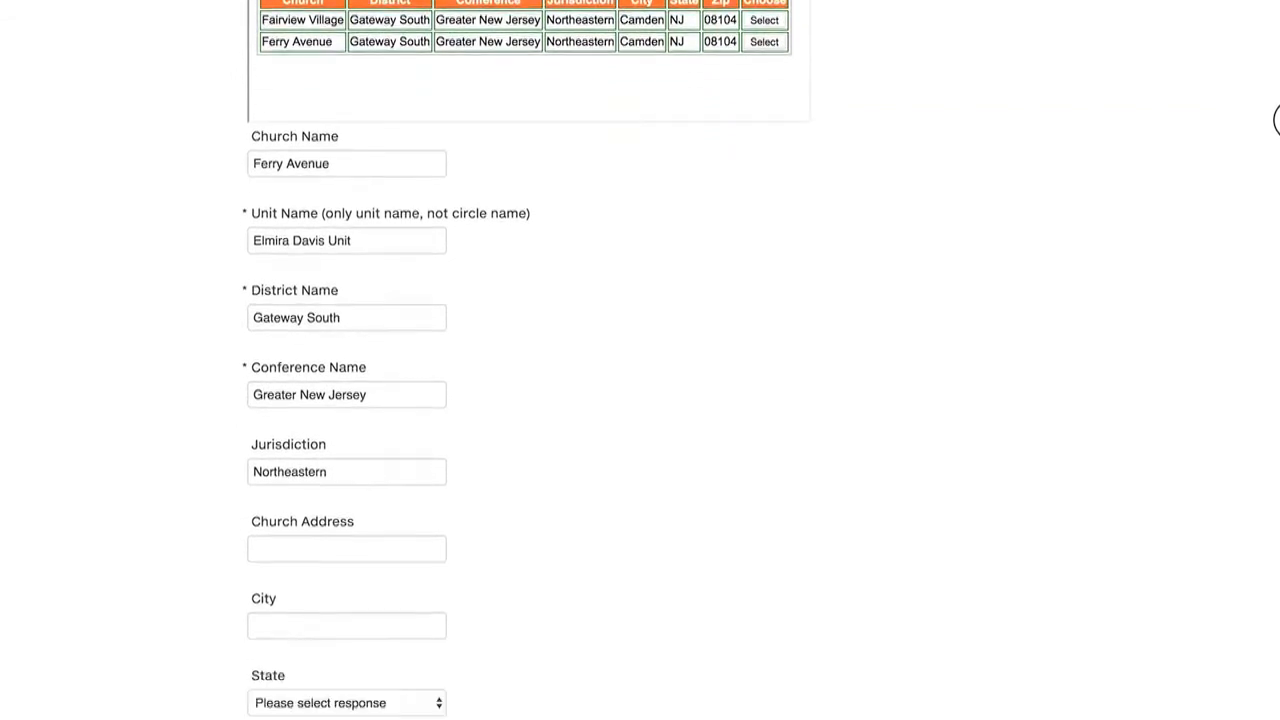
scroll("down", 3)
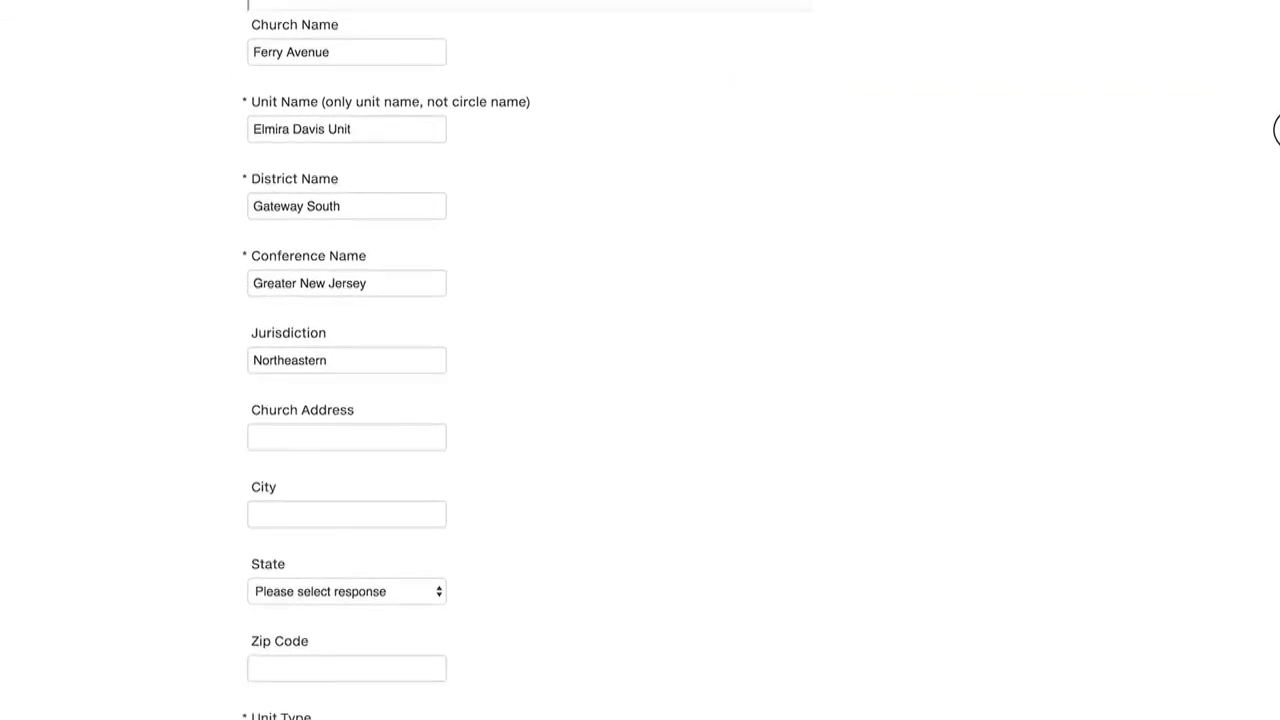
scroll("down", 3)
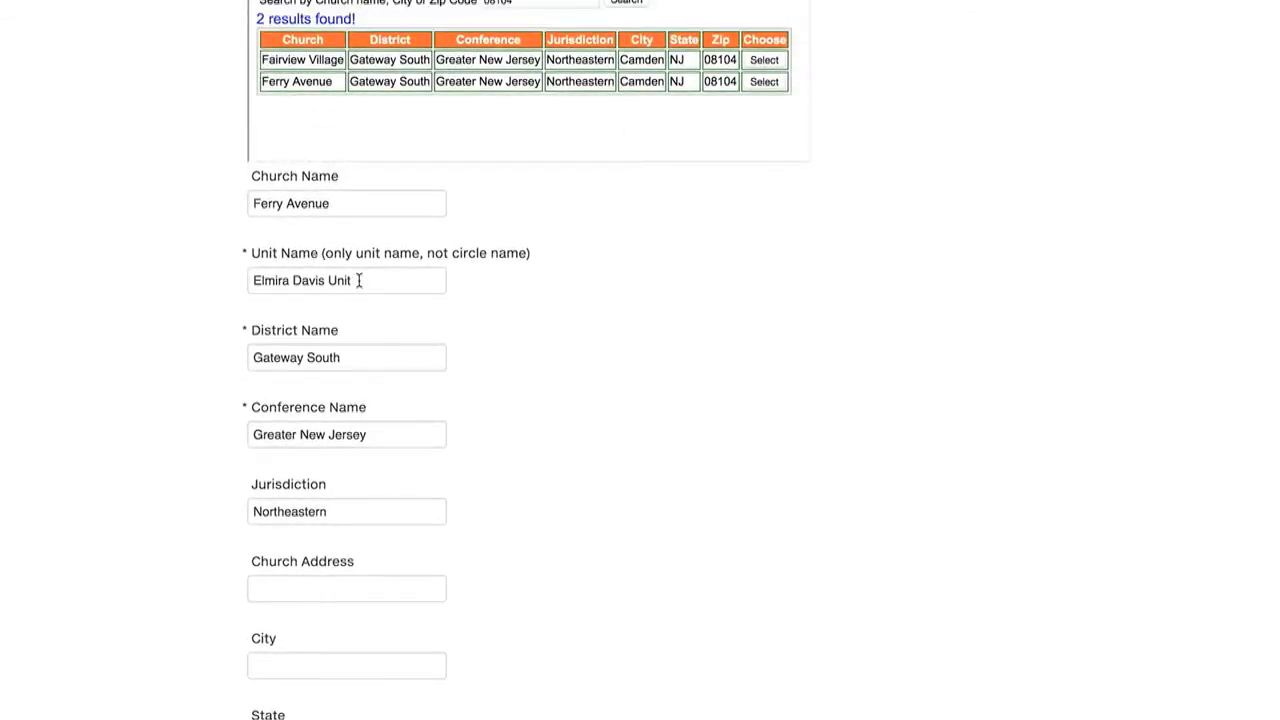
left_click(348, 280)
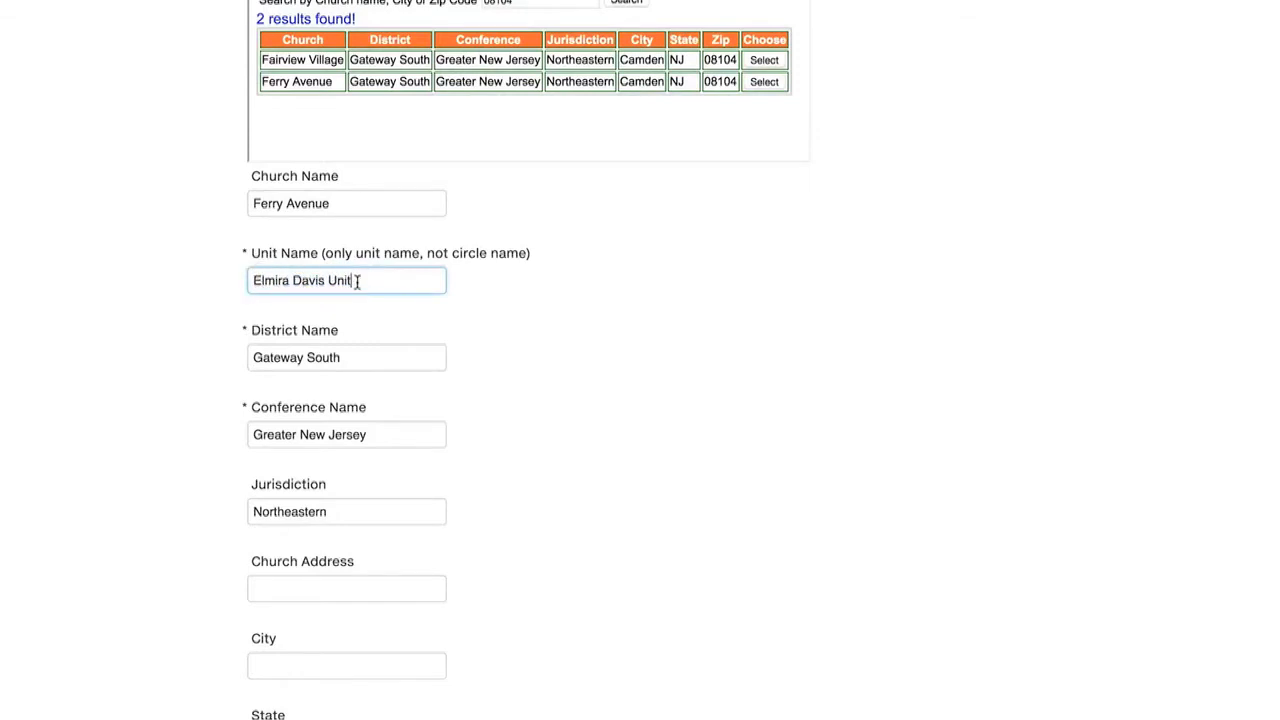
mouse_move(352, 260)
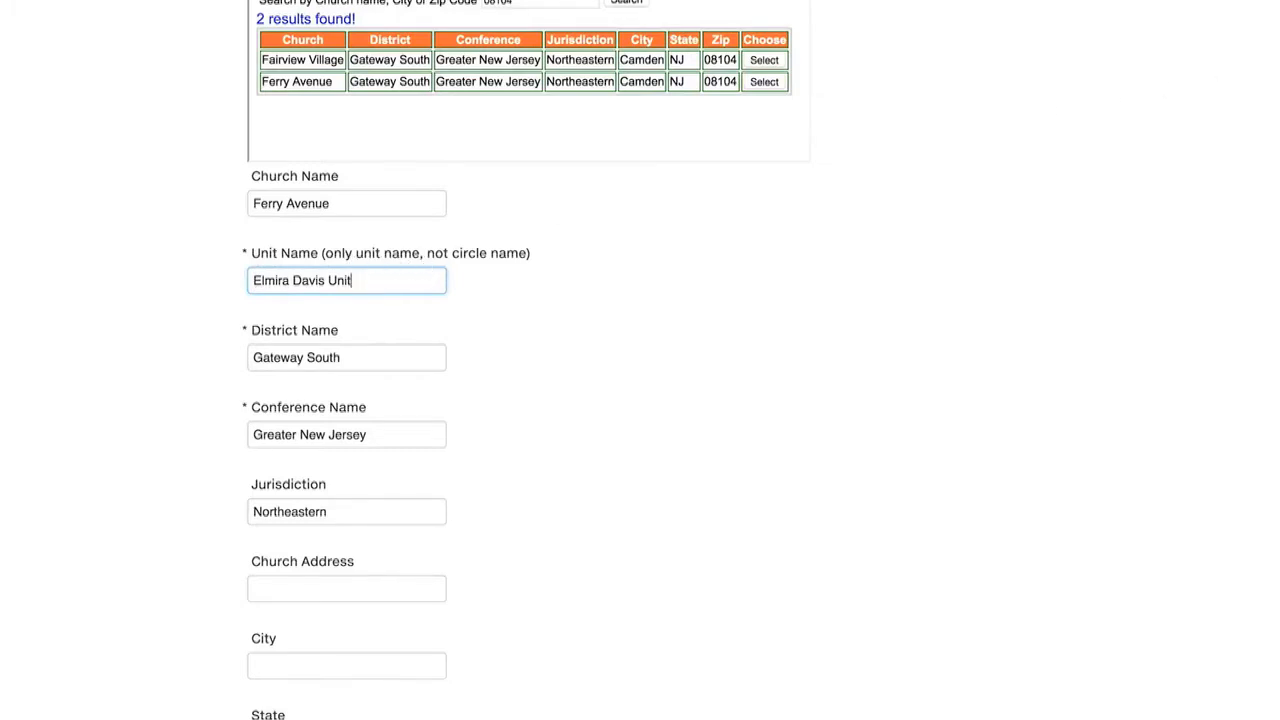
scroll("down", 3)
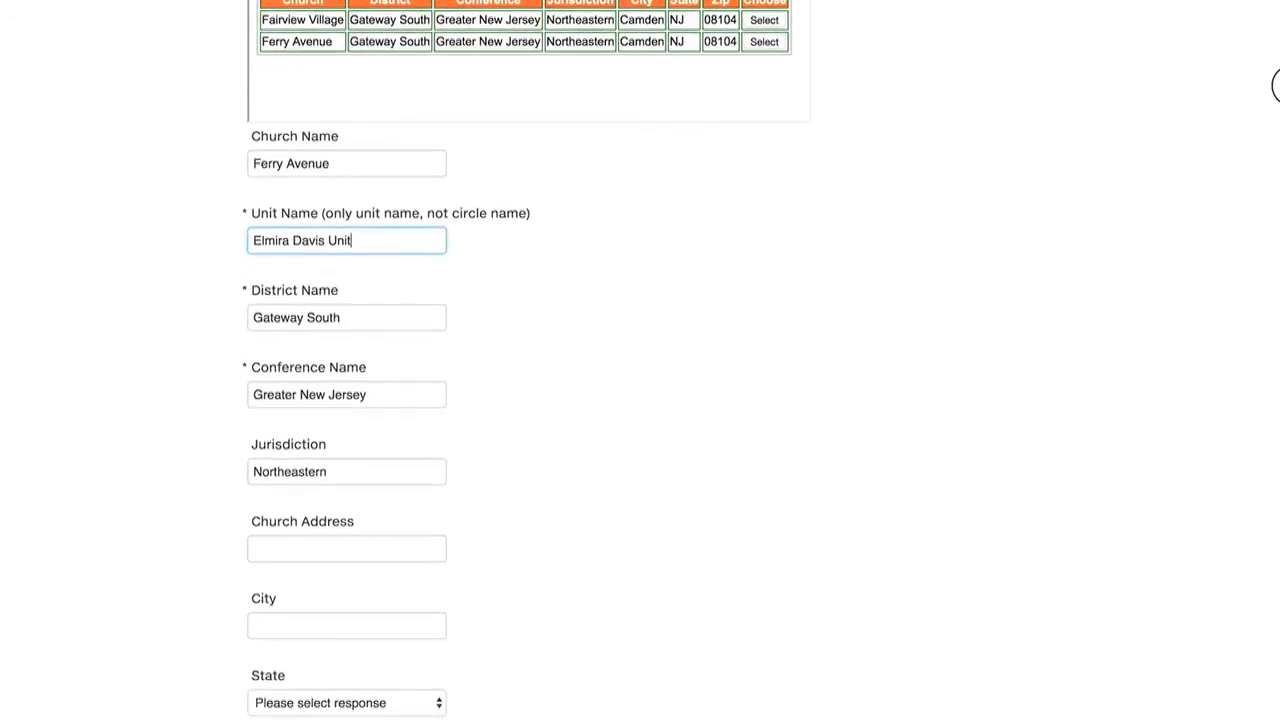
Enter church address 768 Ferry Avenue and city Camden
scroll("down", 3)
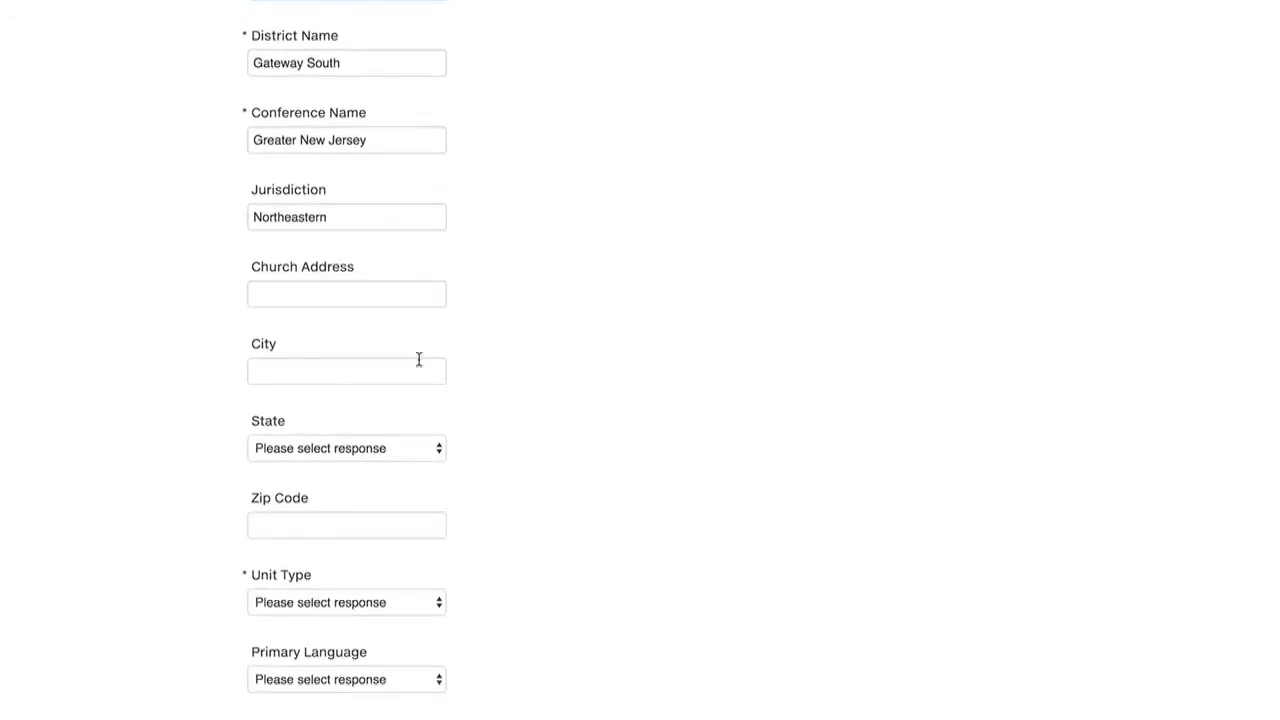
left_click(346, 292)
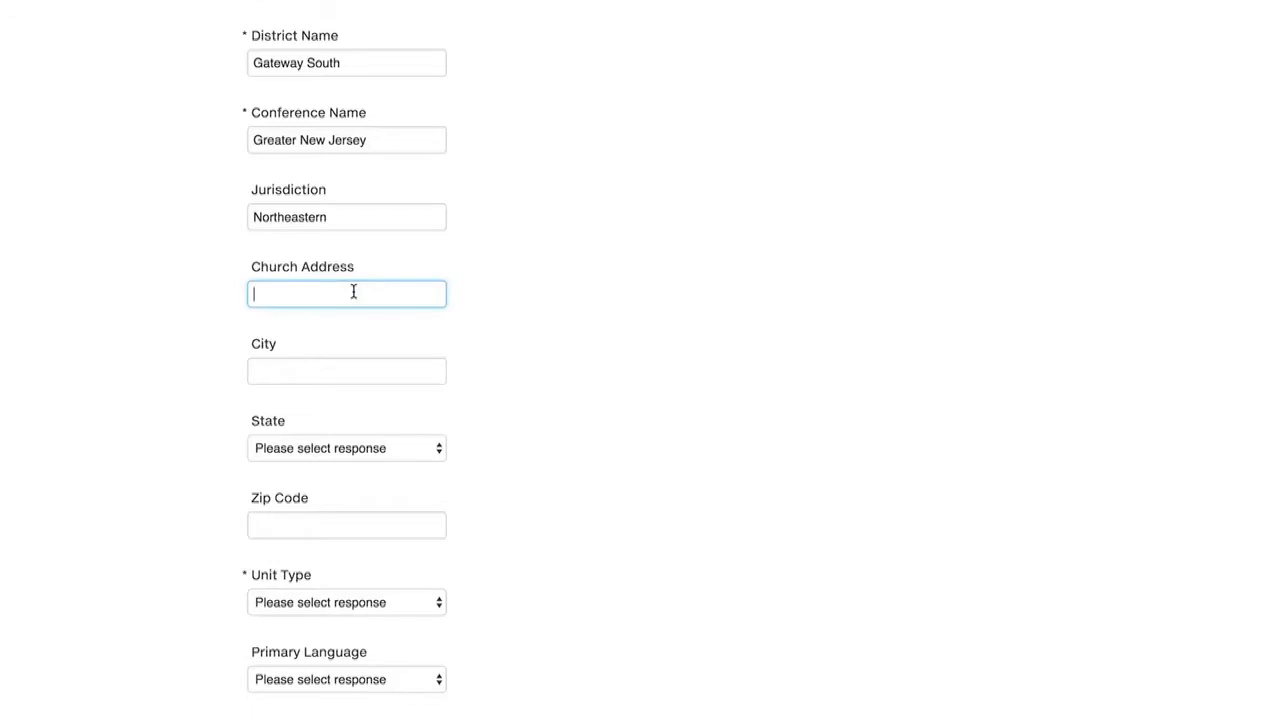
type("768 F")
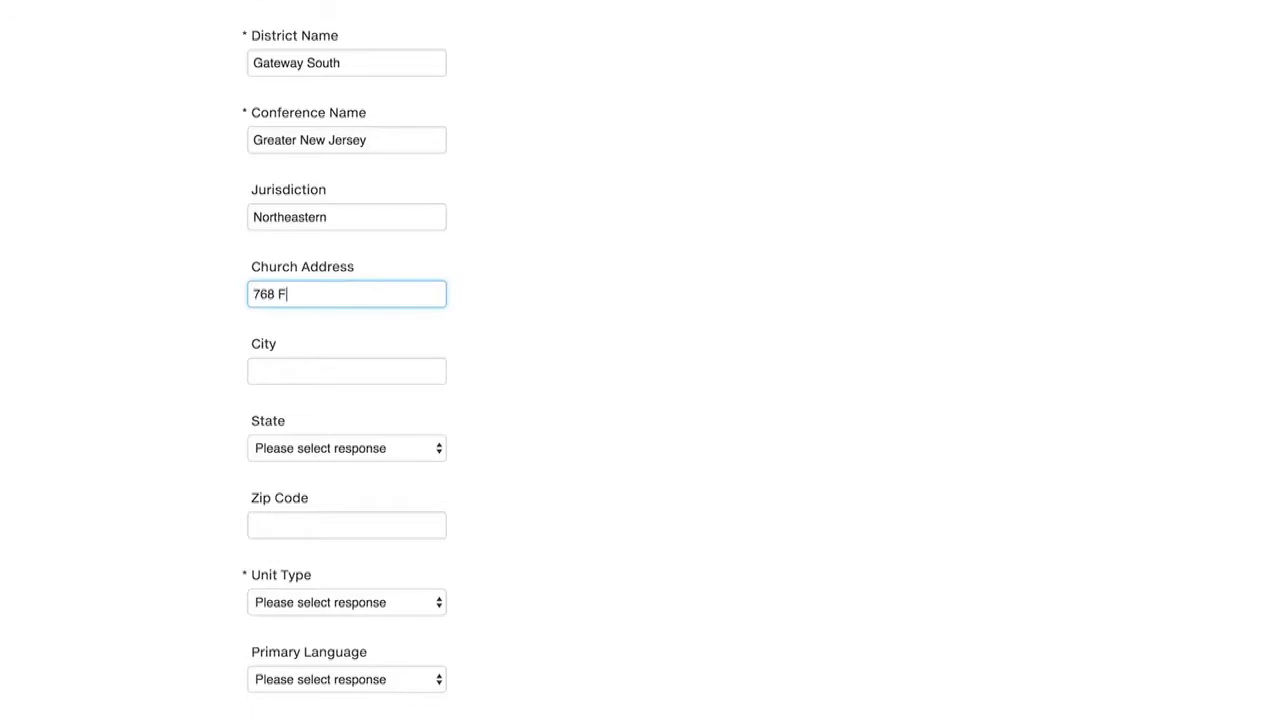
type("erry Avenue")
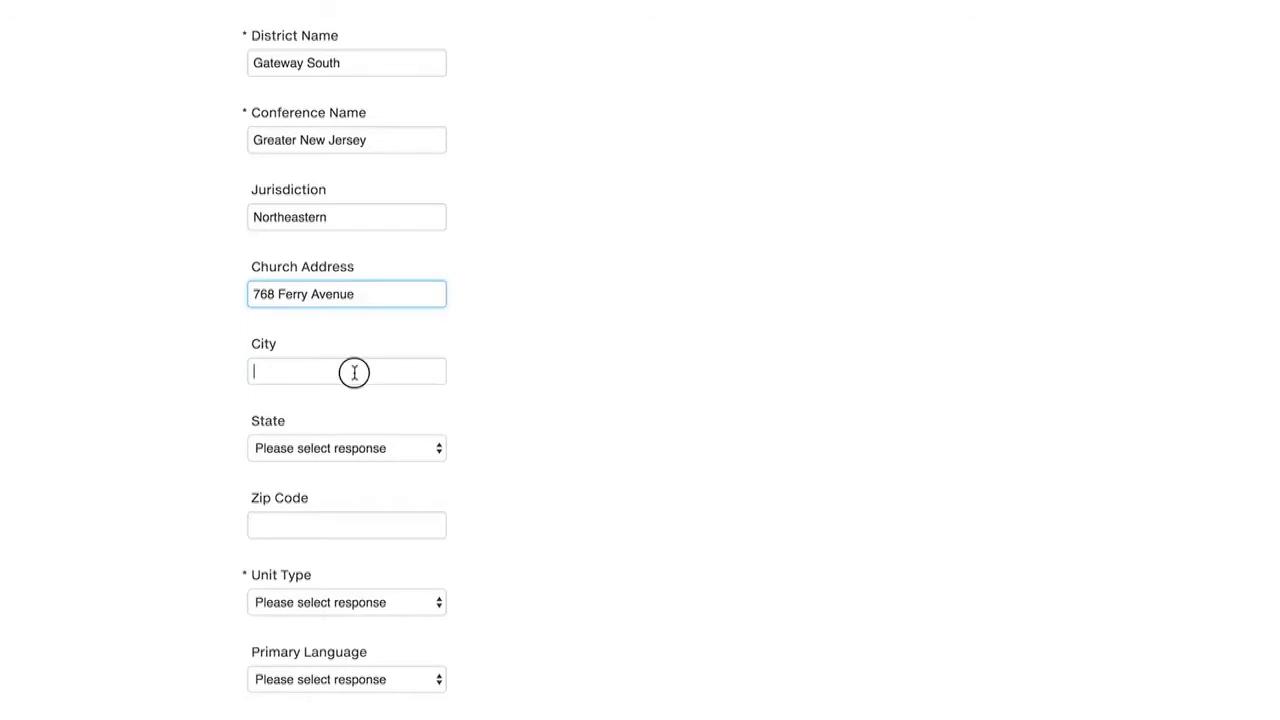
left_click(346, 370)
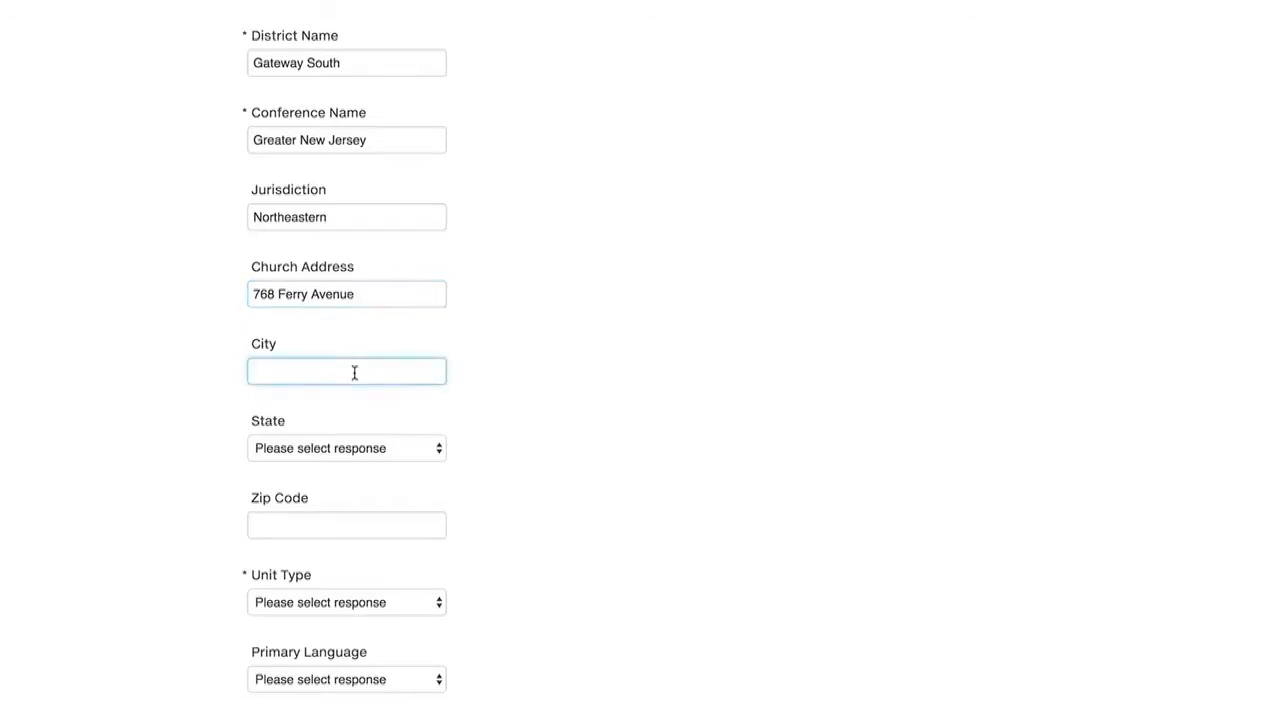
type("Camden")
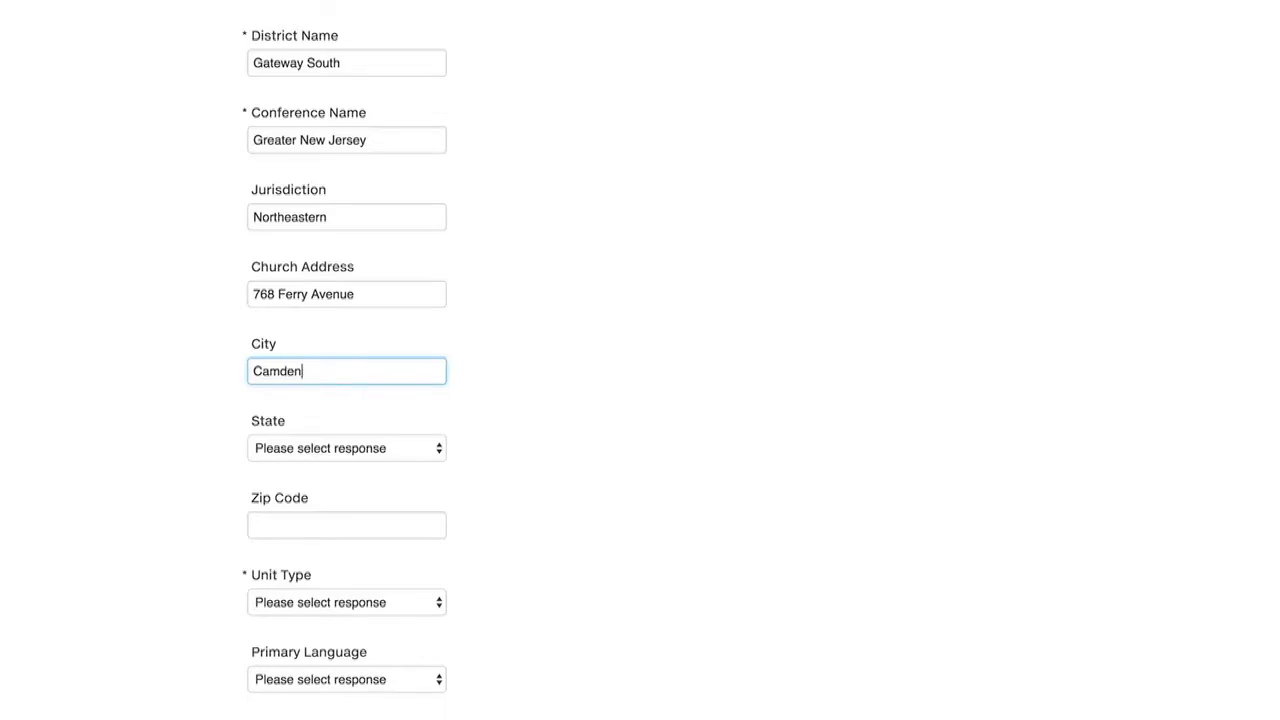
mouse_move(444, 460)
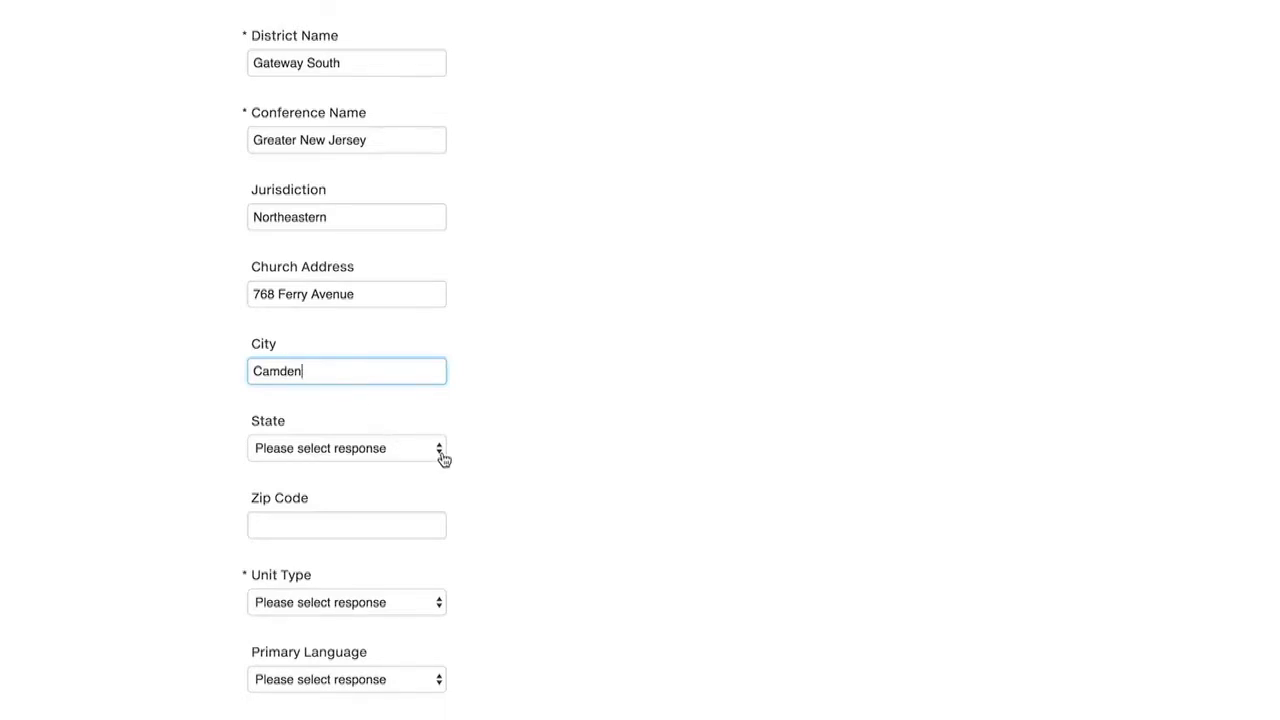
Set the state to NJ and the zip code to 08104
left_click(346, 448)
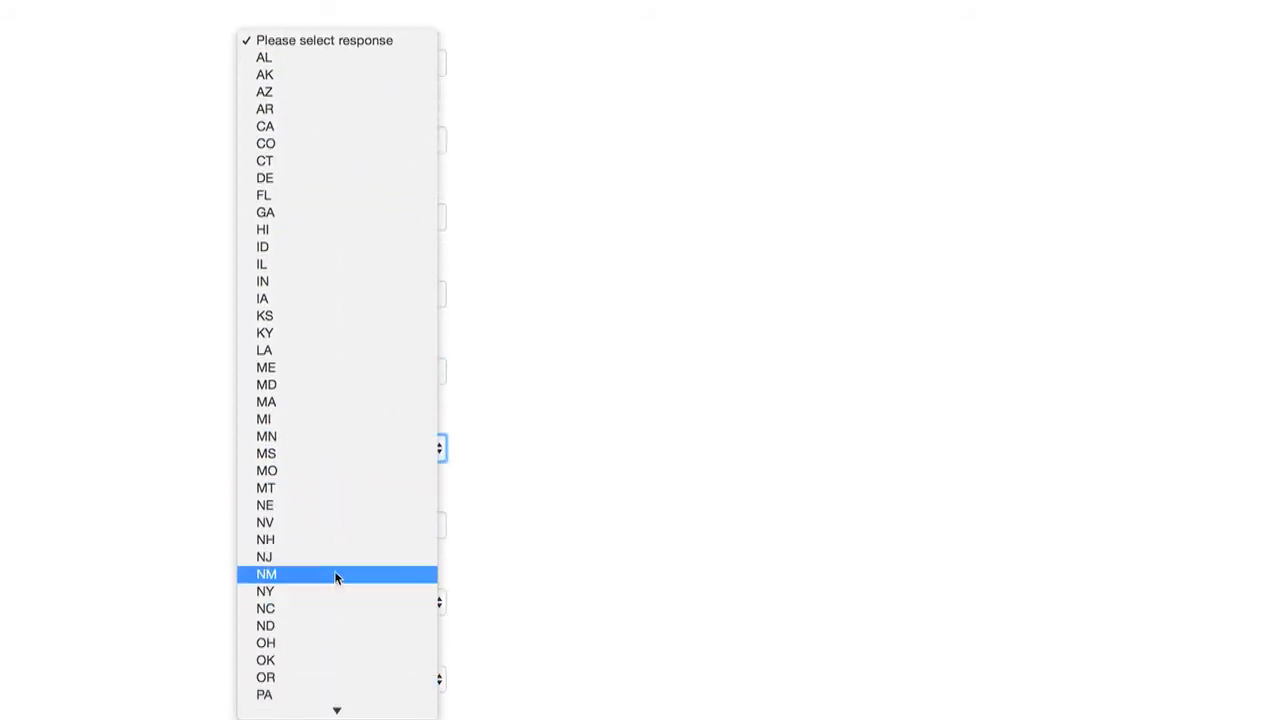
left_click(264, 556)
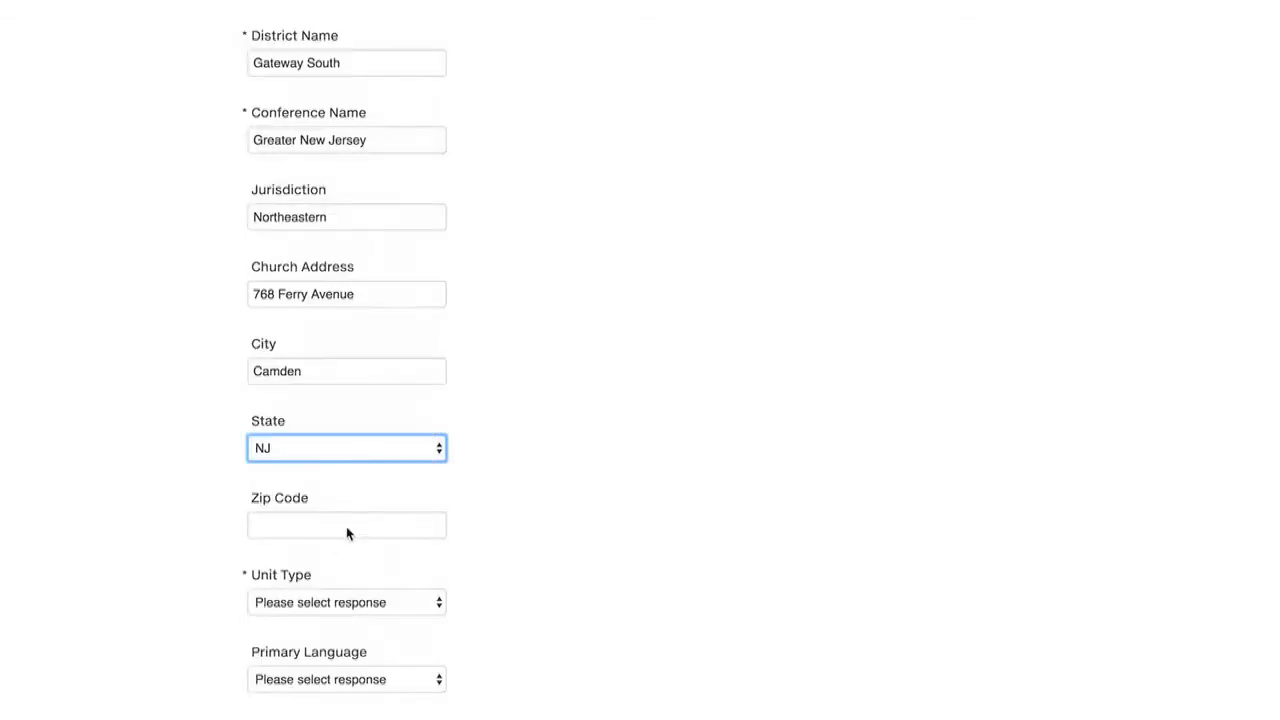
left_click(346, 524)
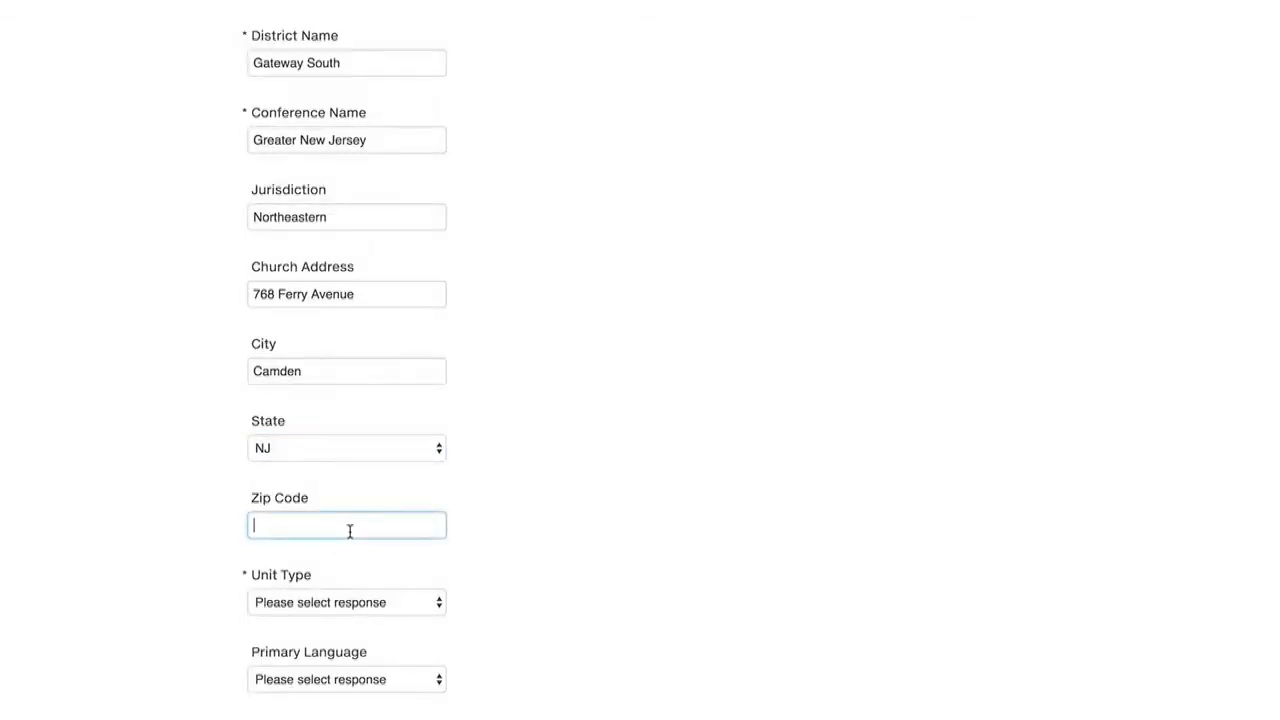
type("0")
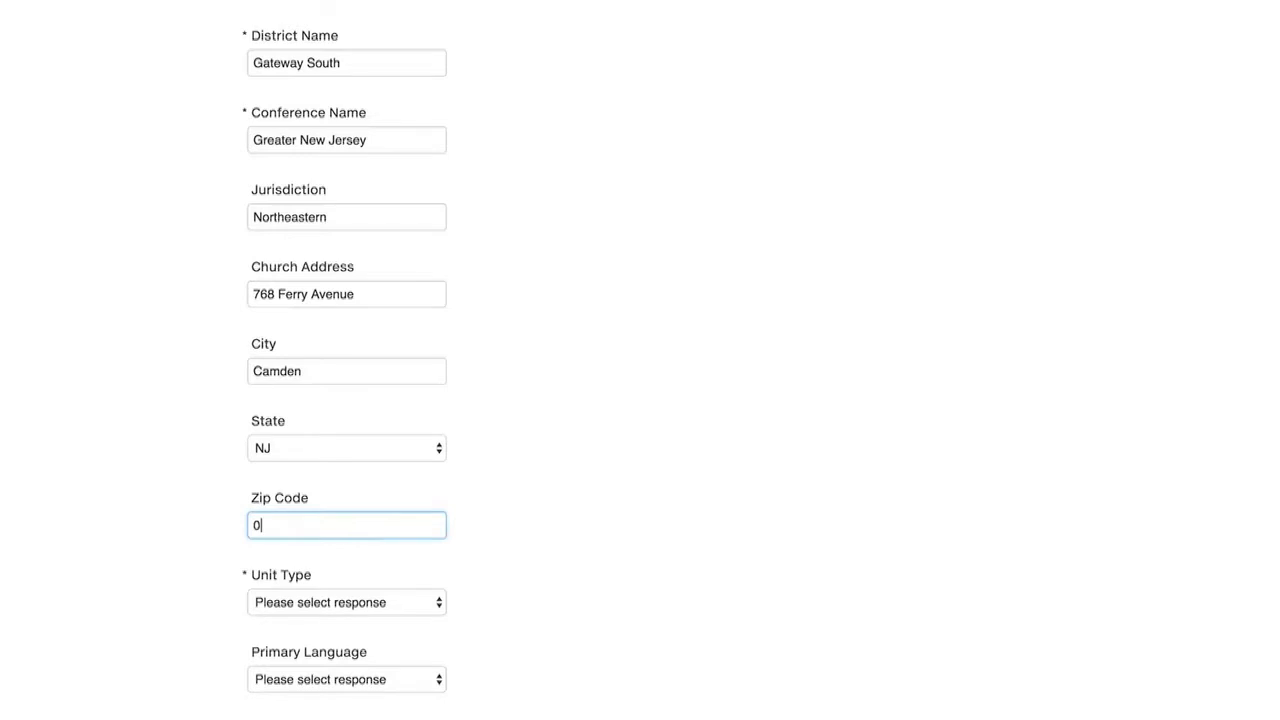
type("8104")
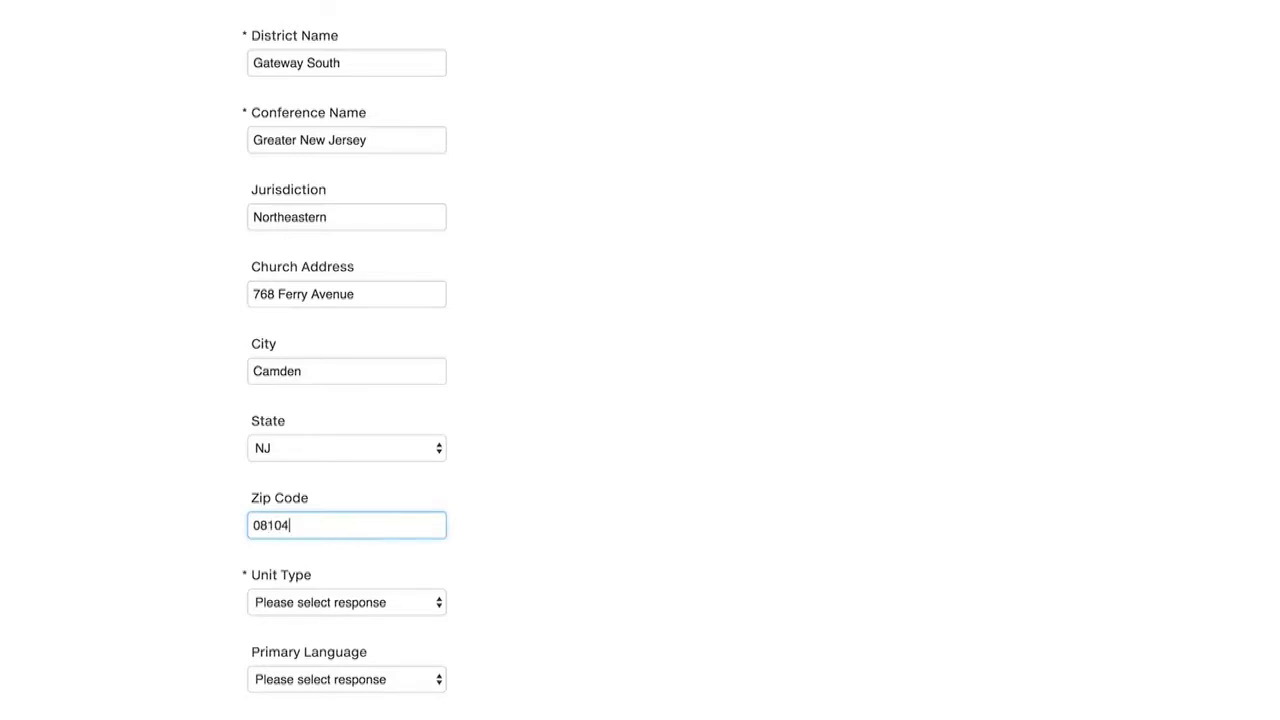
mouse_move(380, 620)
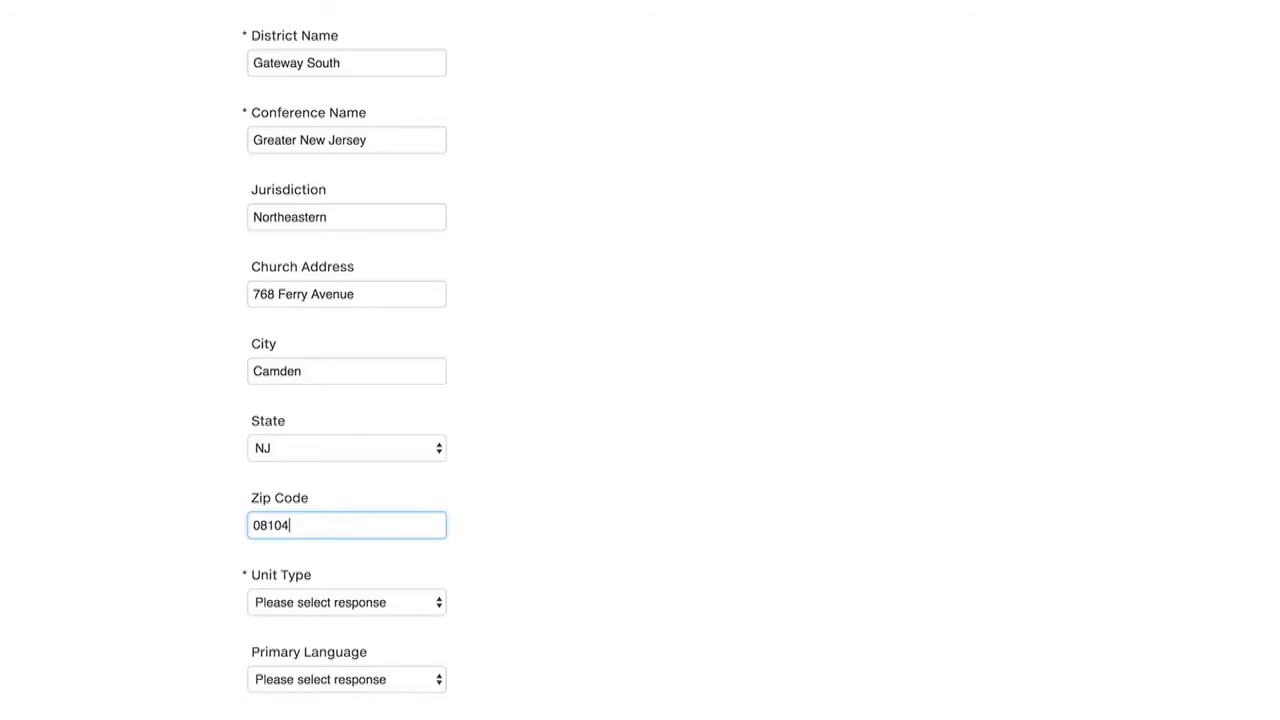
Choose Local as unit type and English as primary language
scroll("down", 3)
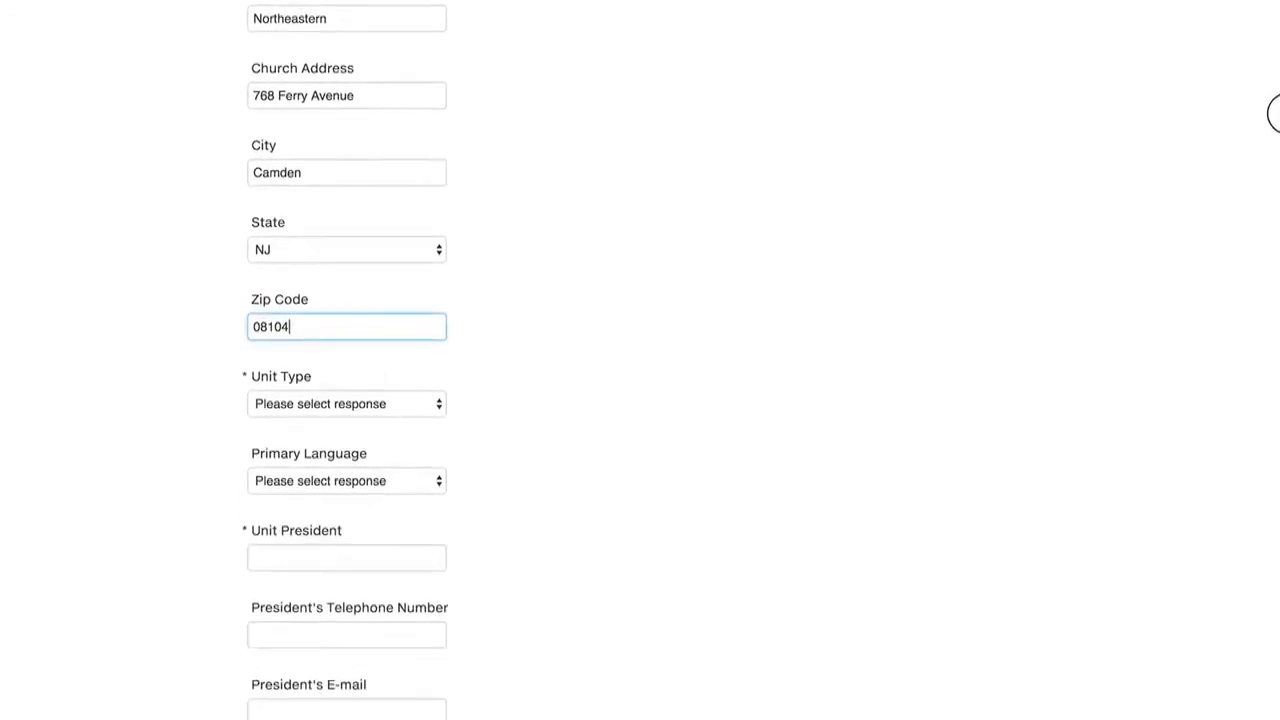
scroll("down", 3)
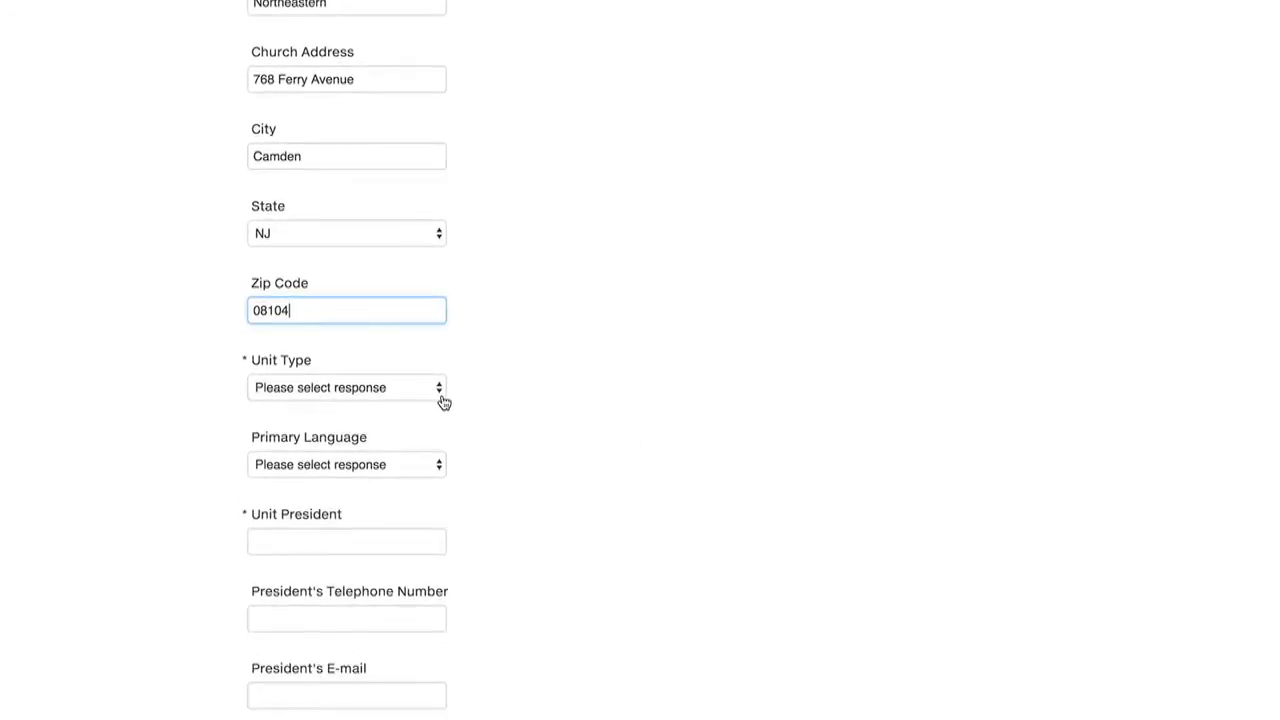
left_click(346, 388)
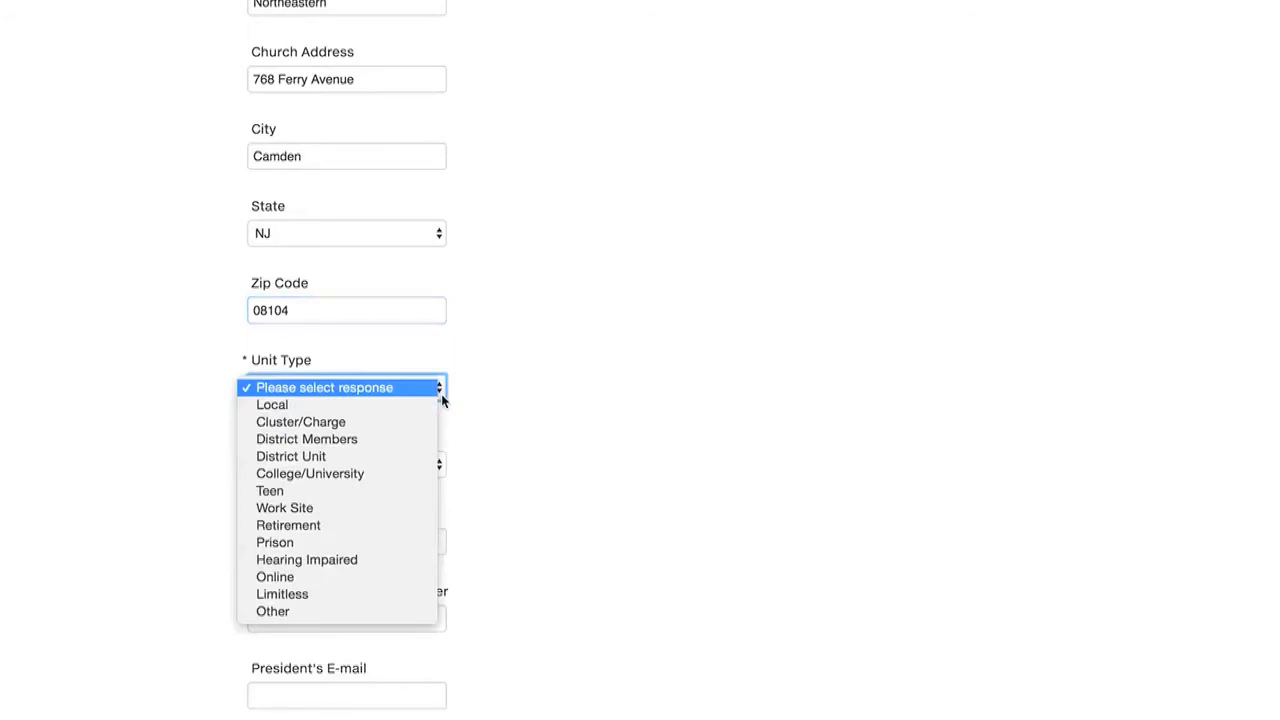
mouse_move(390, 404)
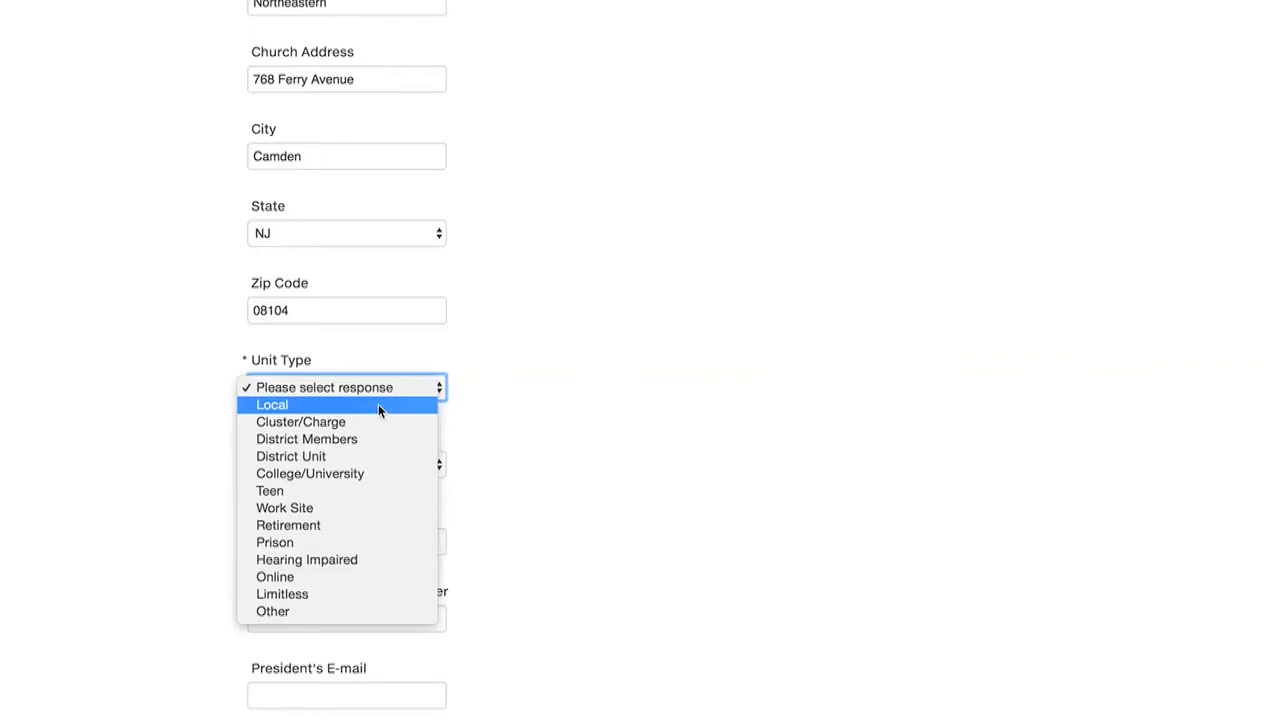
mouse_move(368, 412)
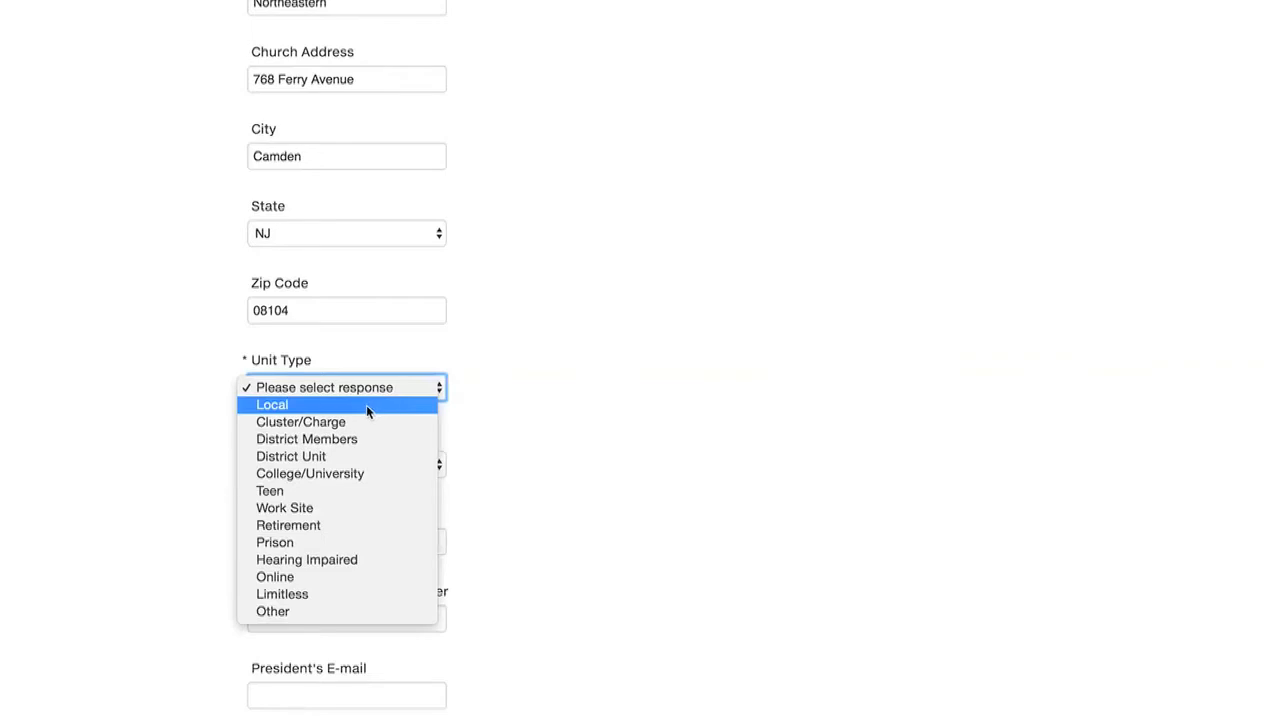
left_click(272, 404)
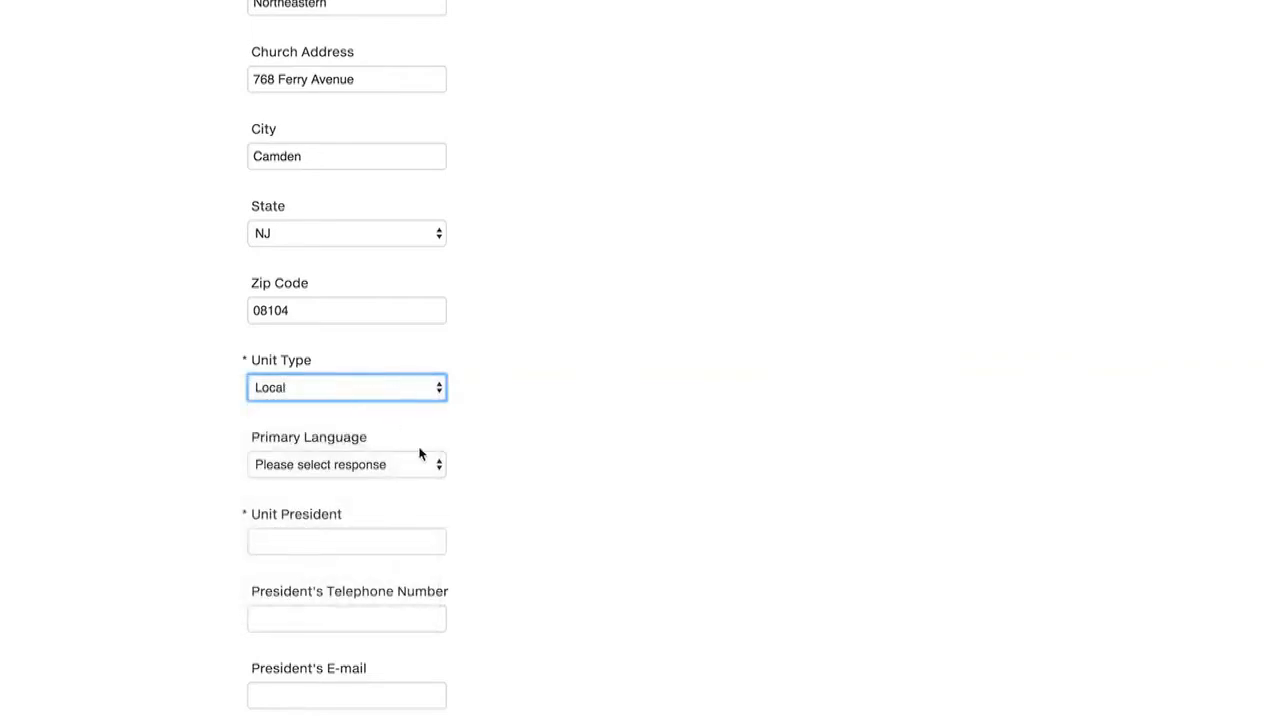
left_click(344, 464)
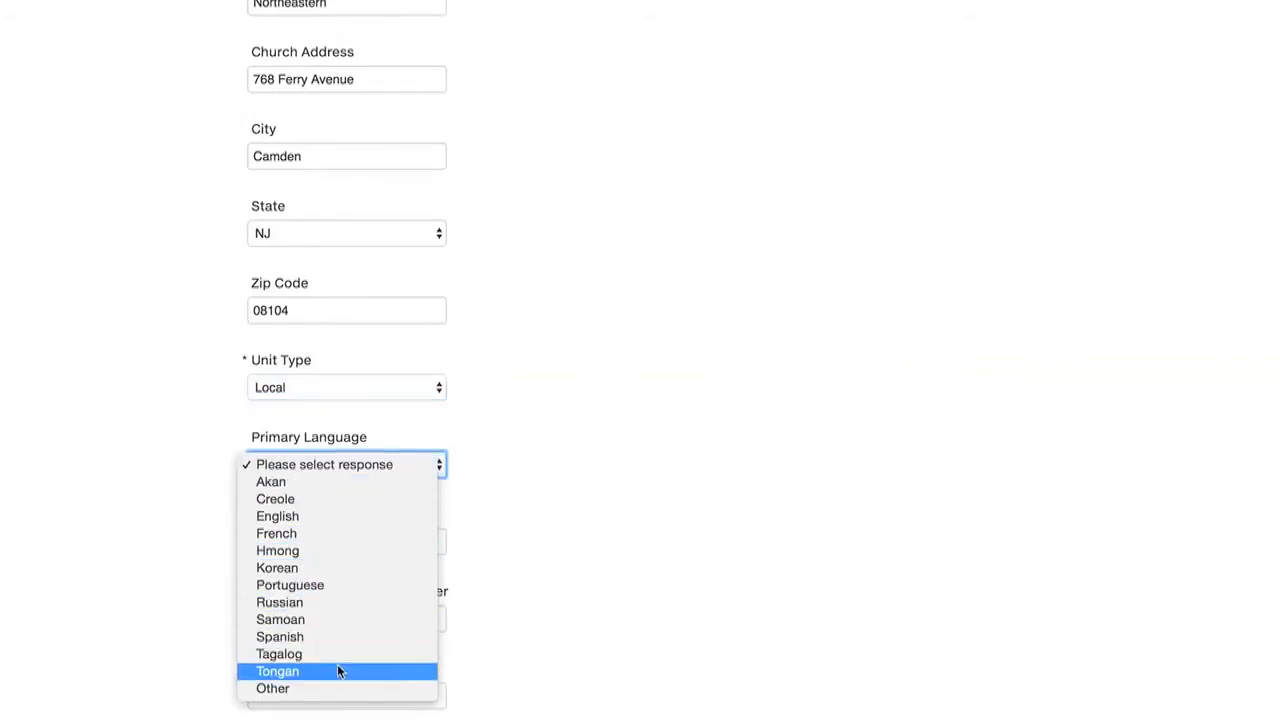
mouse_move(340, 528)
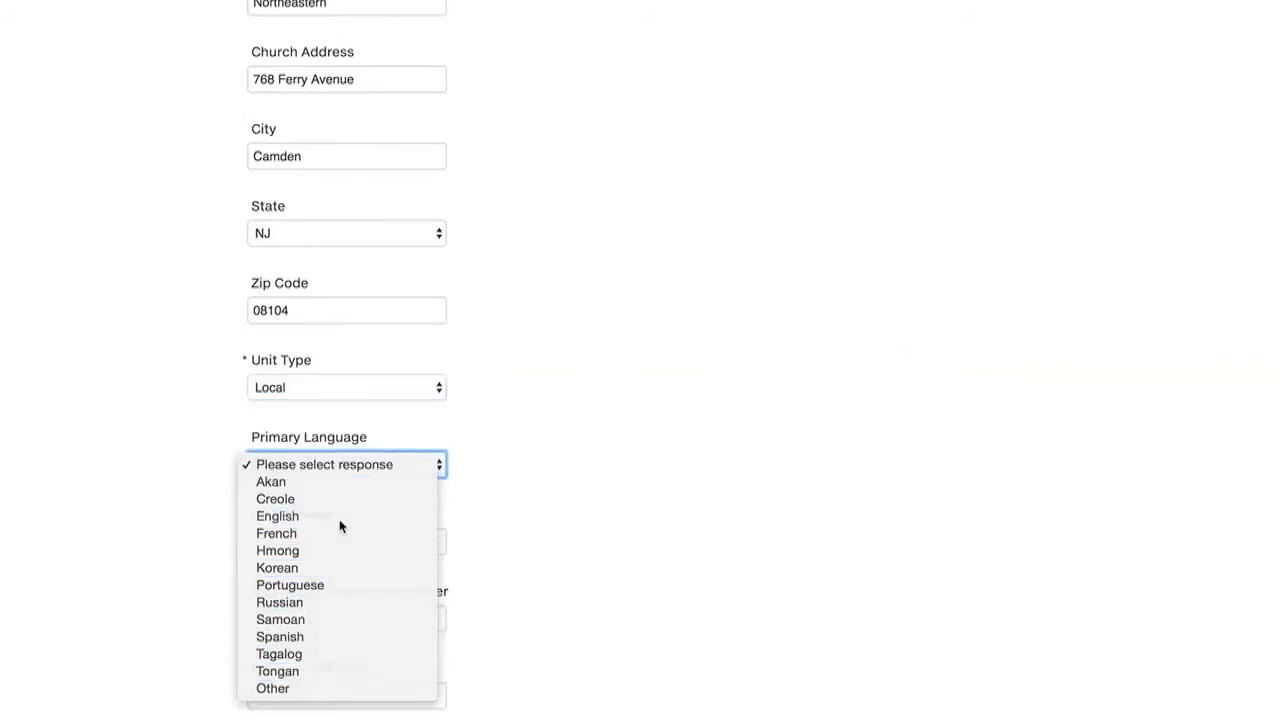
left_click(276, 516)
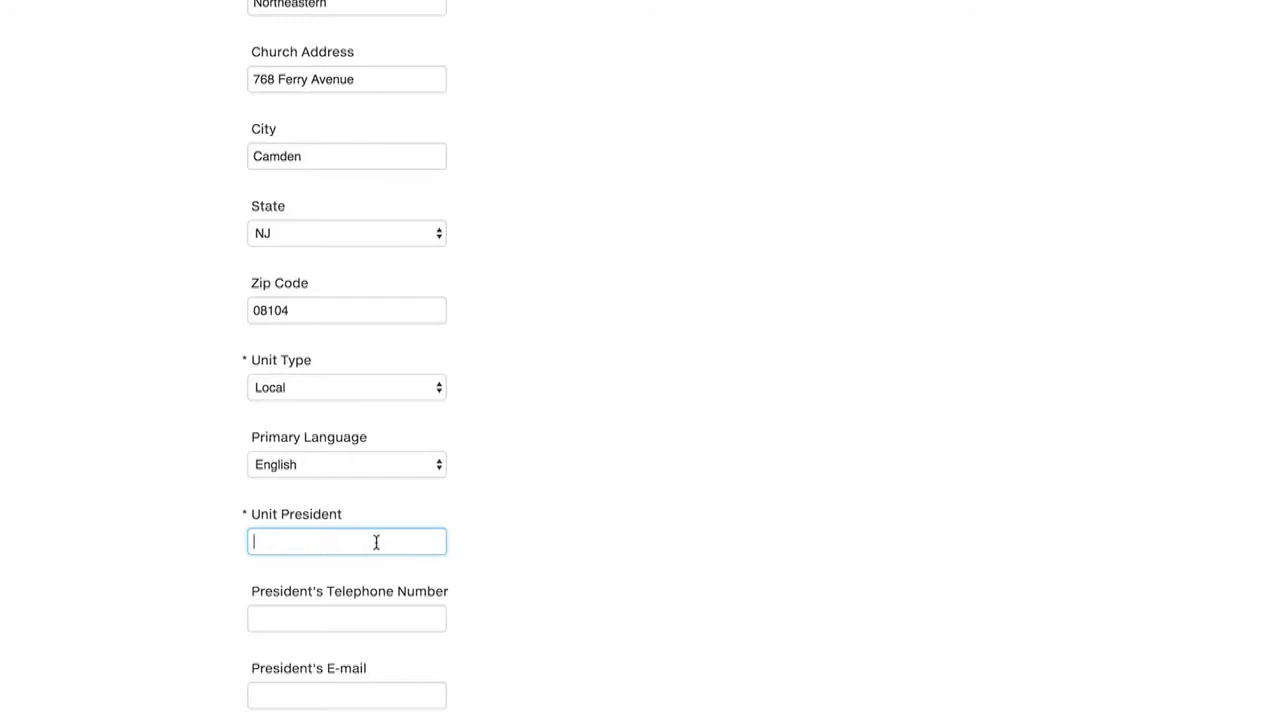
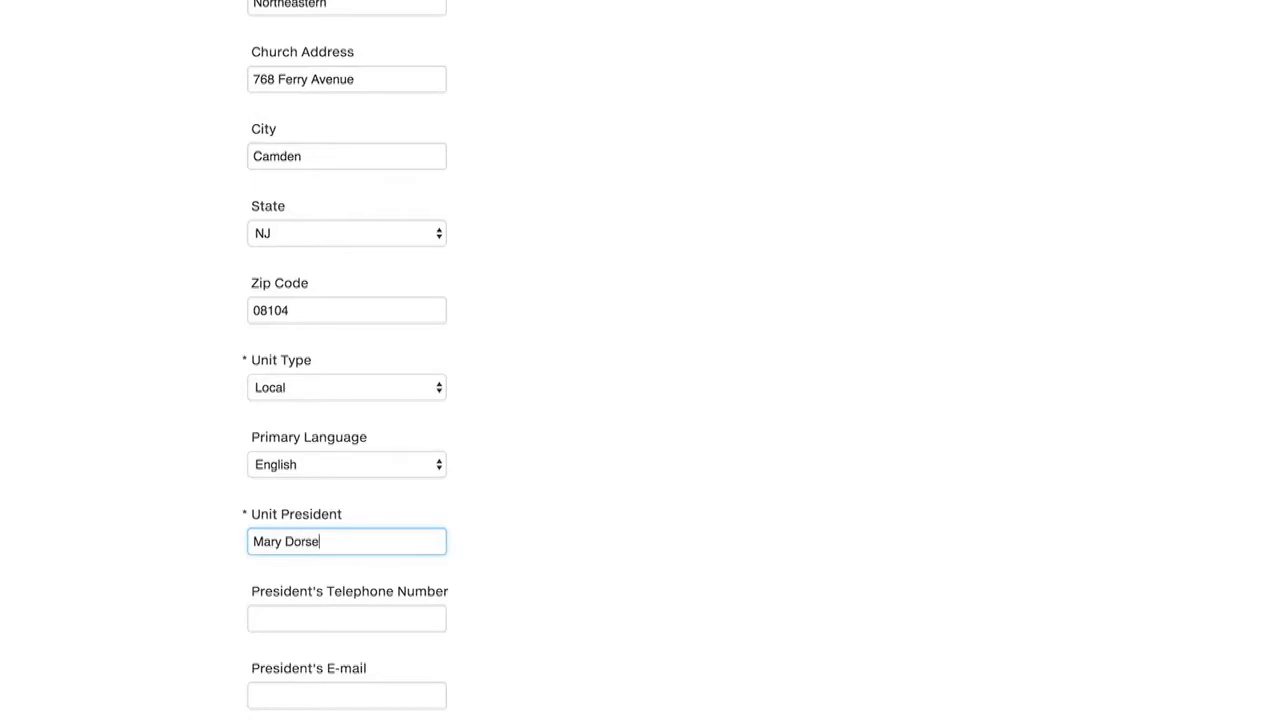
left_click(346, 618)
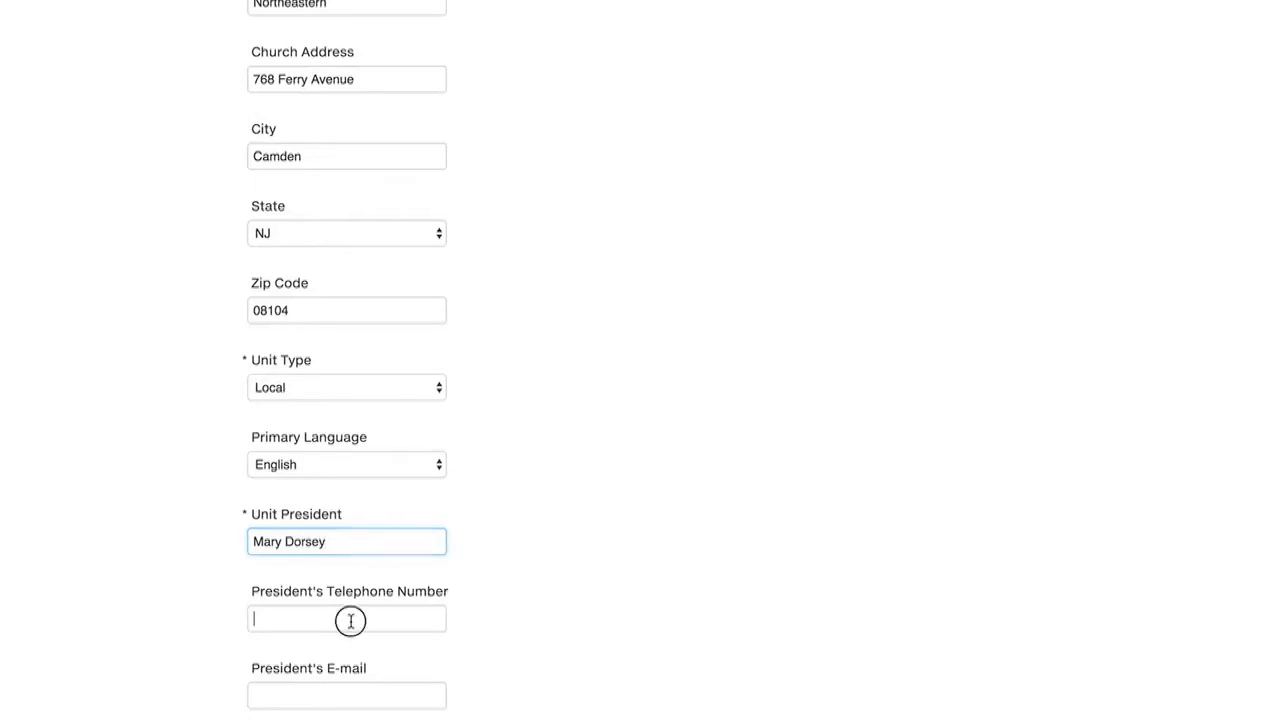
left_click(348, 618)
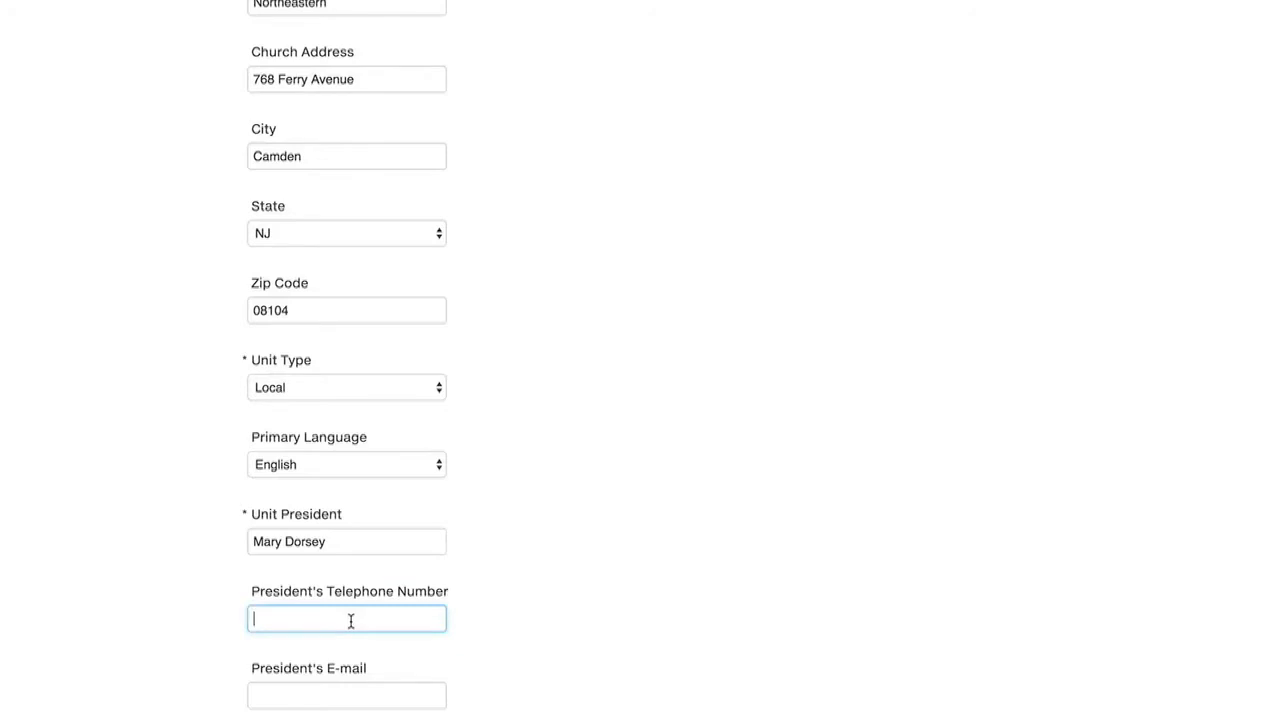
type("856-")
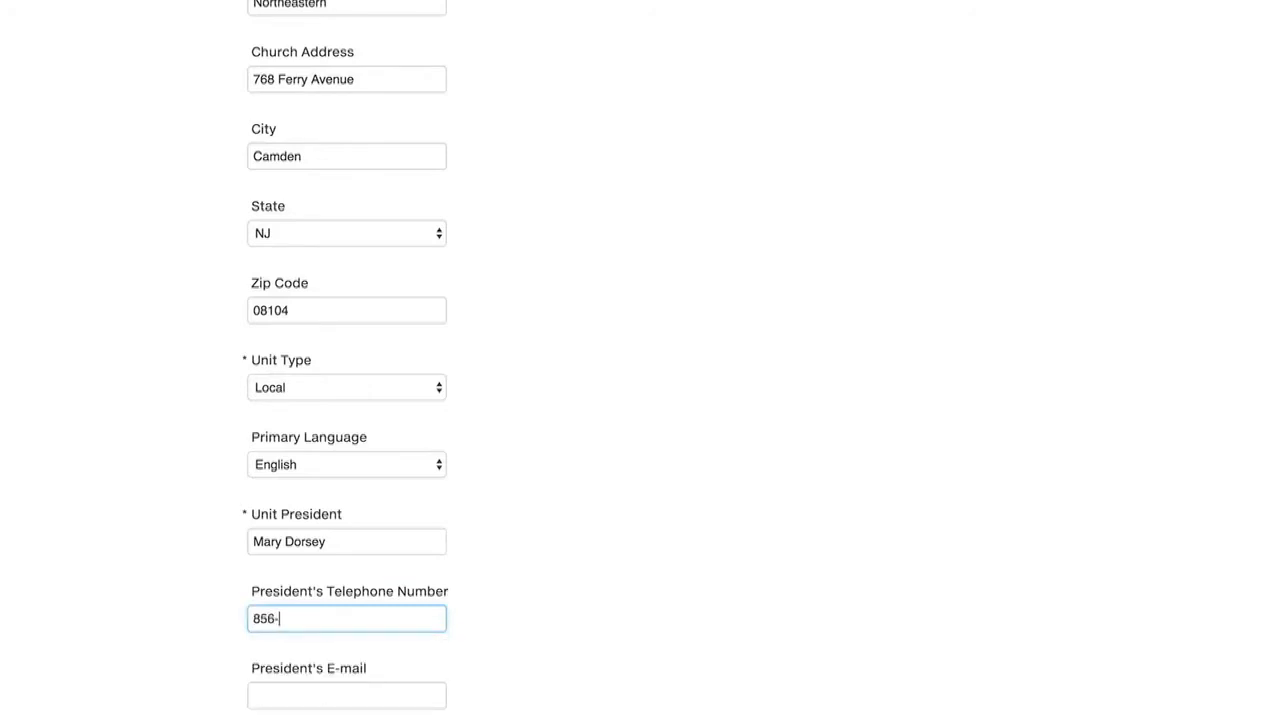
type("555-12")
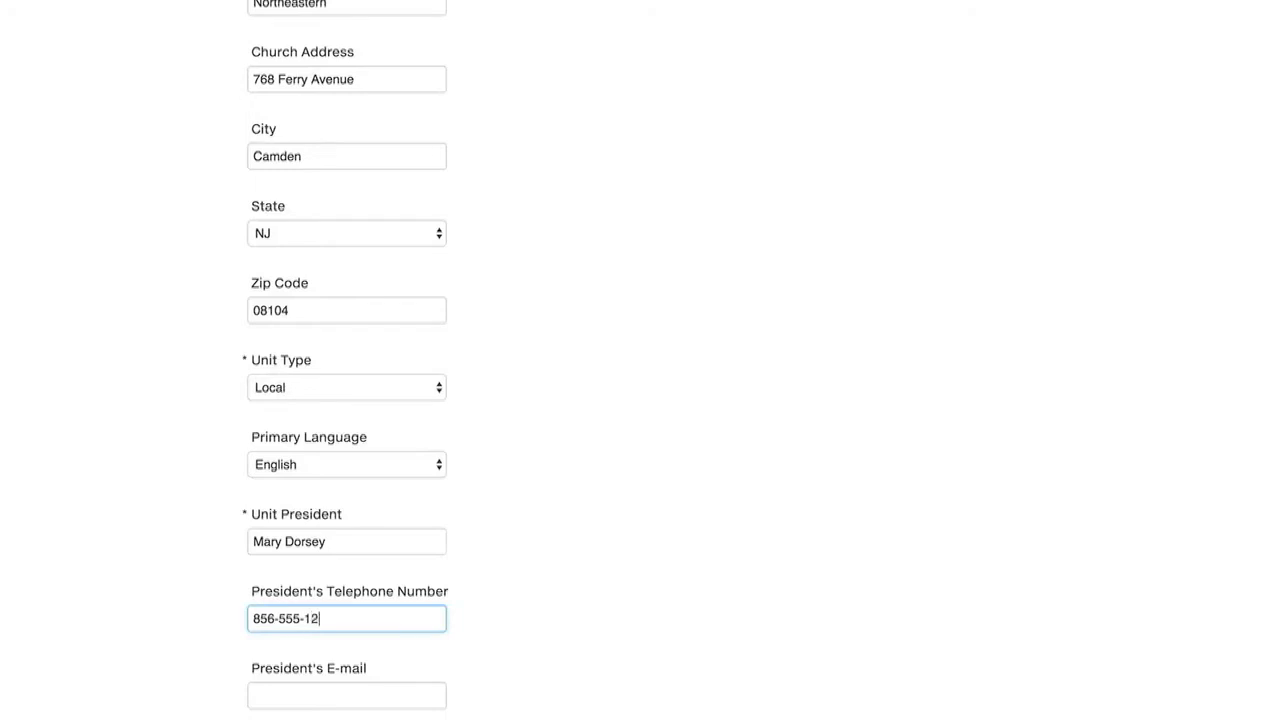
type("12")
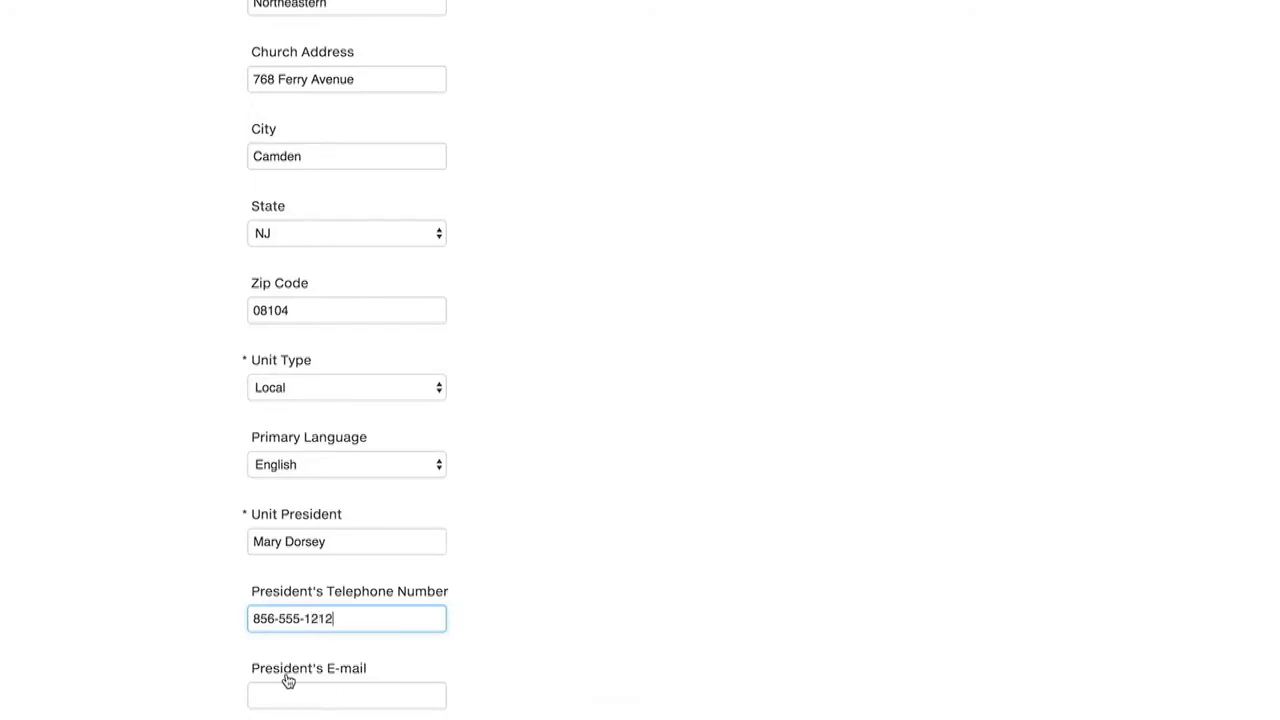
left_click(346, 696)
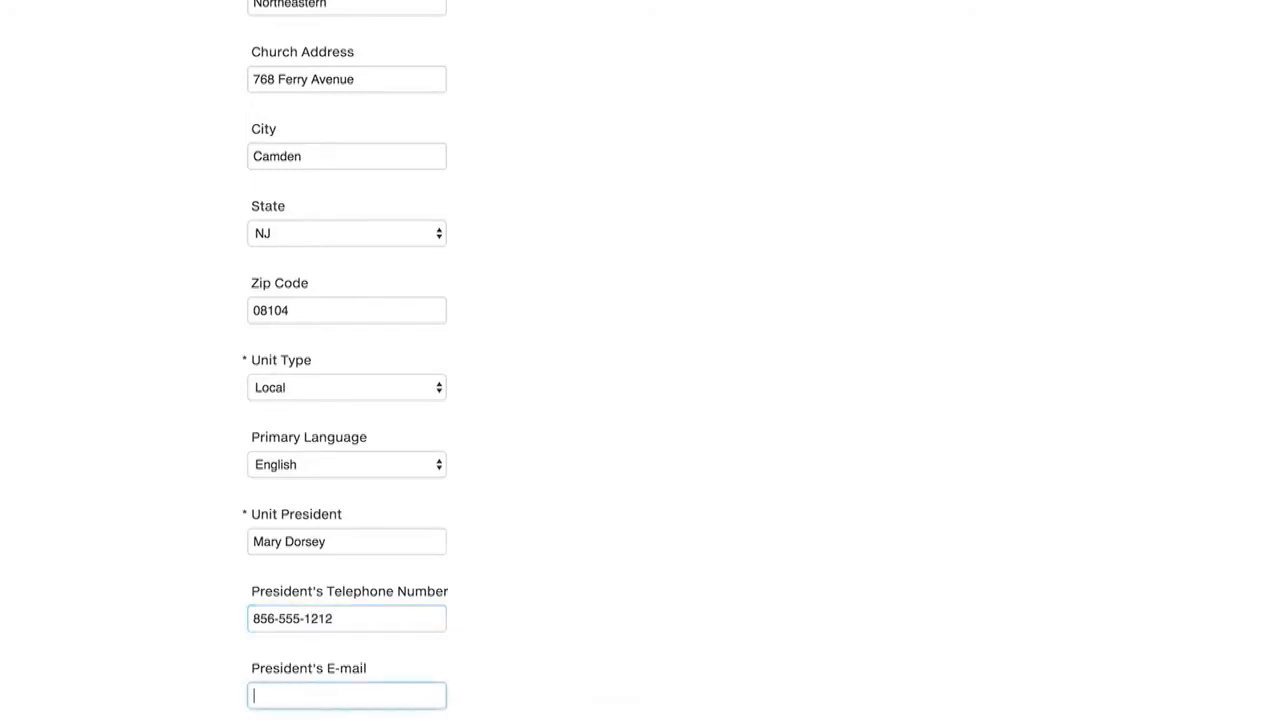
scroll("down", 3)
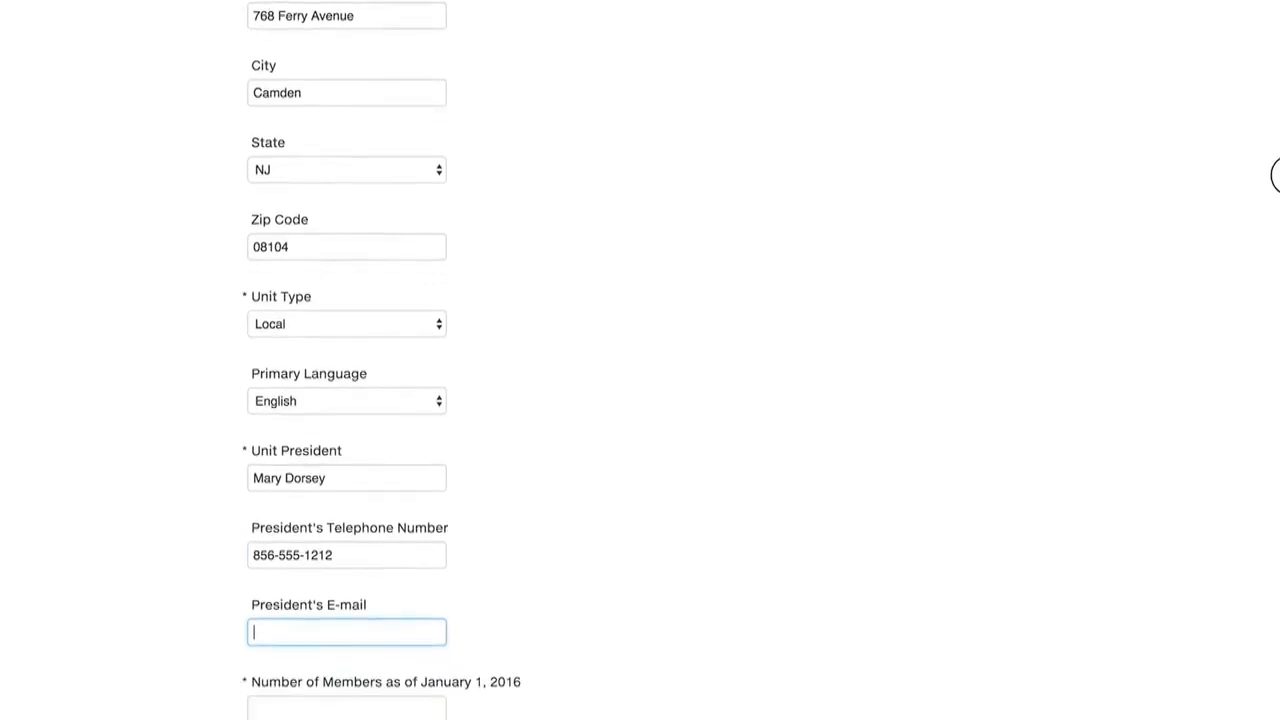
scroll("down", 3)
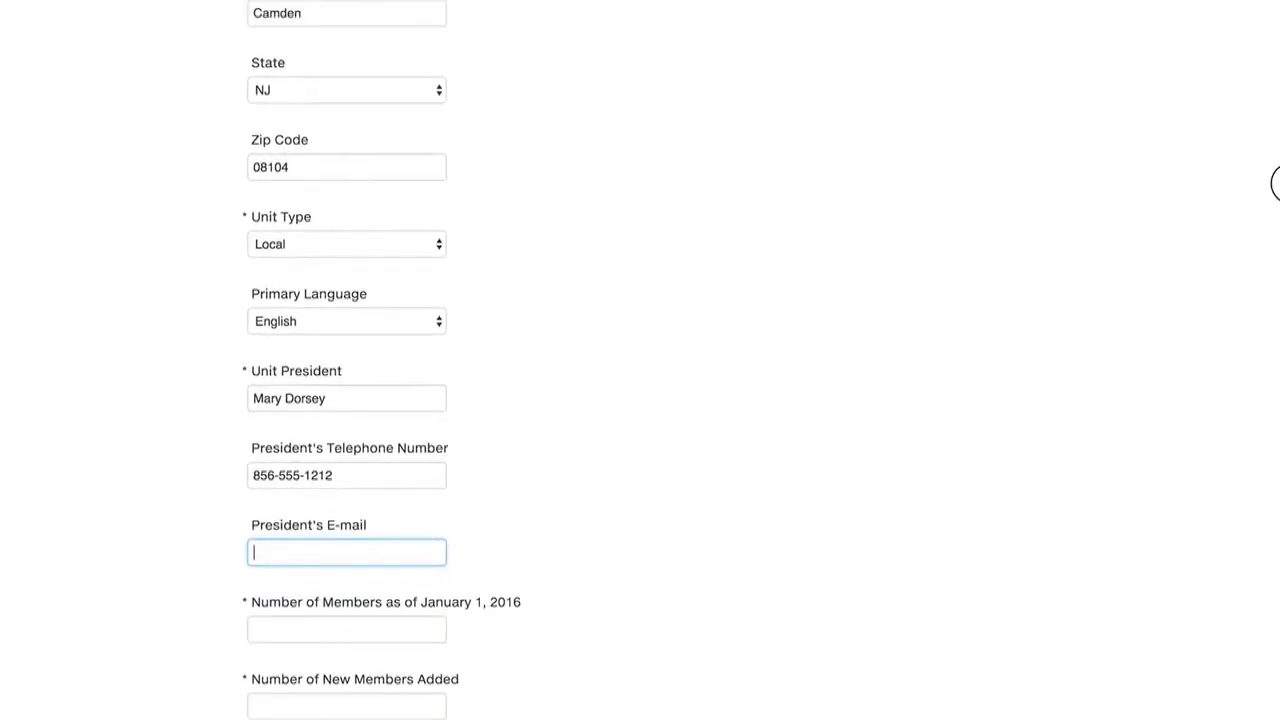
left_click(346, 552)
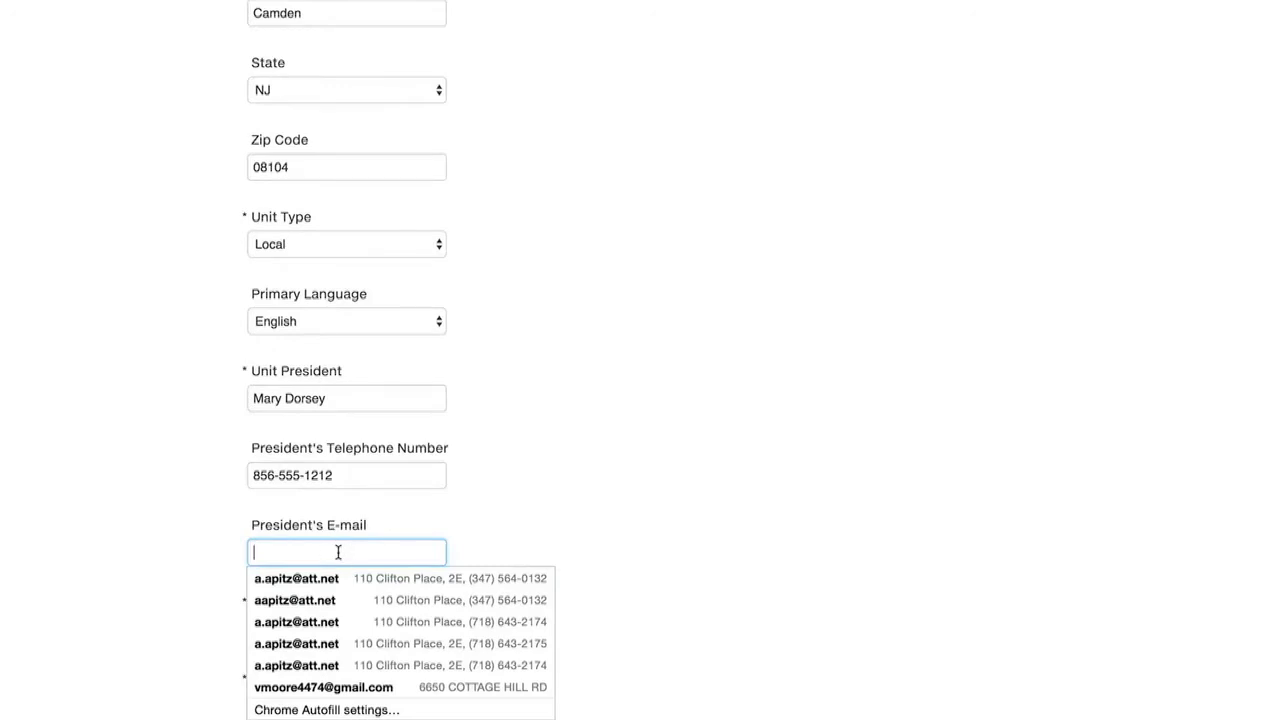
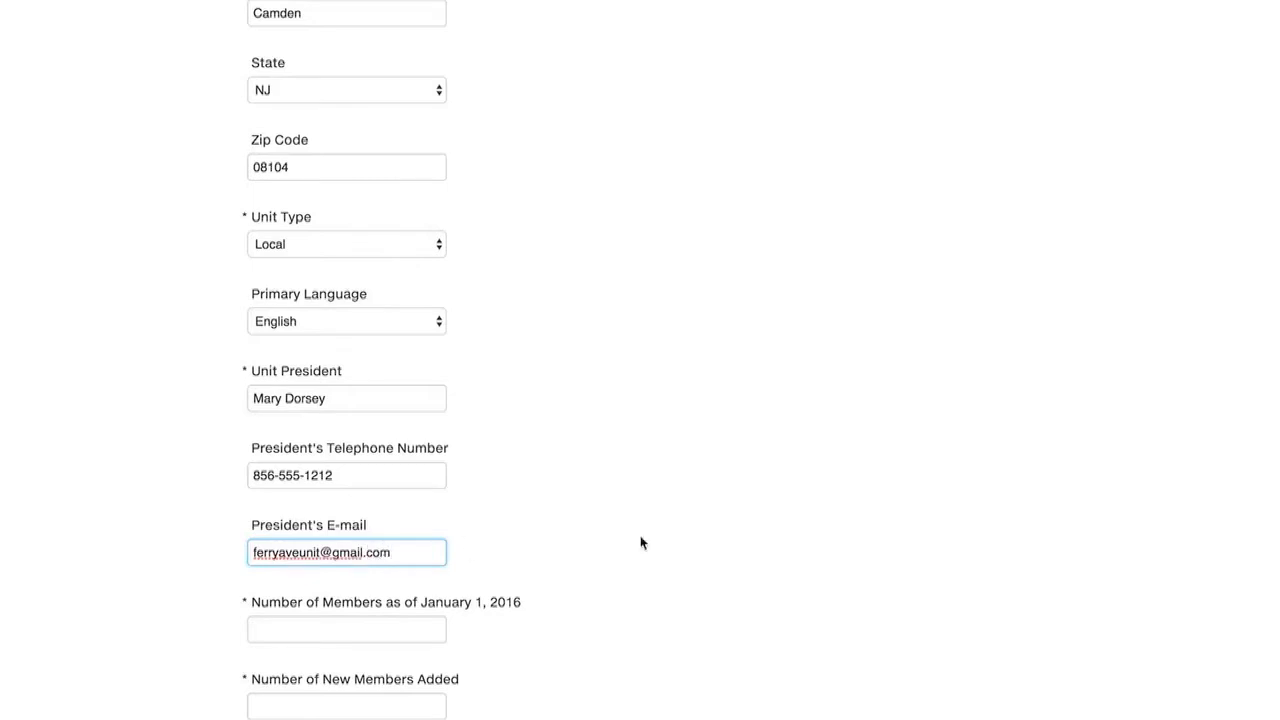
Record 15 members as of January 1, 2016 and 3 new members added
left_click(346, 628)
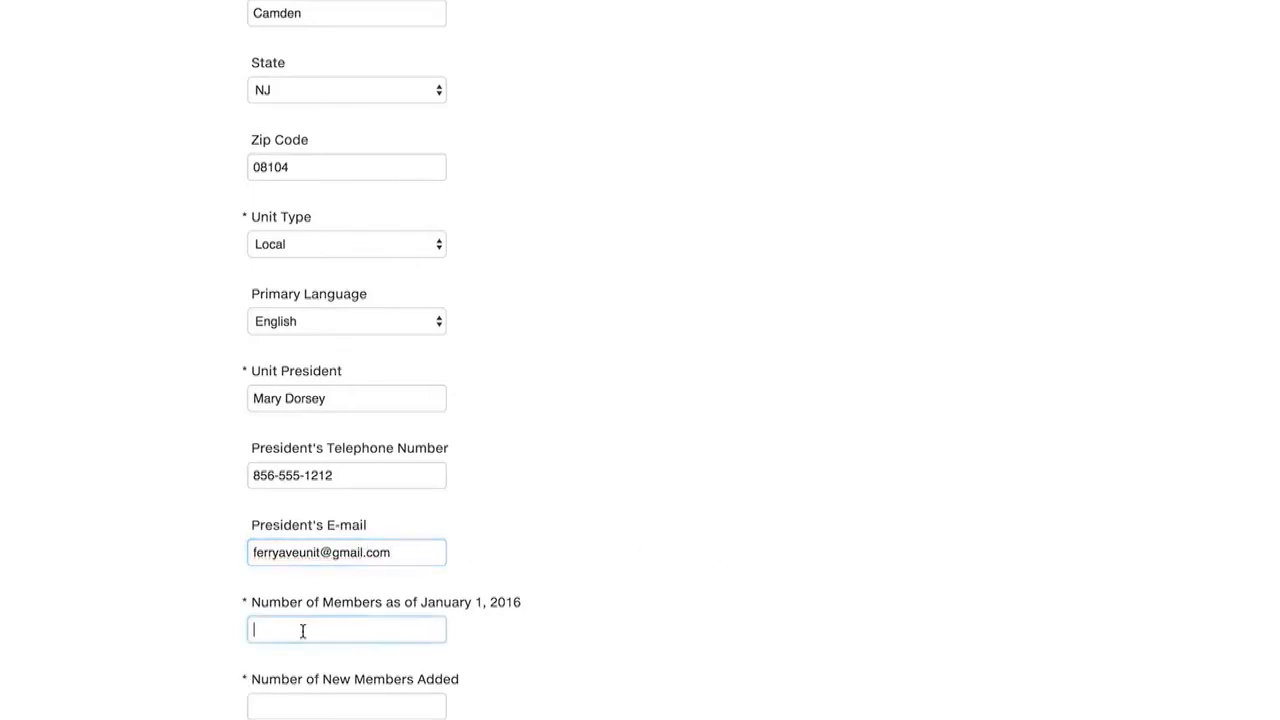
left_click(346, 628)
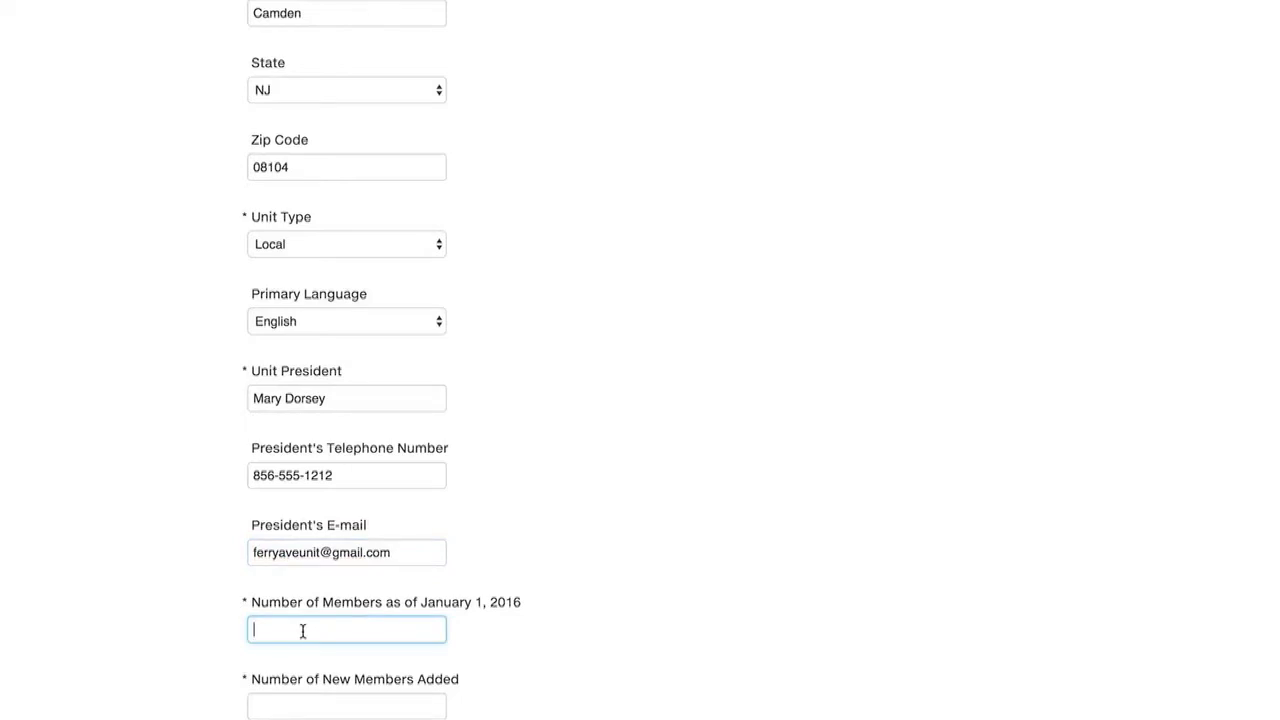
type("1")
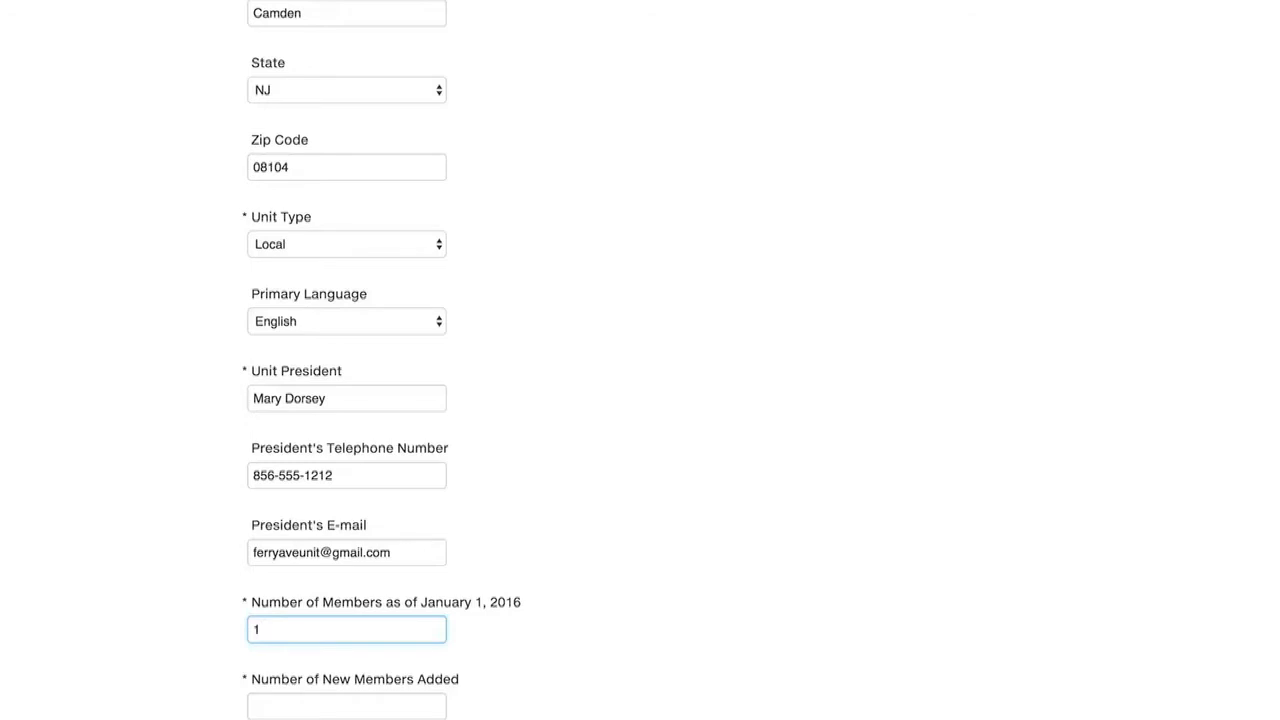
type("5")
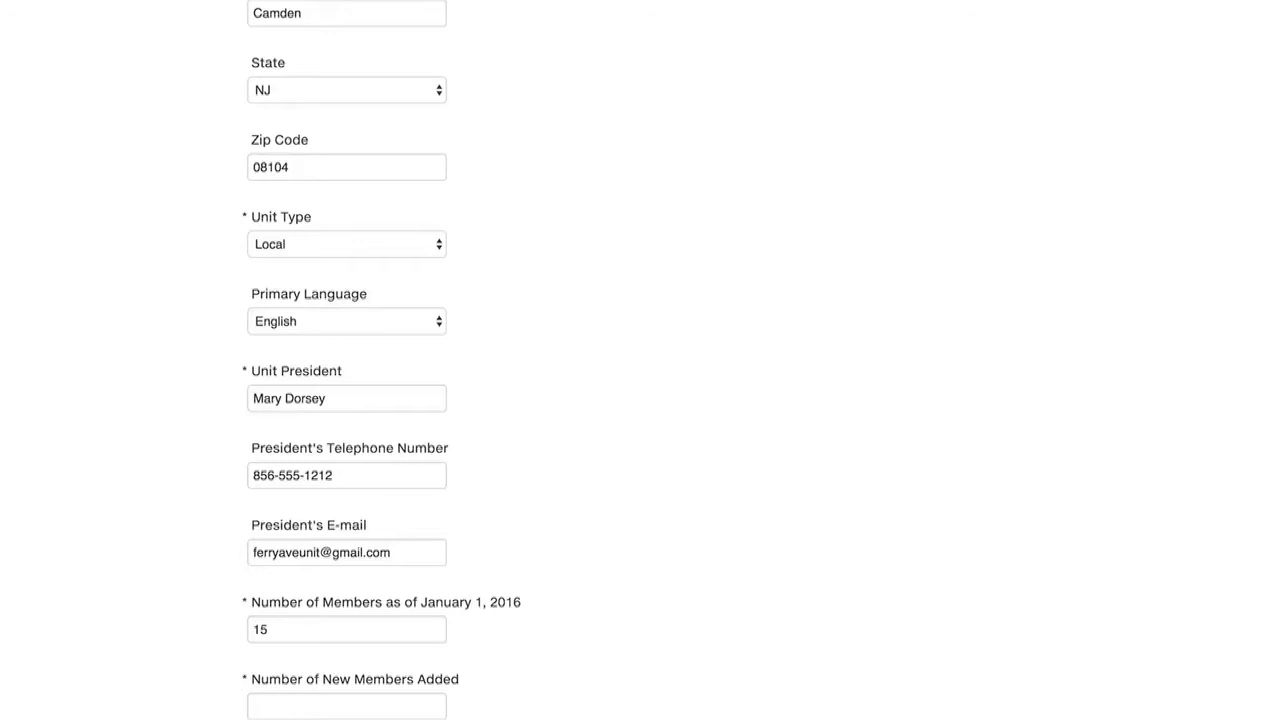
mouse_move(312, 710)
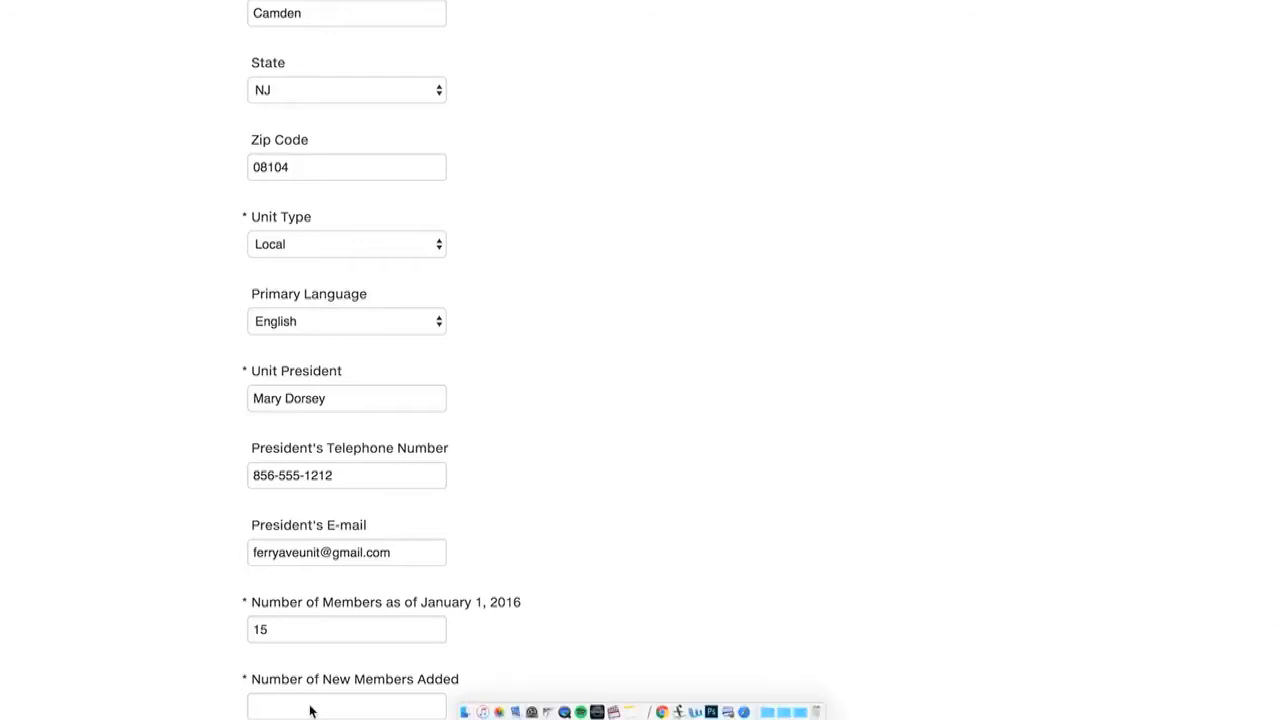
left_click(346, 704)
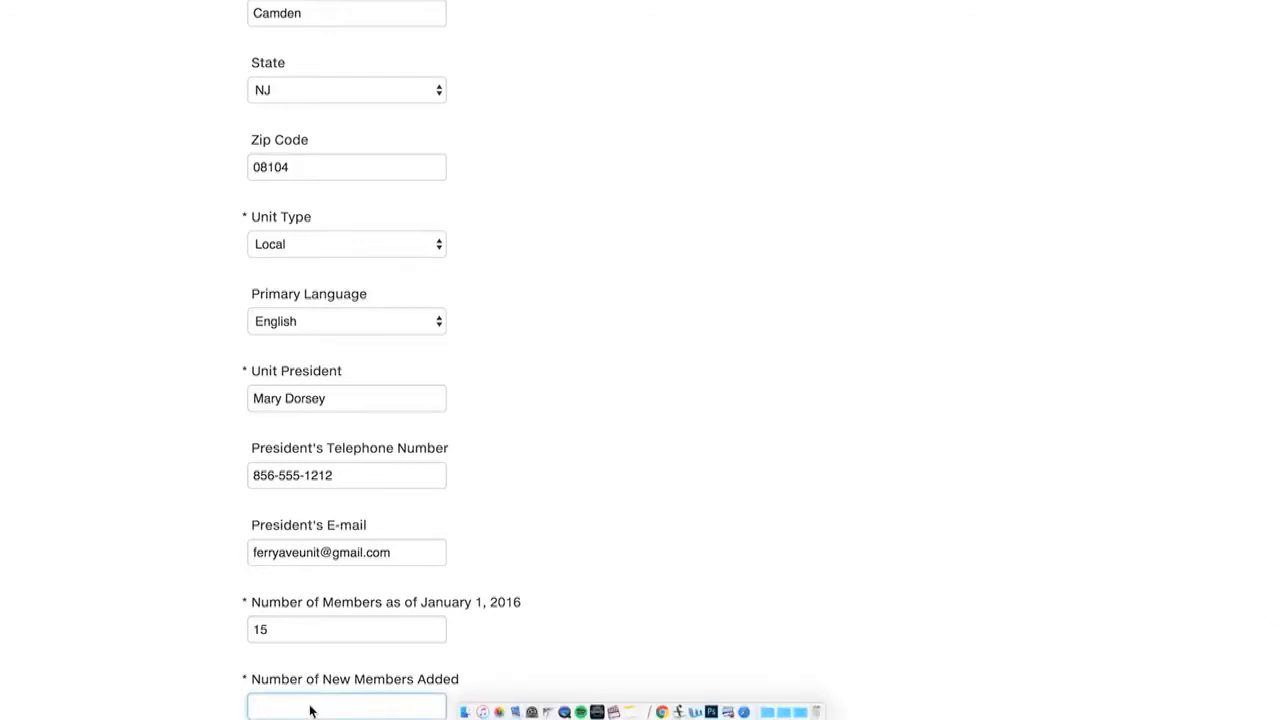
type("3")
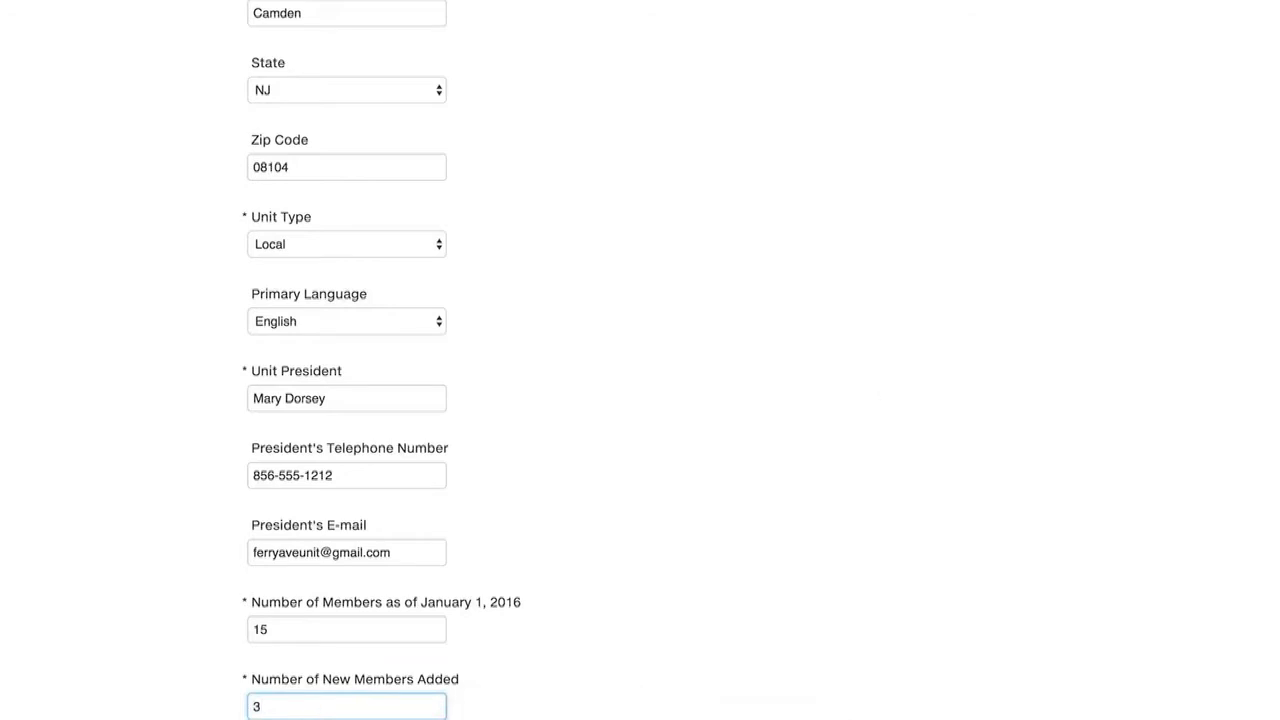
Record 0 members lost by death or other reasons
scroll("down", 3)
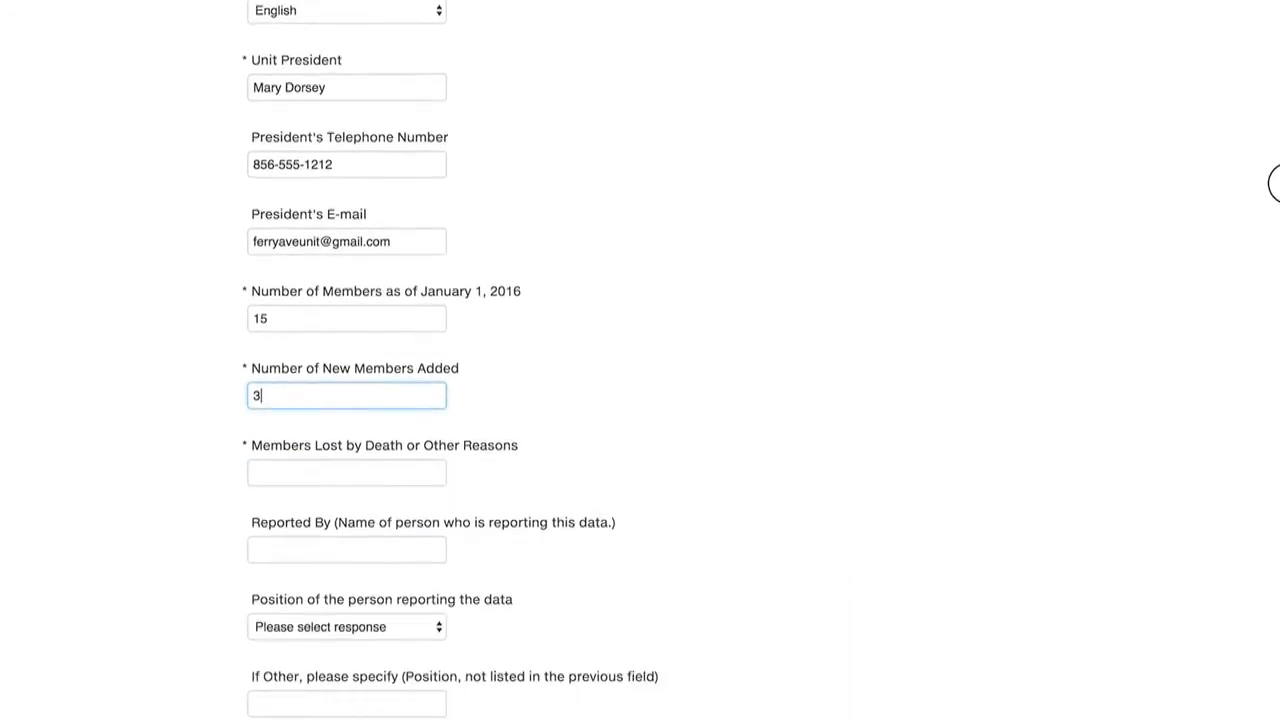
scroll("down", 3)
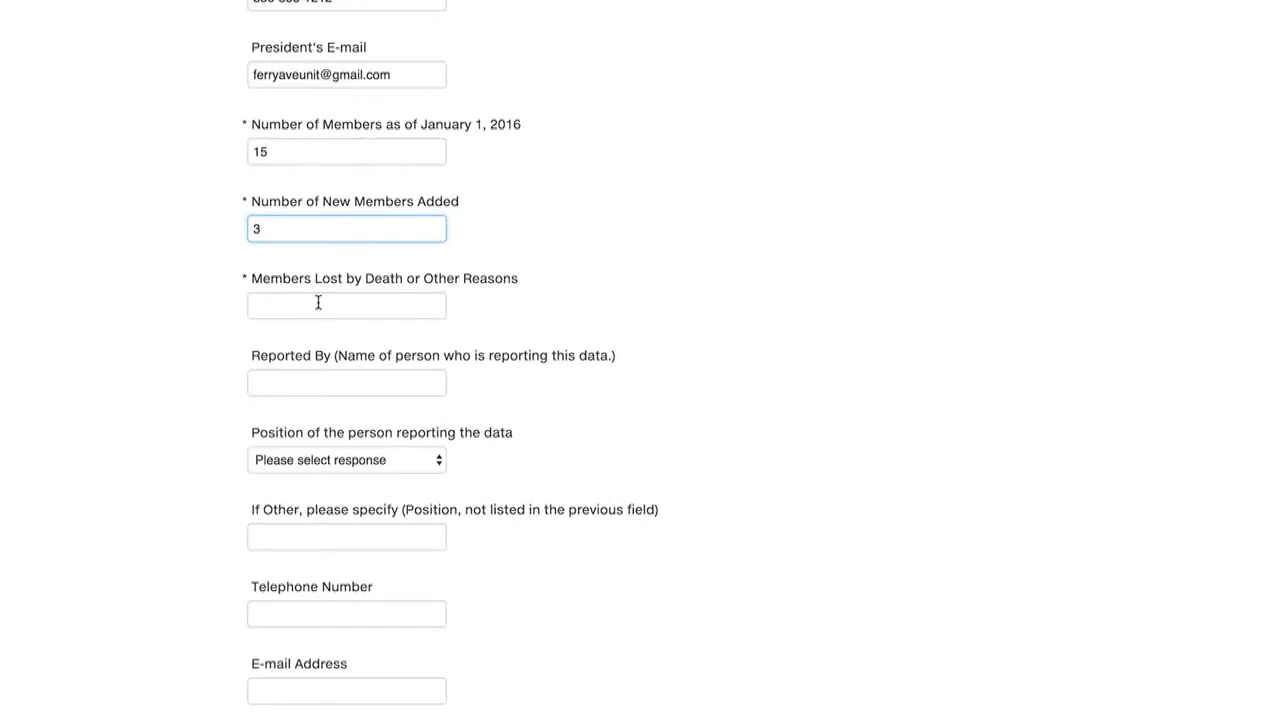
left_click(346, 304)
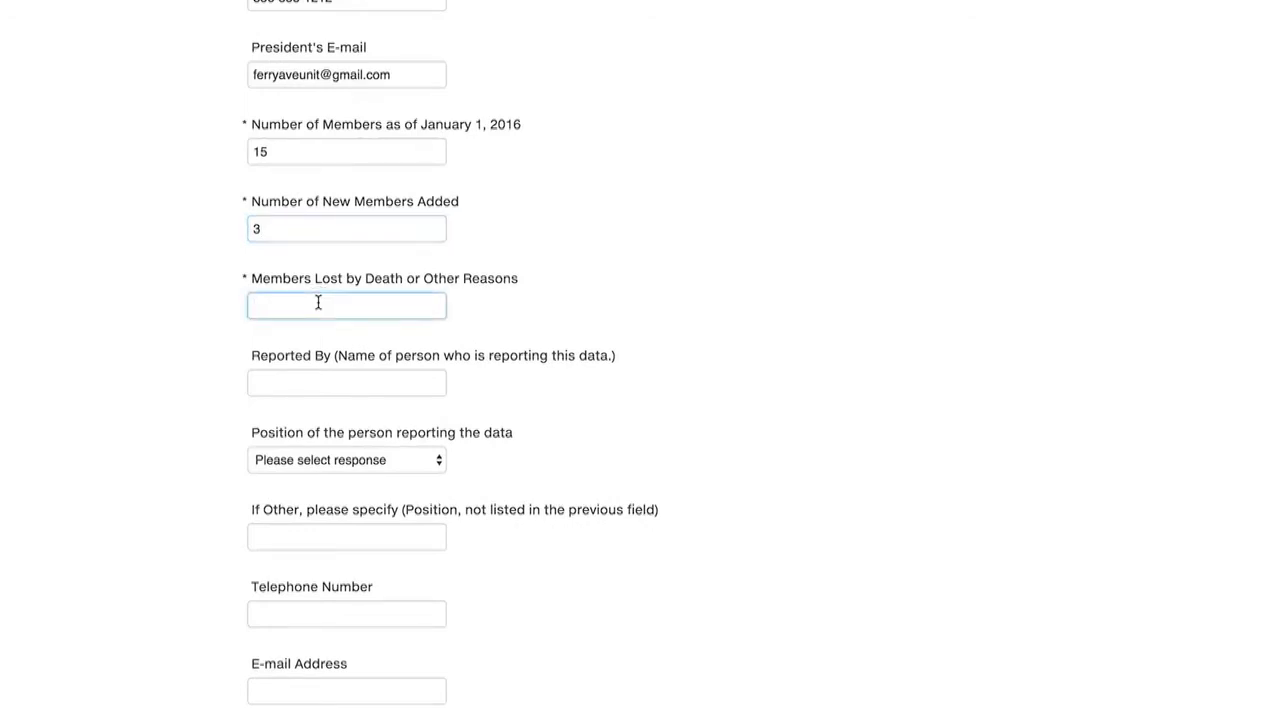
type("0")
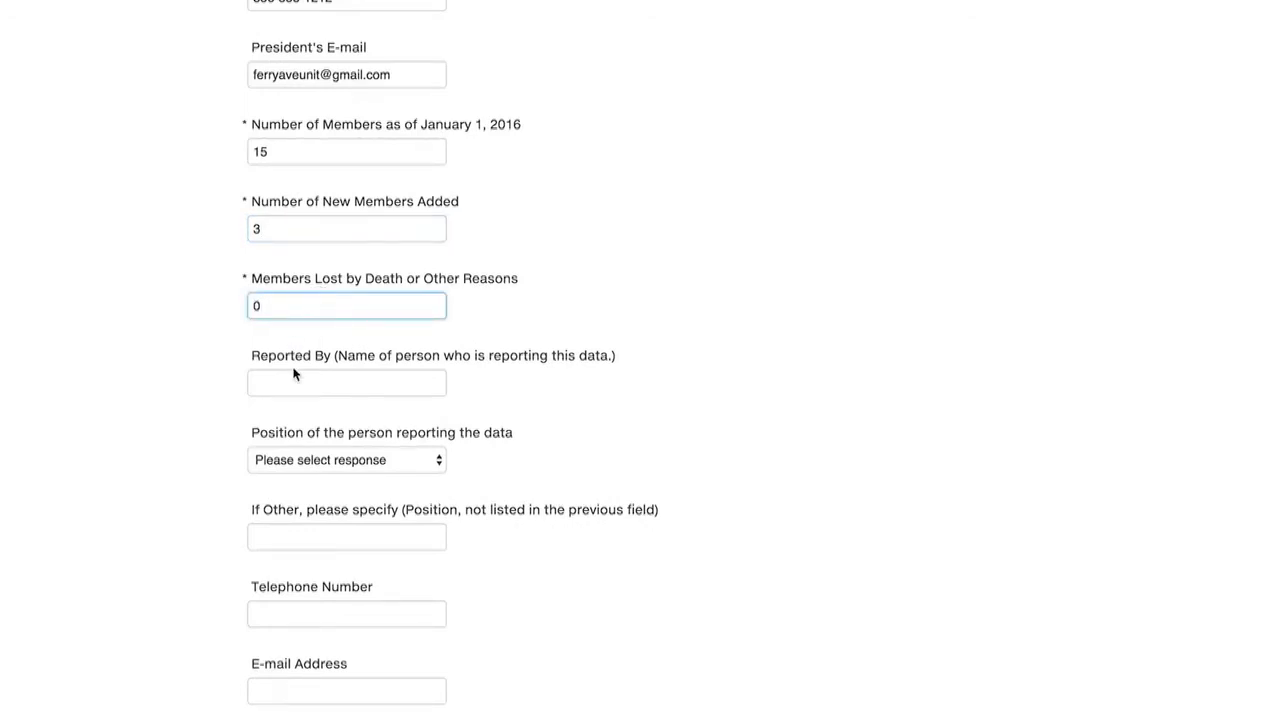
left_click(346, 382)
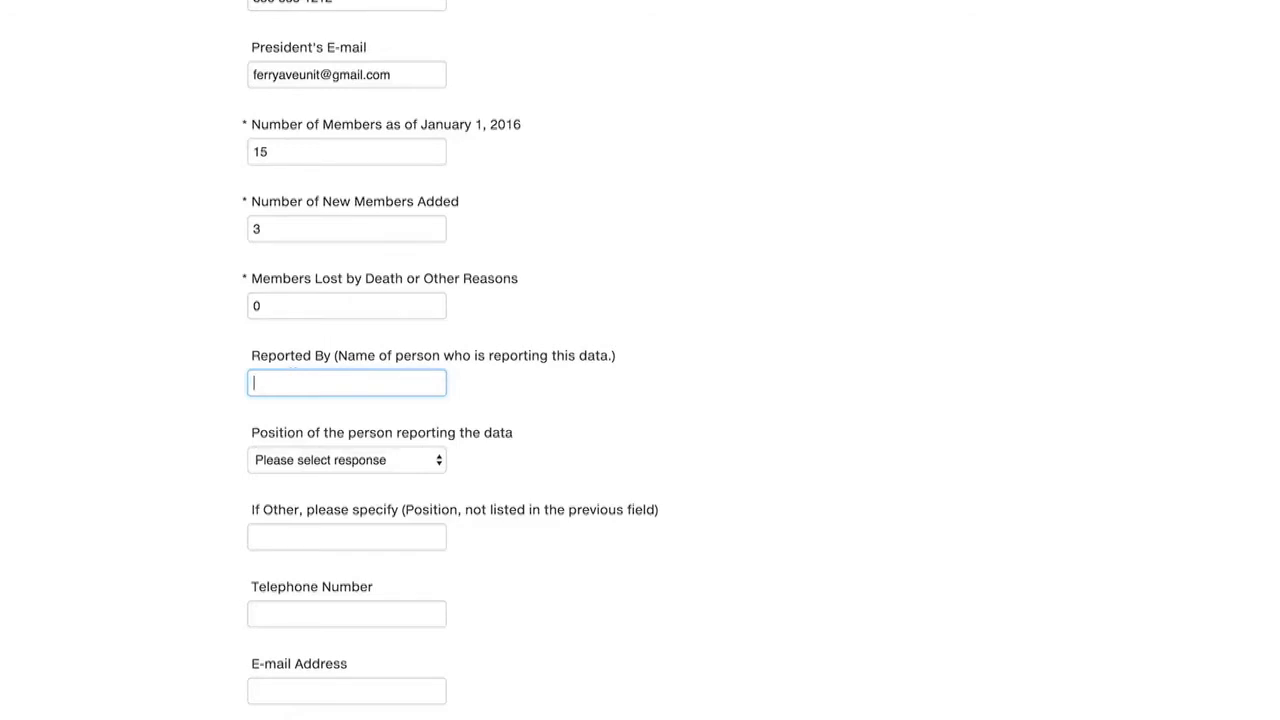
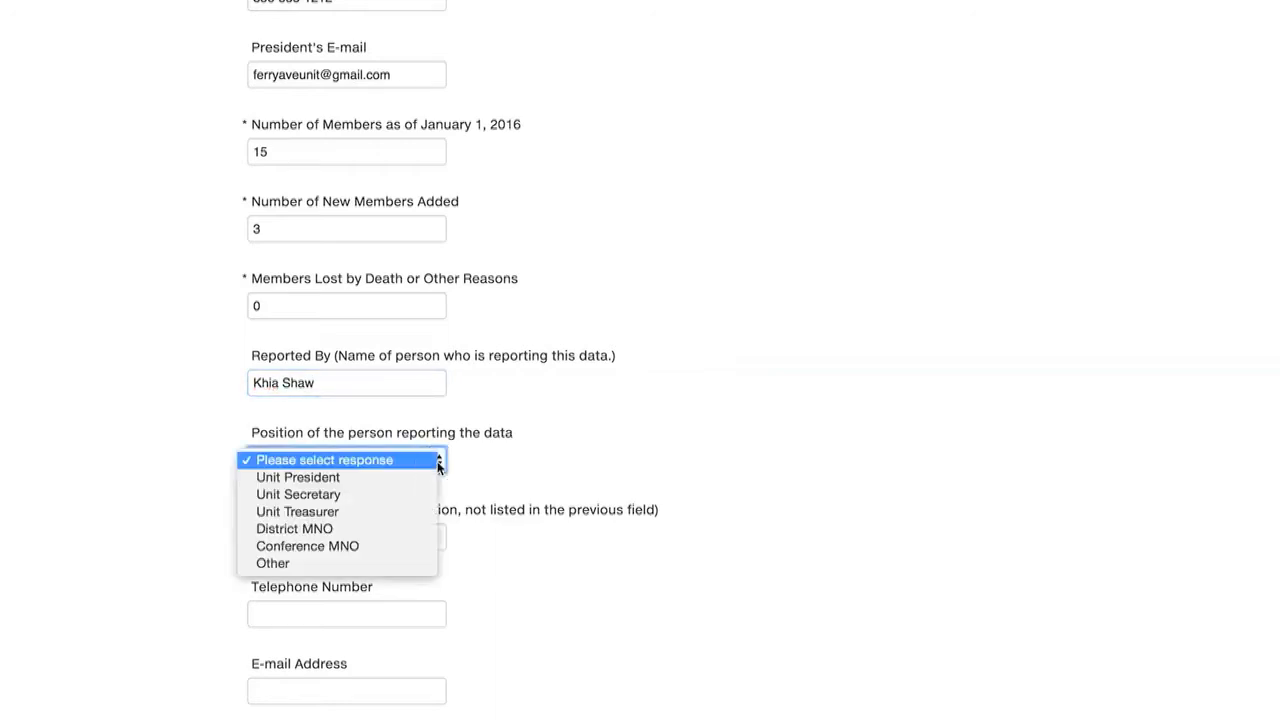
mouse_move(272, 564)
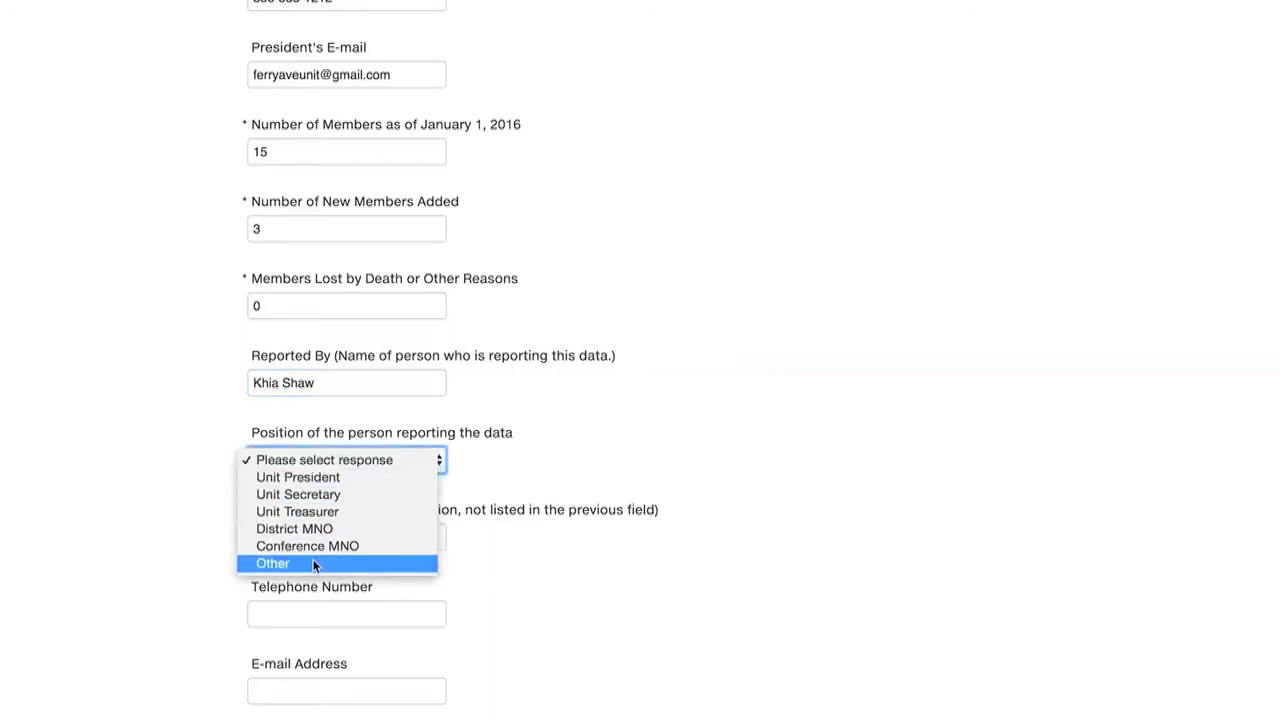
left_click(272, 564)
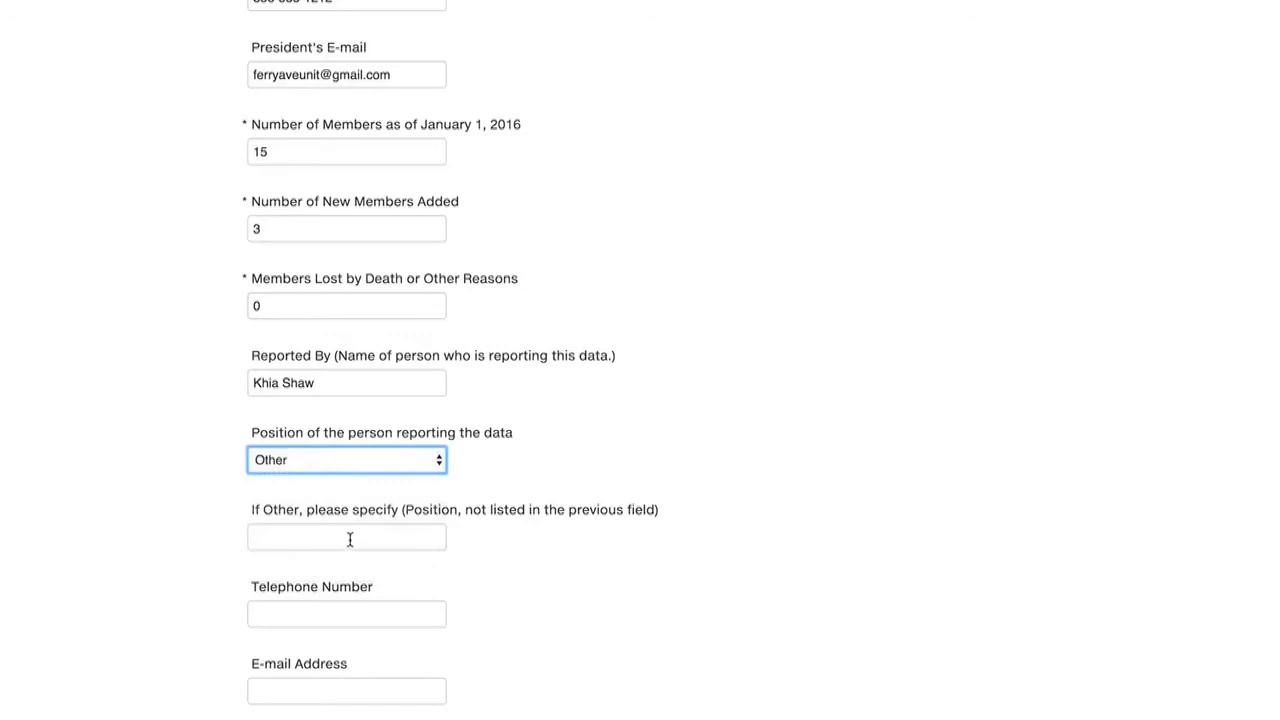
left_click(348, 536)
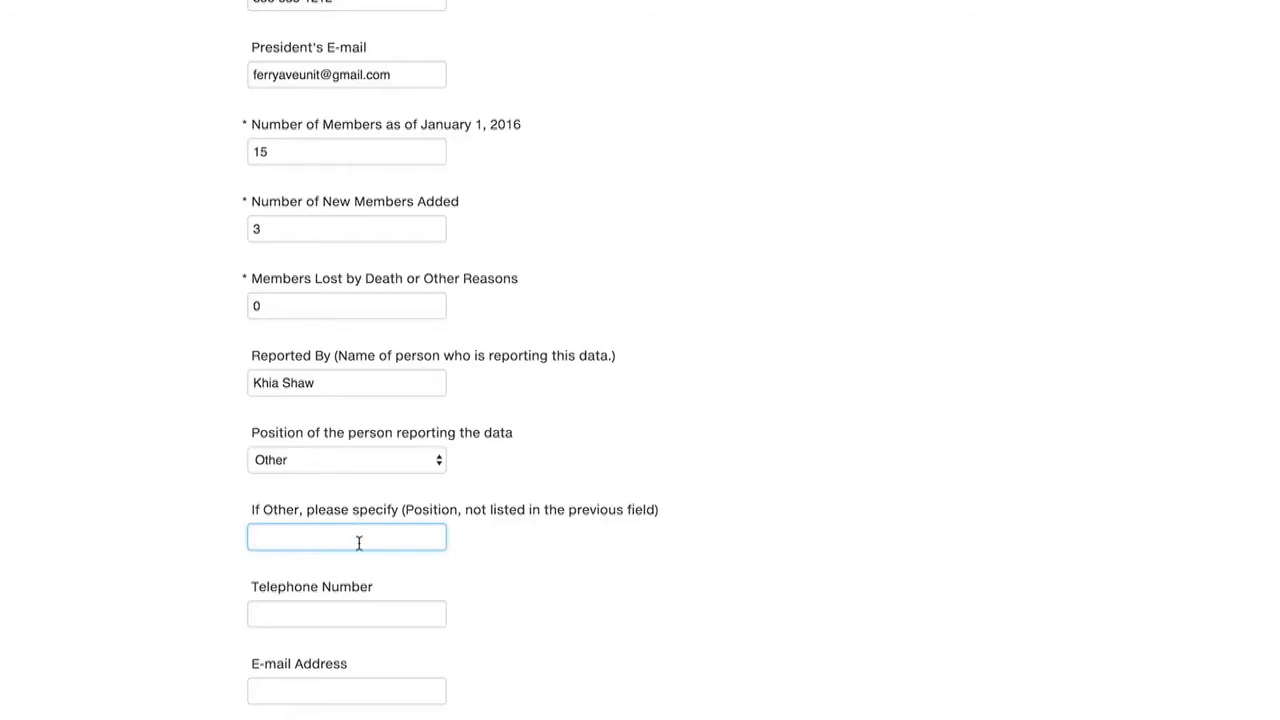
type("member")
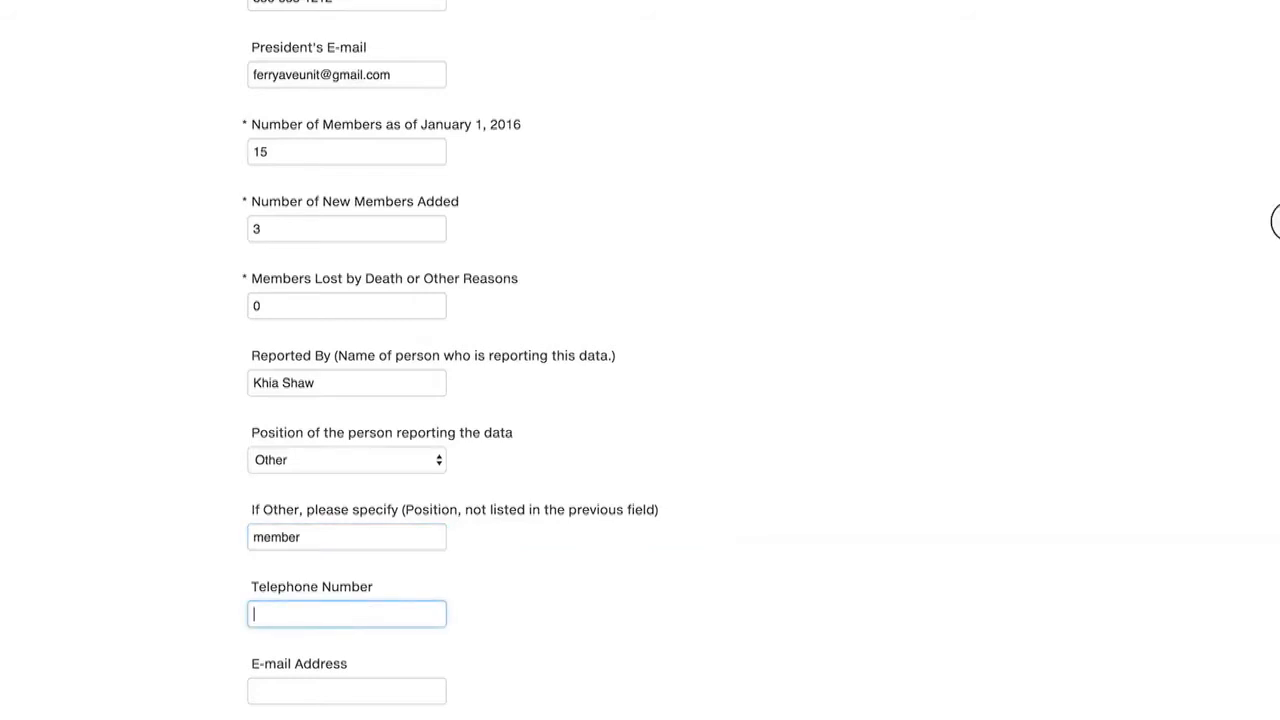
scroll("down", 3)
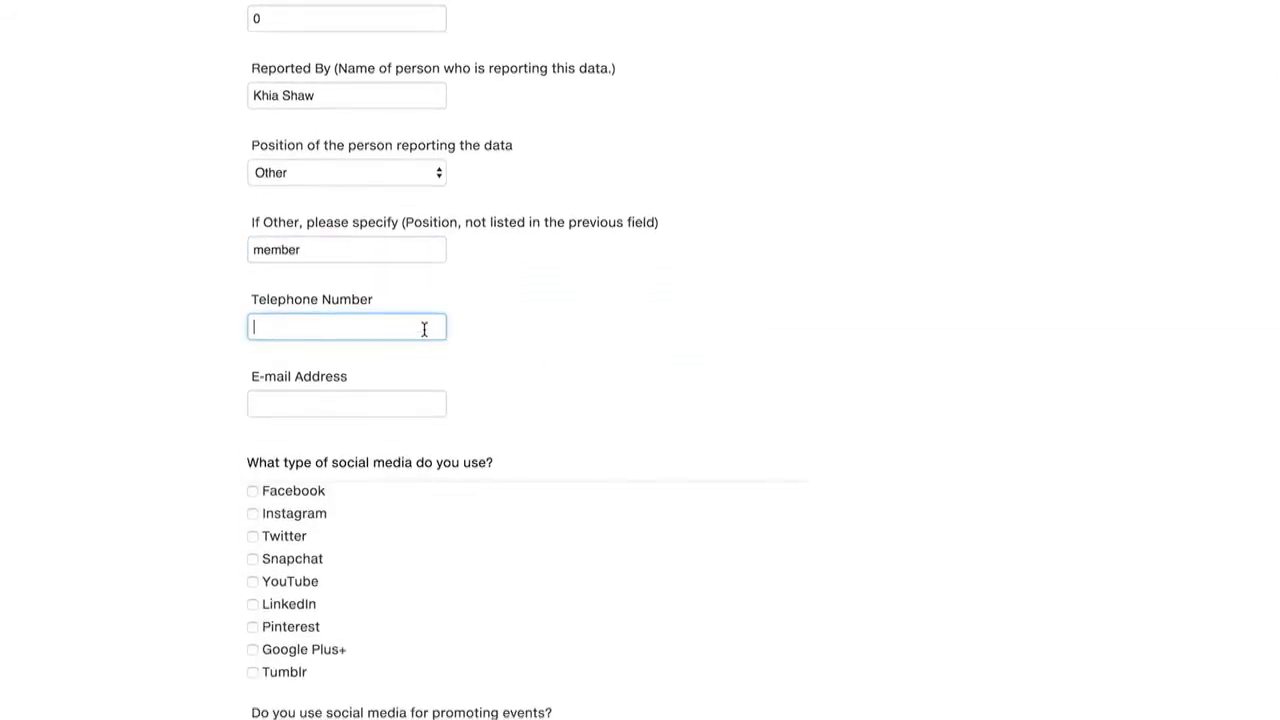
type("856")
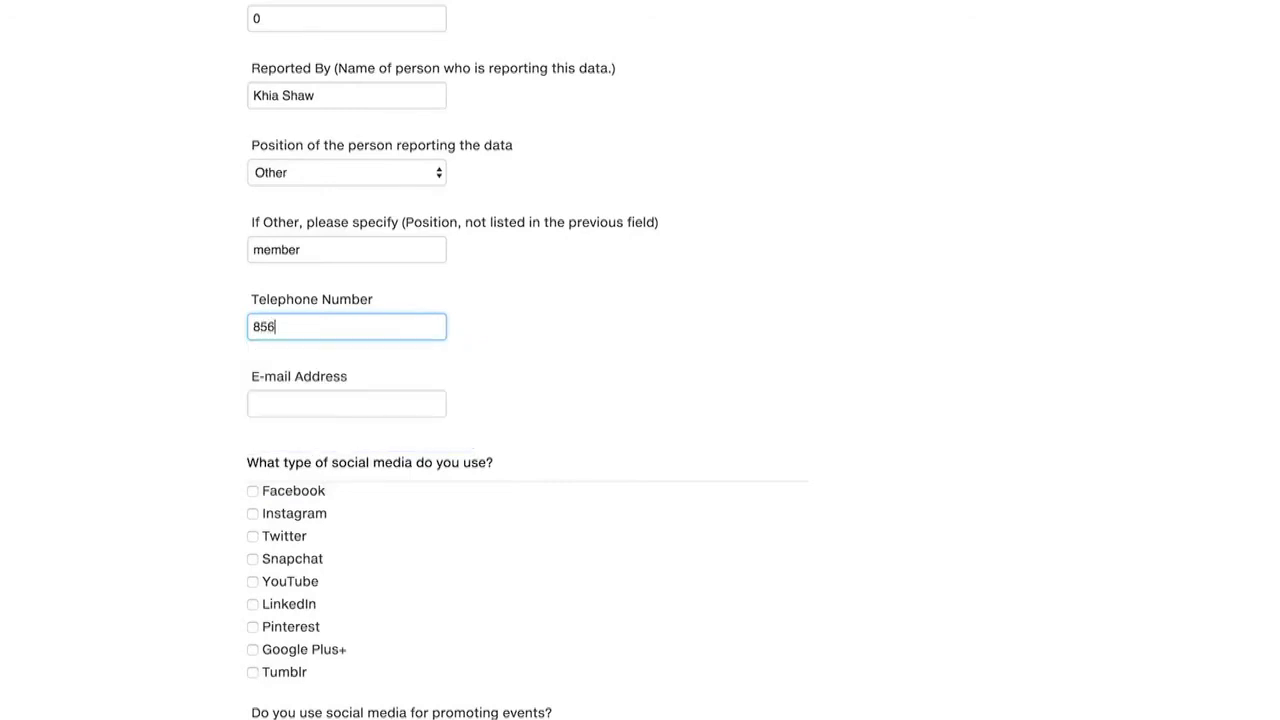
type("-555-")
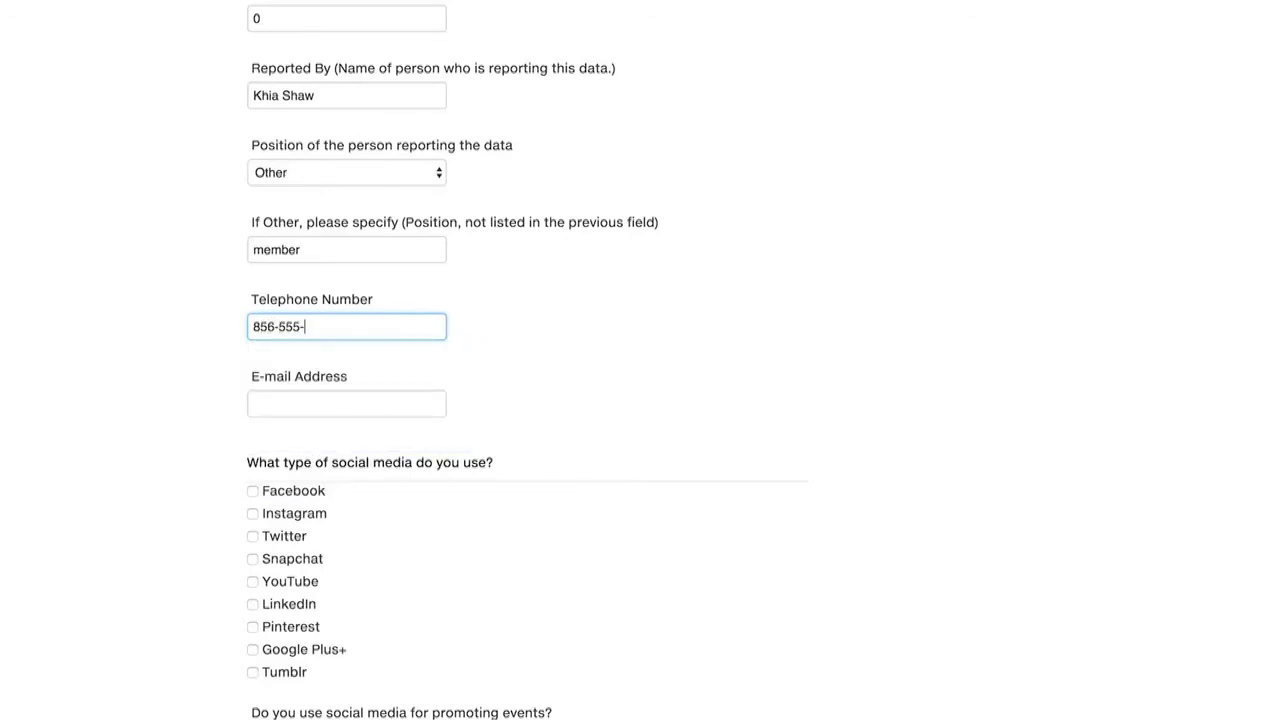
type("1000")
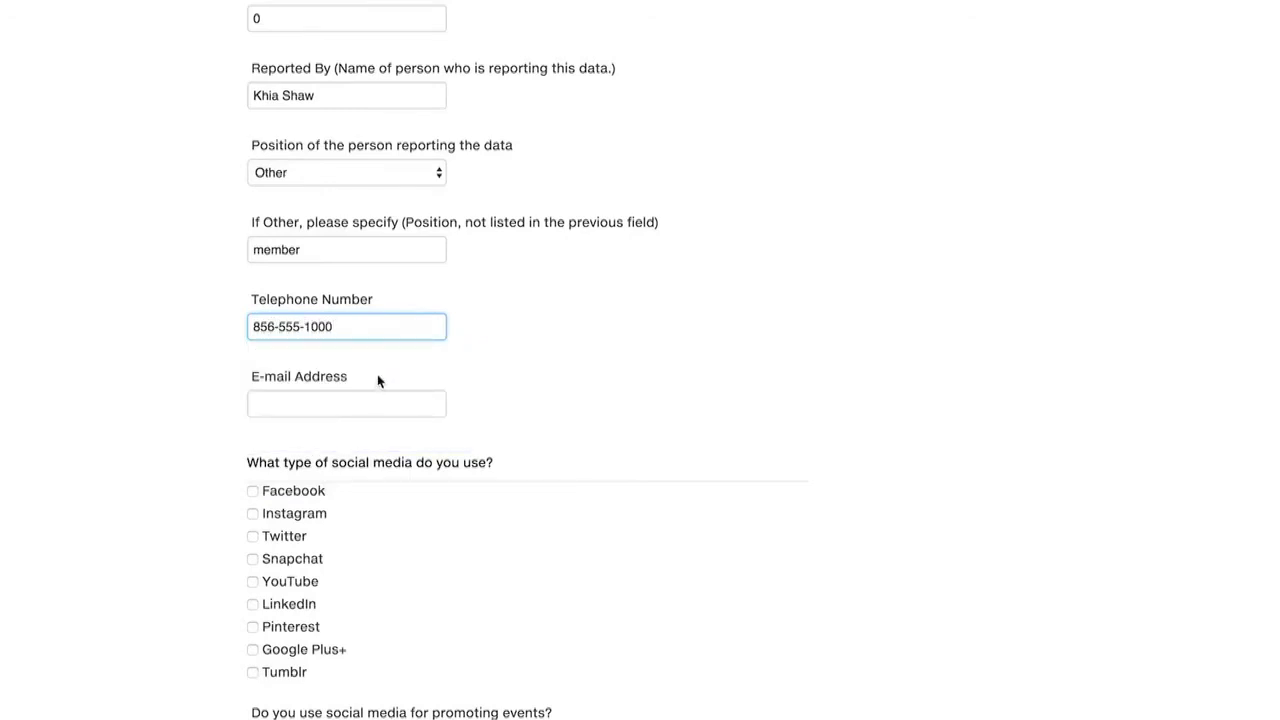
left_click(346, 404)
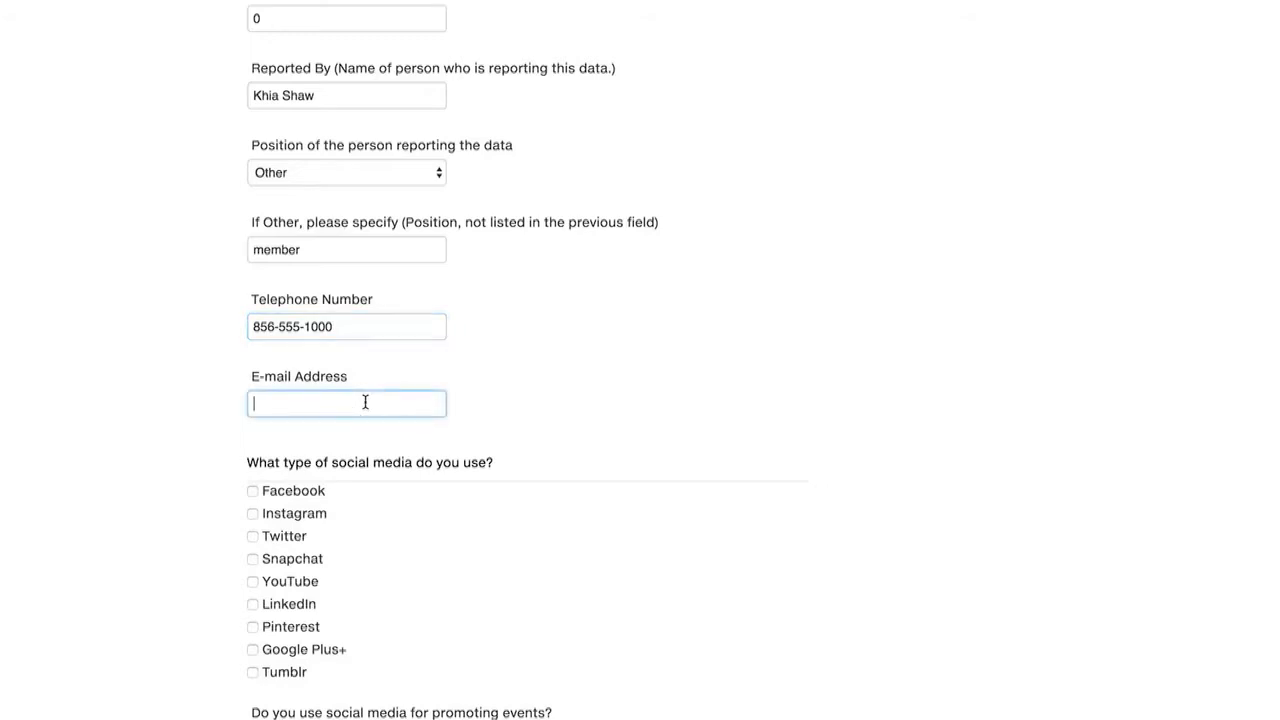
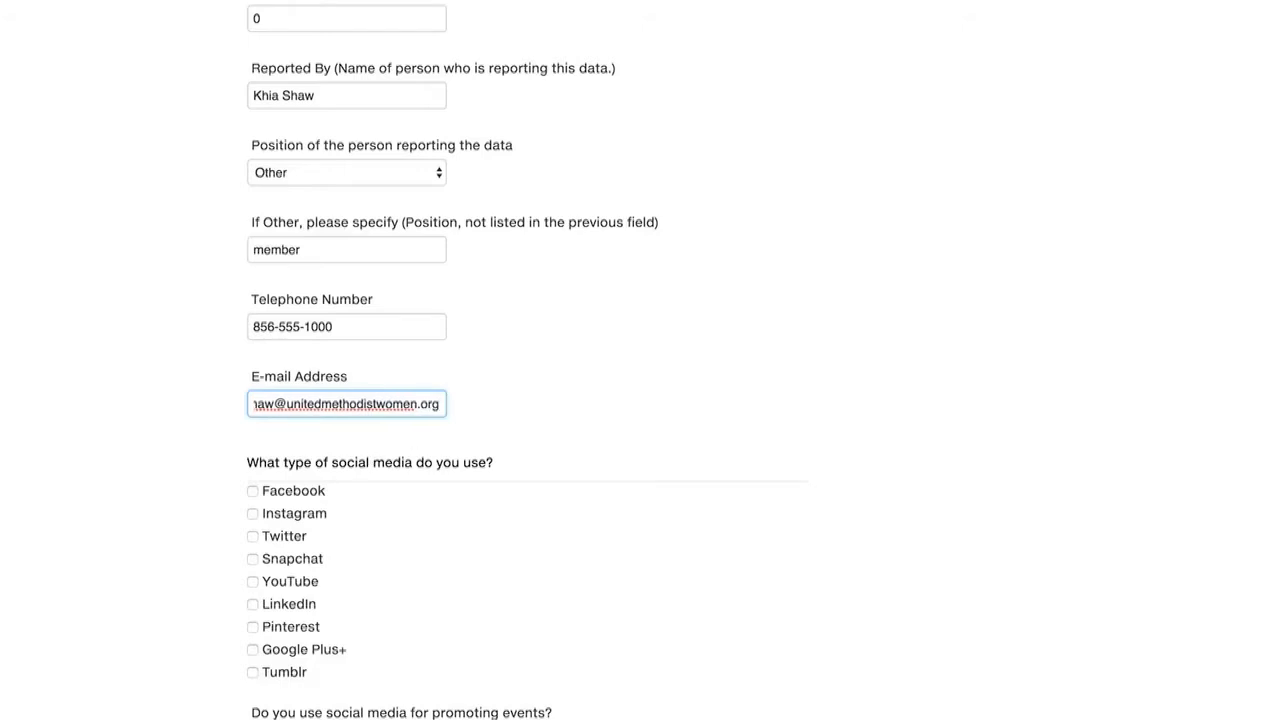
Check Facebook, Instagram, Twitter, Snapchat and Google Plus+ as social media used
scroll("down", 3)
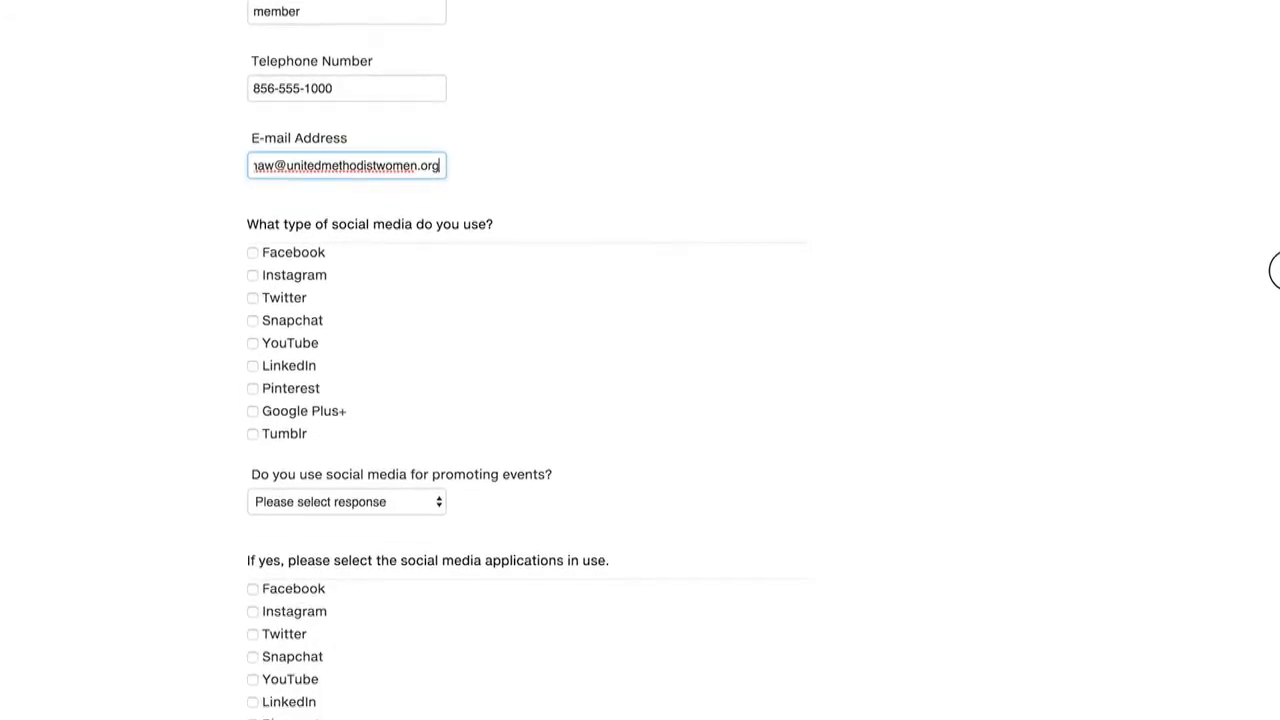
scroll("down", 3)
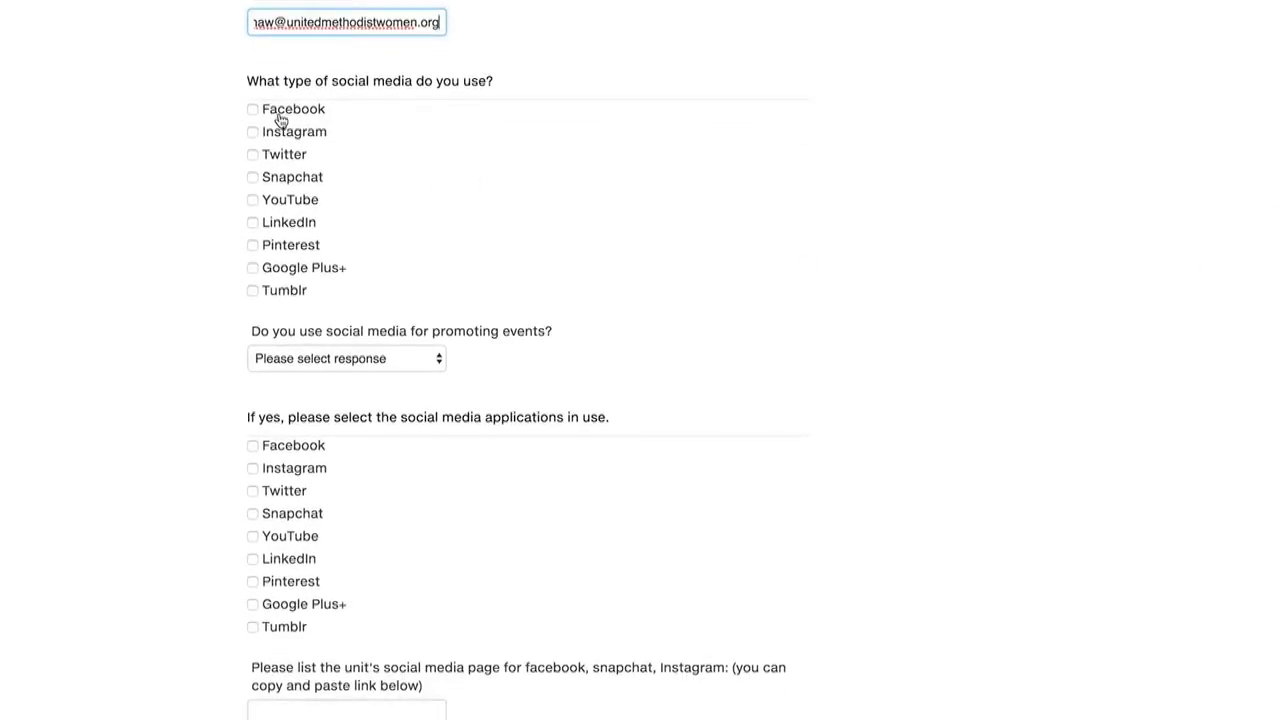
left_click(252, 108)
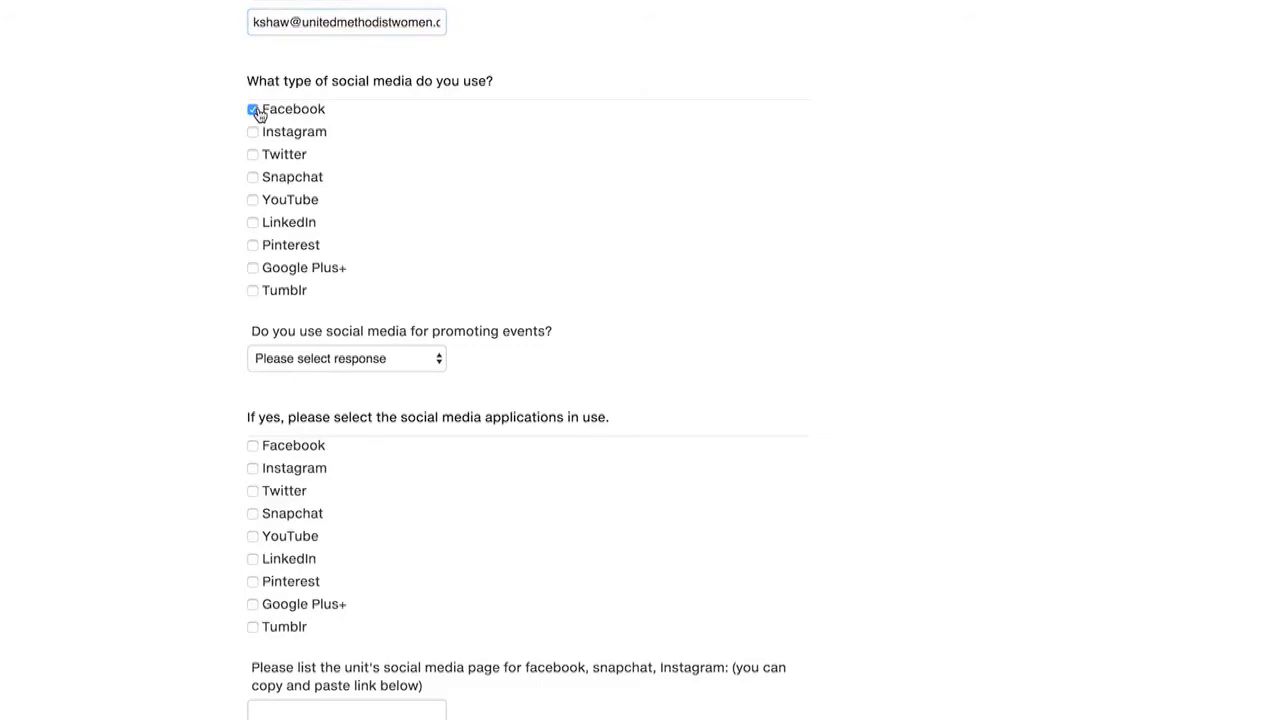
left_click(252, 132)
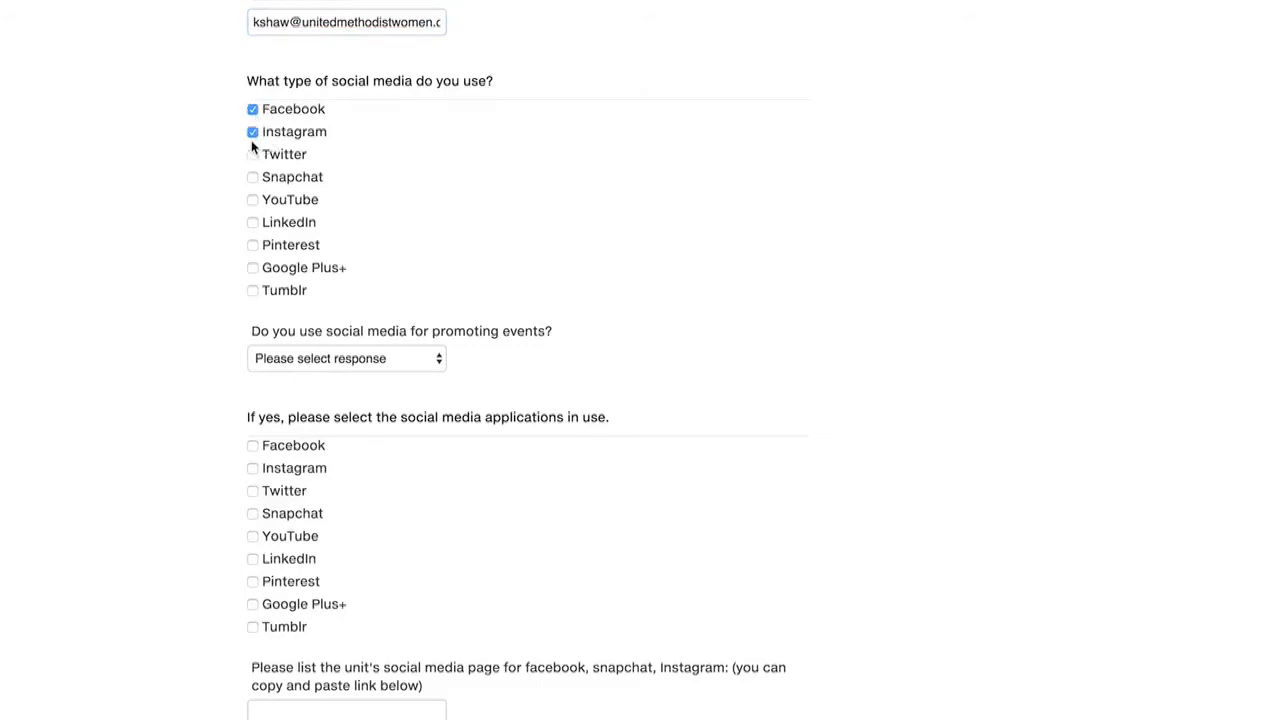
left_click(252, 154)
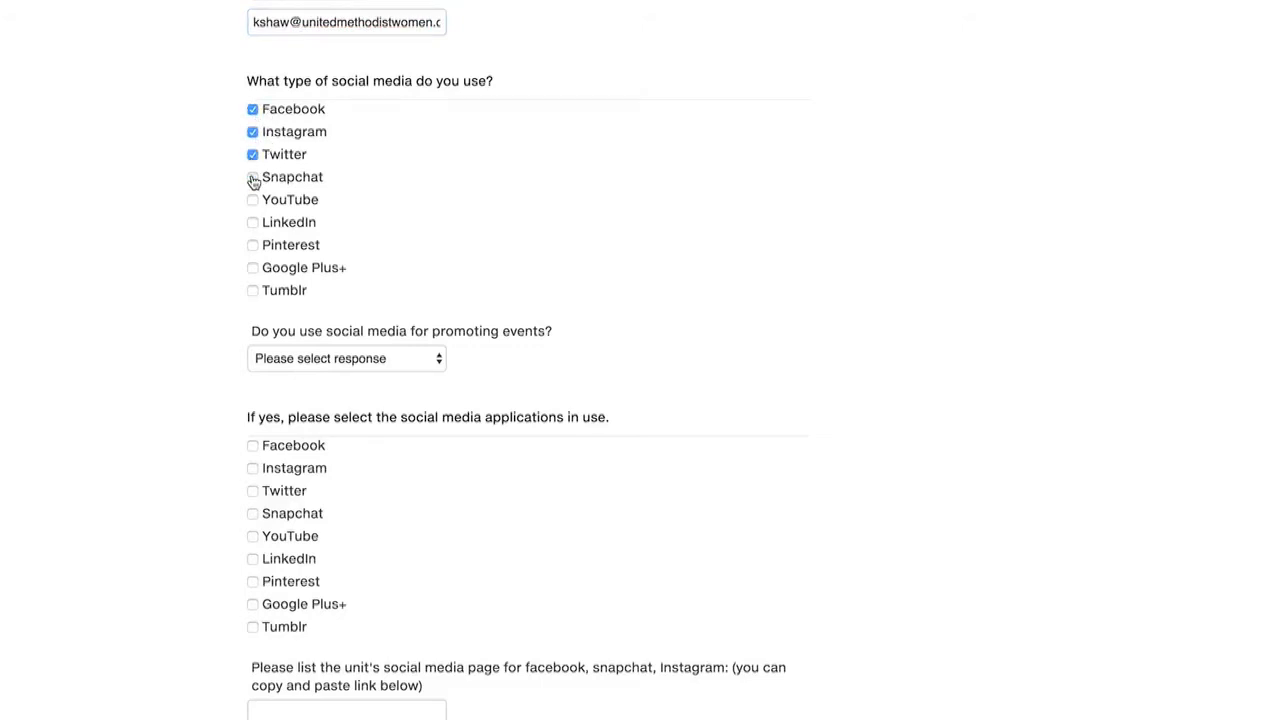
left_click(252, 176)
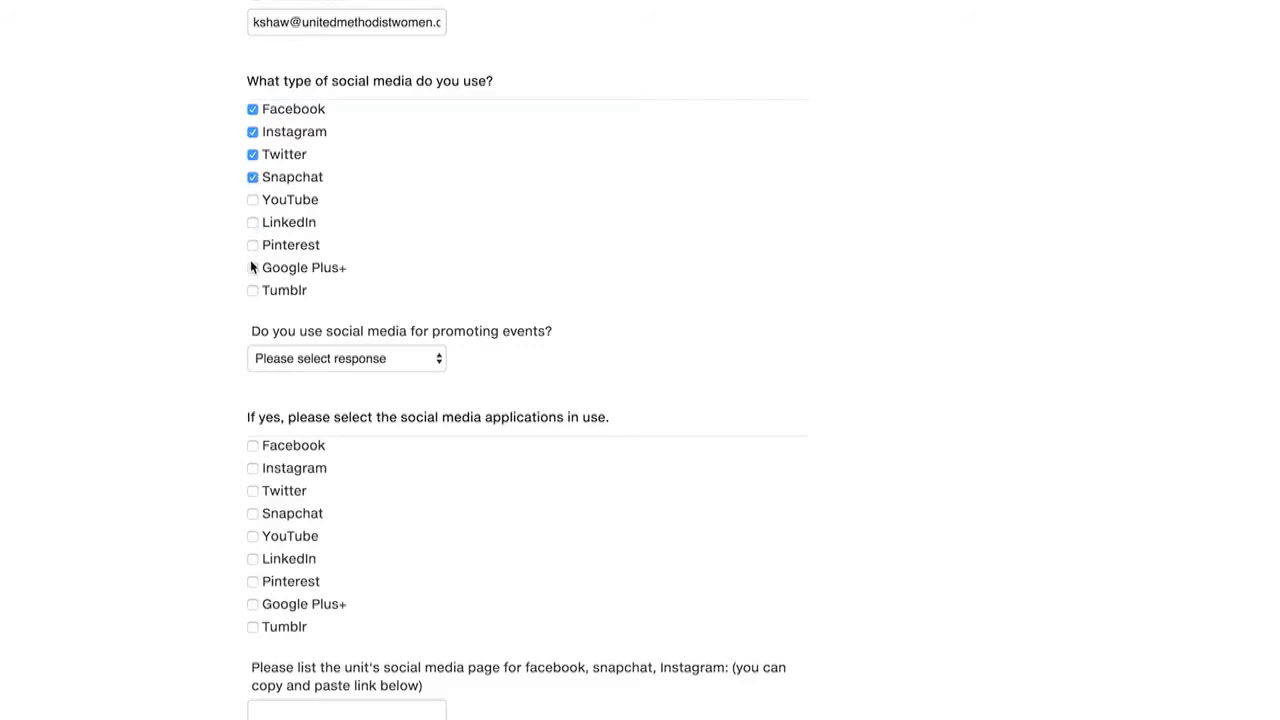
left_click(252, 268)
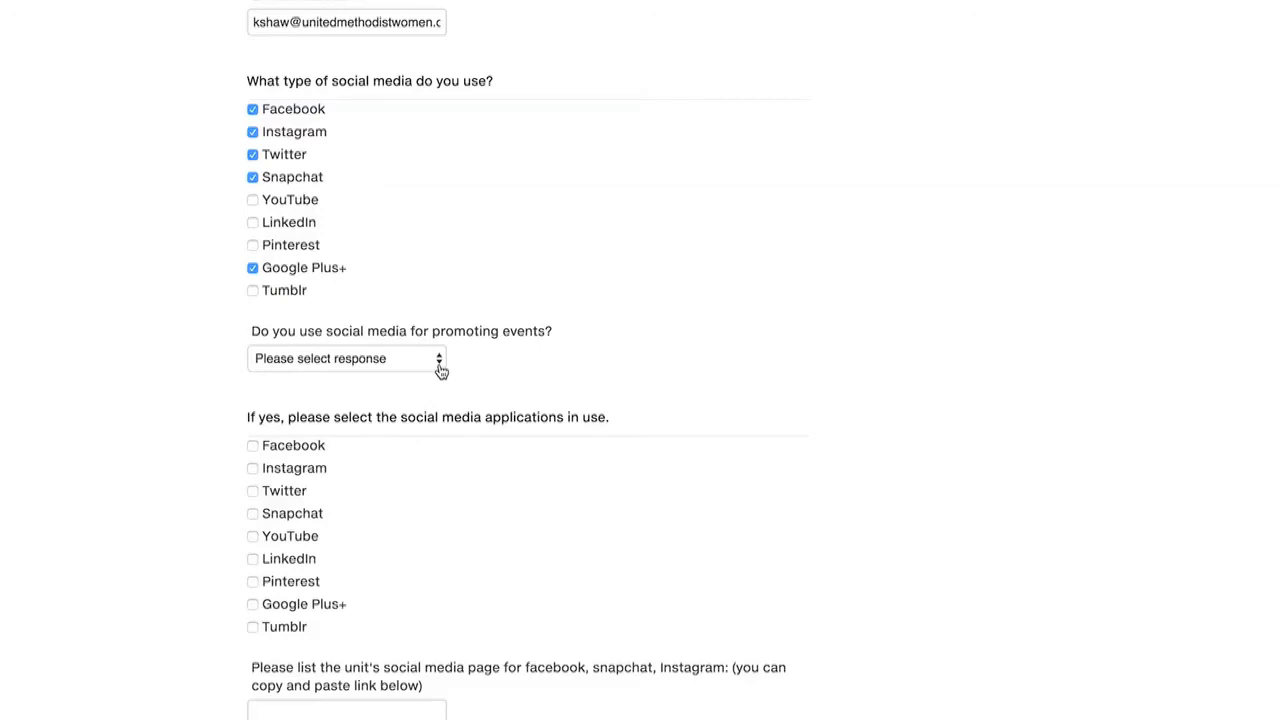
Answer Yes to promoting events and check Facebook, Instagram and Twitter
left_click(344, 358)
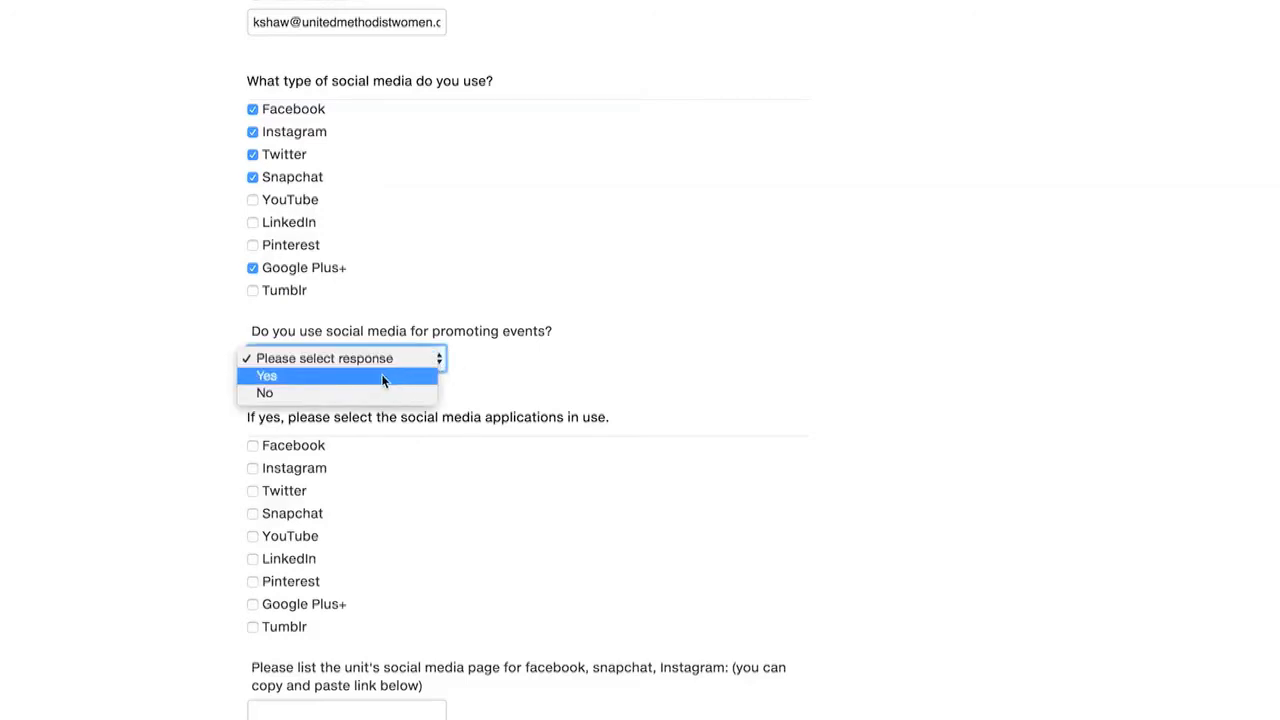
left_click(268, 376)
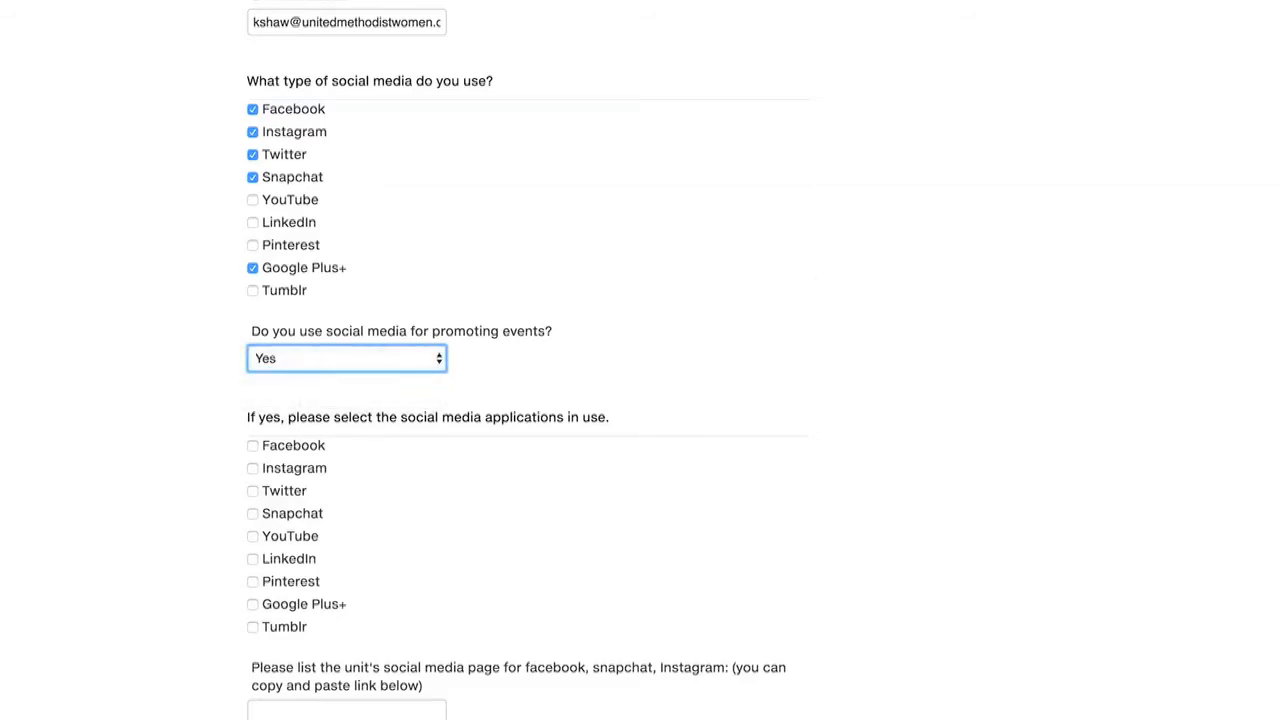
scroll("down", 3)
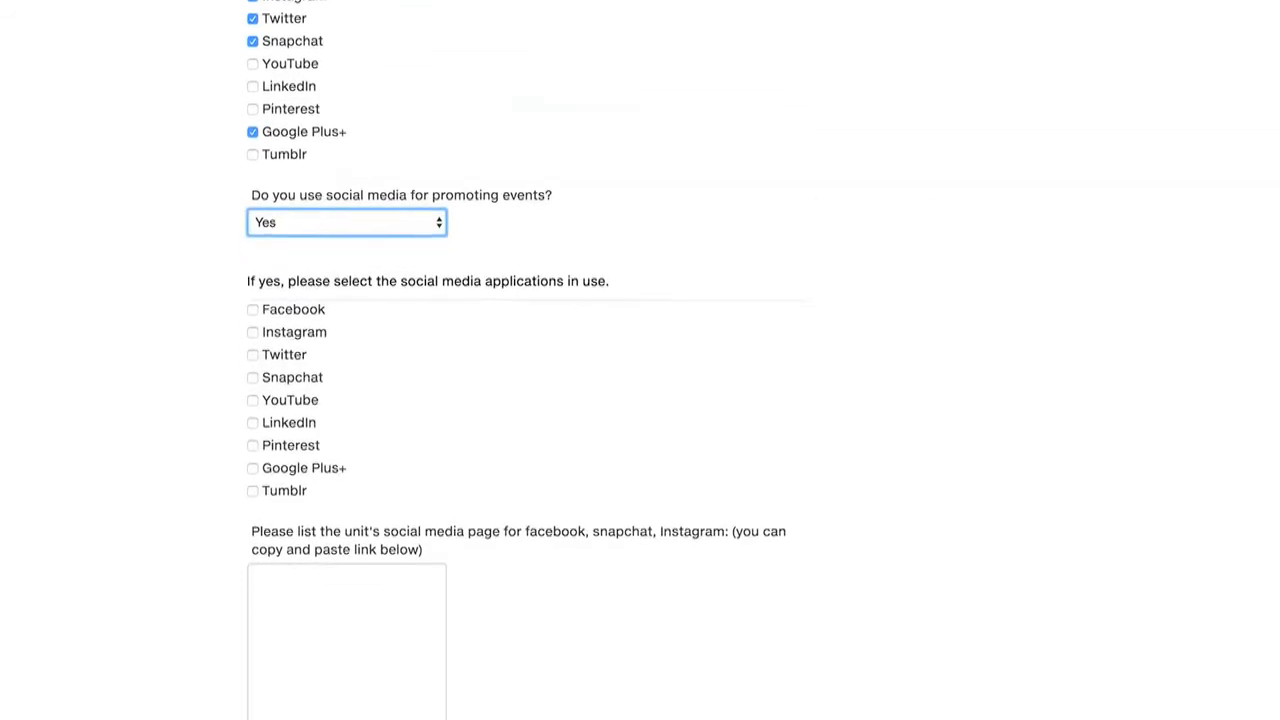
mouse_move(564, 304)
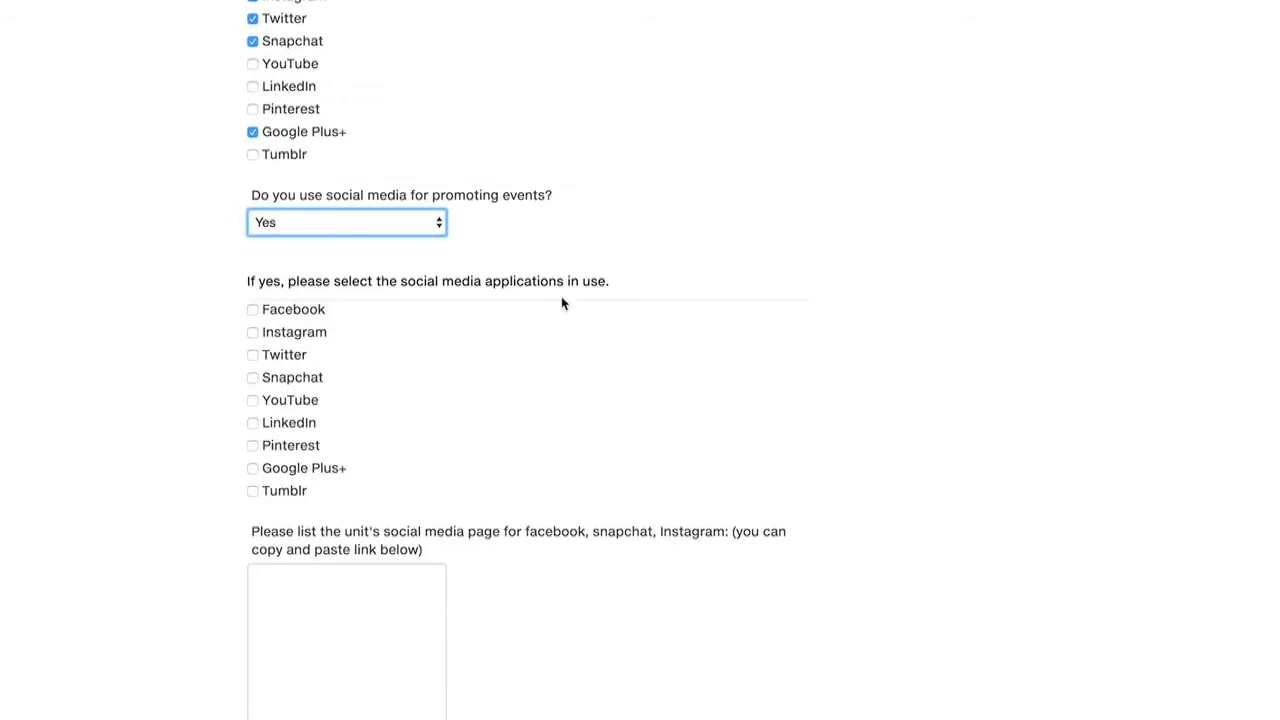
mouse_move(160, 220)
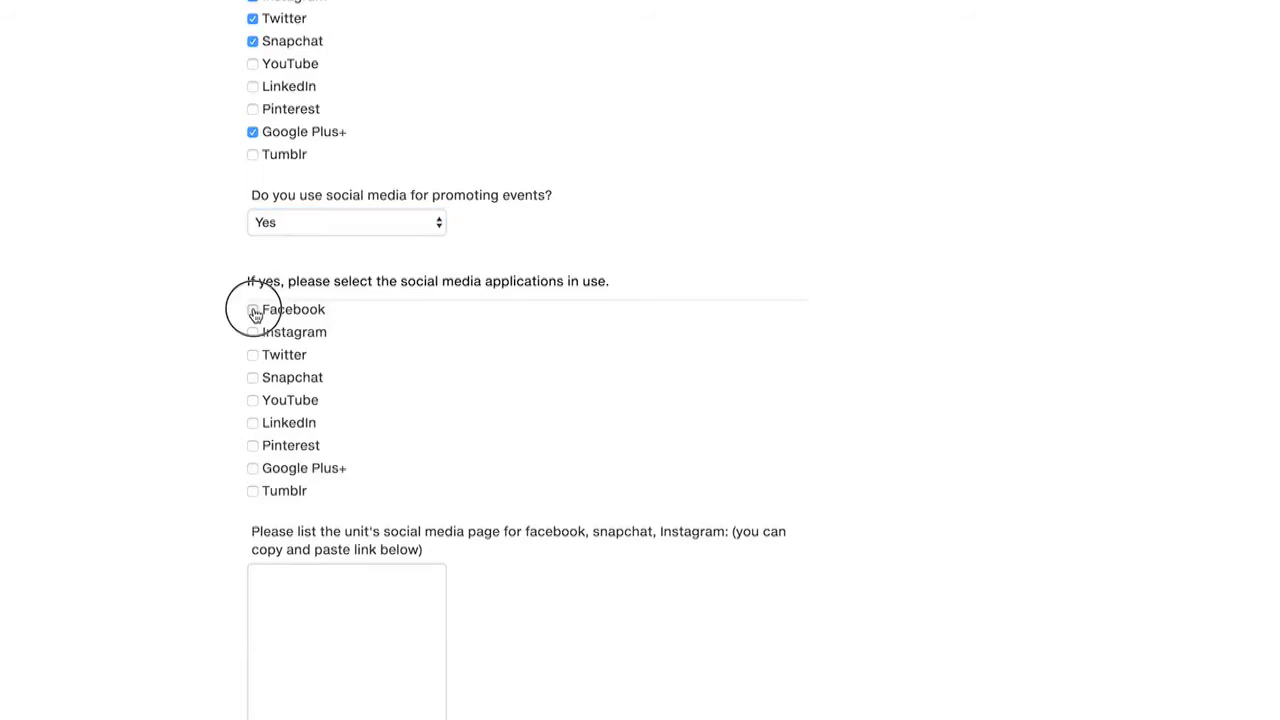
left_click(252, 308)
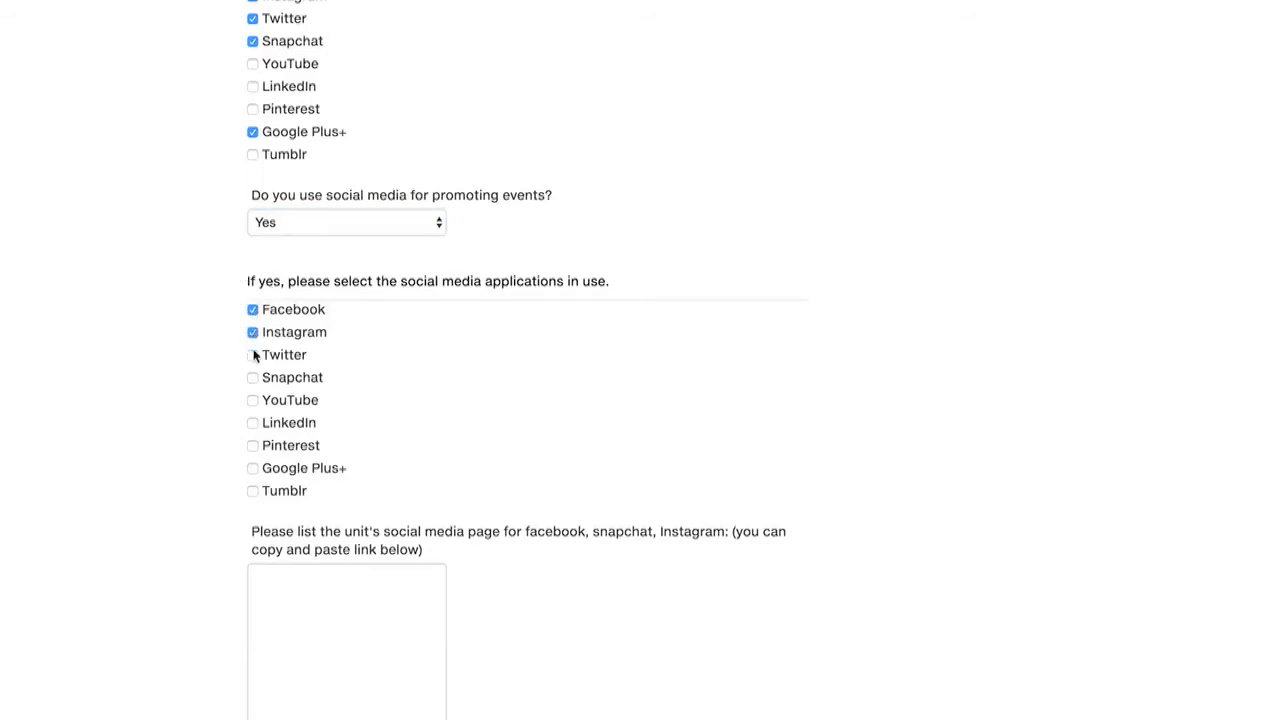
left_click(252, 356)
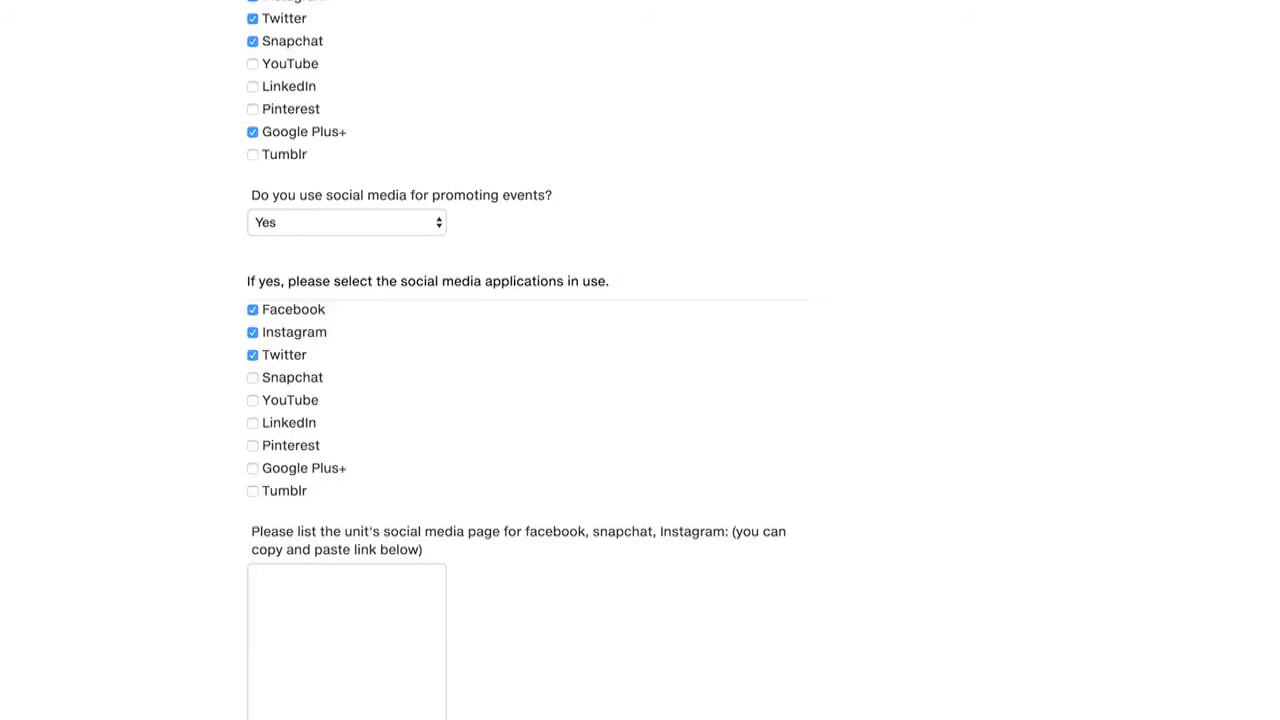
Enter facebook/elmiradavisunit as the unit's social media page
scroll("down", 3)
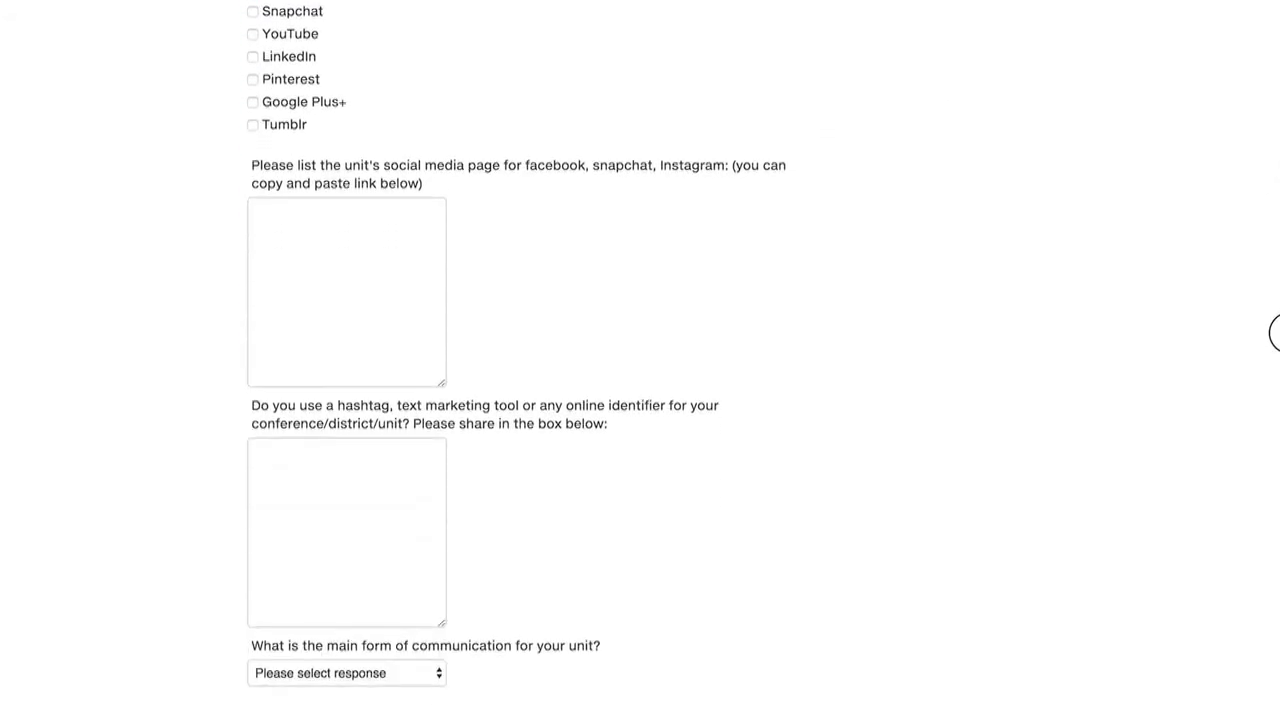
scroll("down", 3)
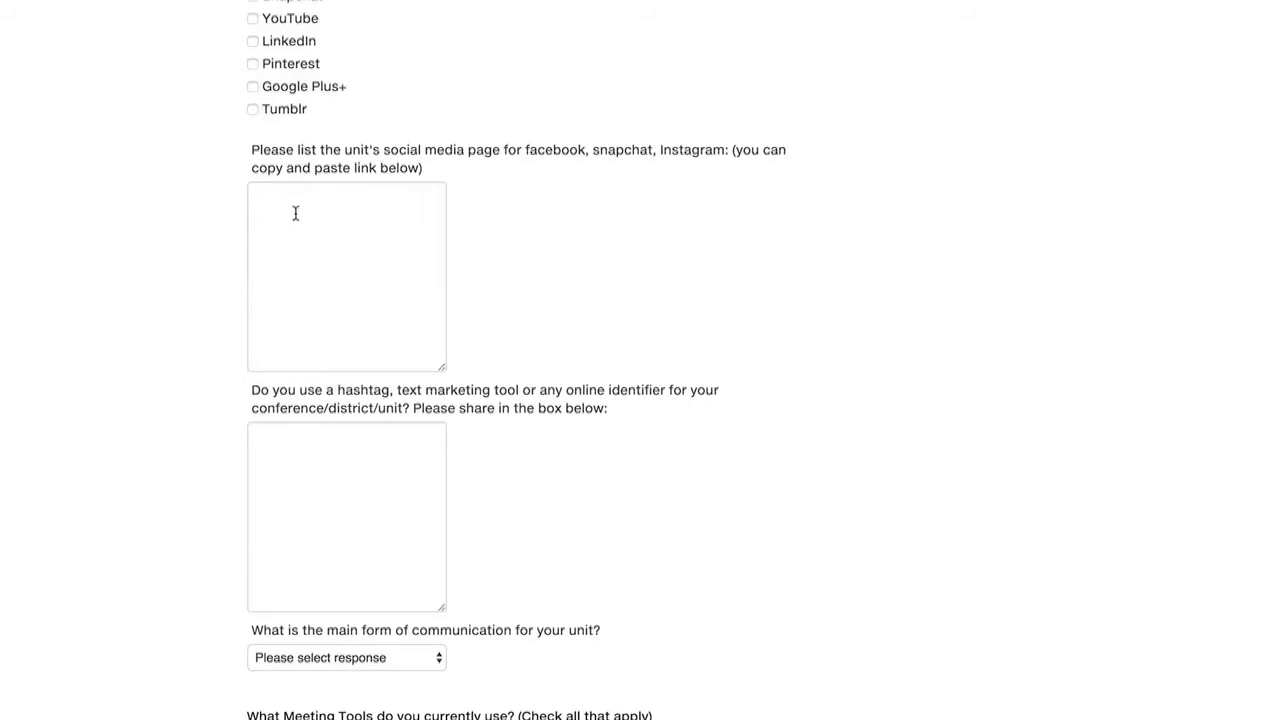
left_click(346, 276)
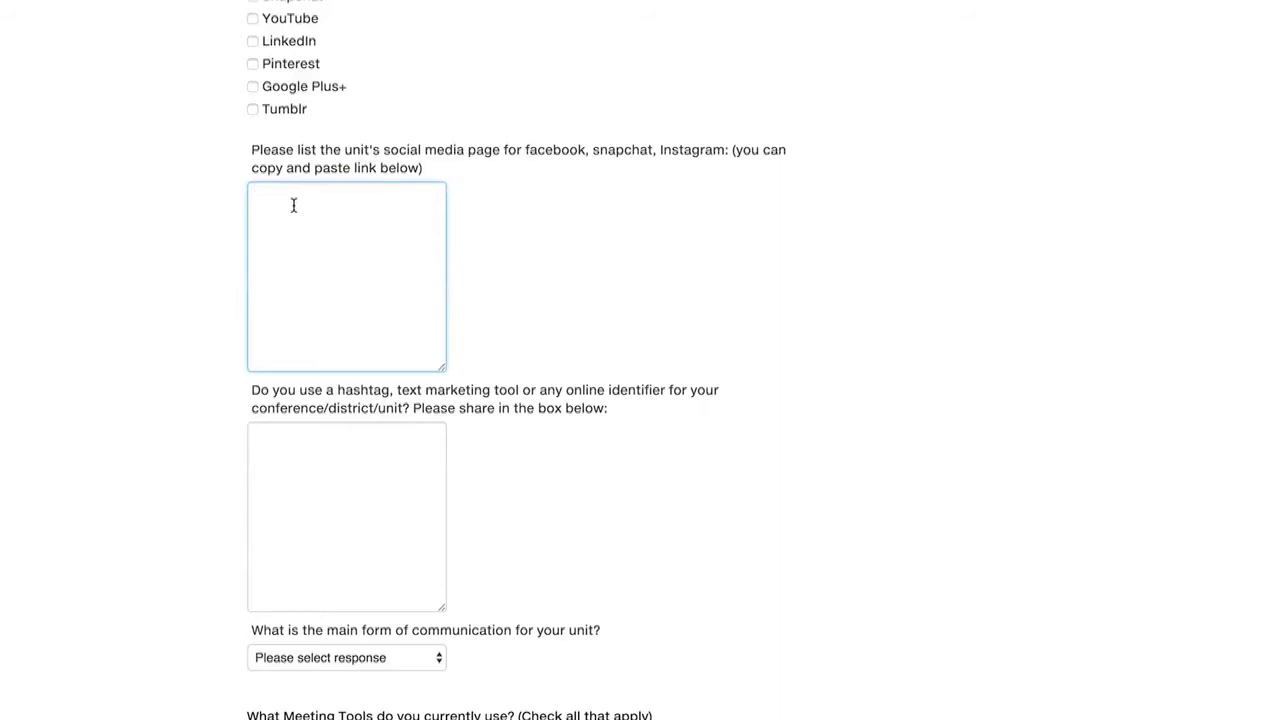
type("faeboo")
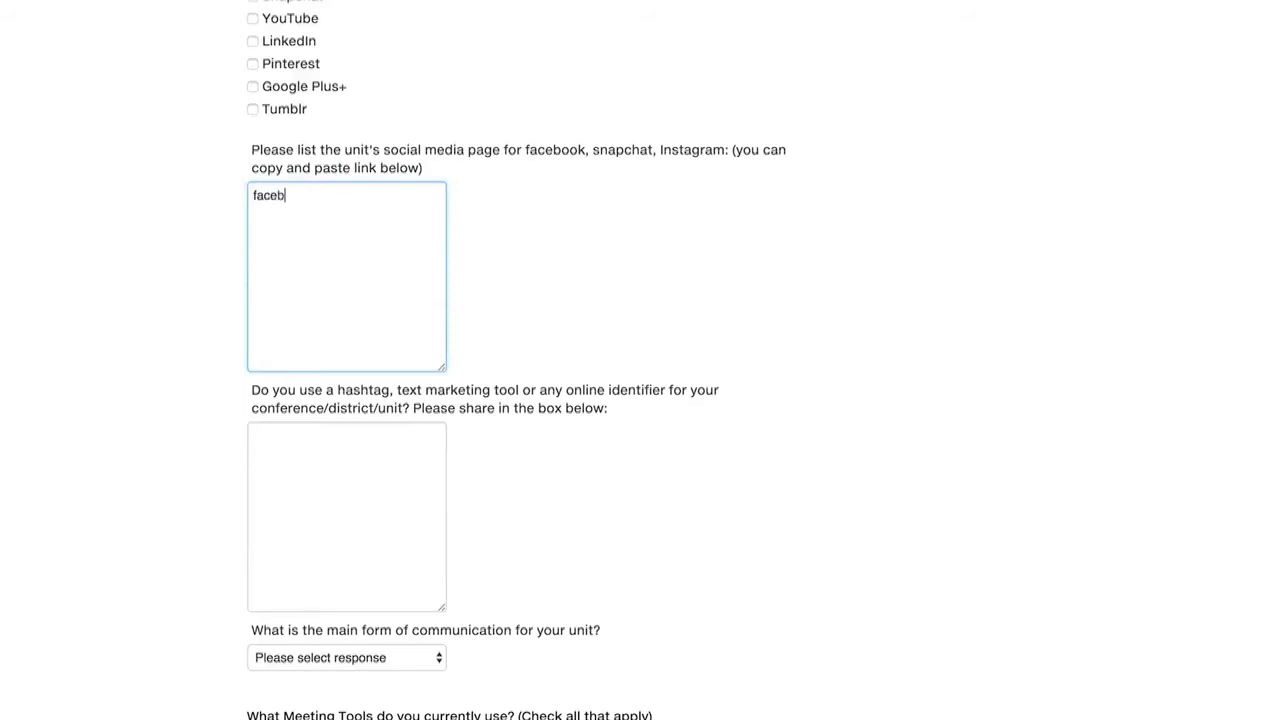
type("ook/")
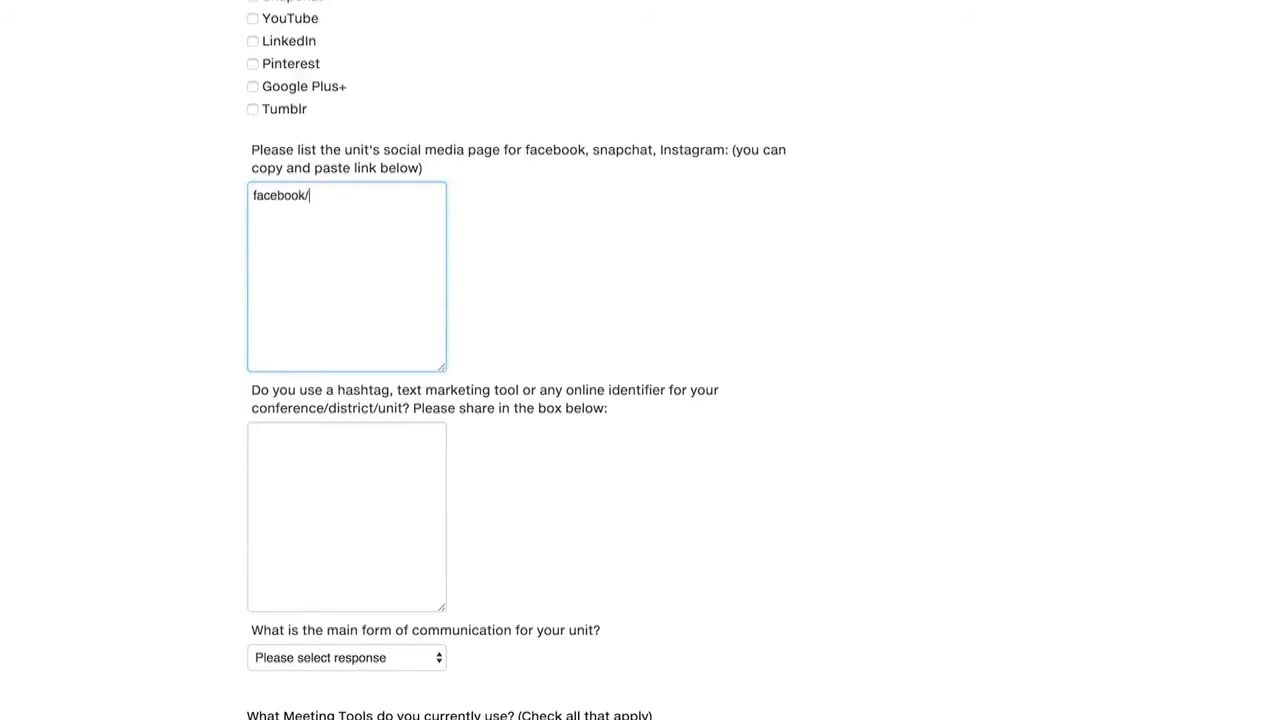
type("elmi")
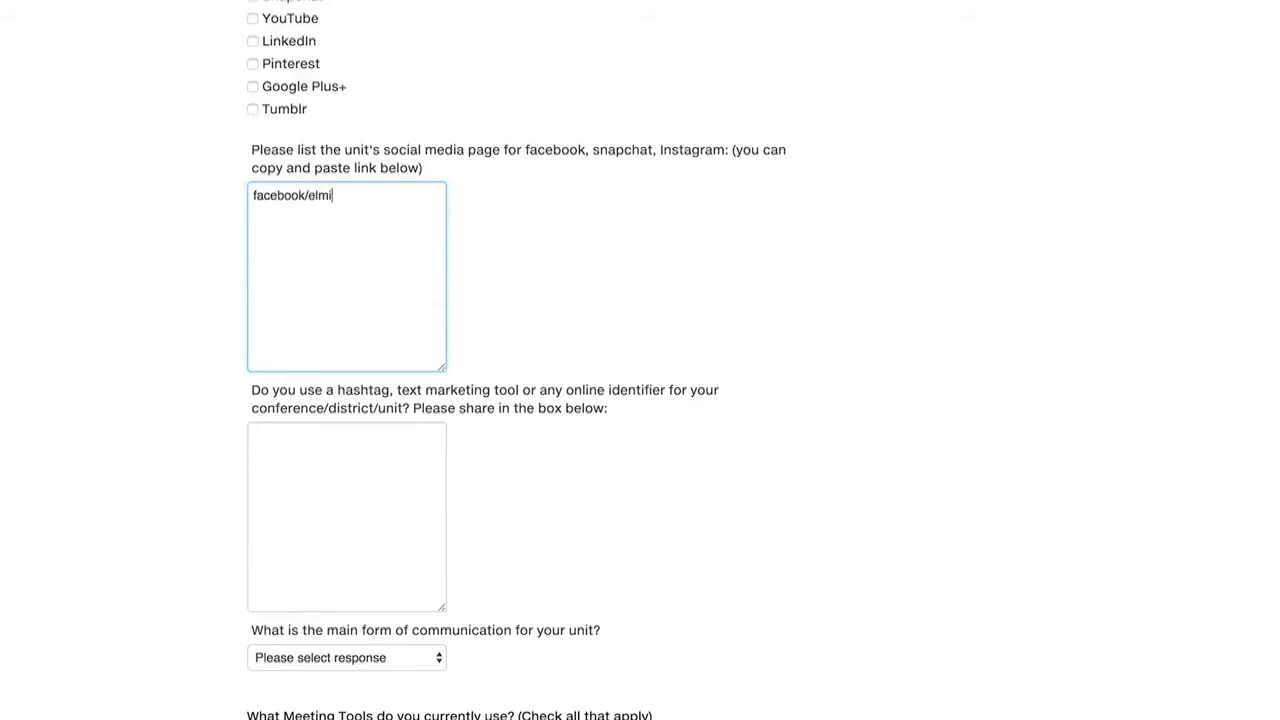
type("radavis")
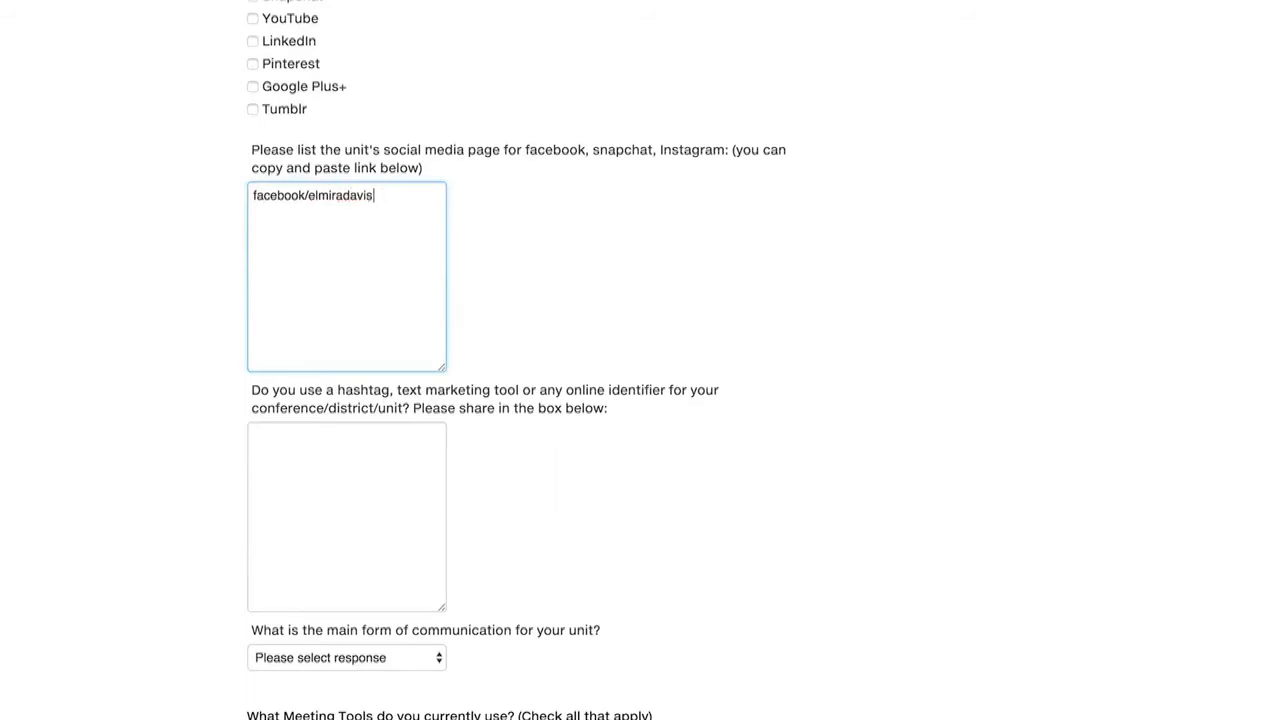
type("unit")
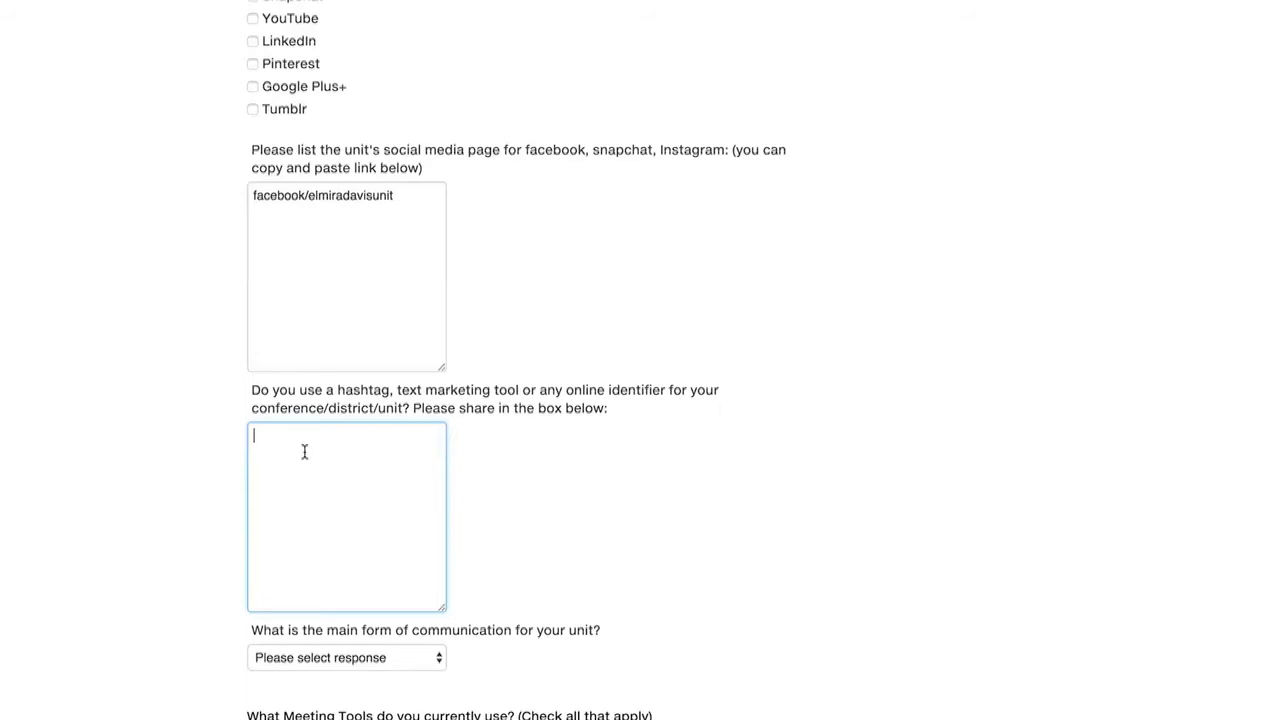
Enter #Limitless as the unit's hashtag identifier
type("#")
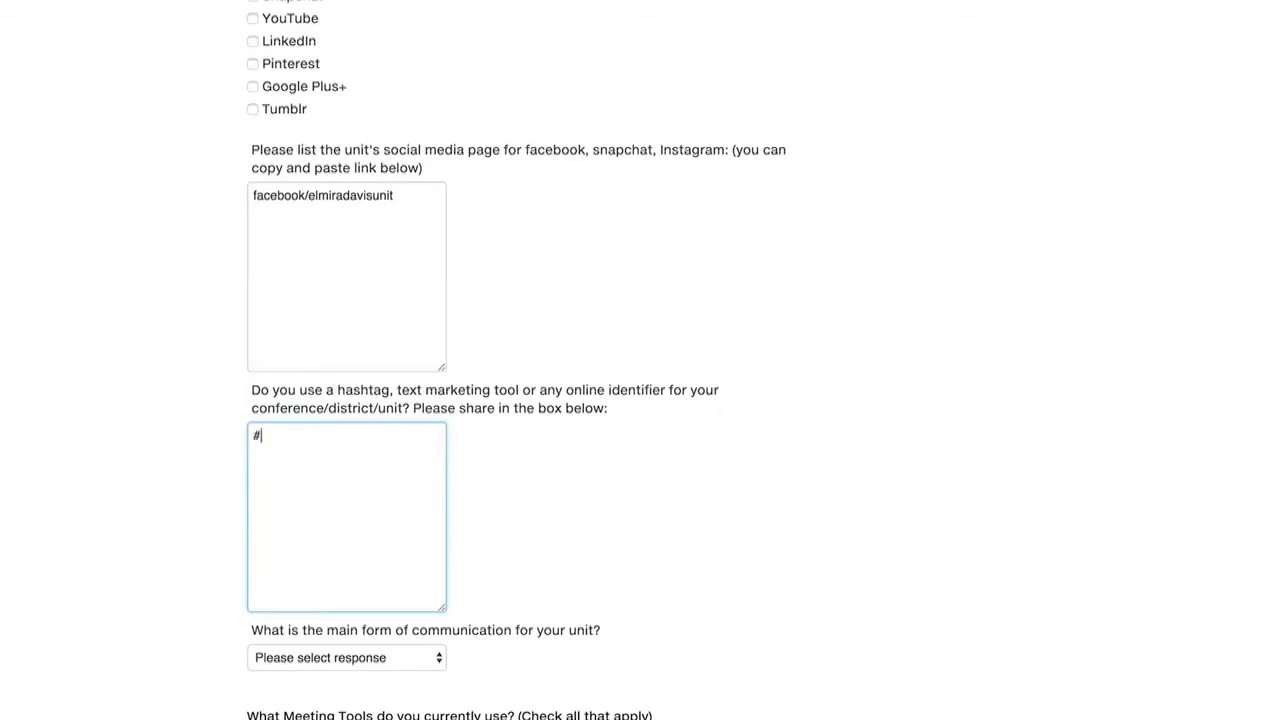
type("Limitle")
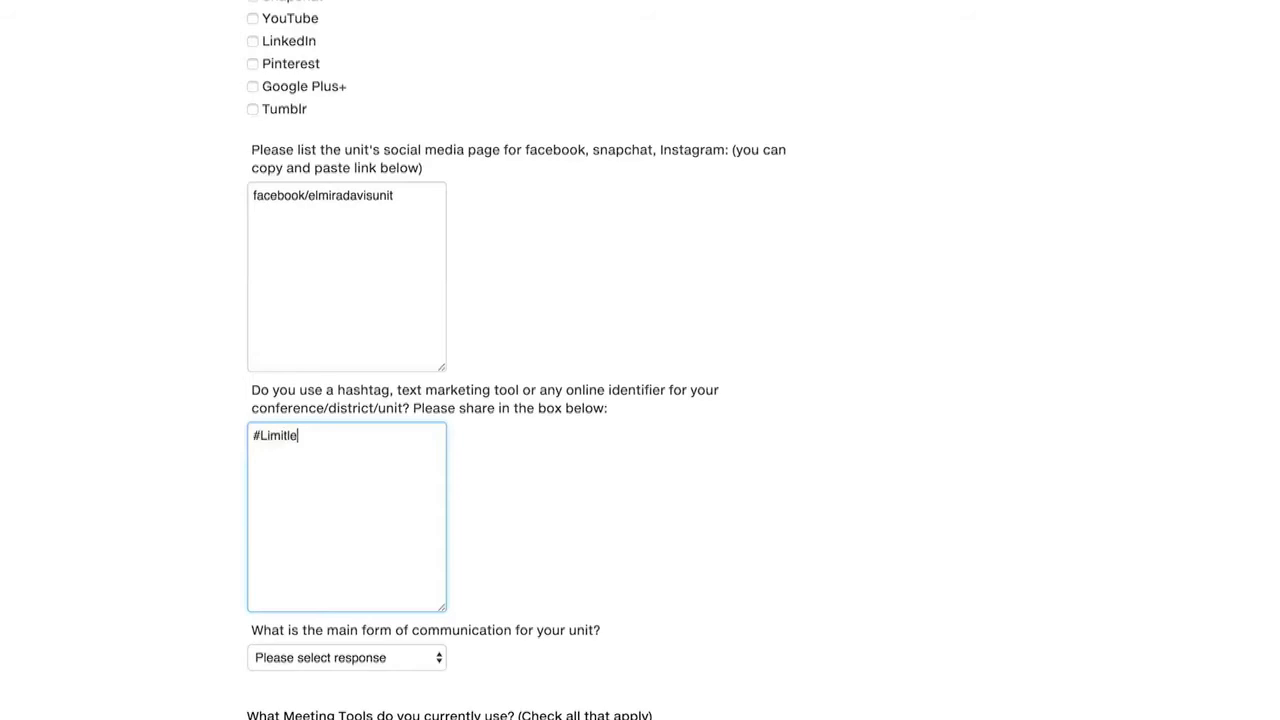
type("ss")
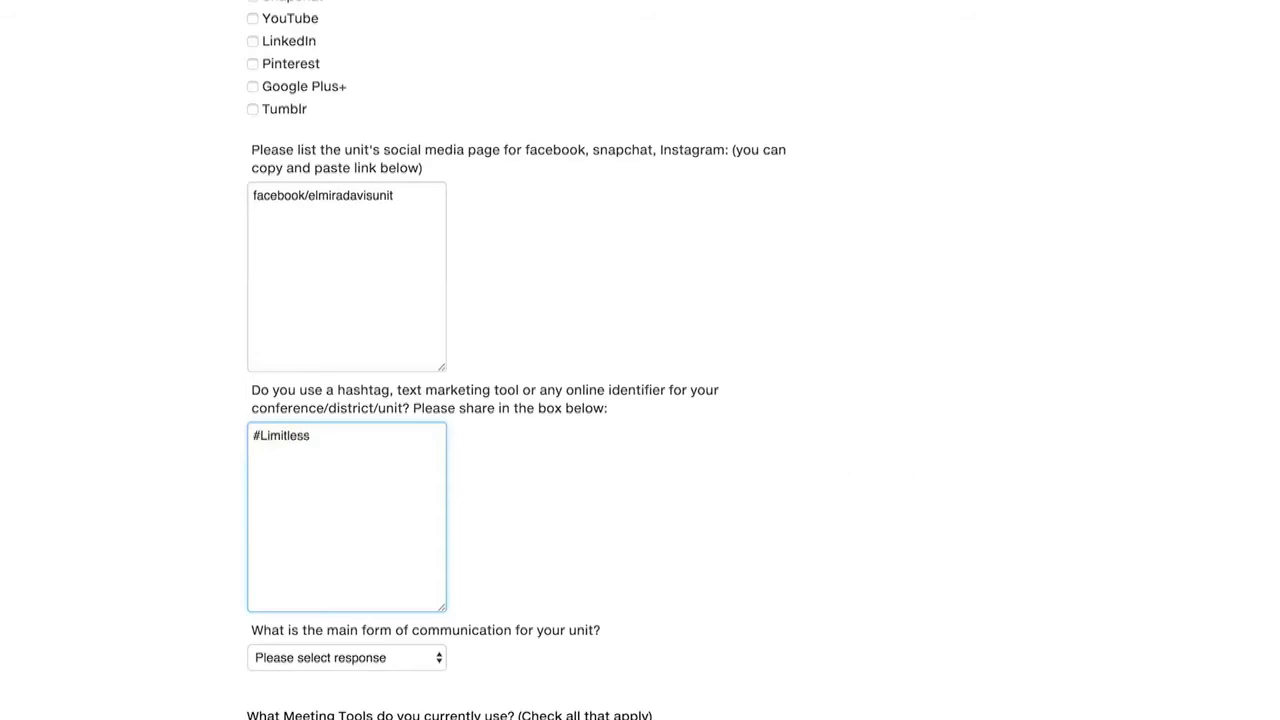
scroll("down", 3)
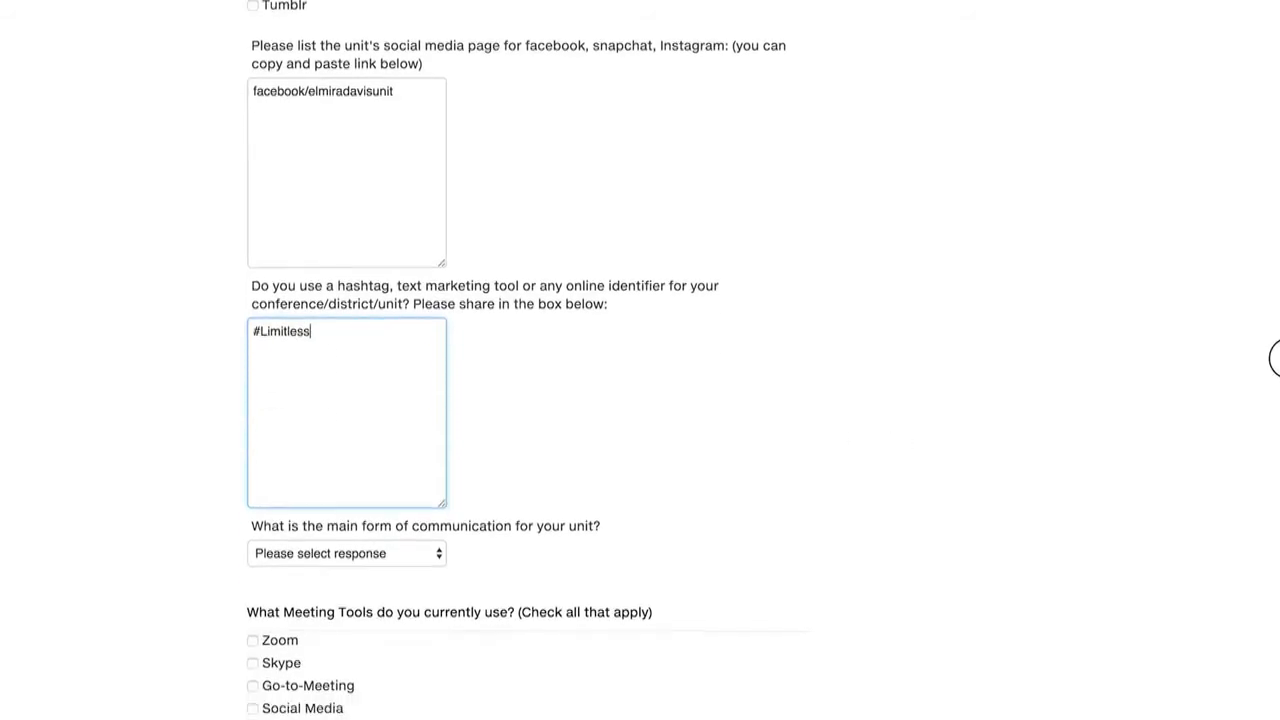
Set Email as the unit's main form of communication
scroll("down", 3)
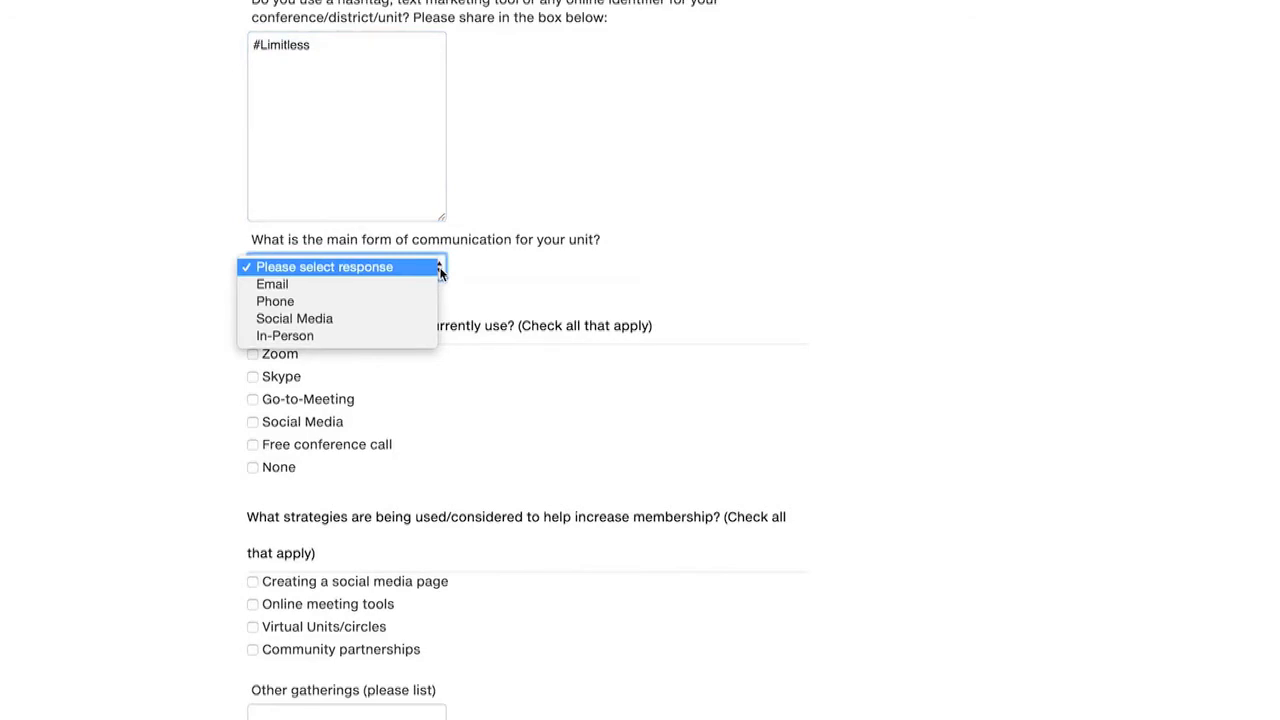
mouse_move(378, 284)
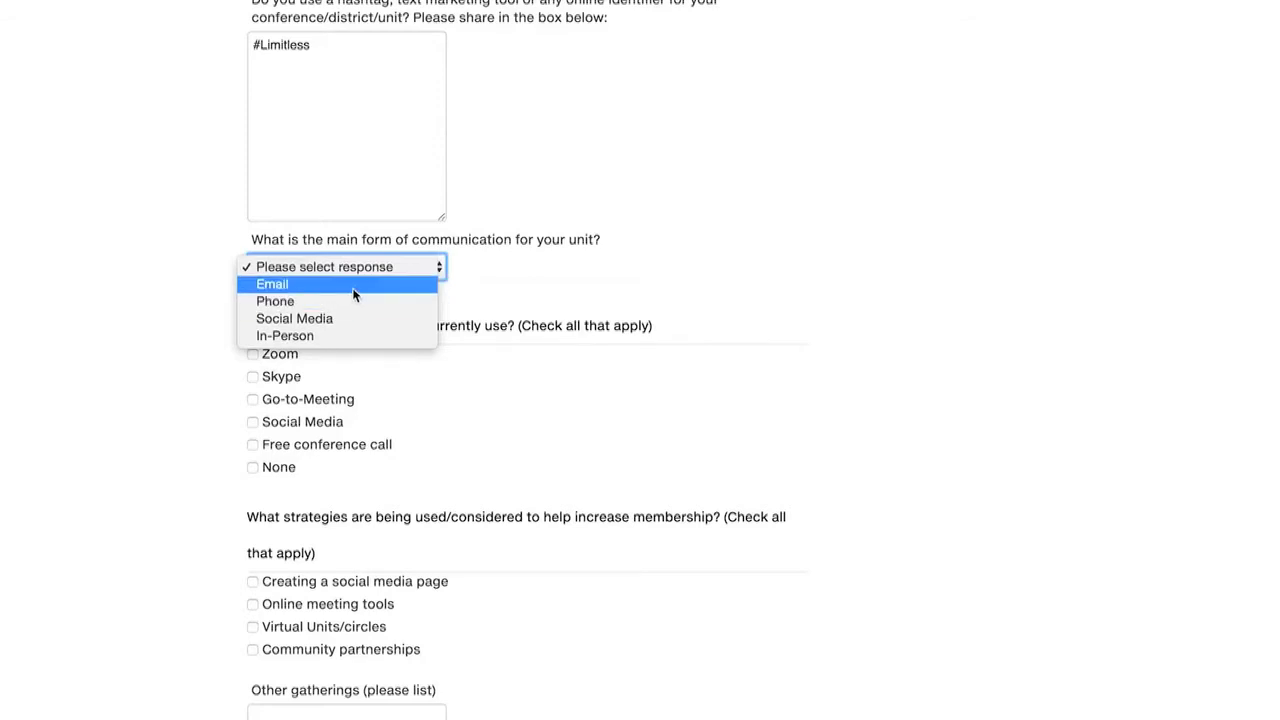
mouse_move(352, 300)
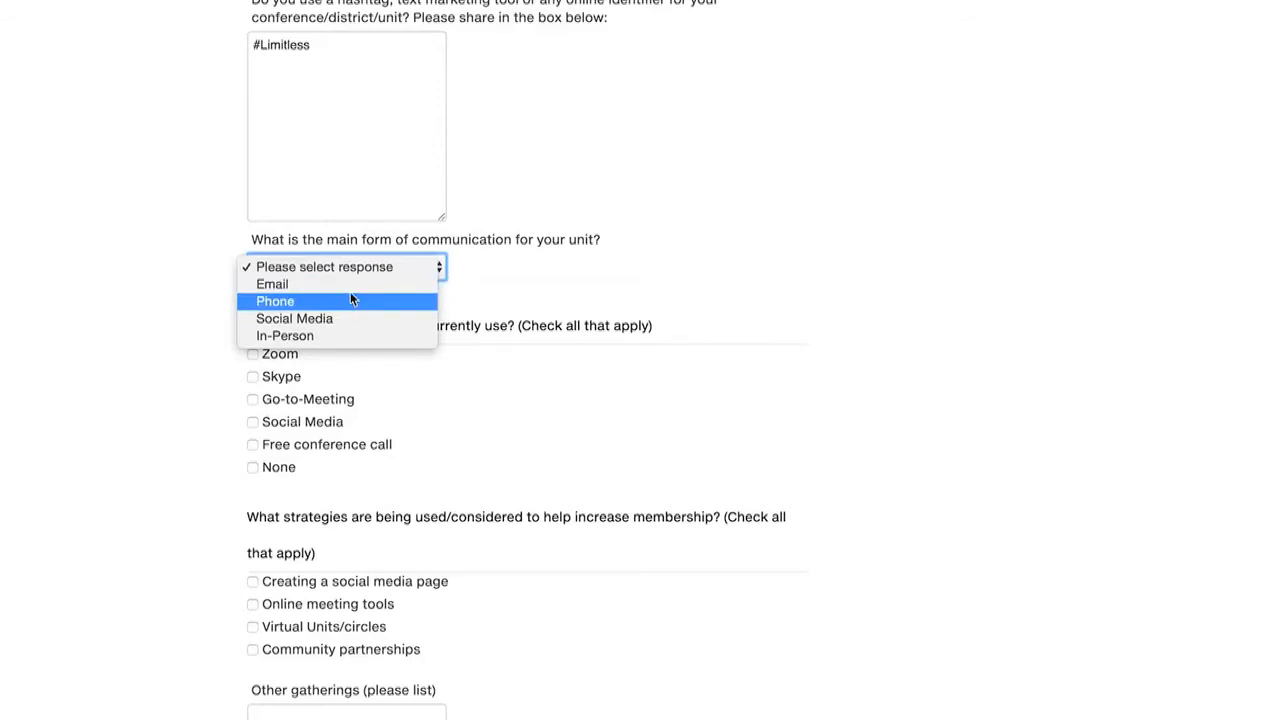
left_click(272, 284)
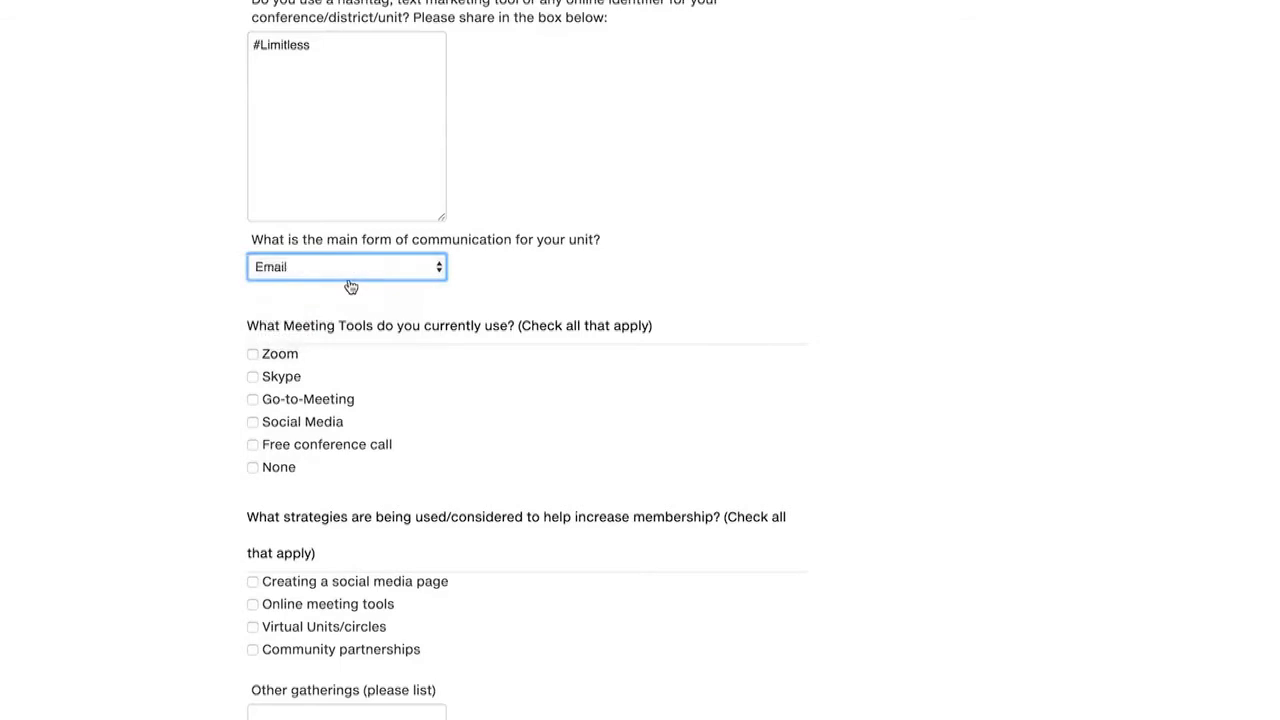
mouse_move(510, 354)
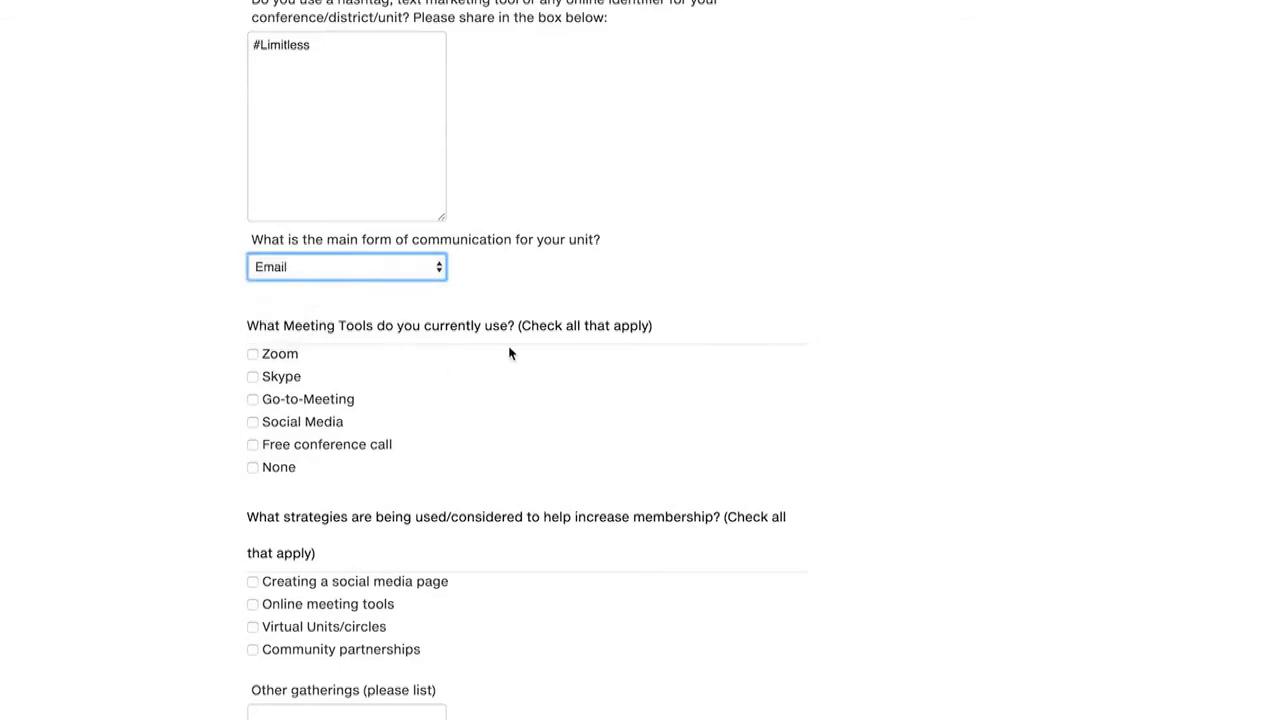
mouse_move(516, 396)
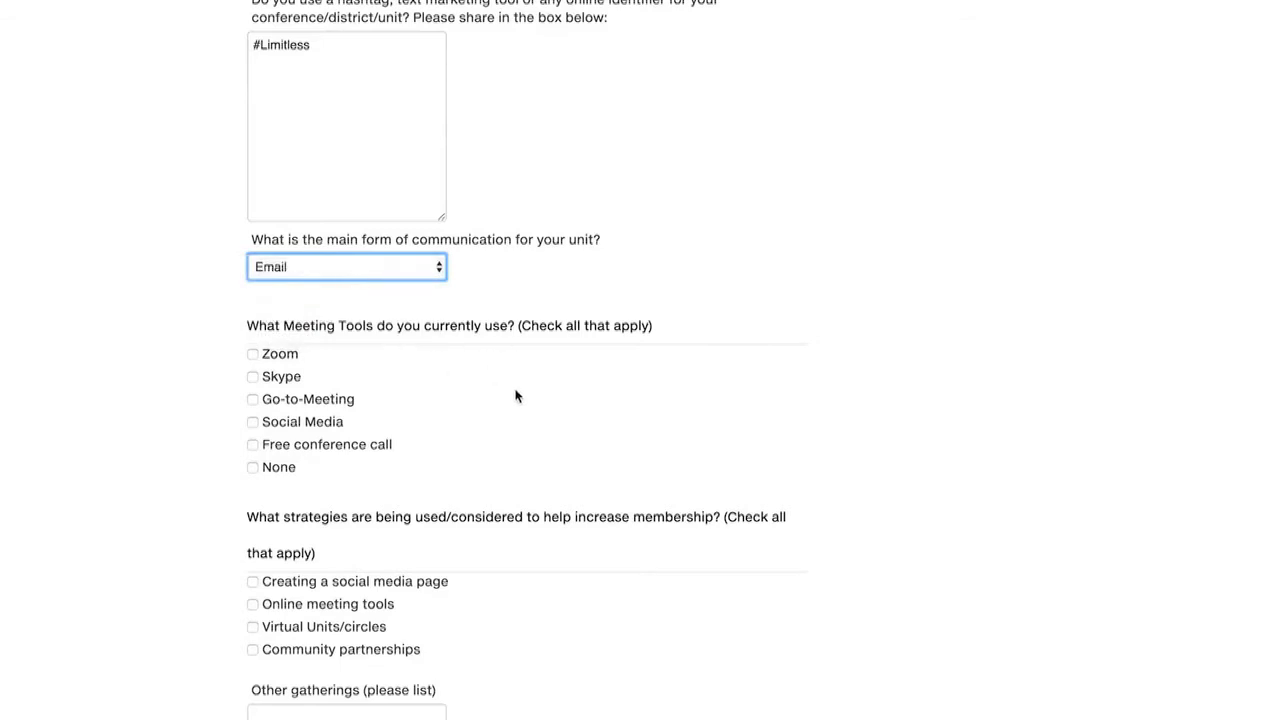
mouse_move(280, 368)
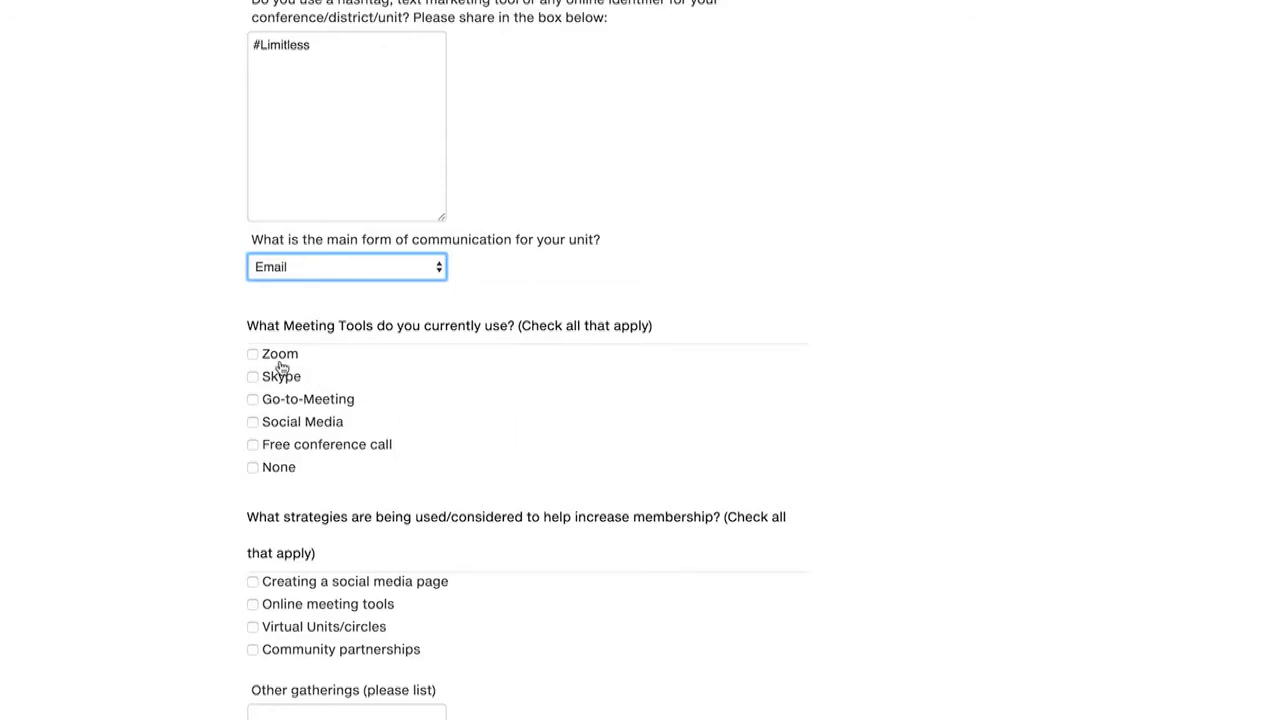
Mark Zoom, Go-to-Meeting, Social Media, Free conference call and Skype as meeting tools in use
left_click(252, 354)
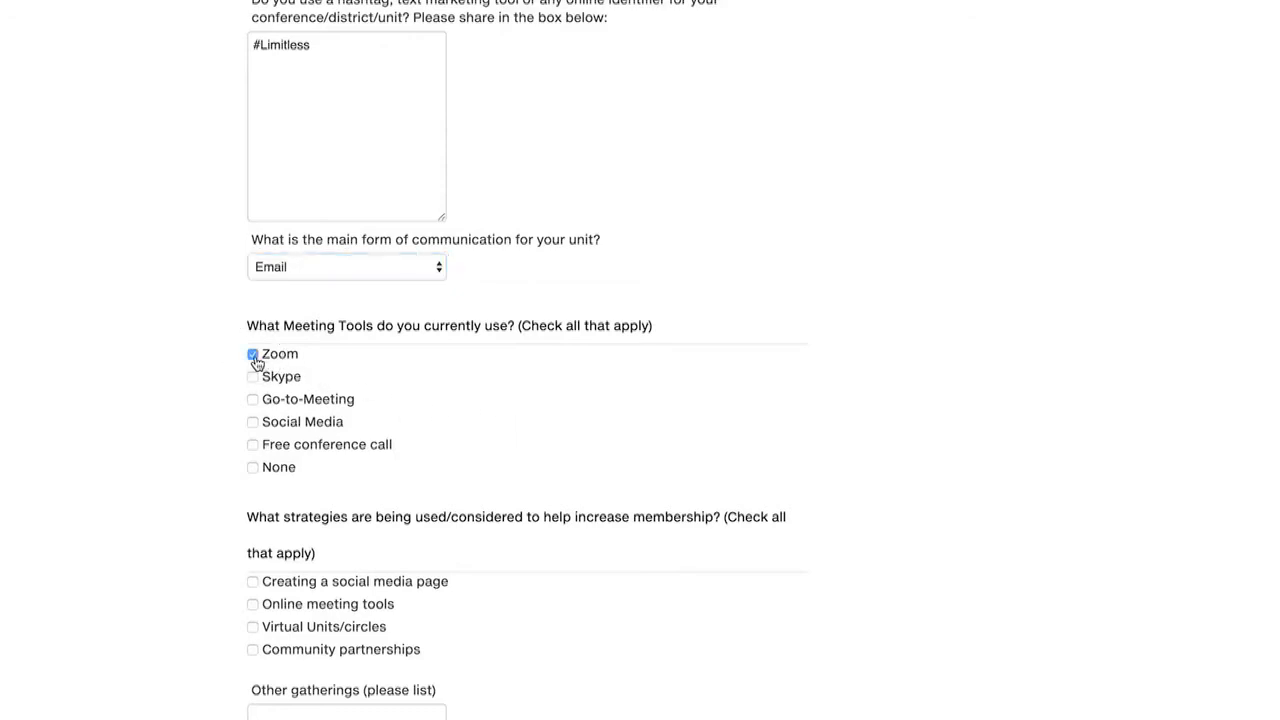
left_click(252, 400)
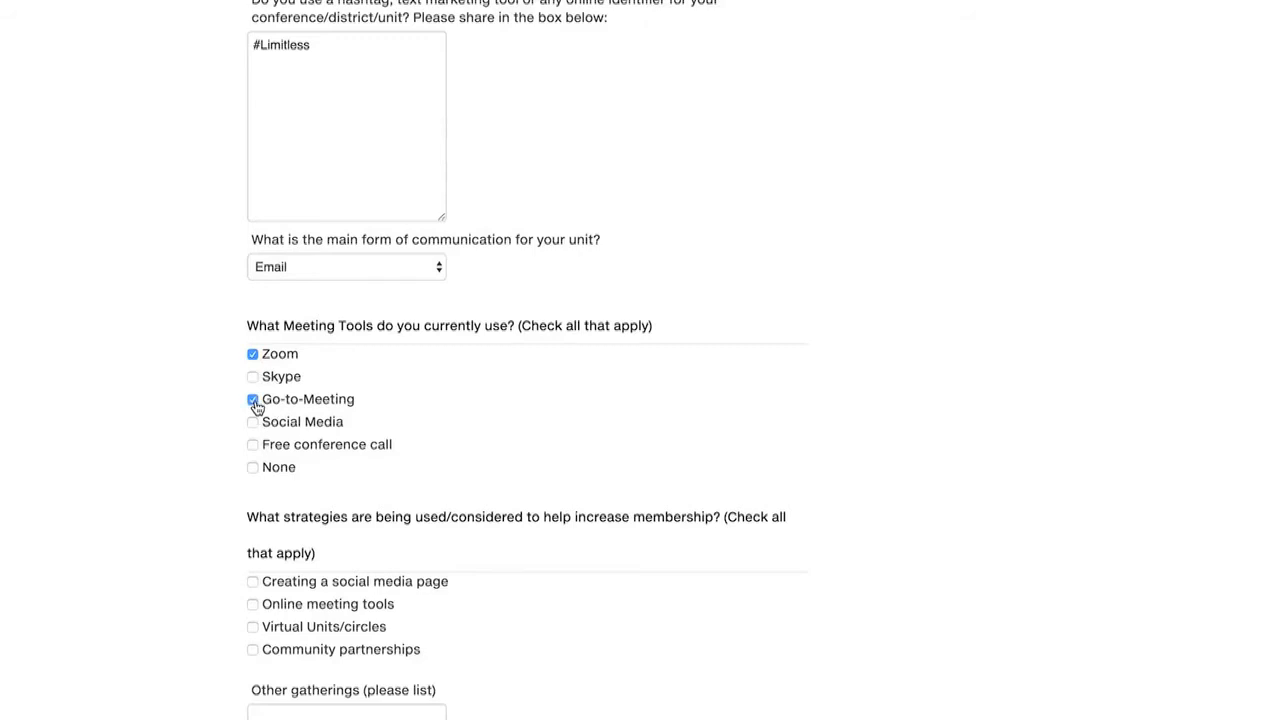
left_click(252, 400)
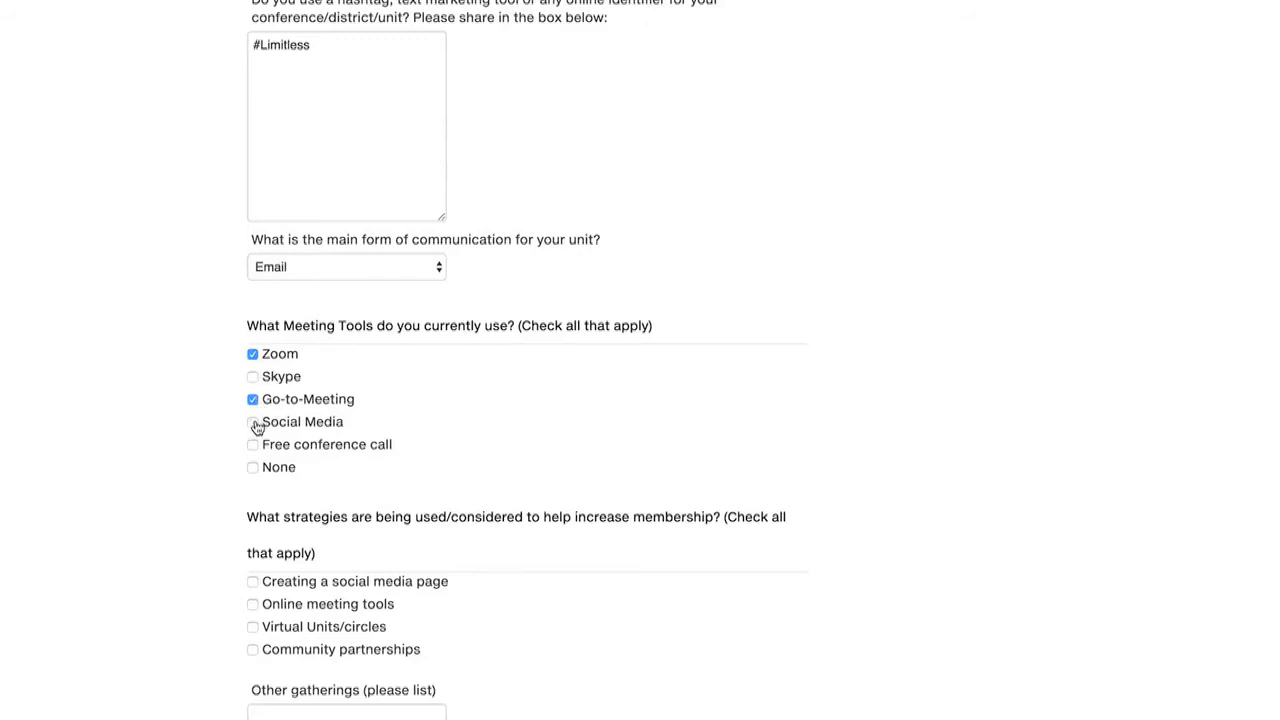
left_click(252, 420)
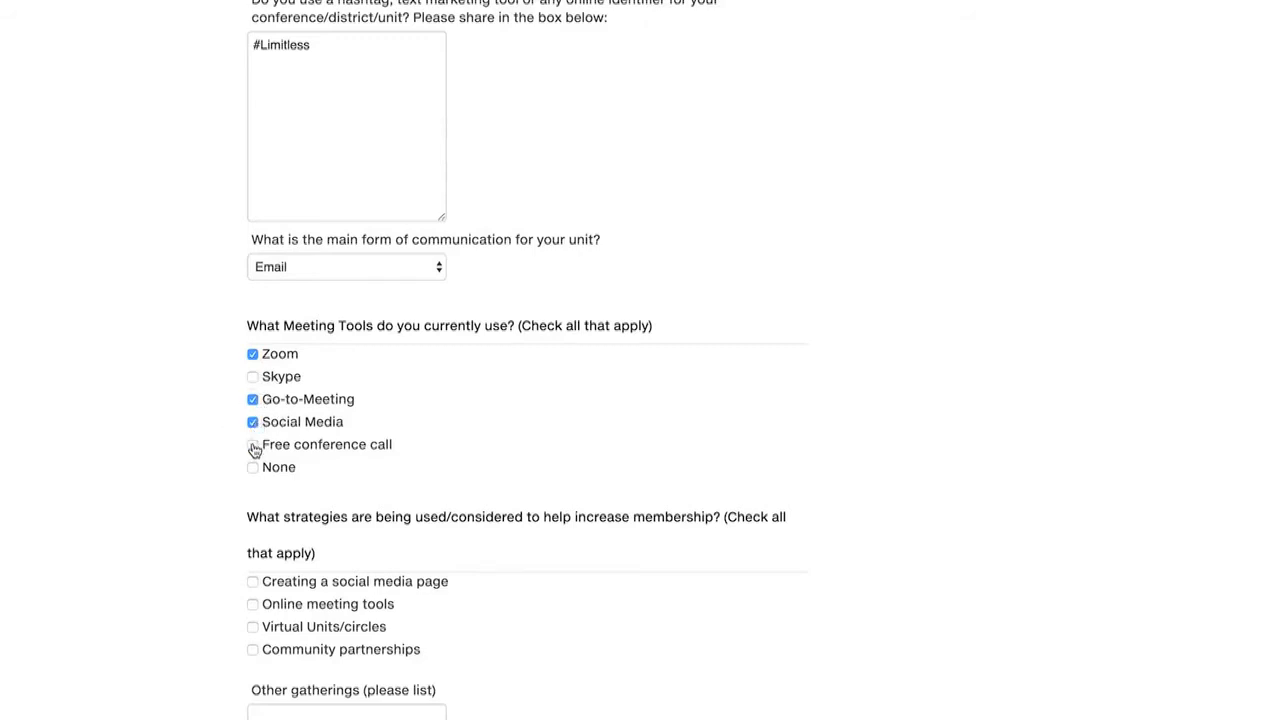
left_click(252, 444)
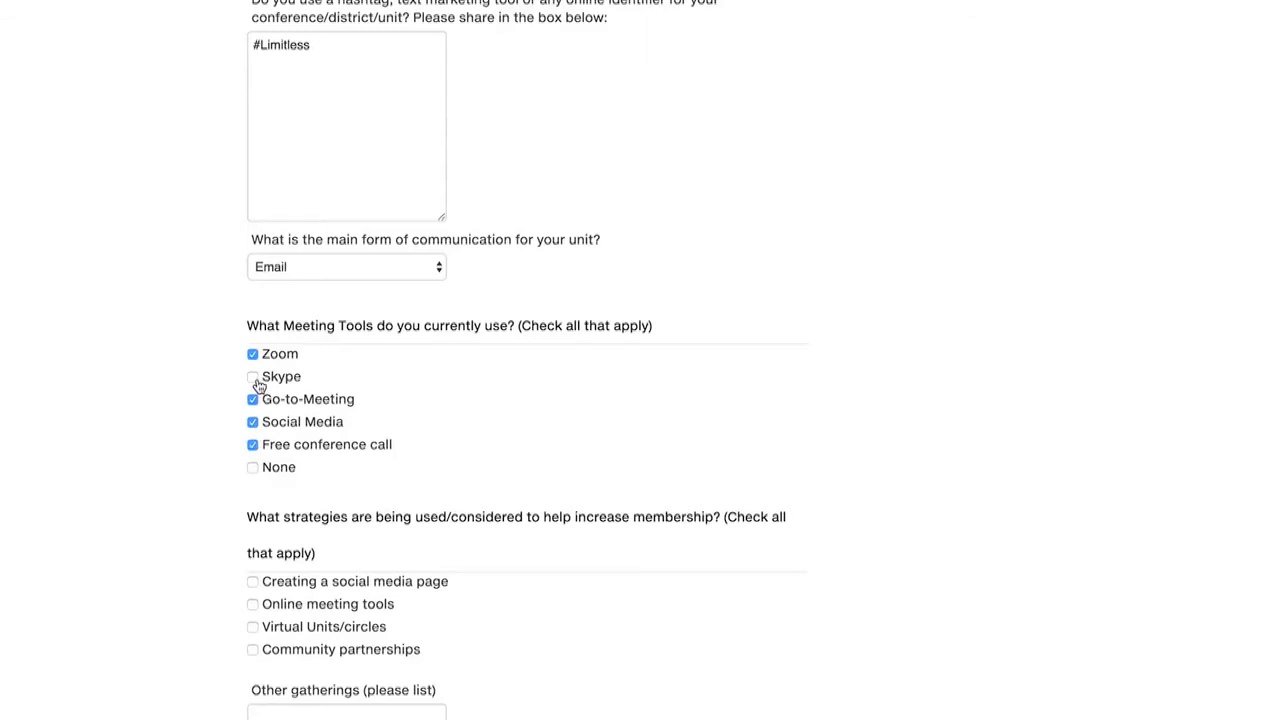
left_click(252, 376)
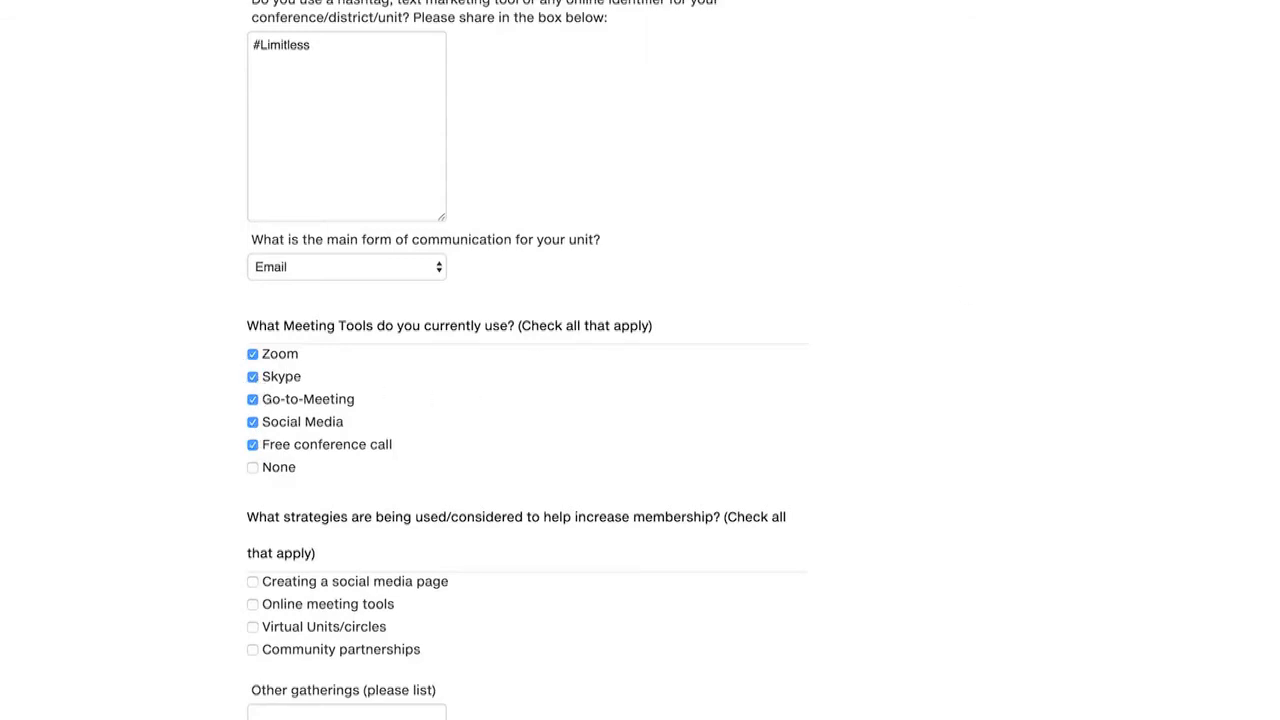
Check 'Creating a social media page' and 'Online meeting tools' as membership strategies, leaving Other gatherings empty
scroll("down", 3)
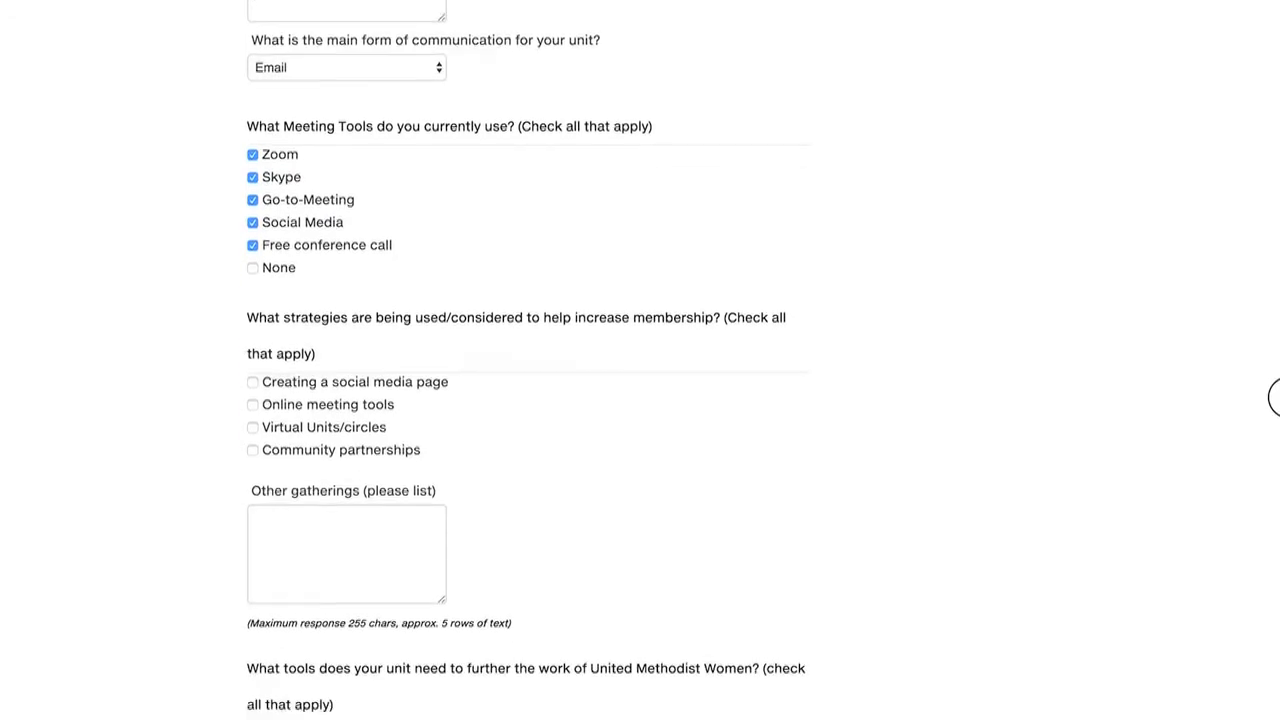
scroll("down", 3)
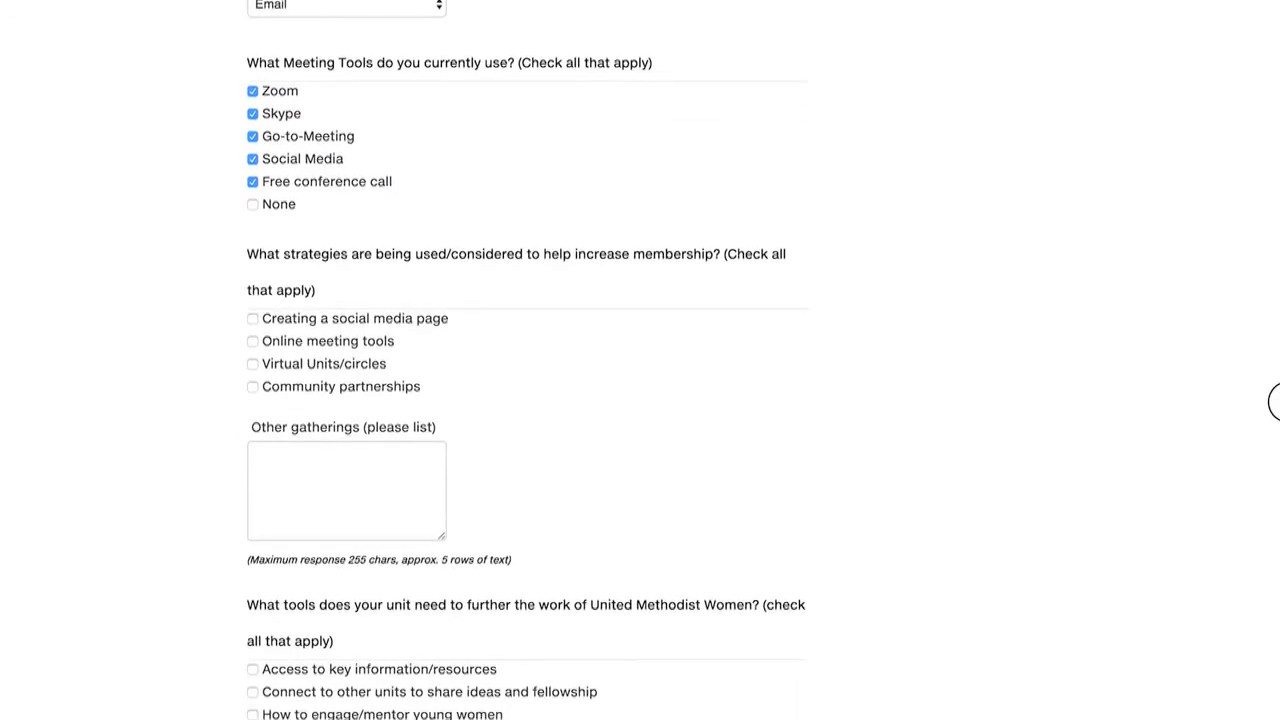
scroll("down", 3)
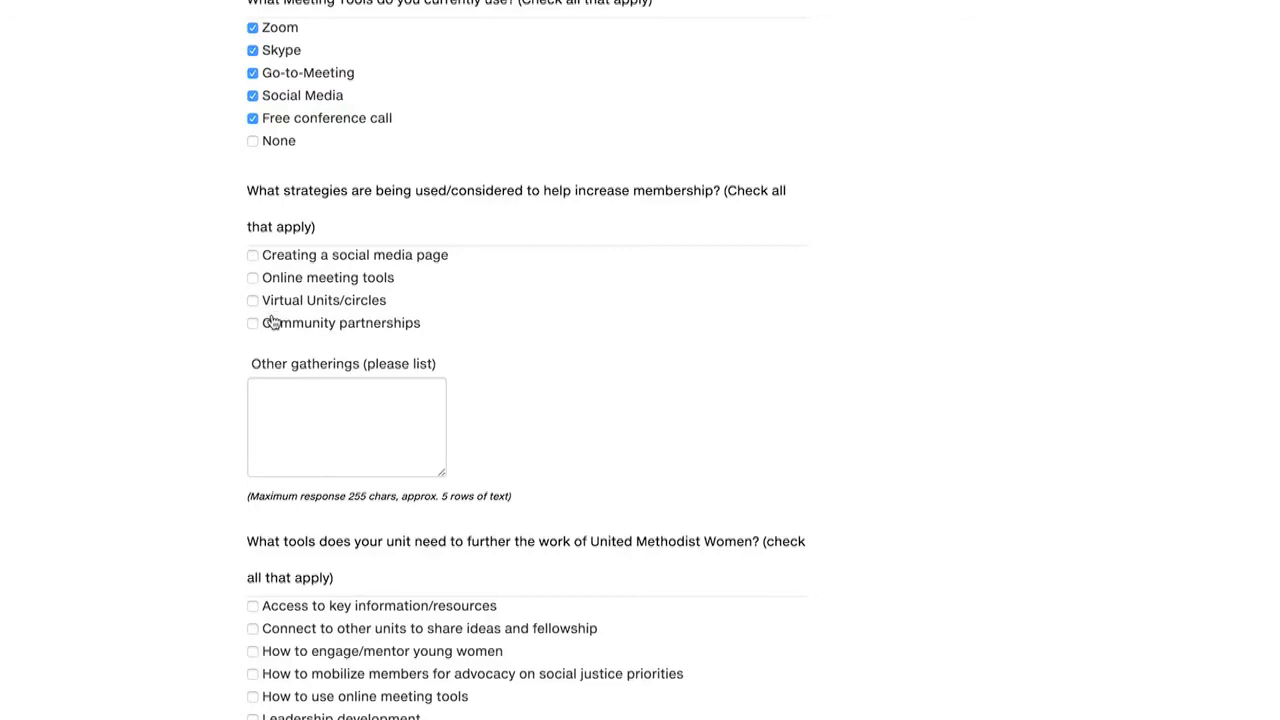
mouse_move(258, 278)
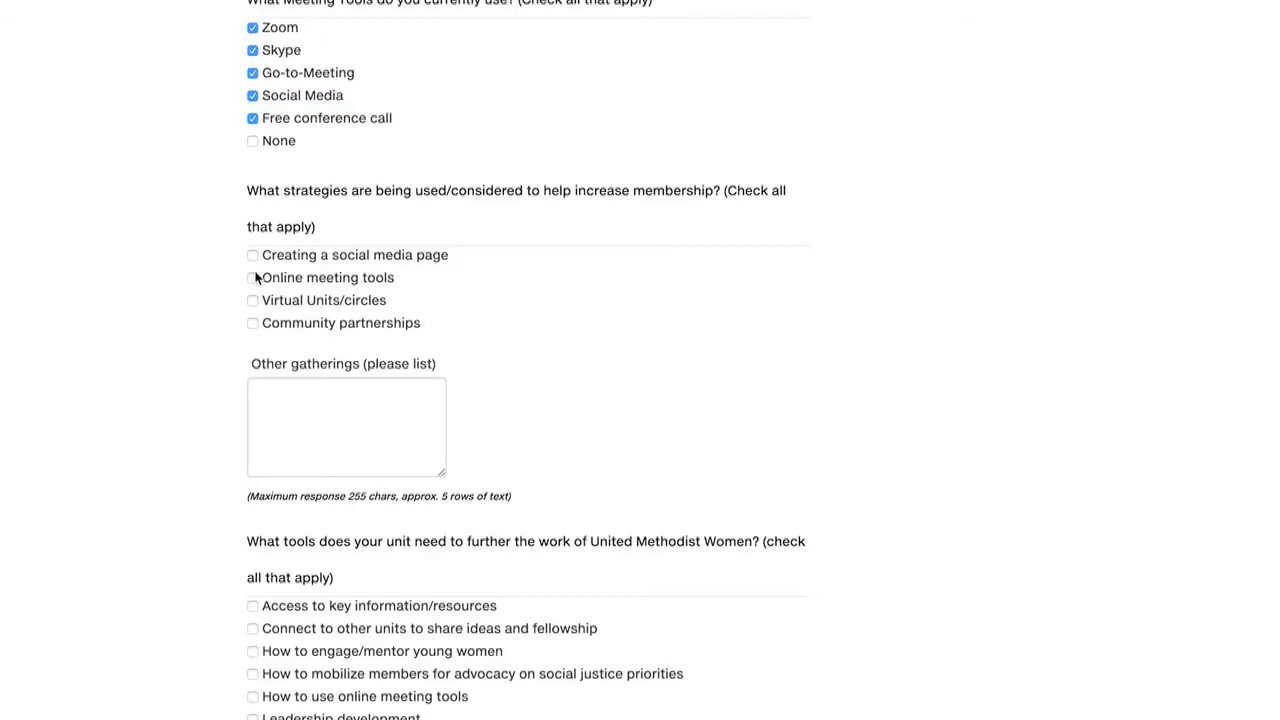
left_click(252, 256)
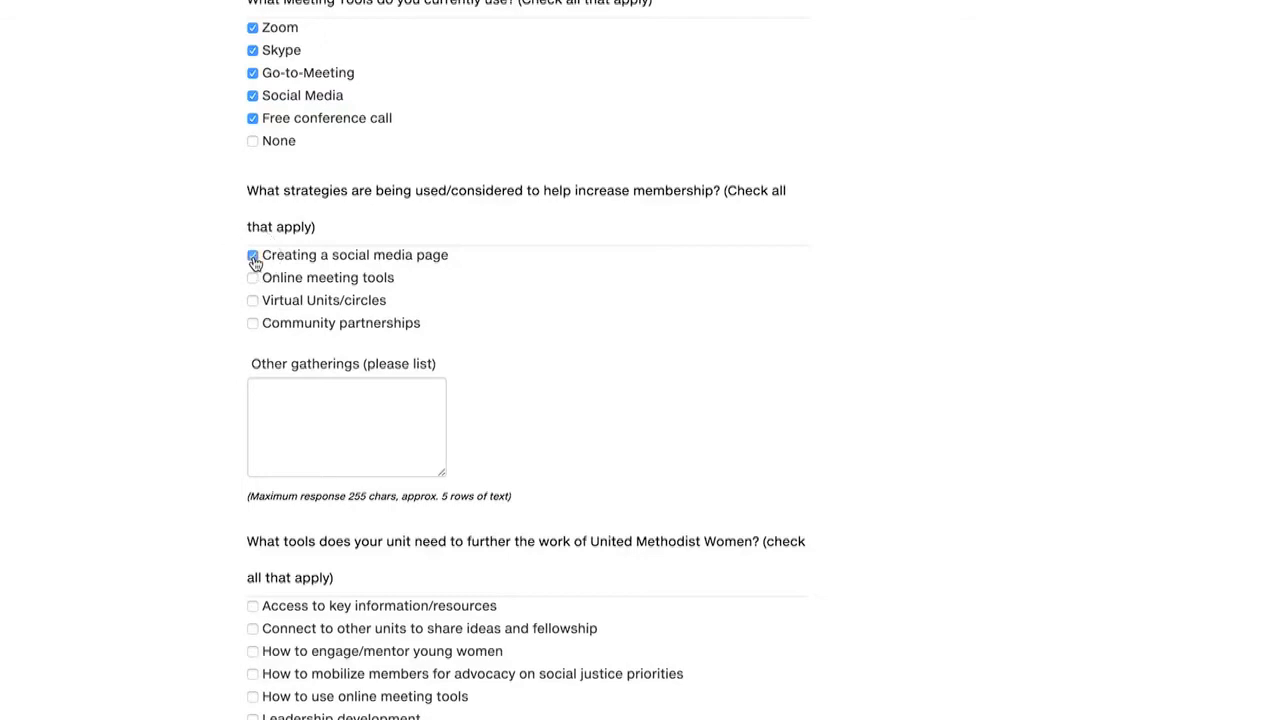
left_click(252, 256)
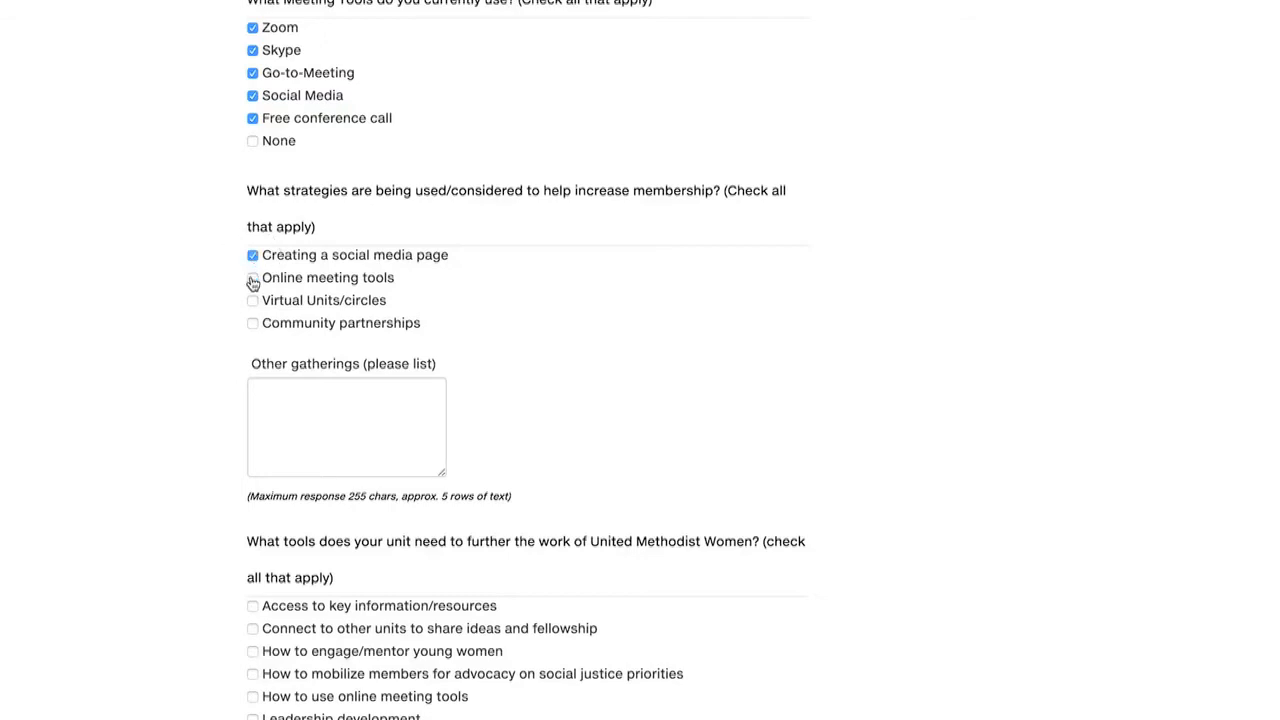
left_click(252, 278)
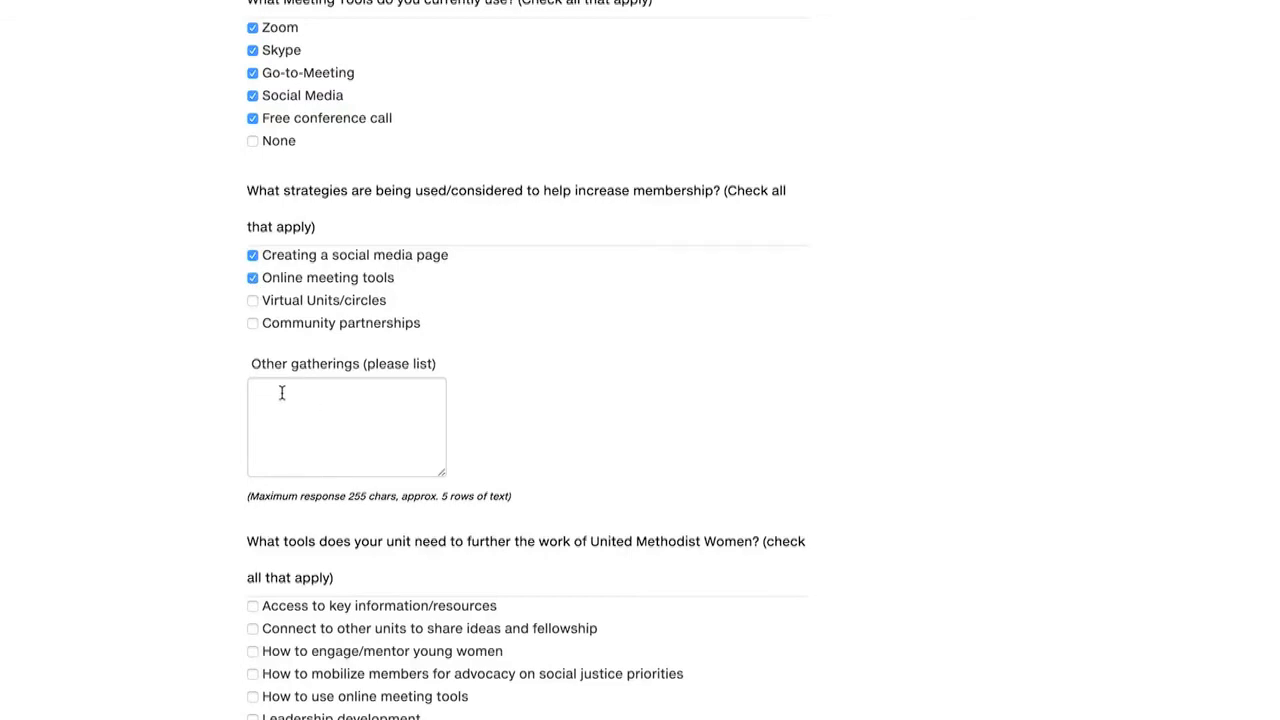
left_click(346, 428)
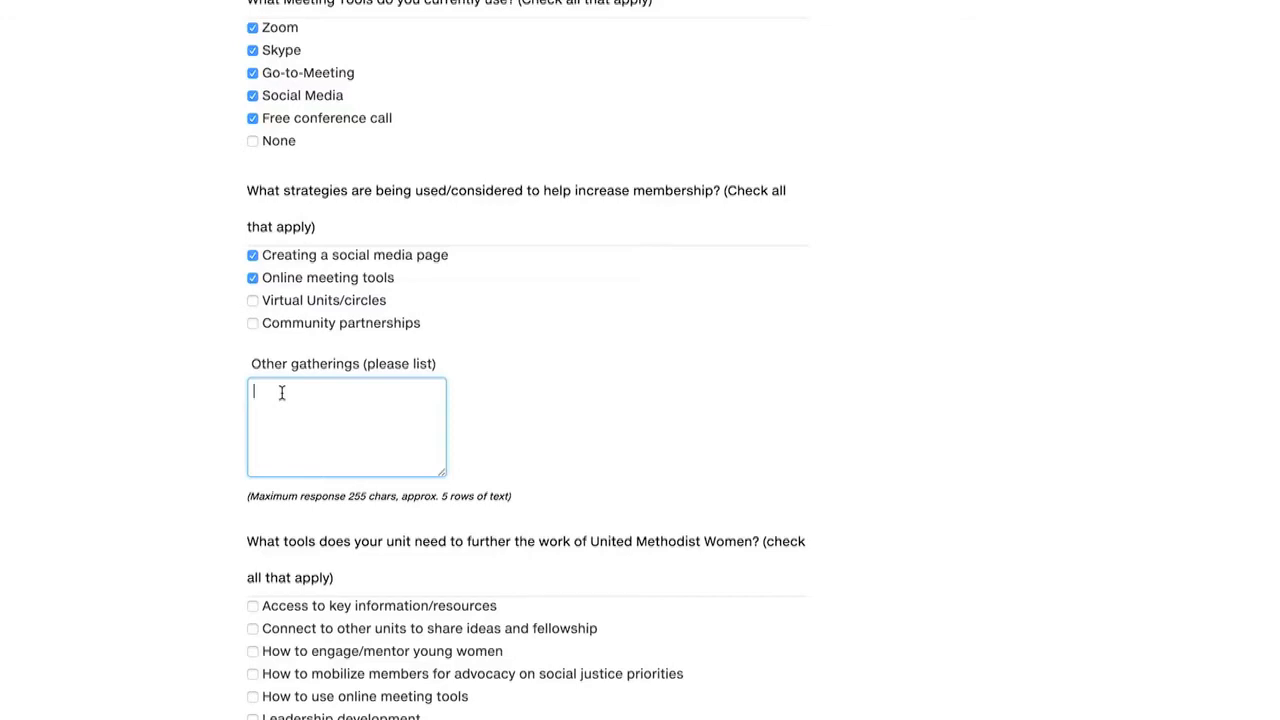
mouse_move(1278, 400)
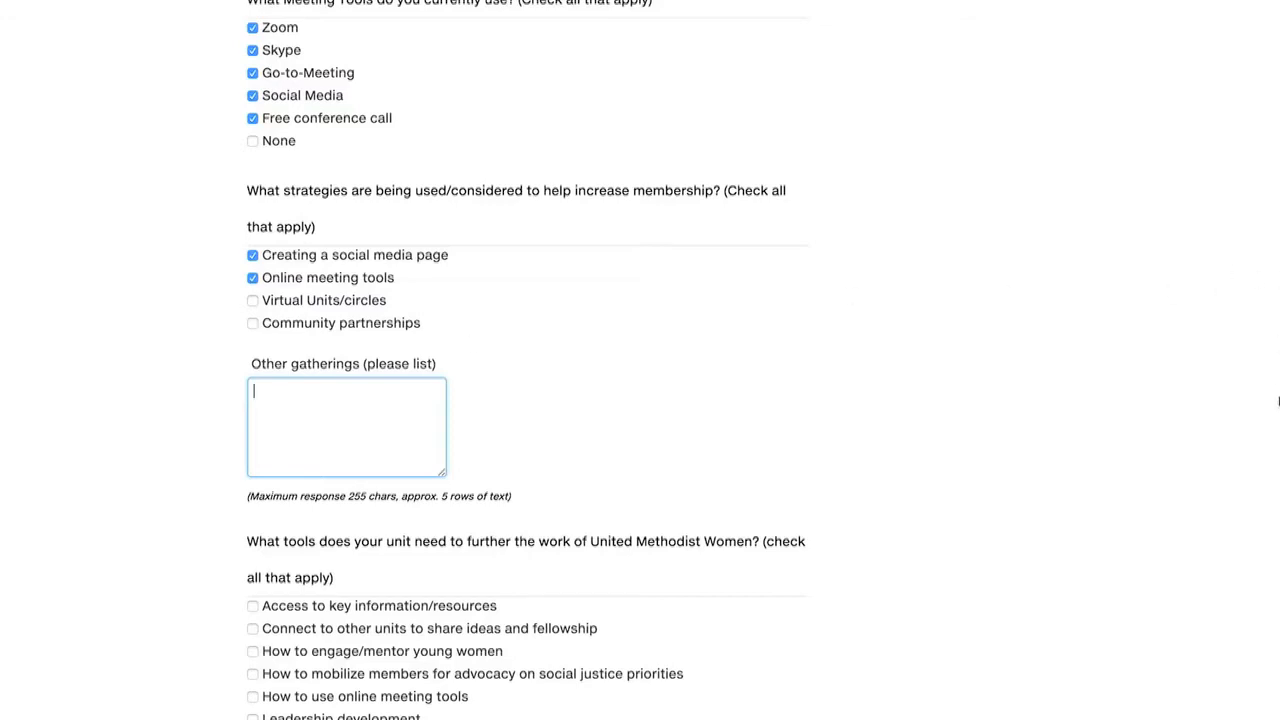
scroll("down", 3)
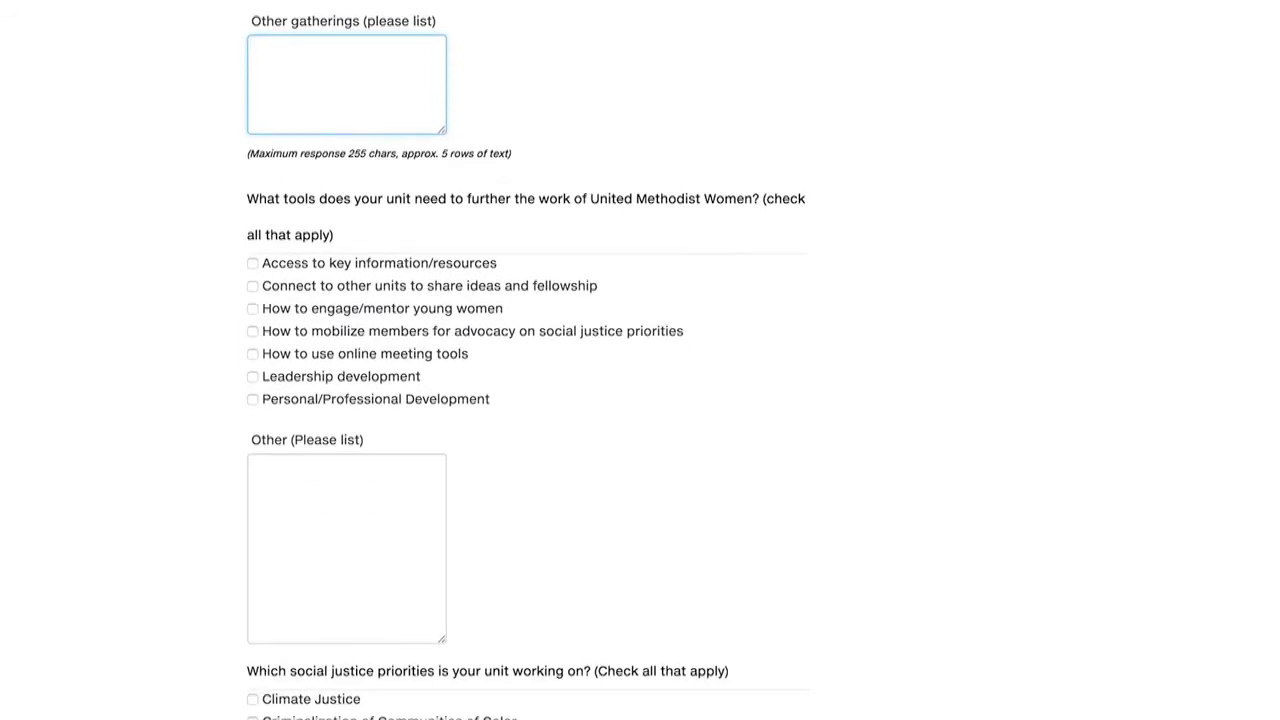
mouse_move(484, 364)
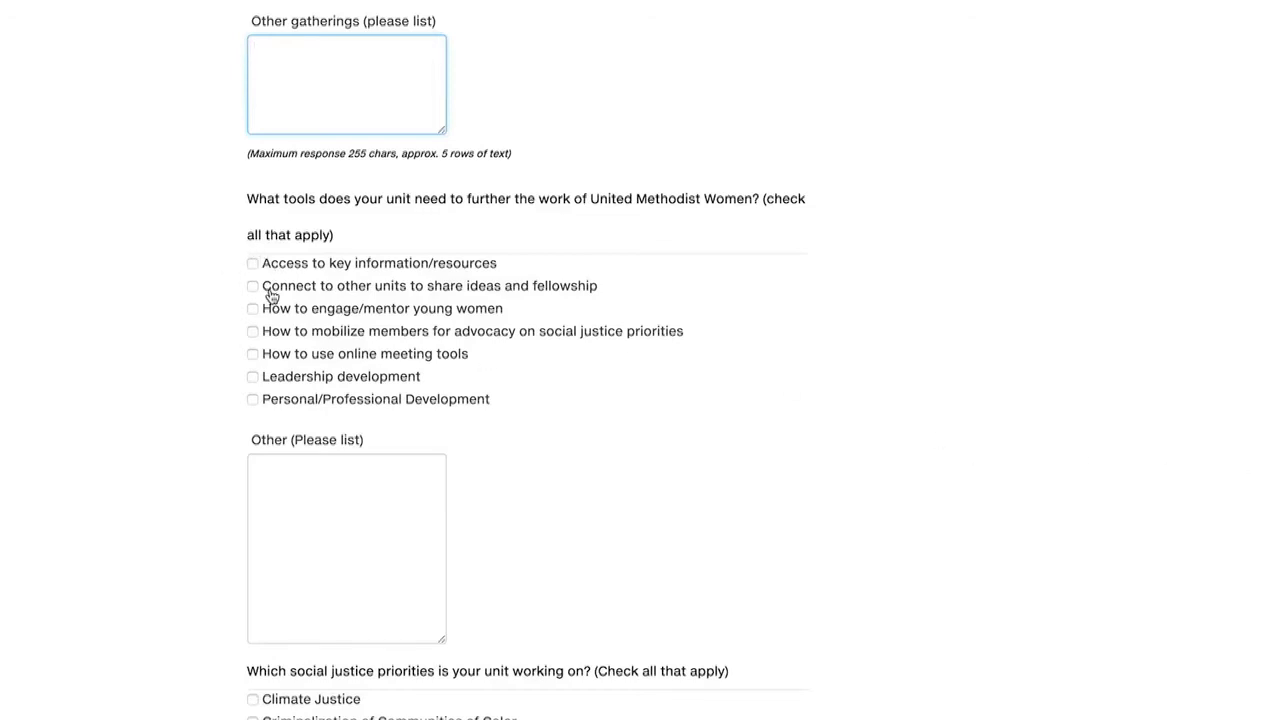
mouse_move(242, 272)
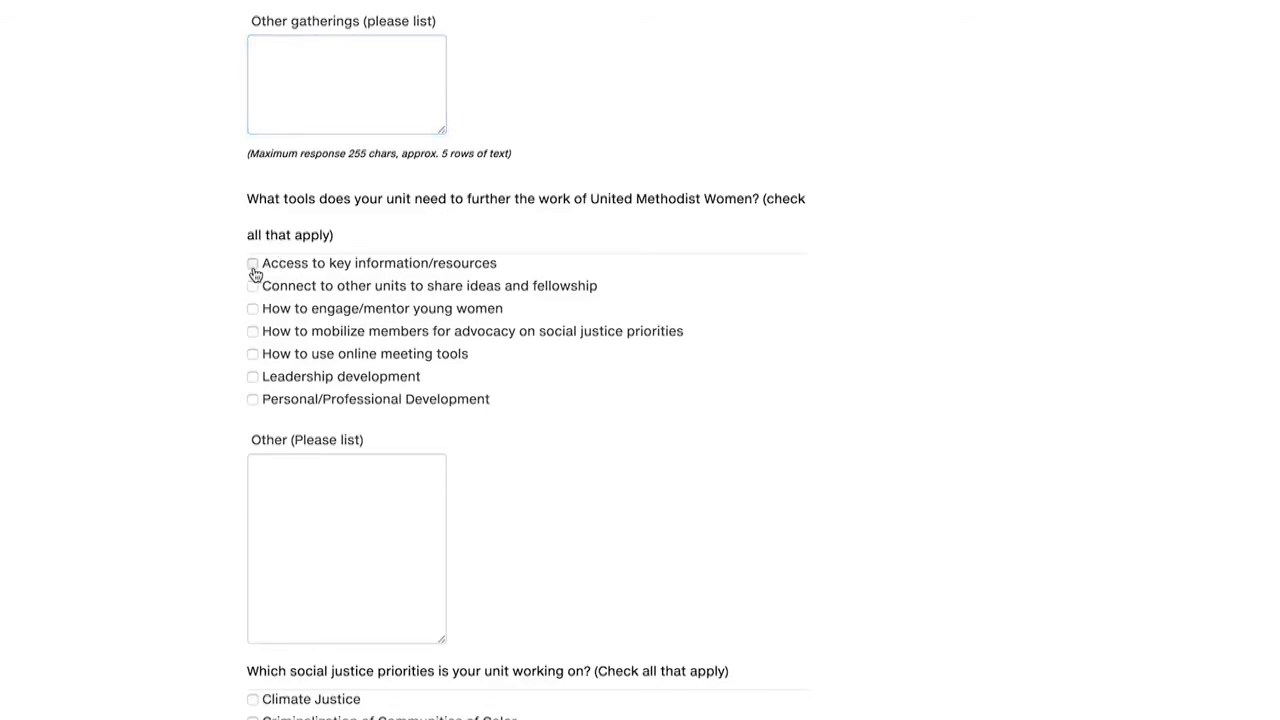
Check access to key information/resources and connecting with other units as needed tools, leaving Other empty
left_click(252, 264)
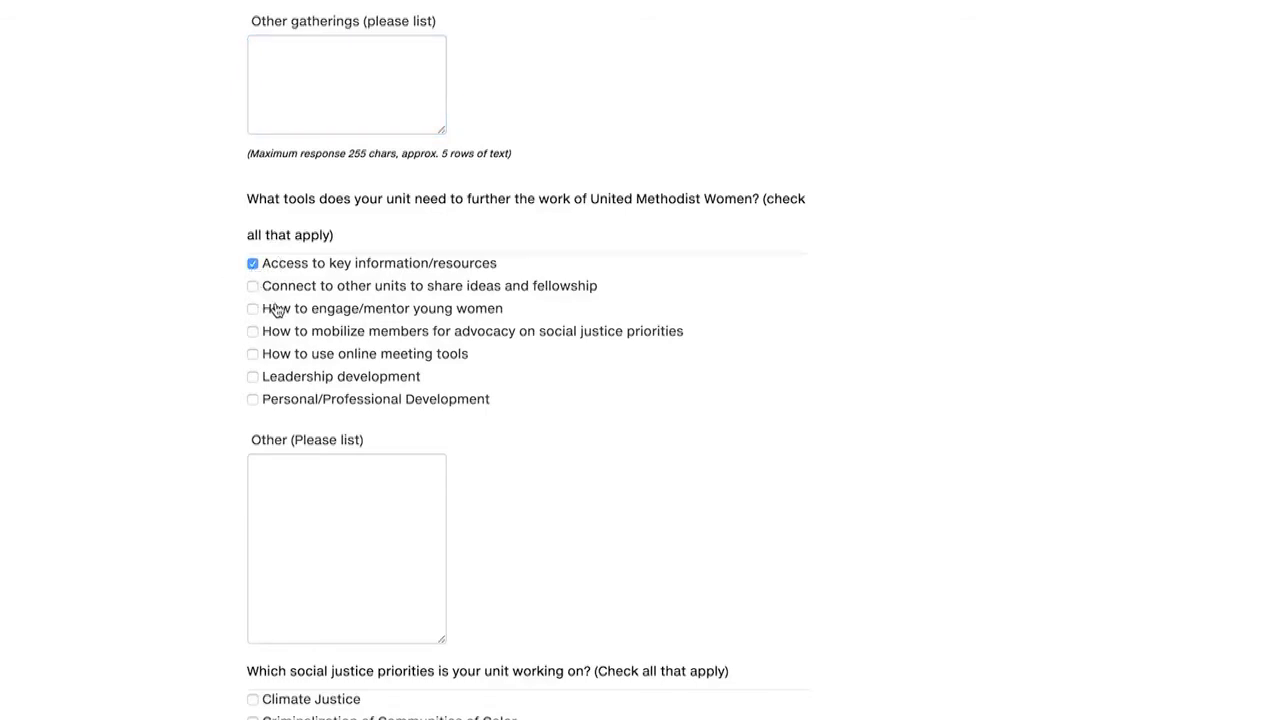
mouse_move(360, 298)
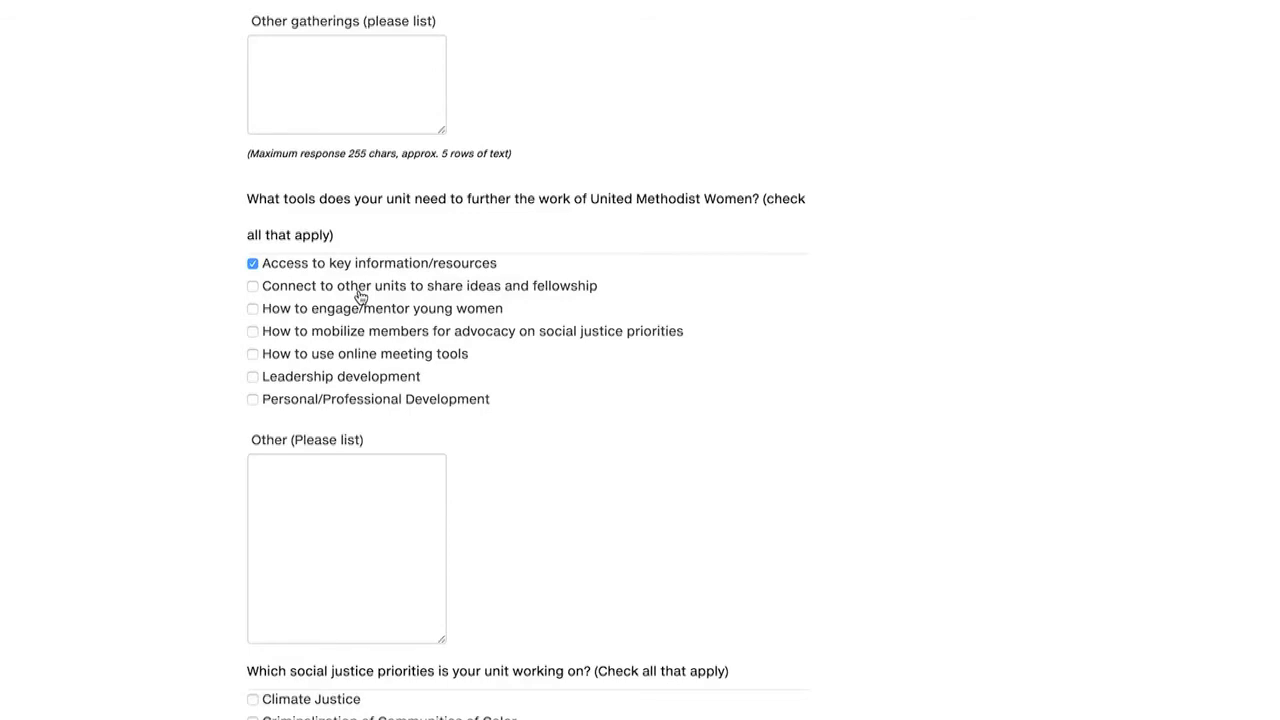
left_click(252, 286)
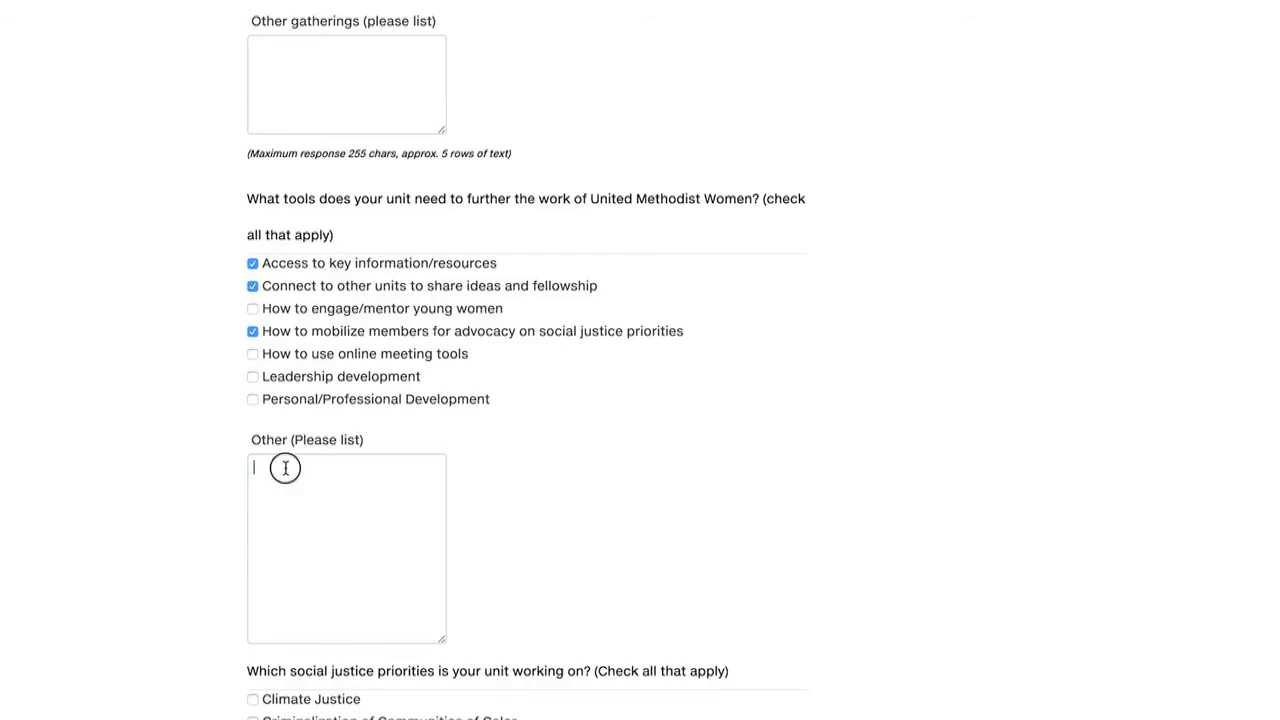
left_click(346, 548)
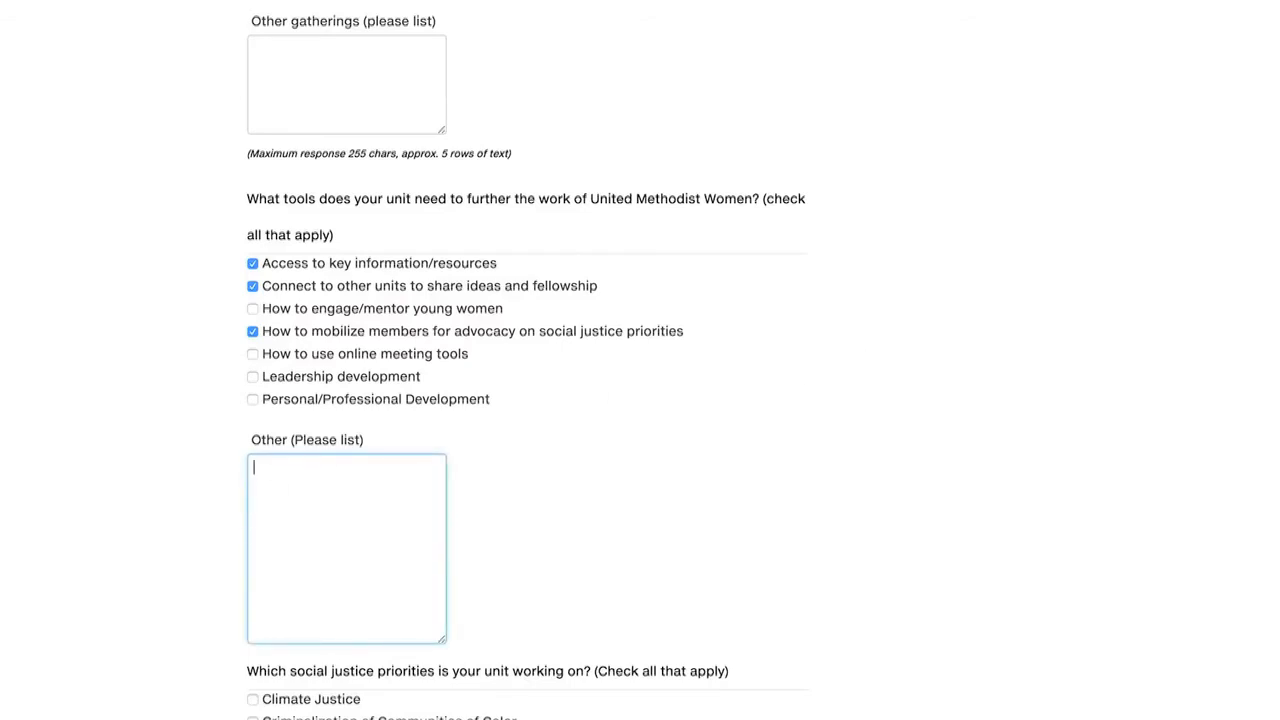
scroll("down", 3)
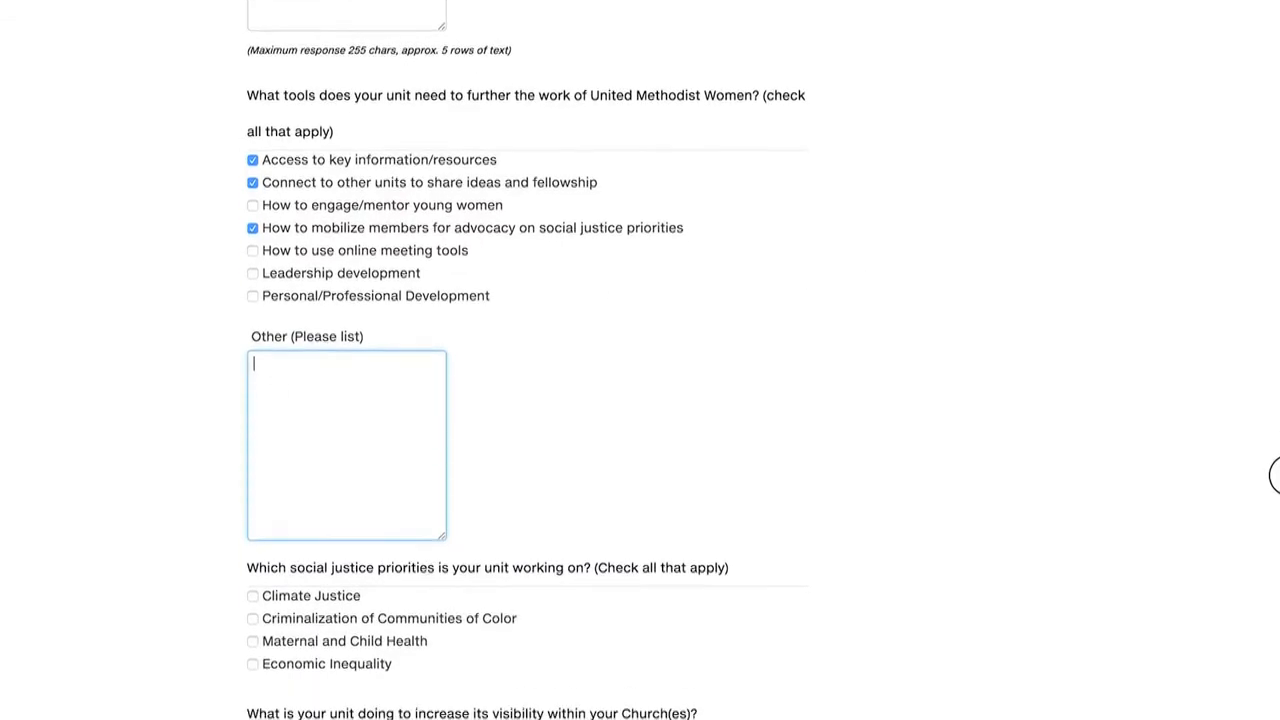
Check Climate Justice as the priority, unchecking Criminalization of Communities of Color after trying it
scroll("down", 3)
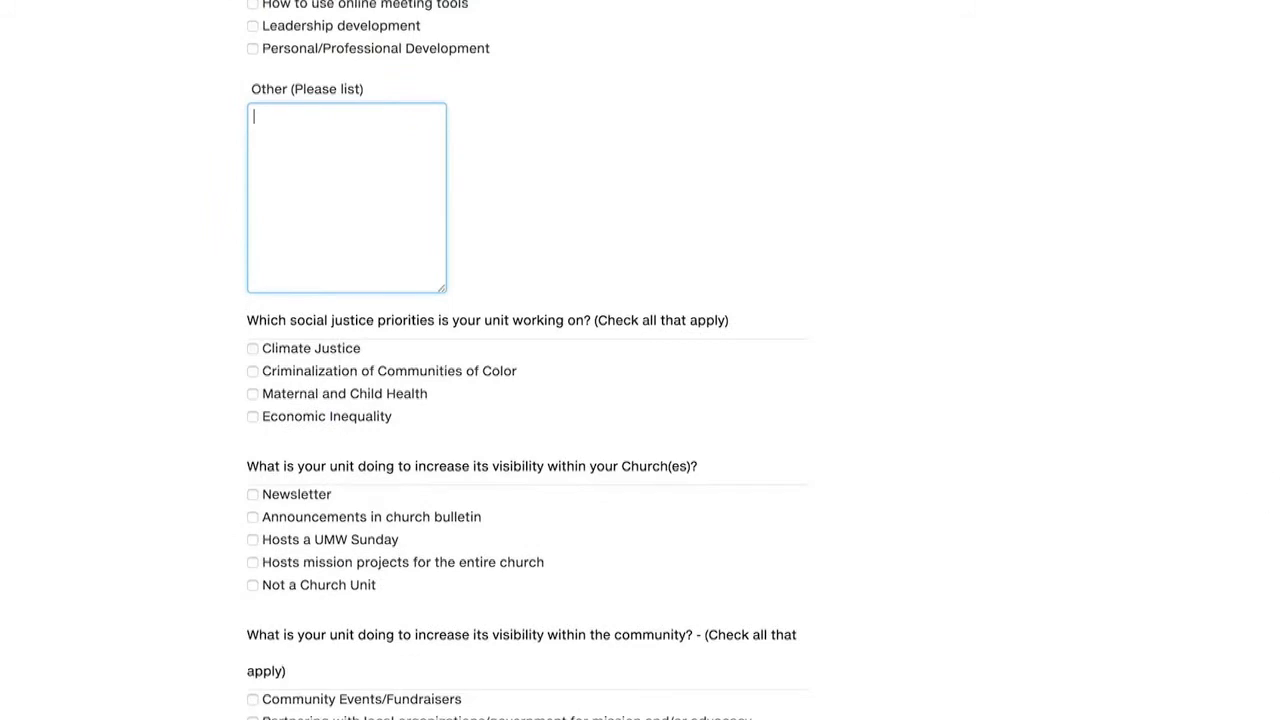
scroll("down", 3)
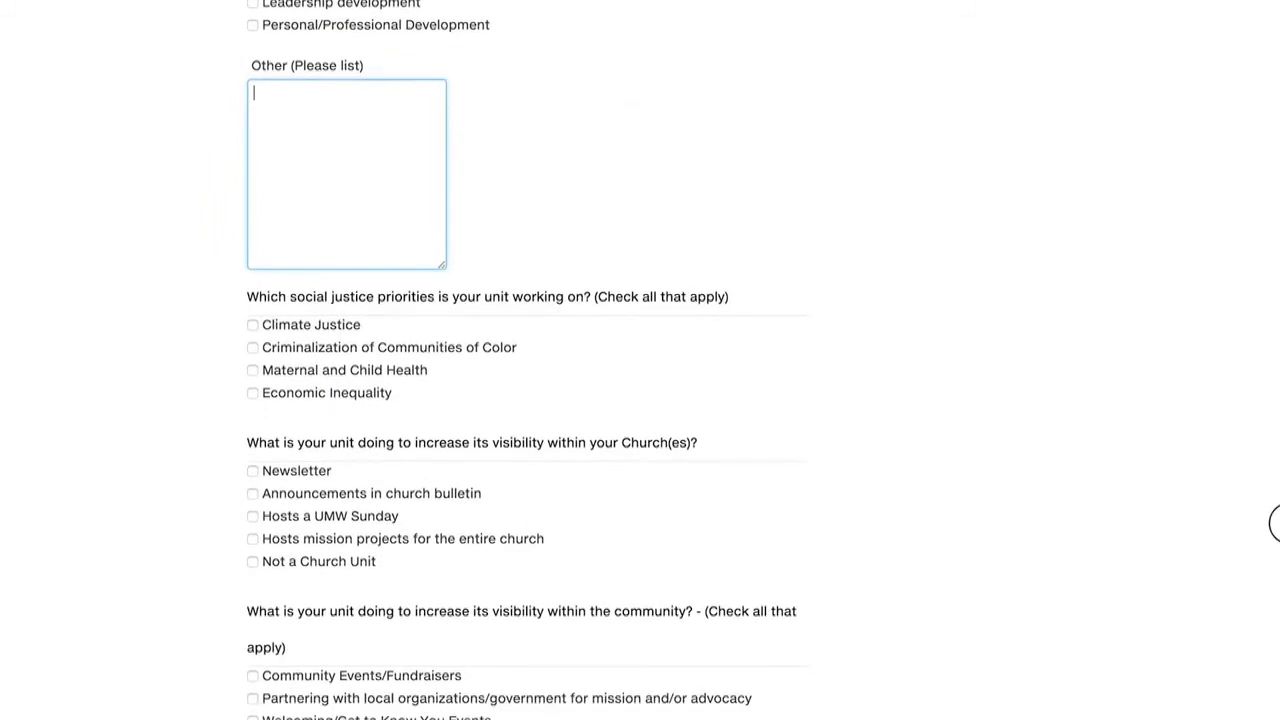
scroll("down", 3)
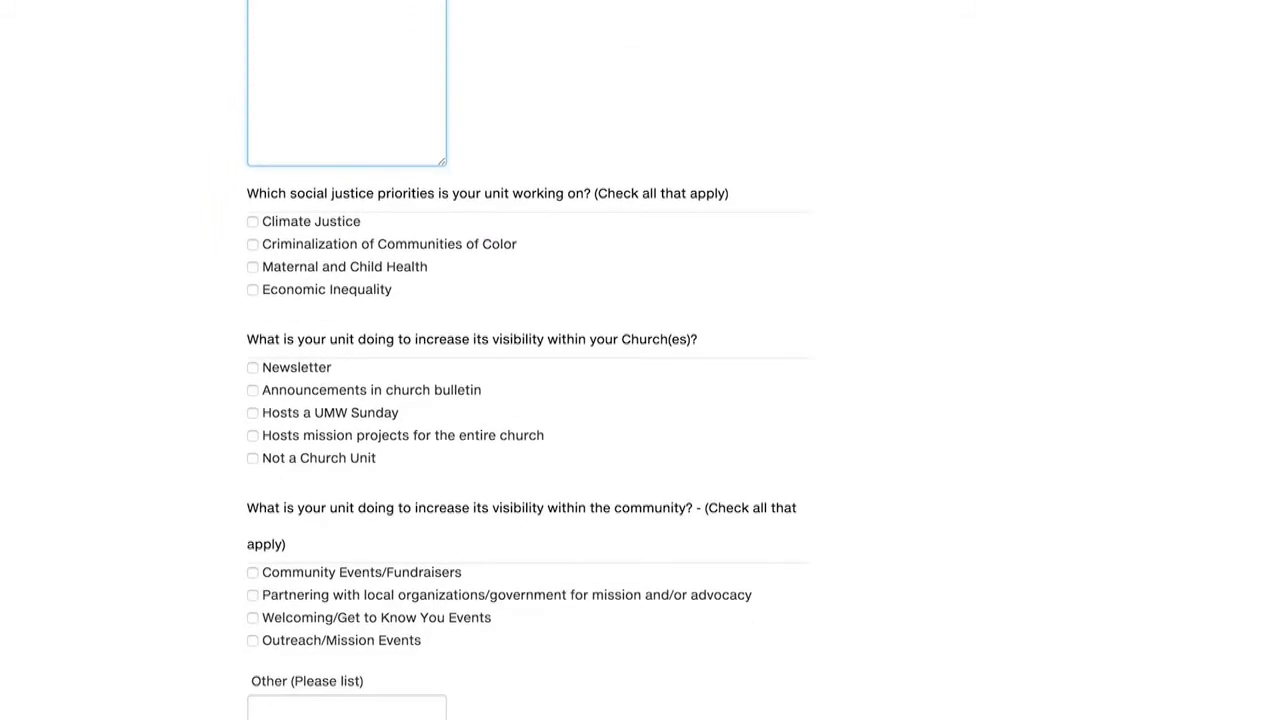
mouse_move(828, 476)
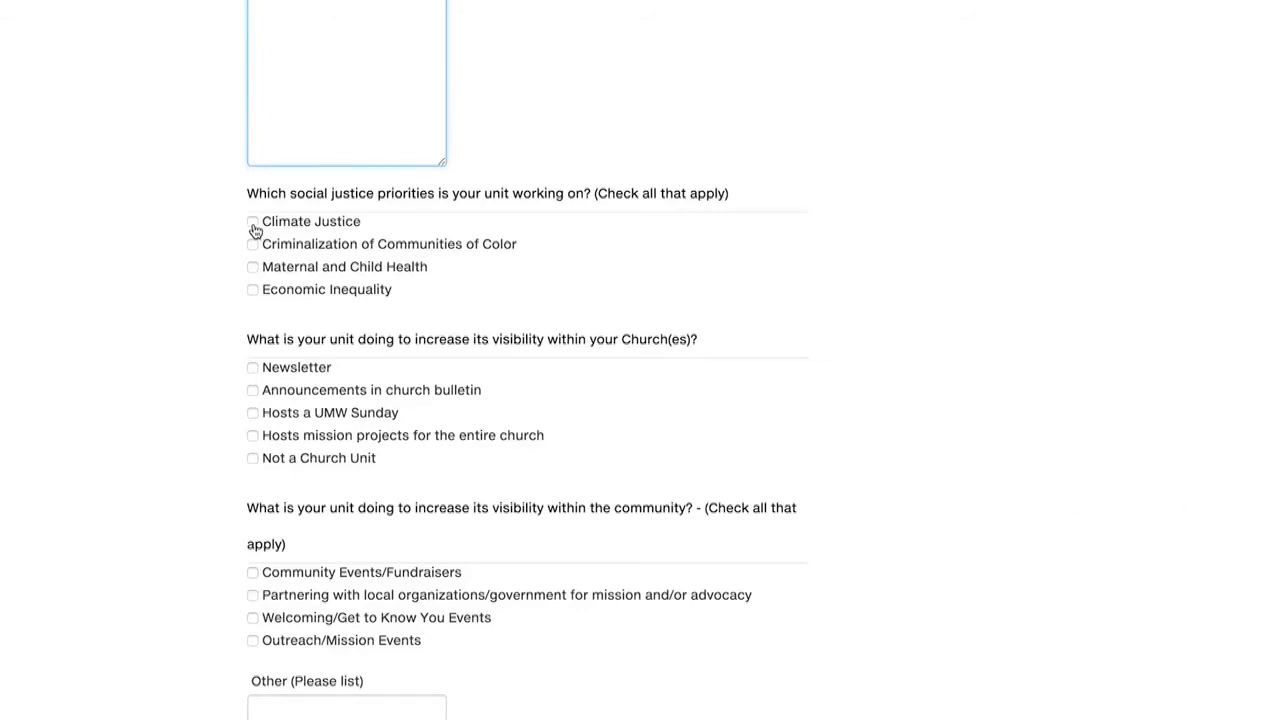
left_click(252, 220)
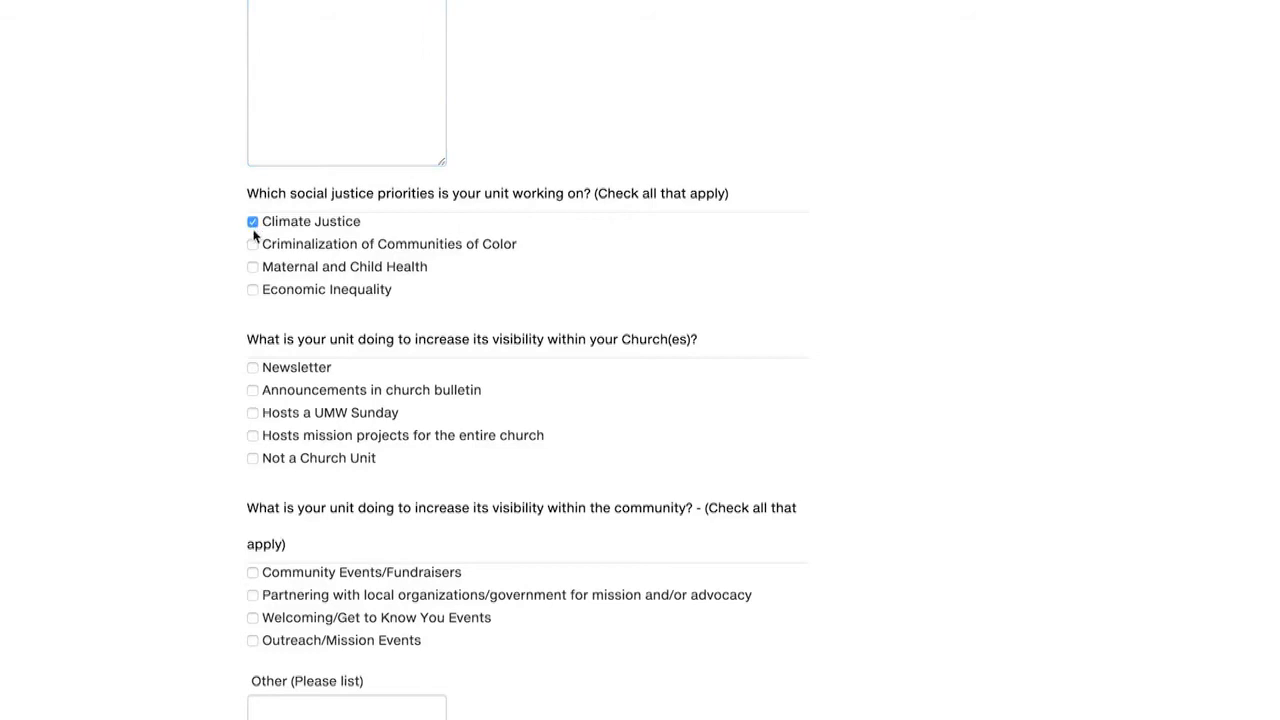
left_click(252, 244)
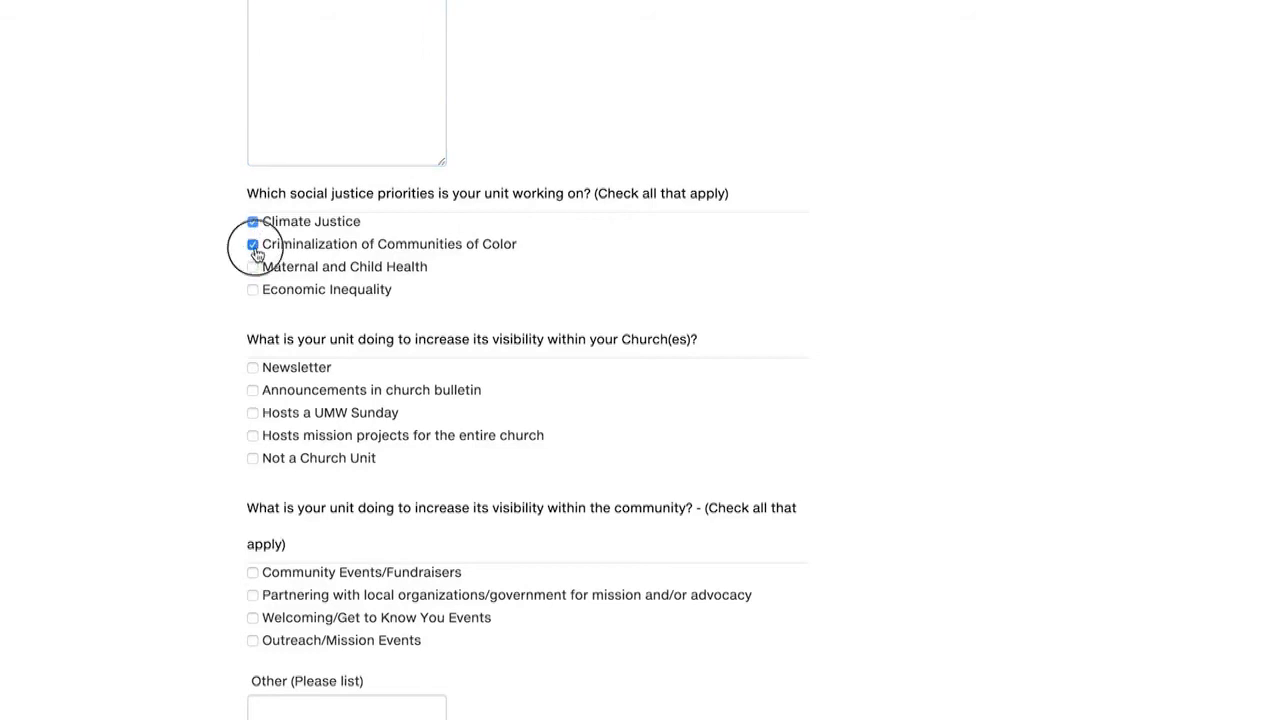
left_click(252, 244)
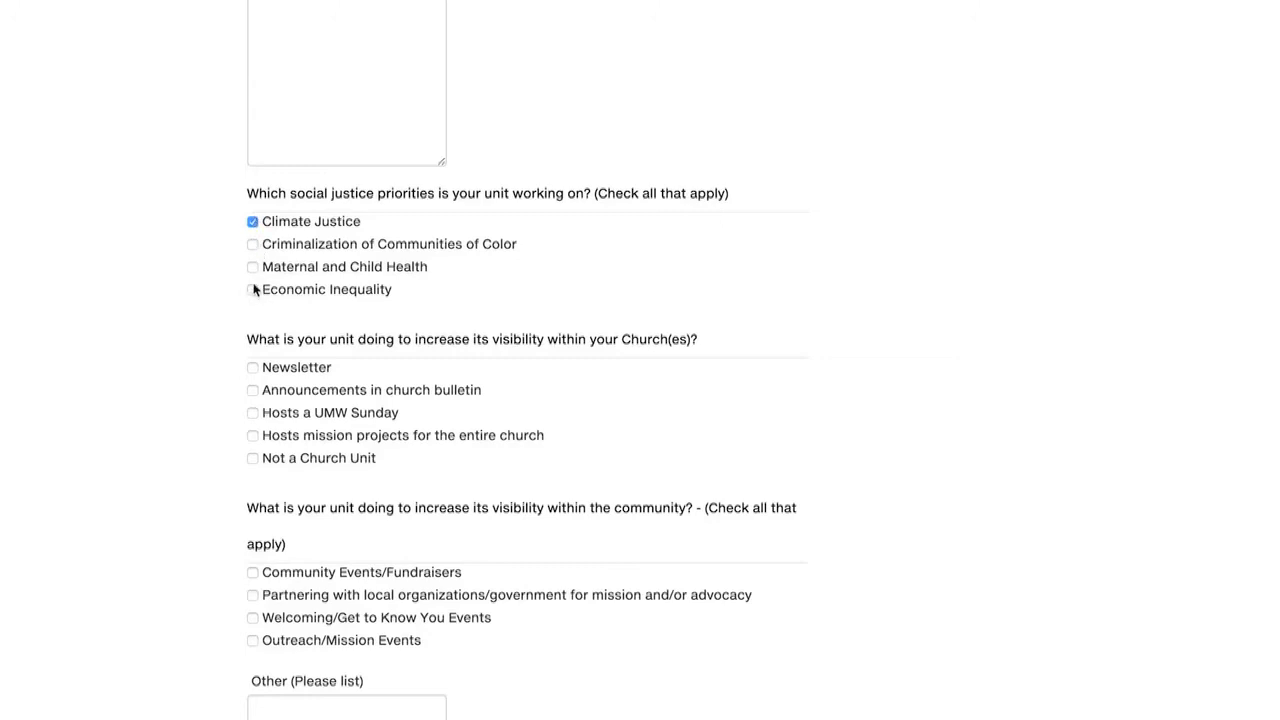
mouse_move(796, 414)
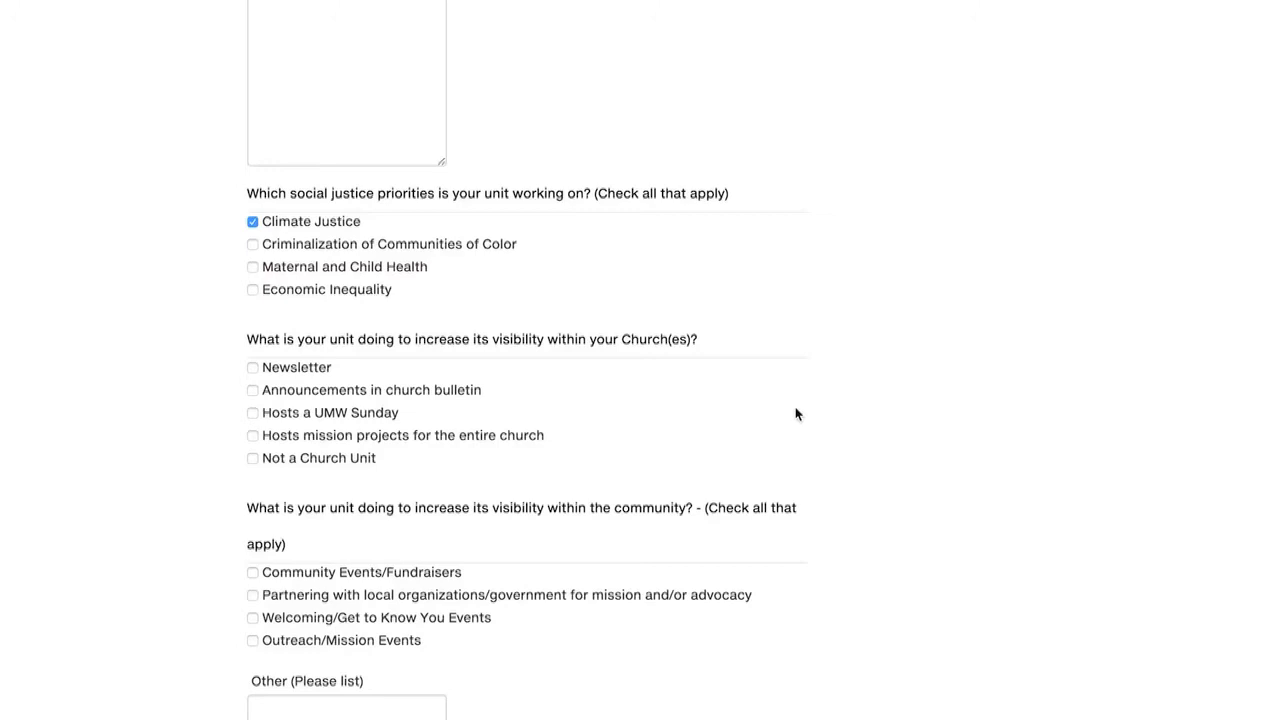
mouse_move(404, 448)
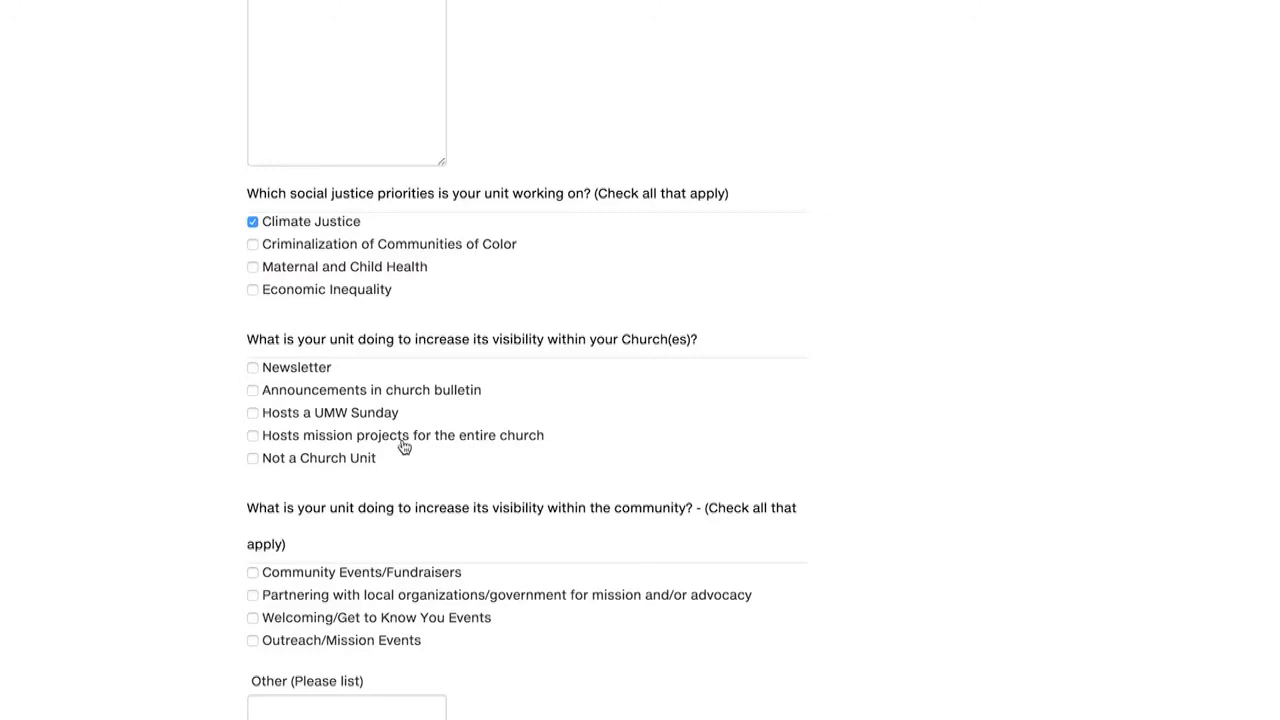
mouse_move(256, 374)
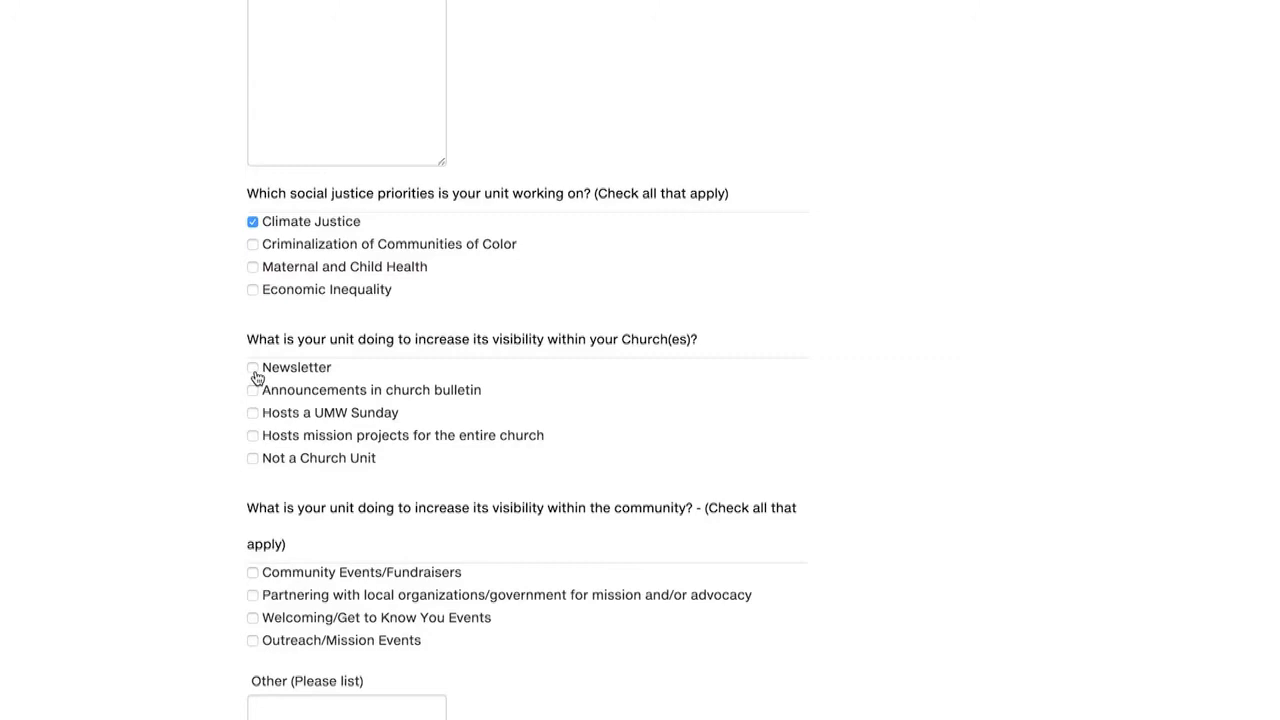
Check Newsletter as a church visibility effort with frequency every month initially
left_click(252, 368)
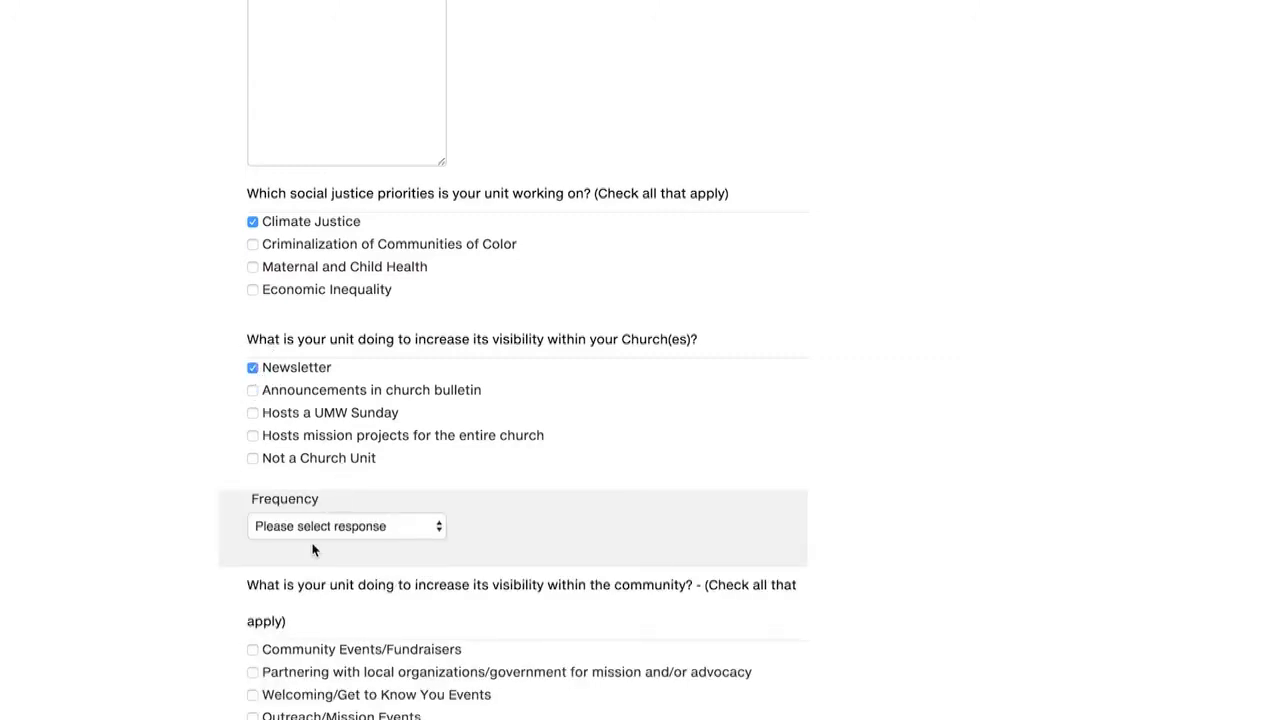
mouse_move(464, 532)
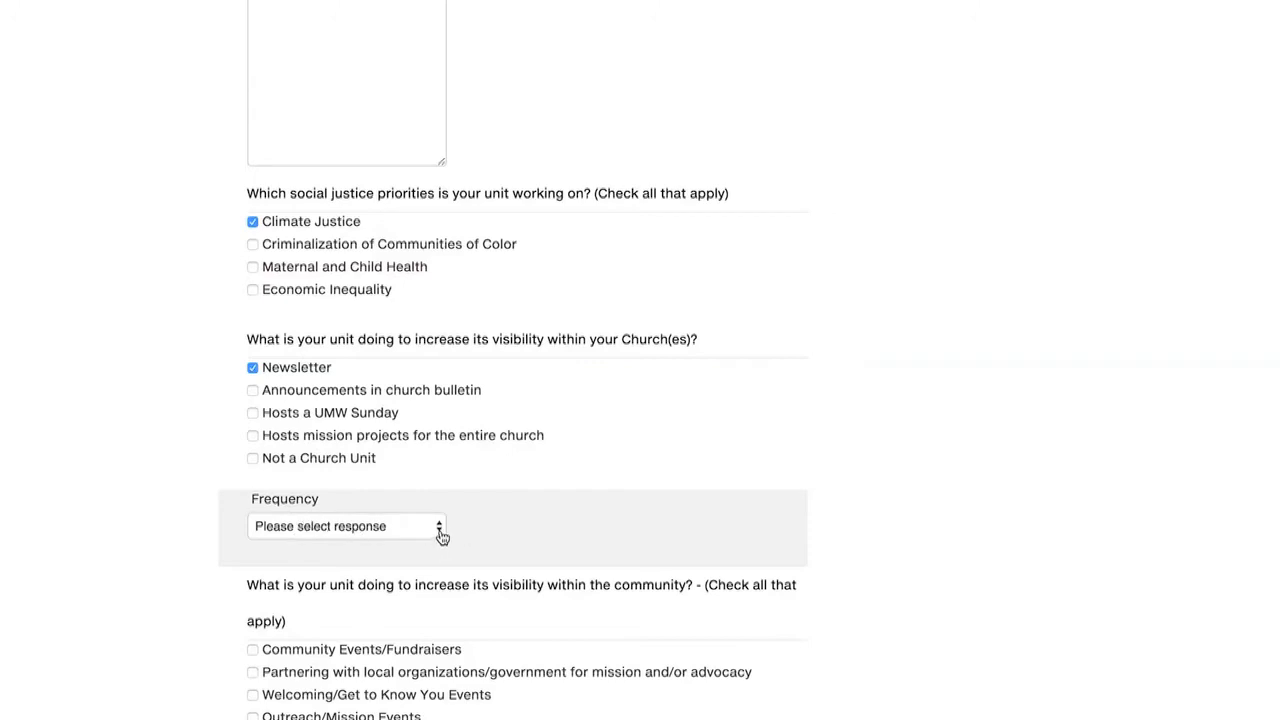
left_click(344, 526)
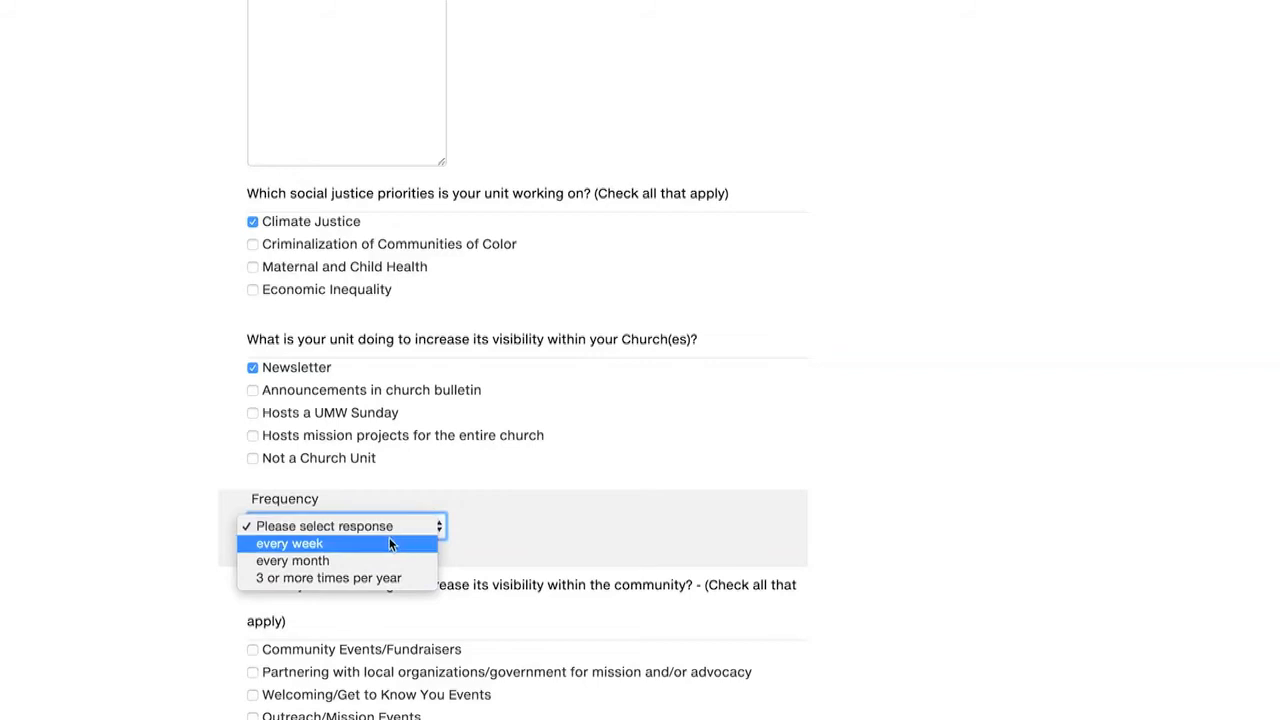
left_click(292, 560)
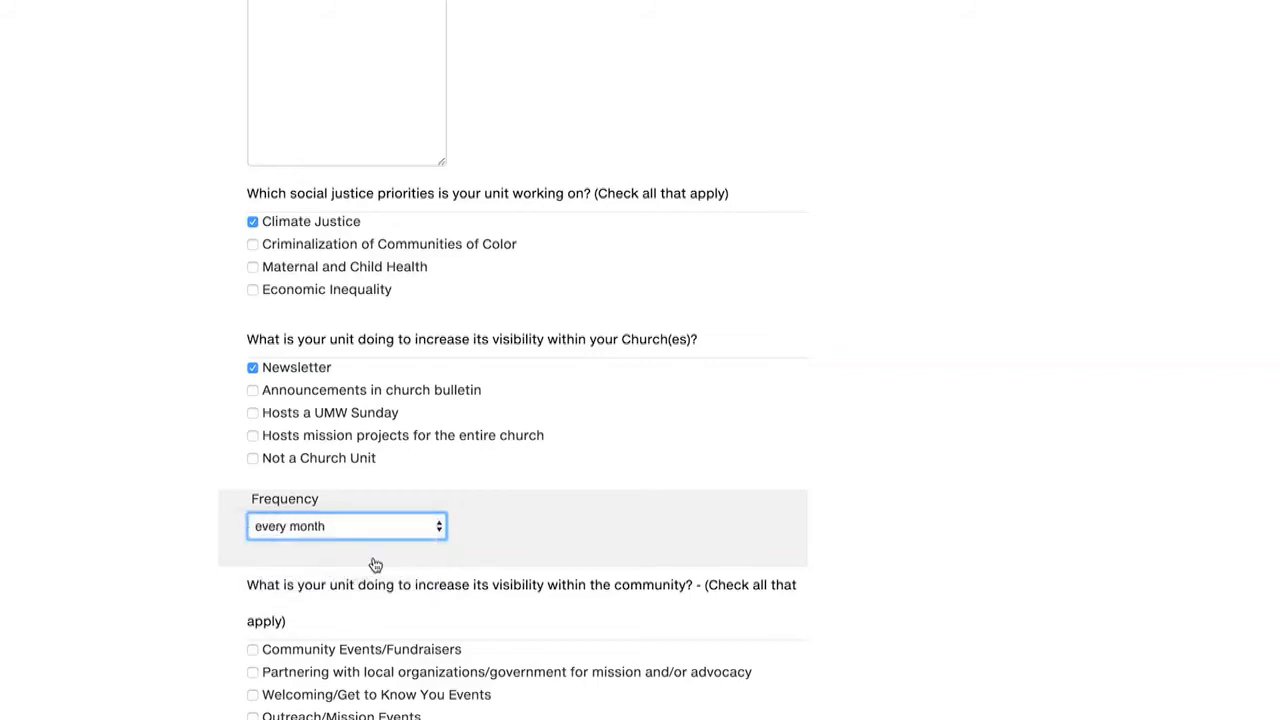
mouse_move(258, 398)
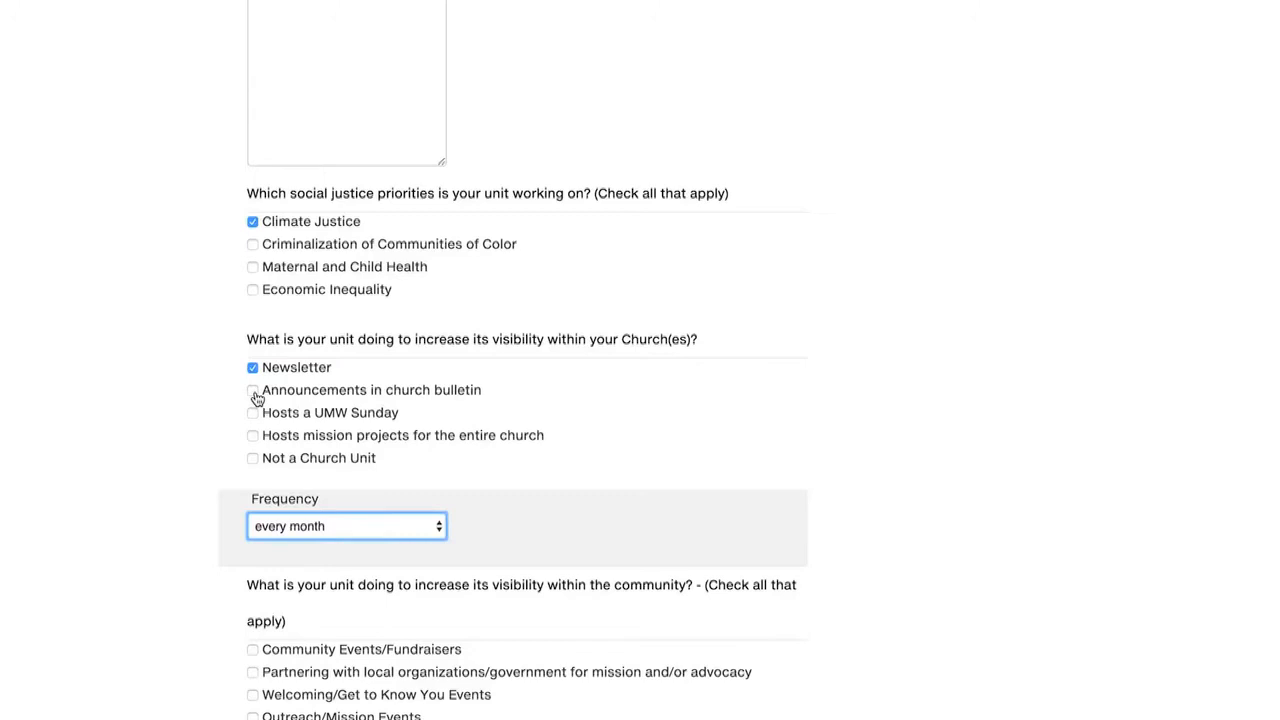
Toggle bulletin, UMW Sunday and mission project options off again and change newsletter frequency to every week
left_click(252, 390)
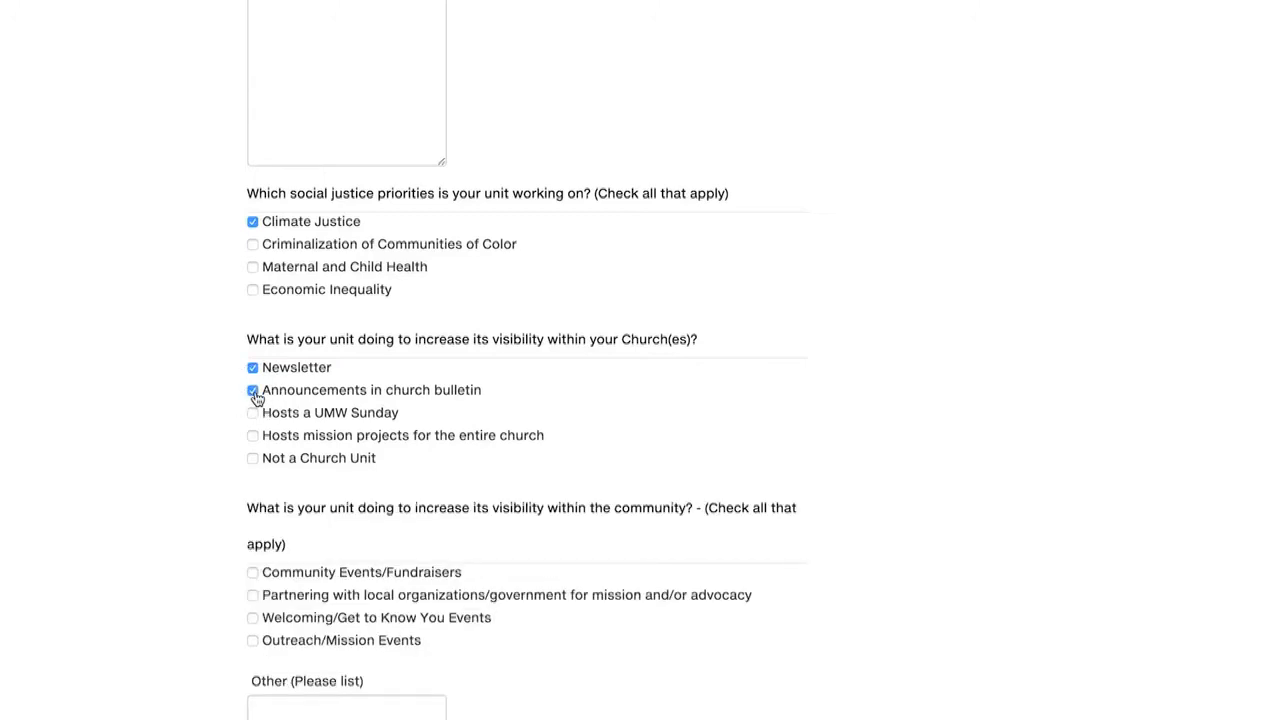
left_click(252, 390)
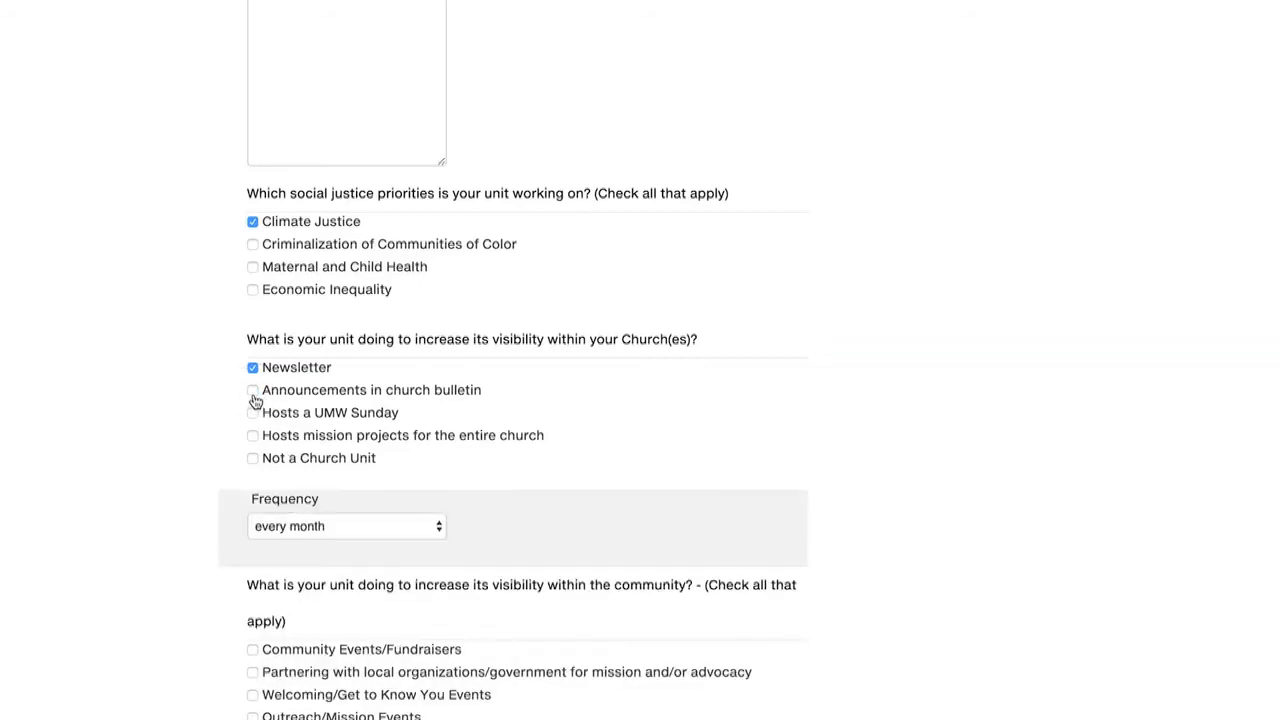
mouse_move(296, 472)
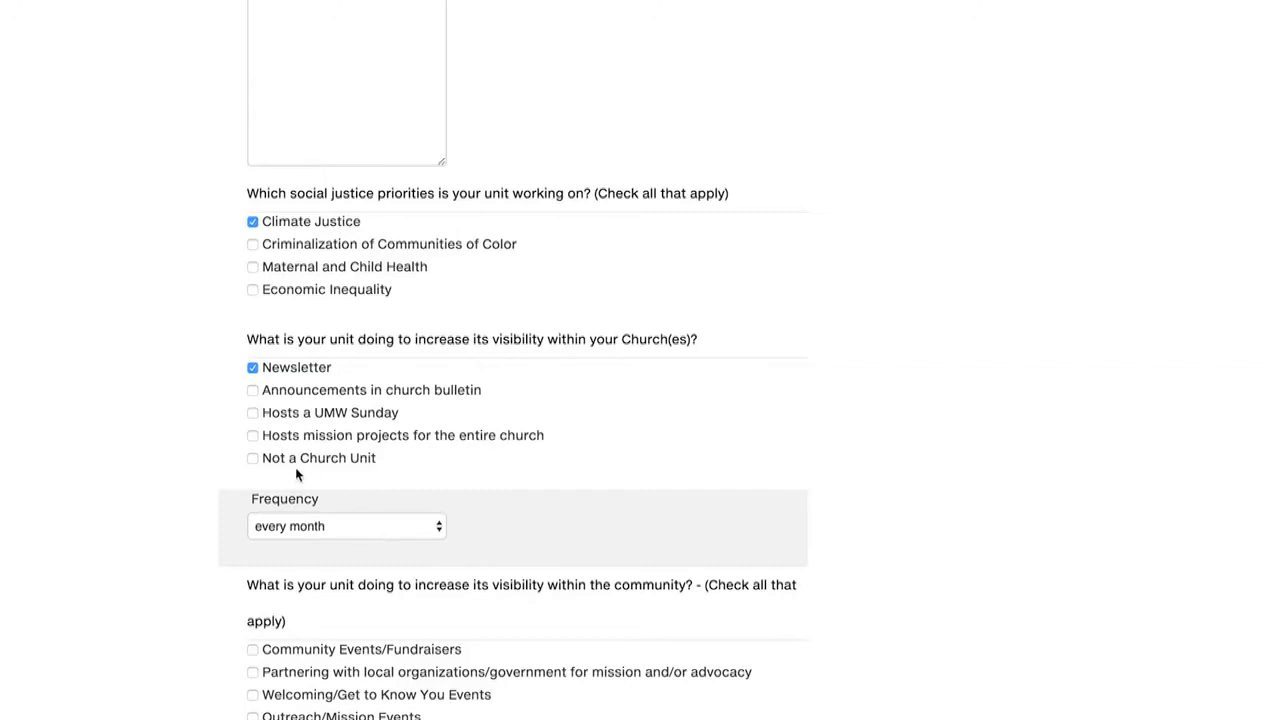
left_click(252, 412)
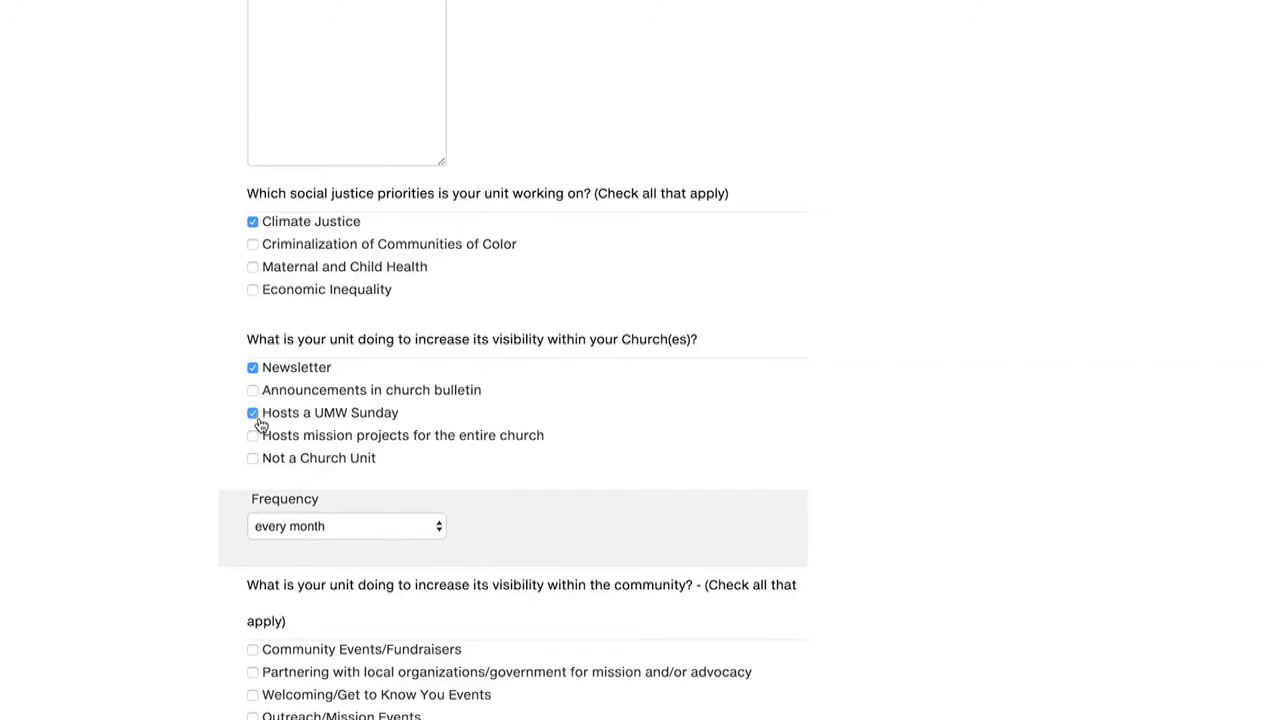
mouse_move(254, 442)
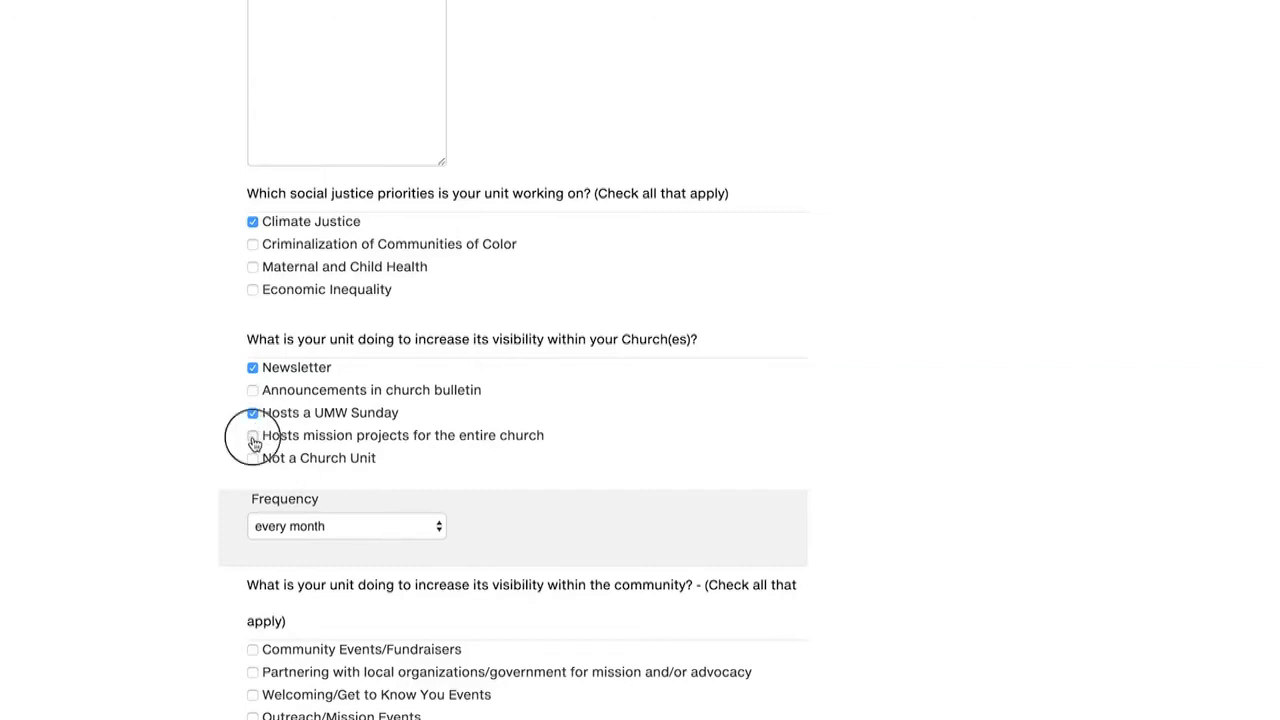
left_click(252, 436)
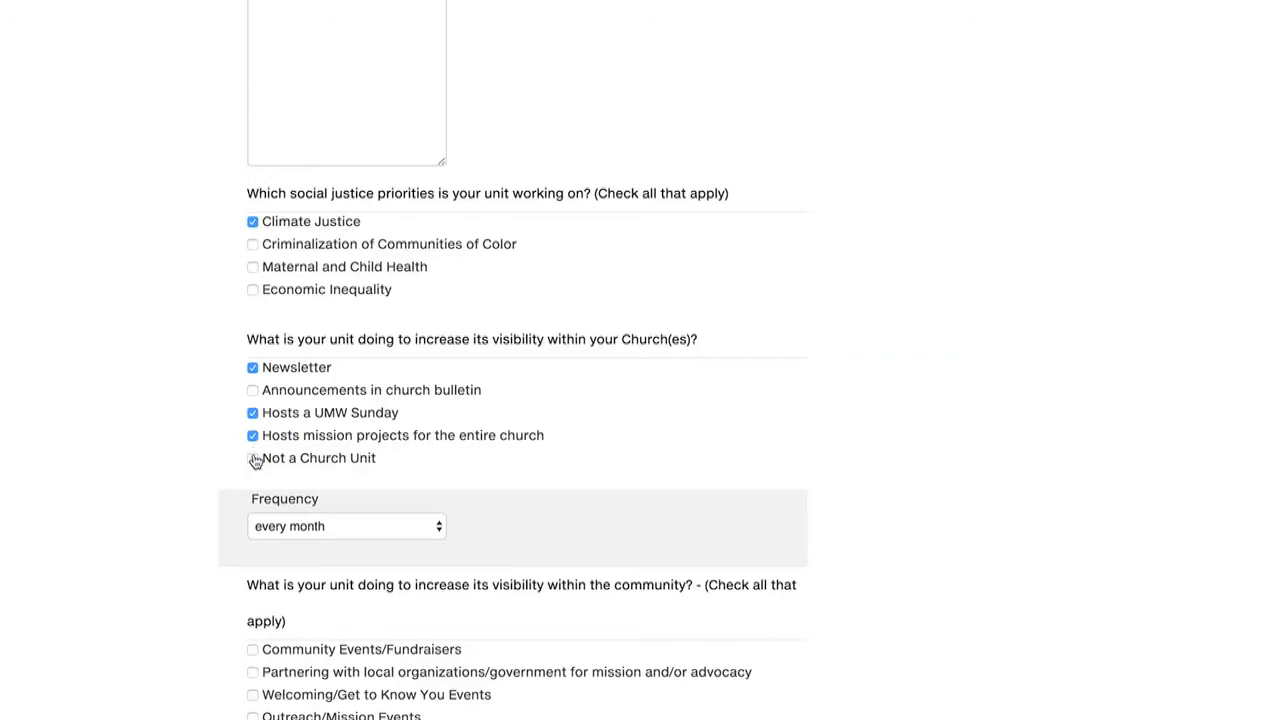
left_click(252, 436)
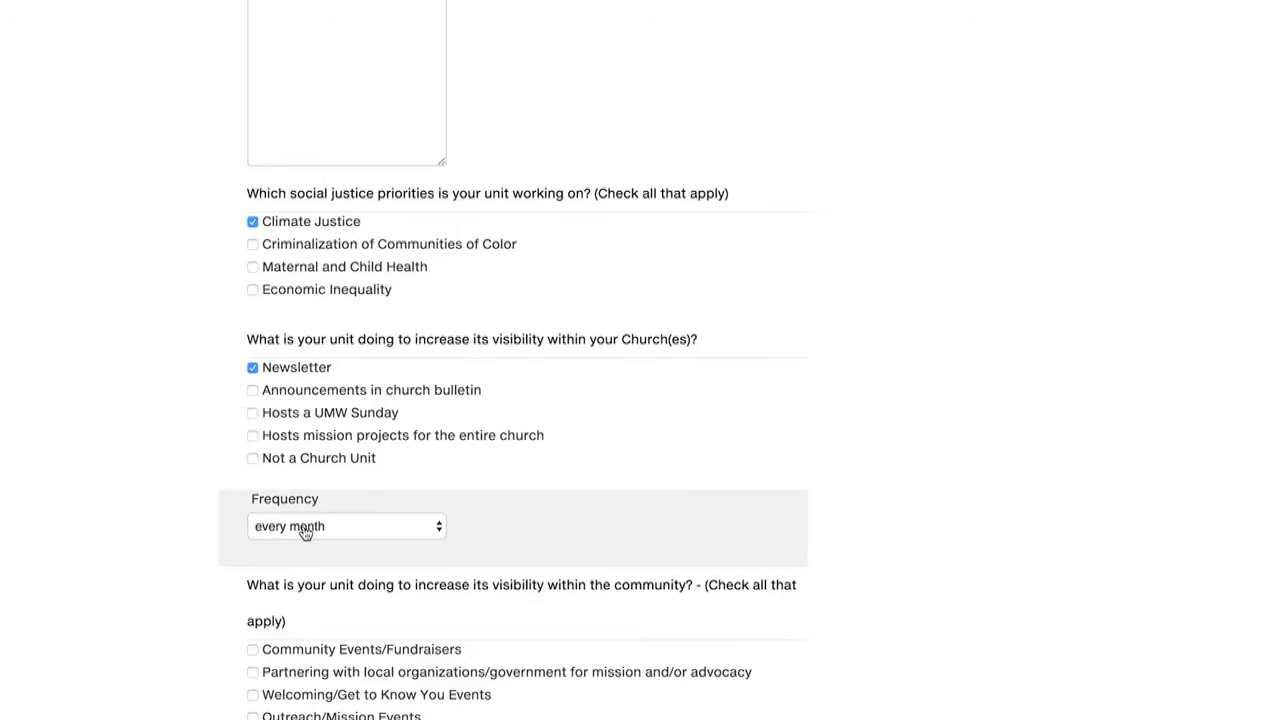
left_click(344, 526)
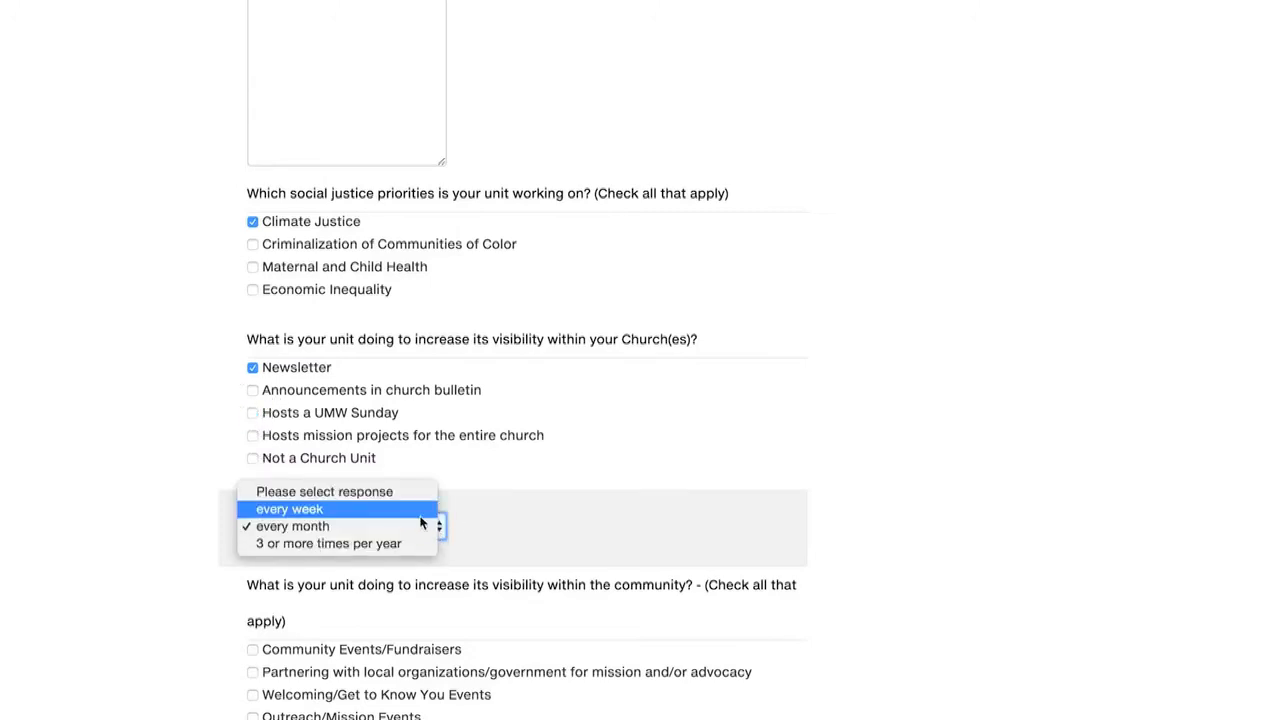
left_click(288, 510)
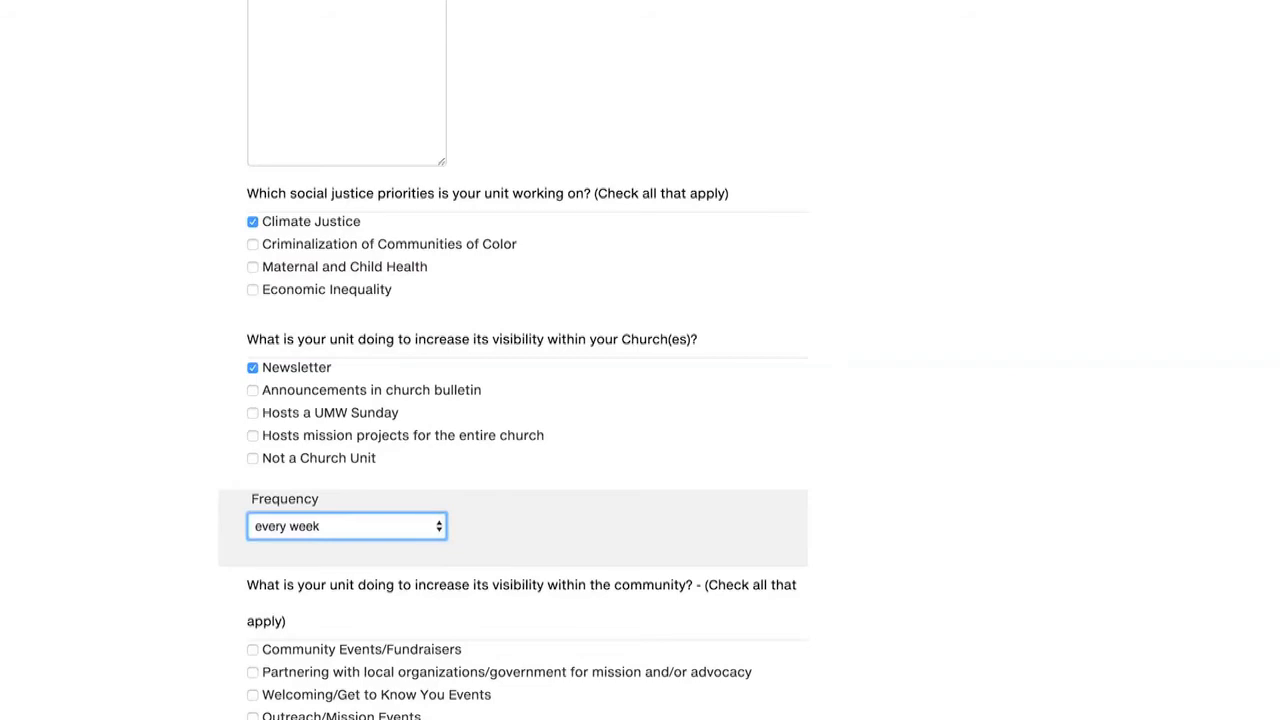
scroll("down", 3)
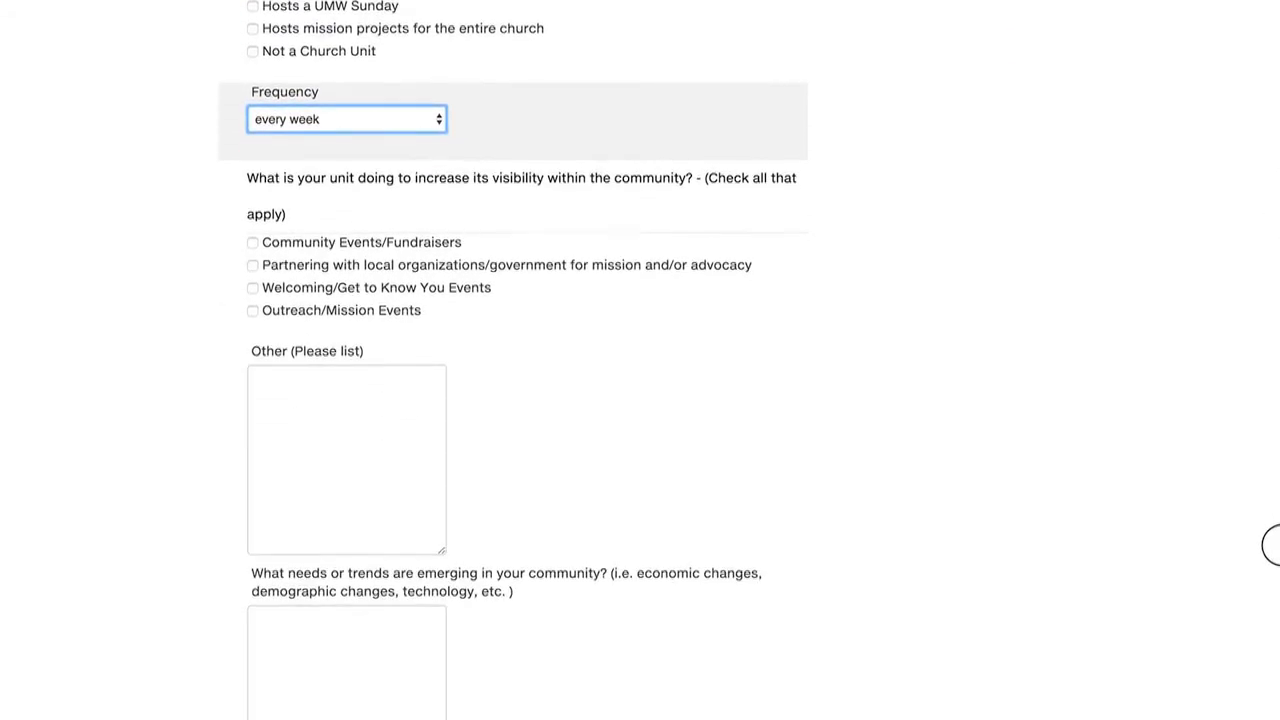
Check Community Events/Fundraisers and Partnering with local organizations as community efforts, leaving Other empty
scroll("down", 3)
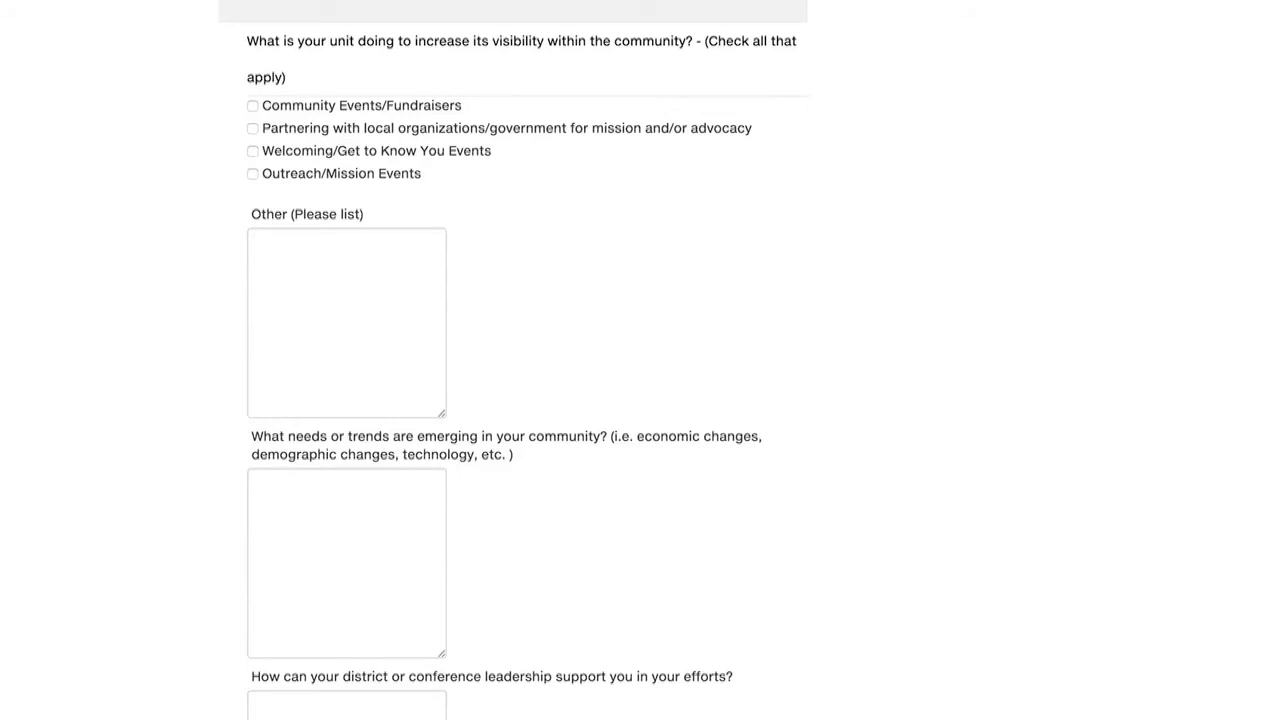
mouse_move(400, 116)
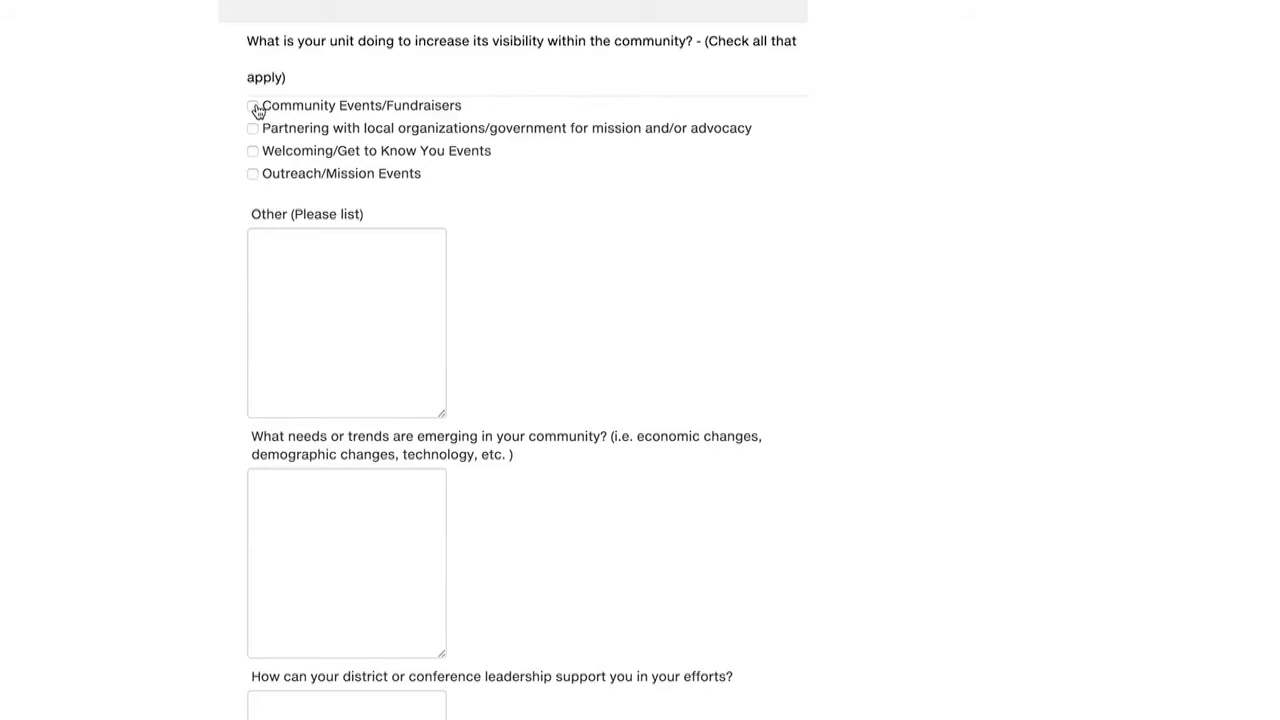
left_click(252, 108)
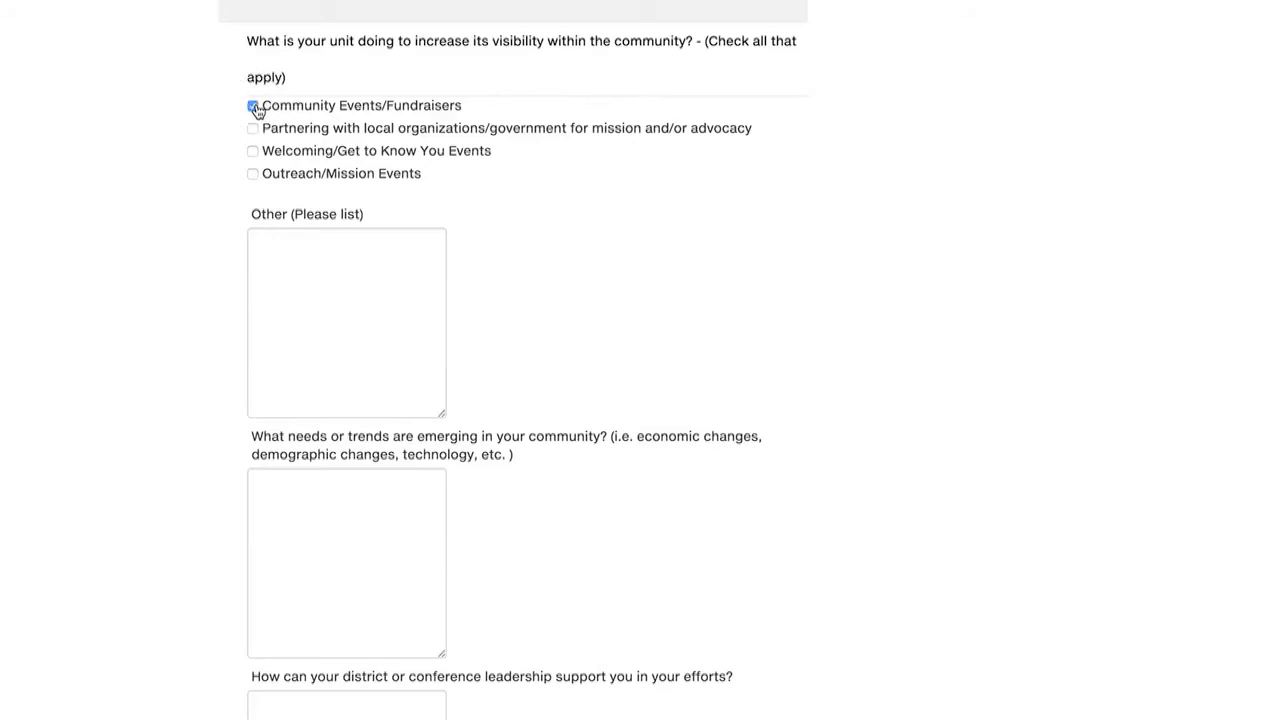
left_click(252, 104)
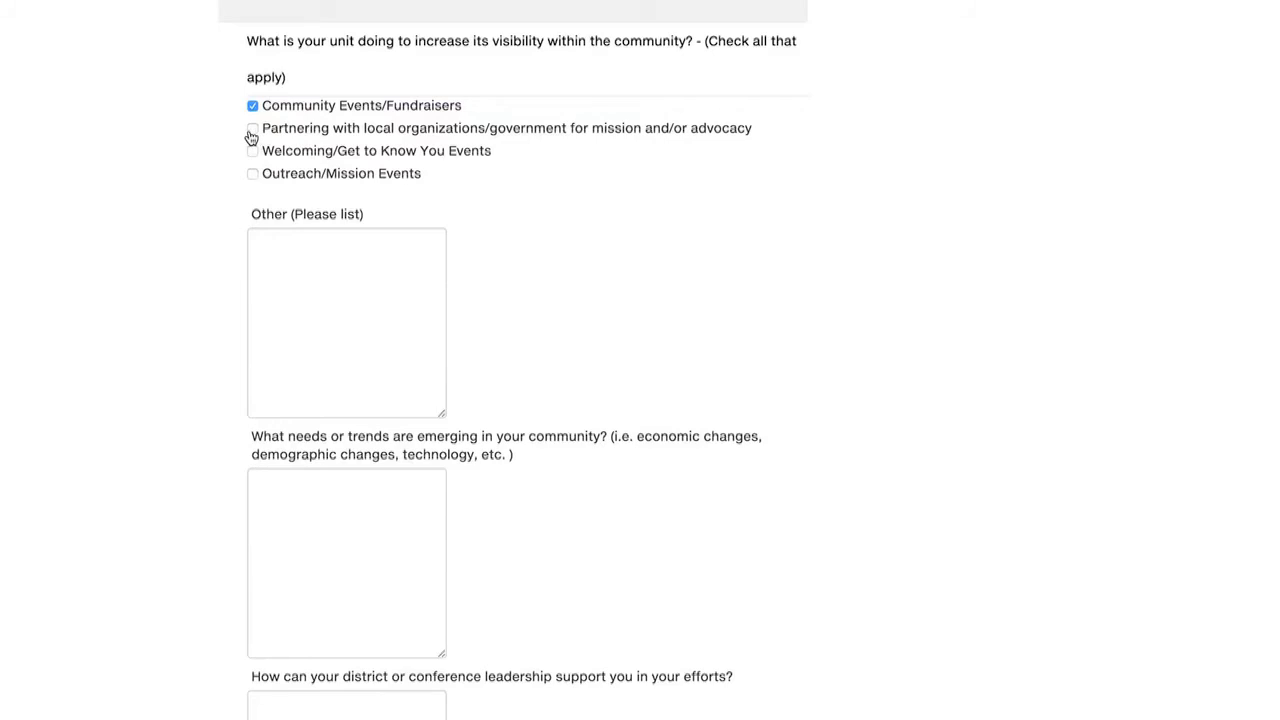
left_click(252, 128)
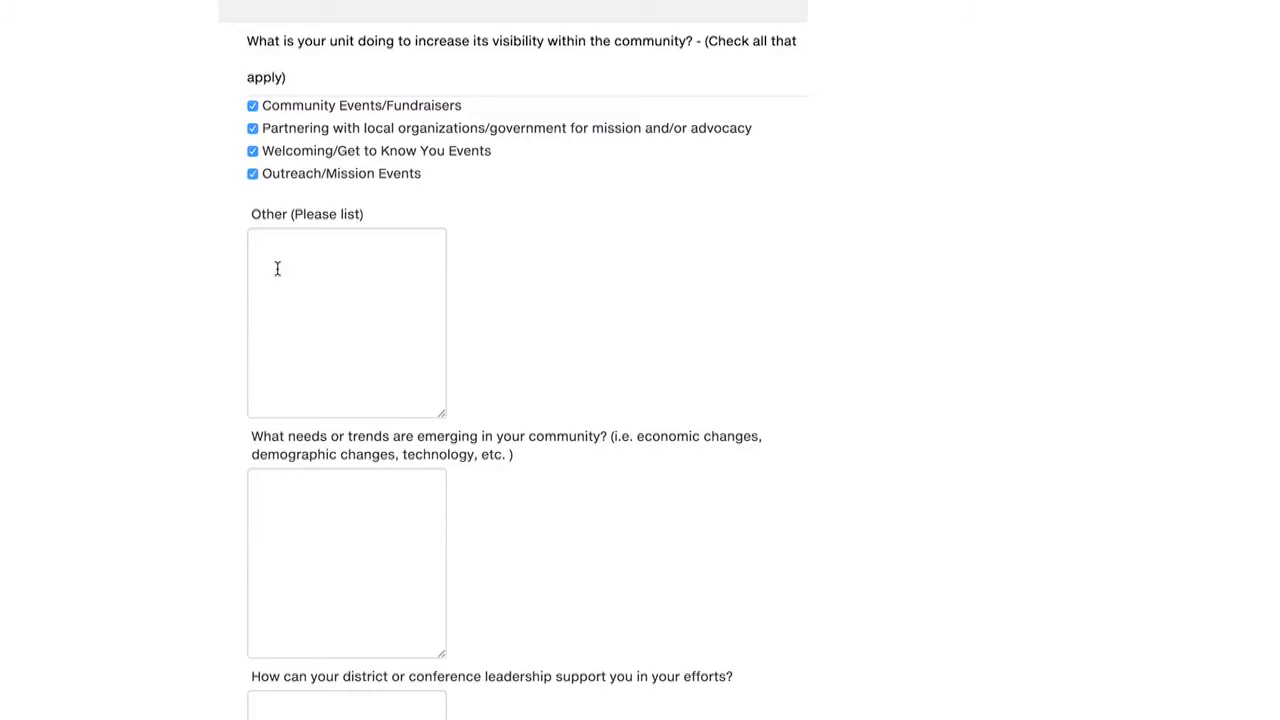
left_click(346, 322)
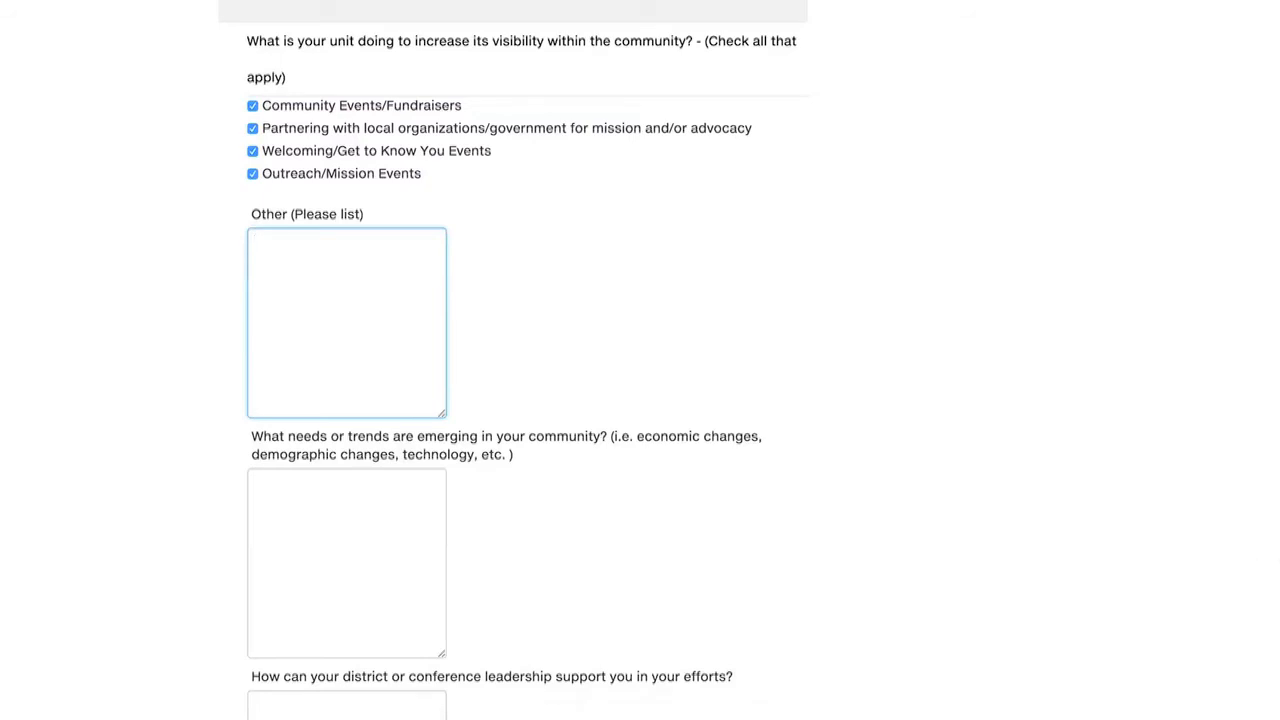
scroll("down", 3)
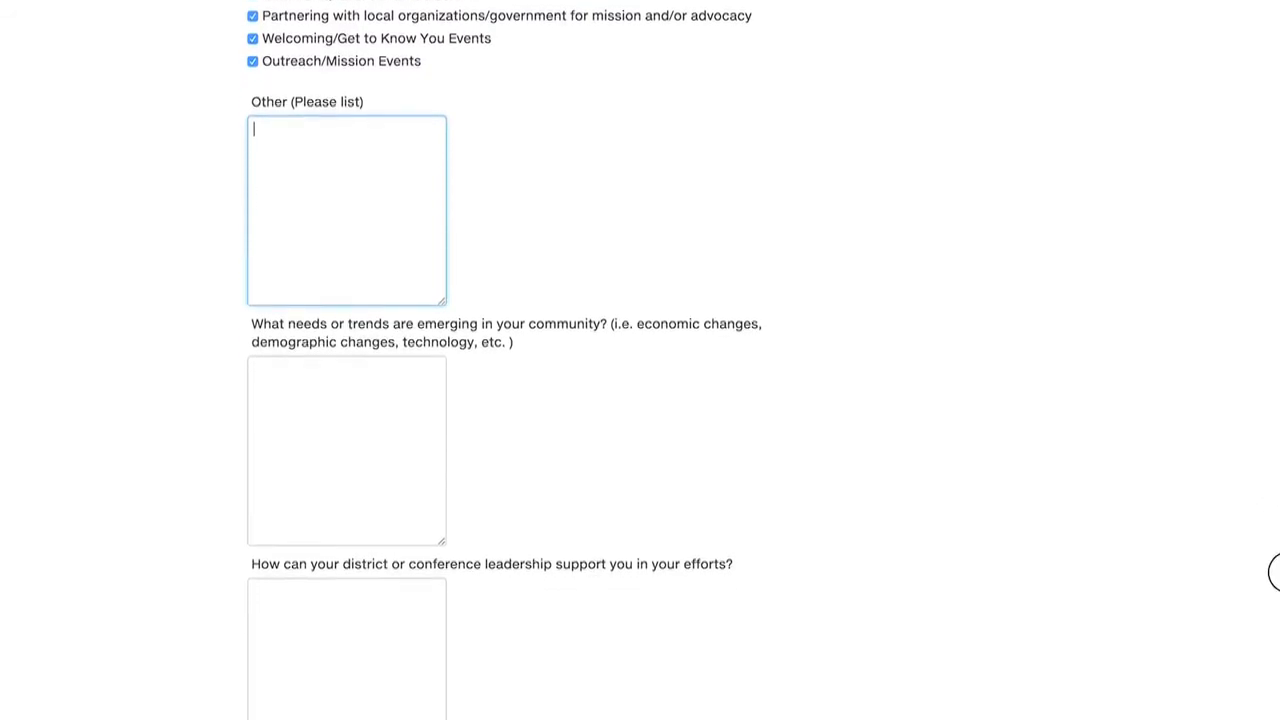
scroll("down", 3)
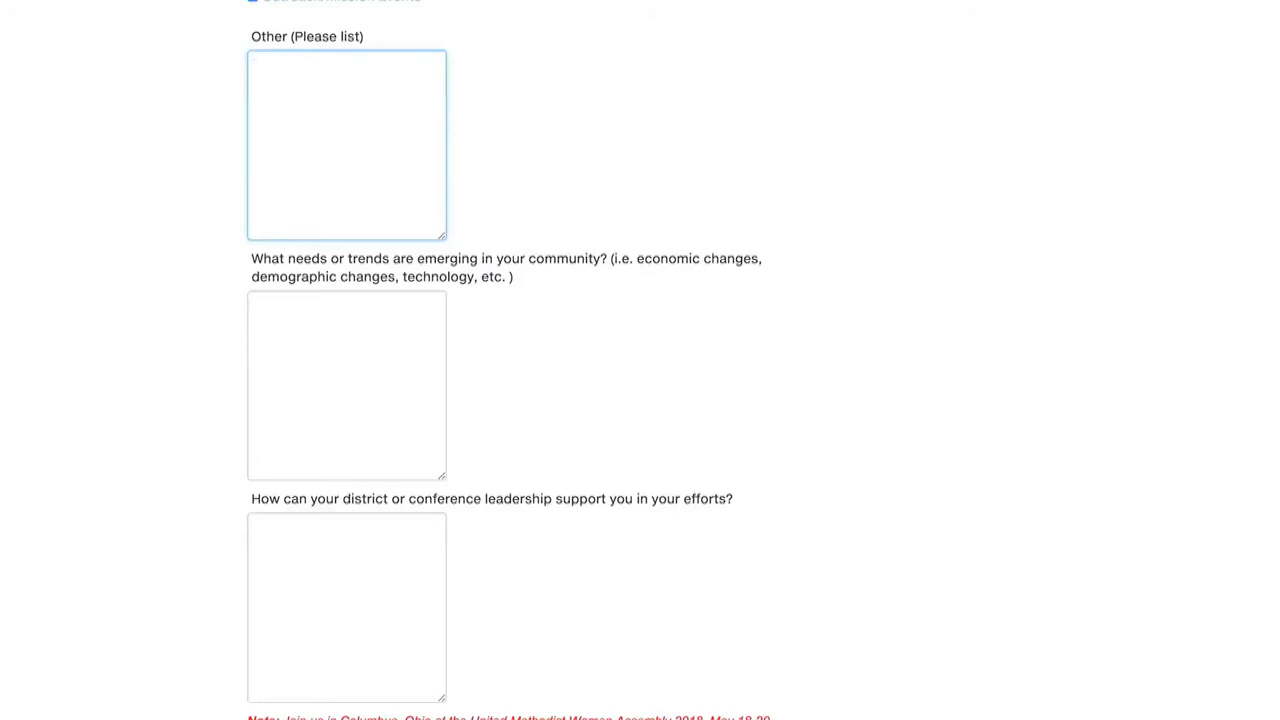
Answer the emerging community needs question with 'youth 12-17'
left_click(348, 384)
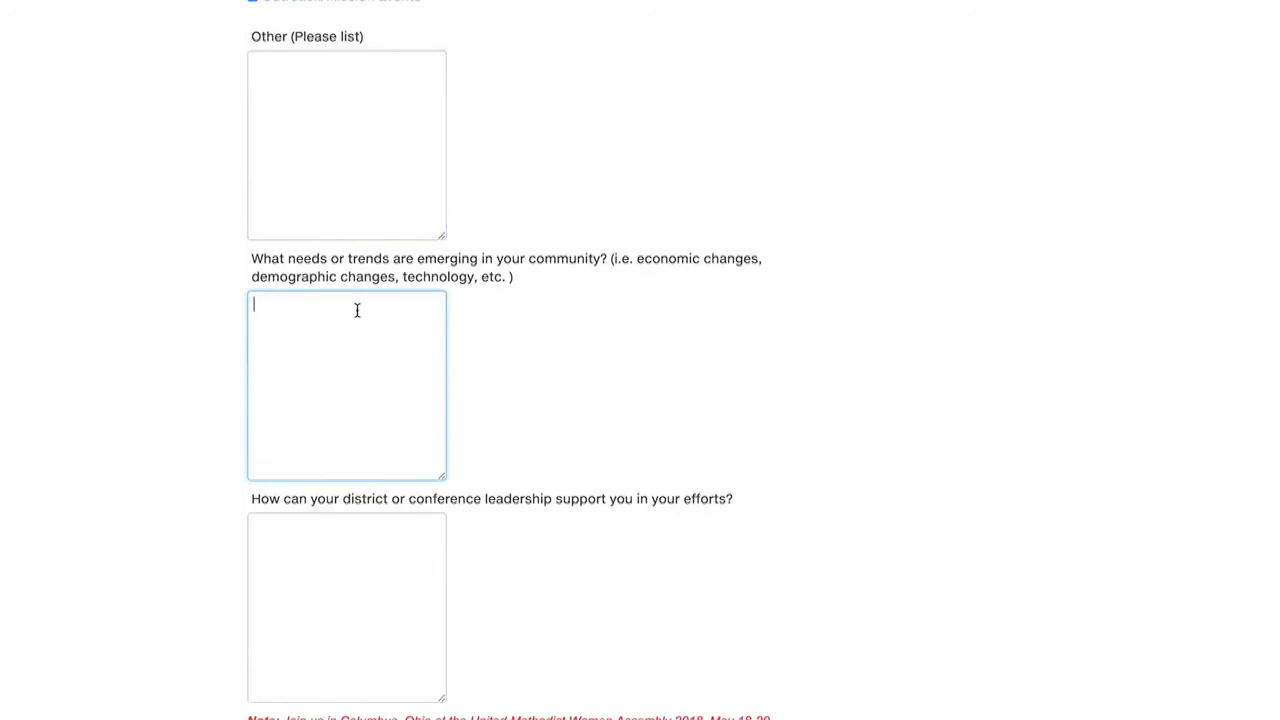
type("you")
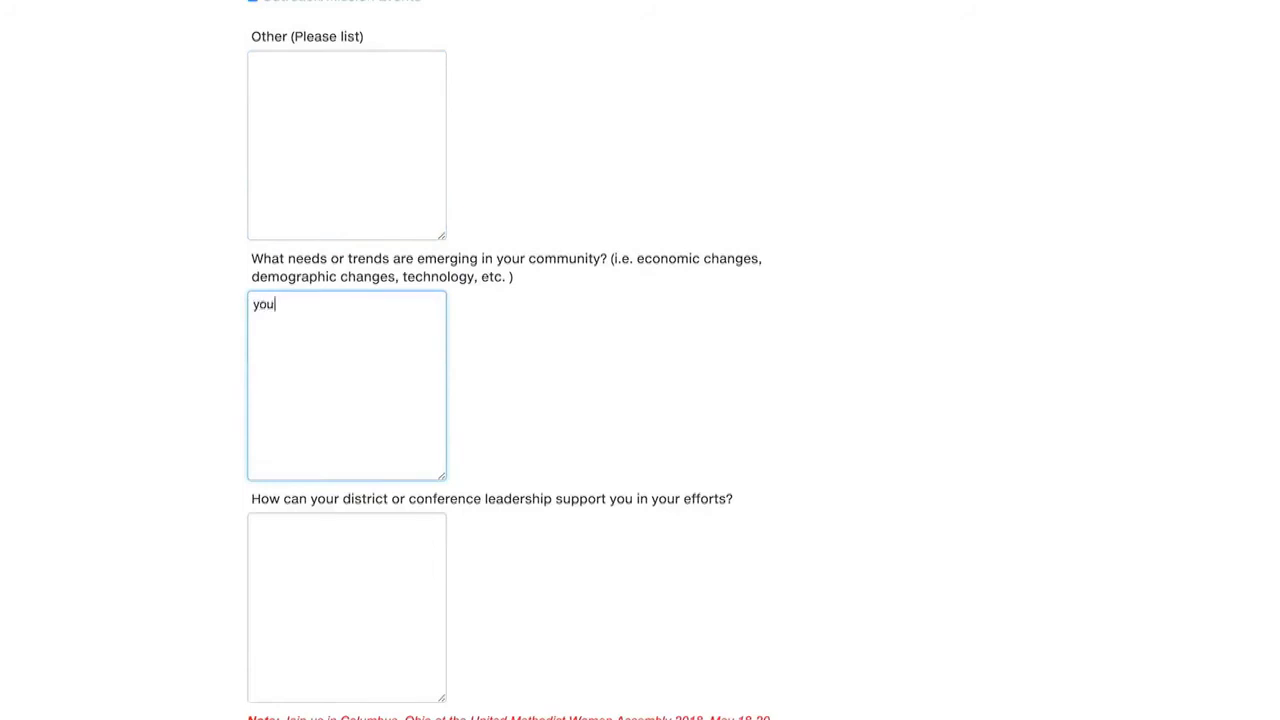
type("th 12")
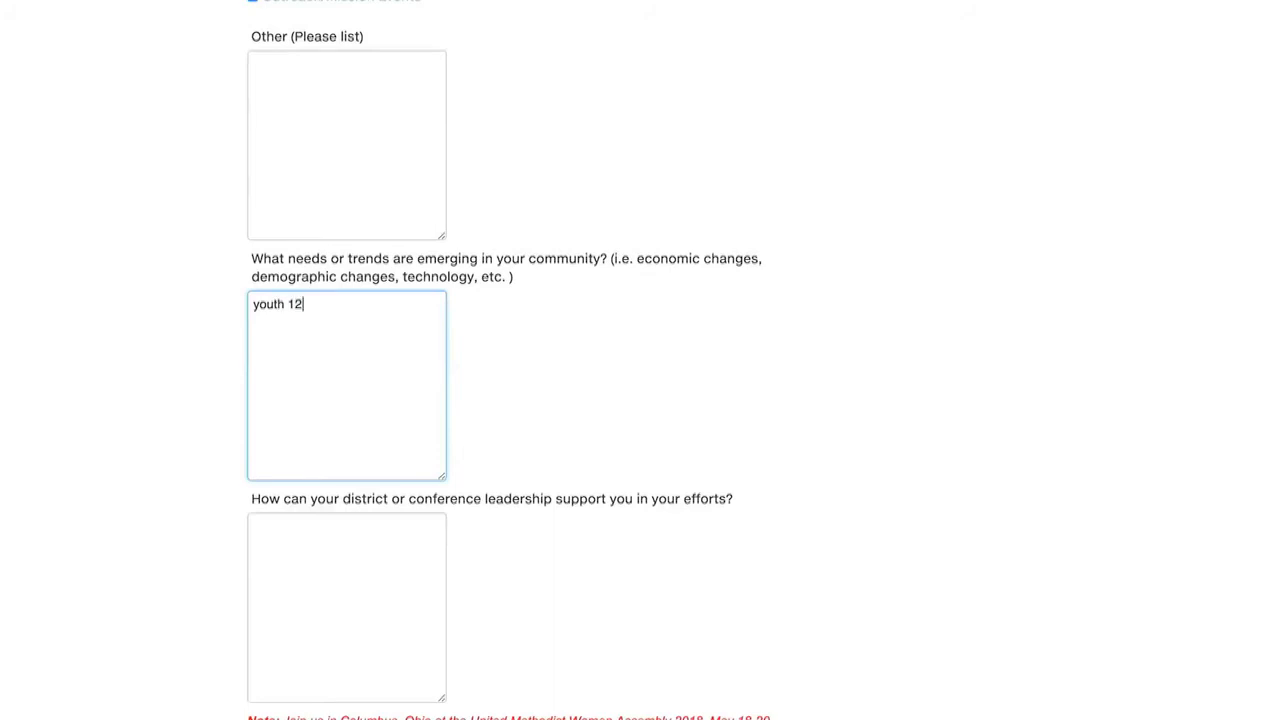
type("-17")
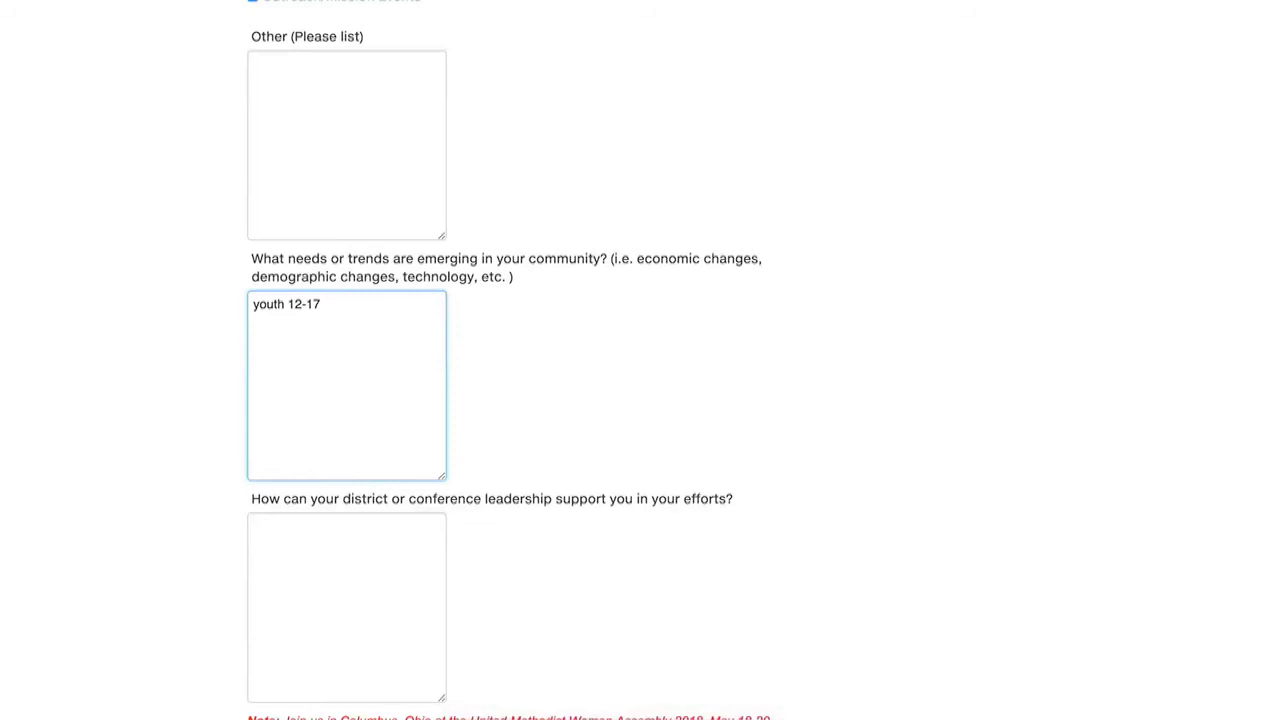
scroll("down", 3)
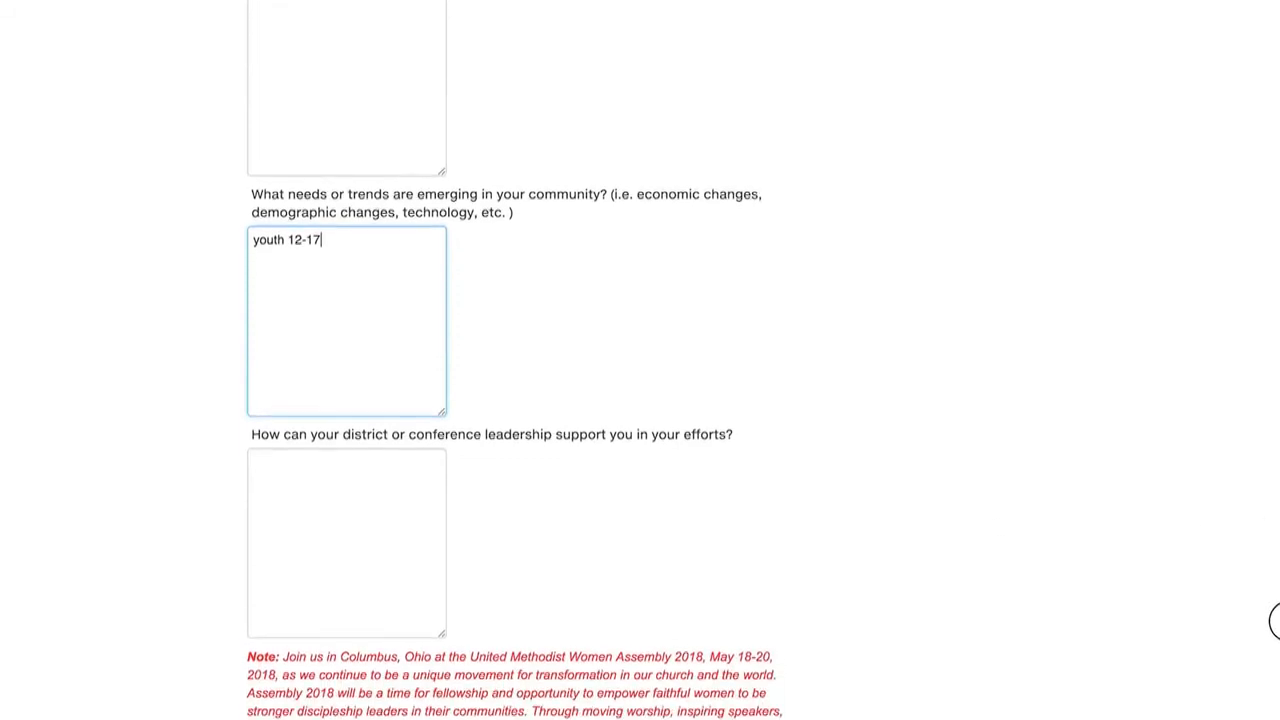
scroll("down", 3)
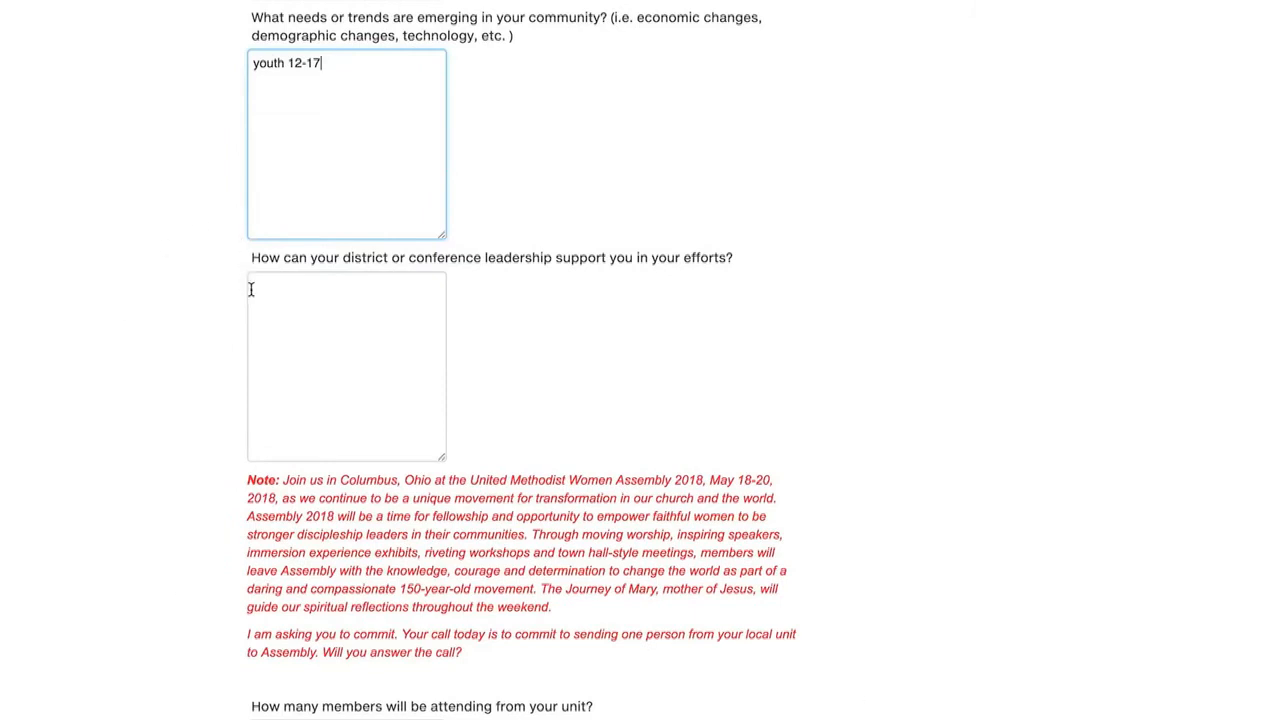
Answer the leadership support question with 'More contact with district MNO'
left_click(346, 364)
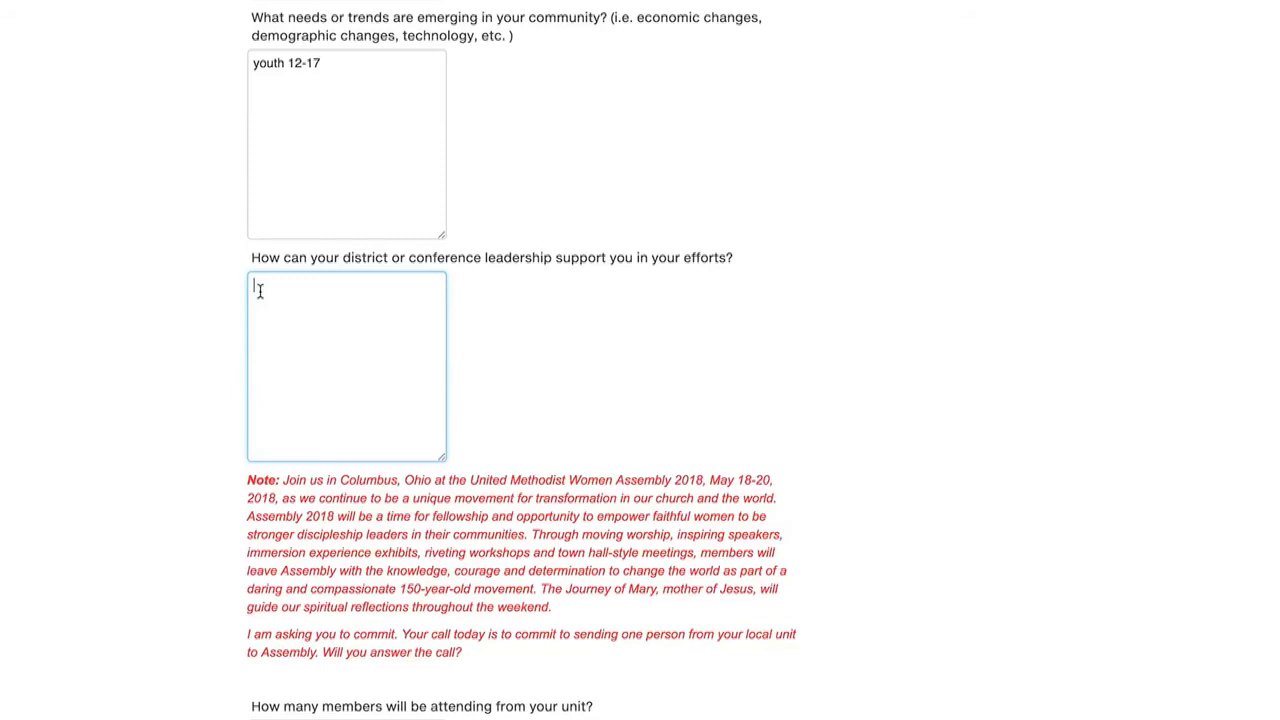
type("M")
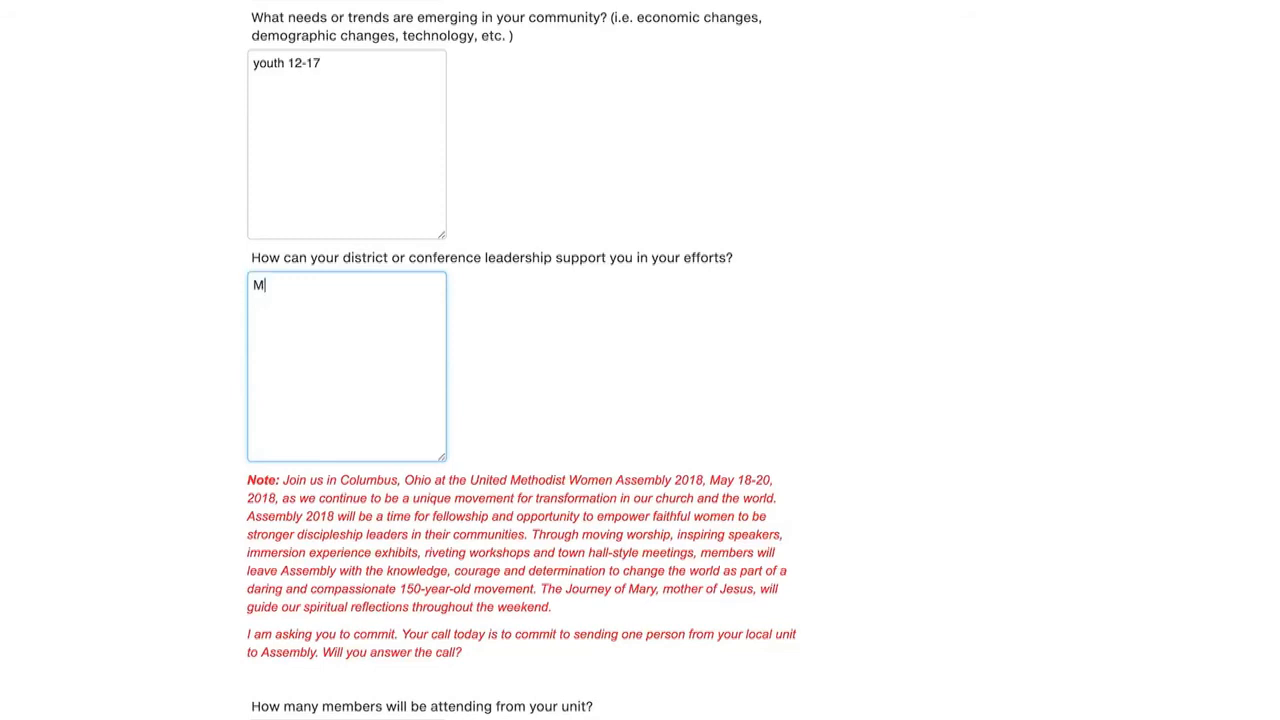
type("ore contact with dist")
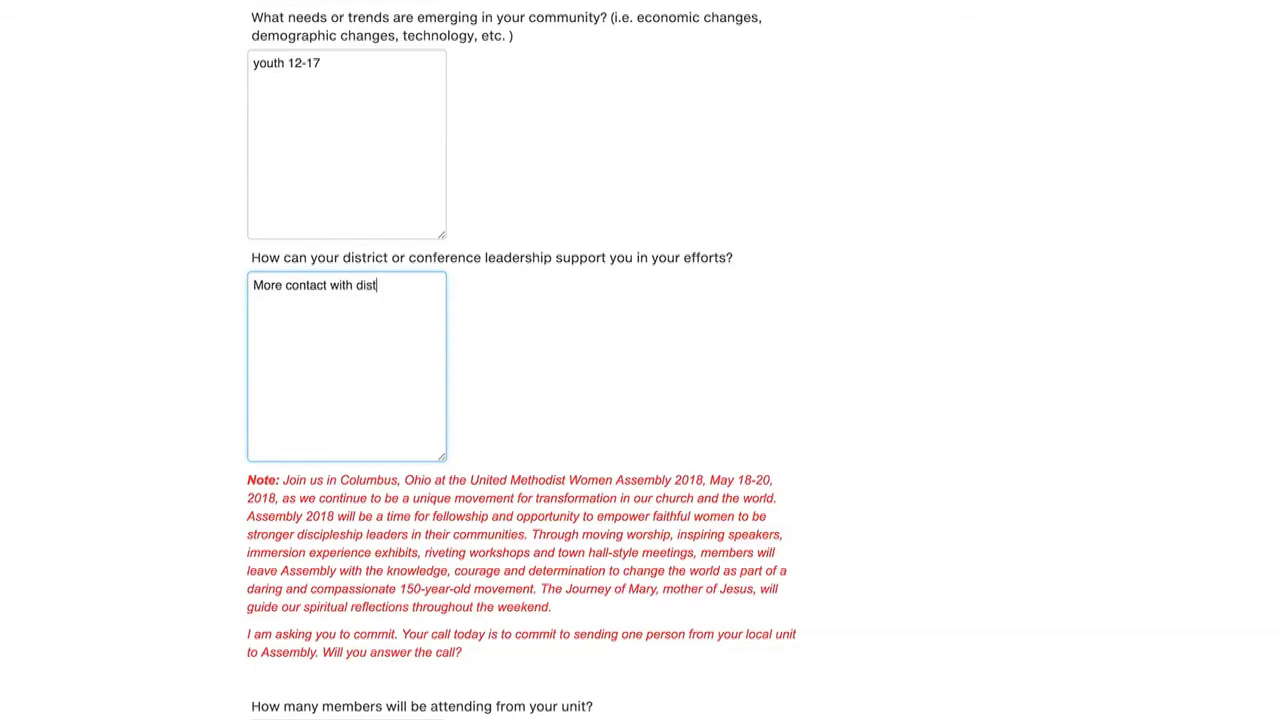
type("rict MNO")
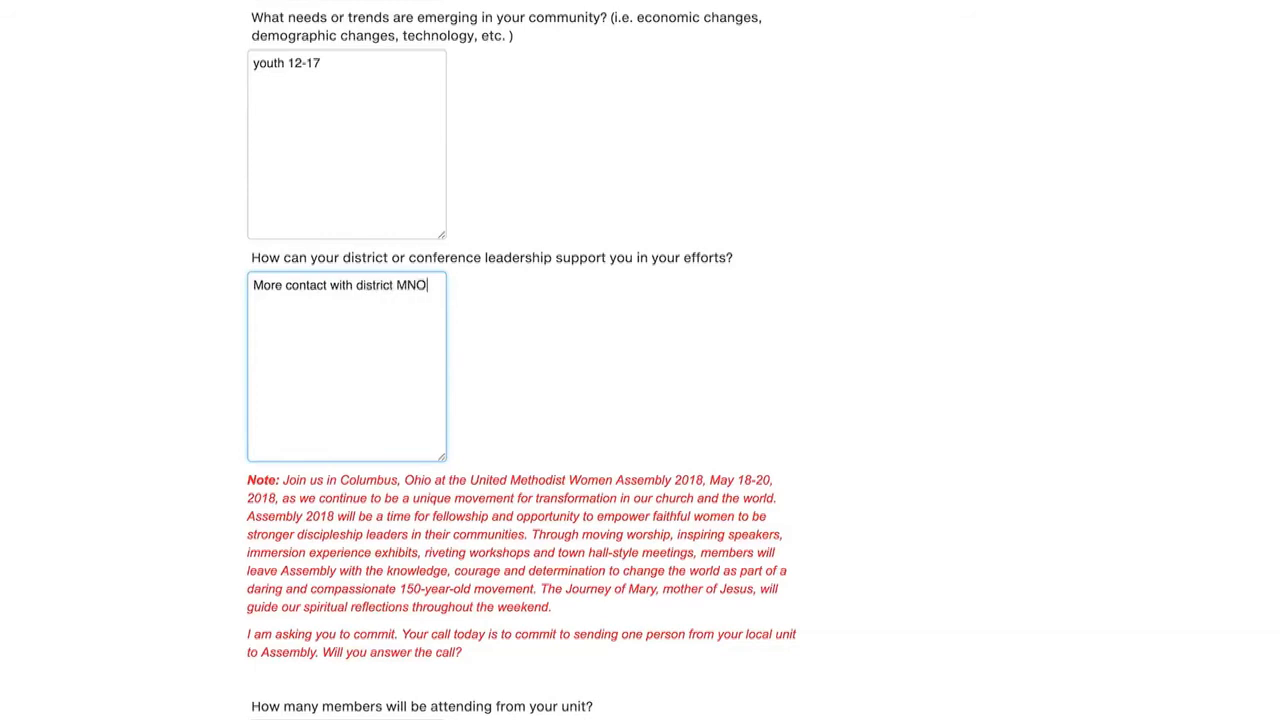
mouse_move(1232, 620)
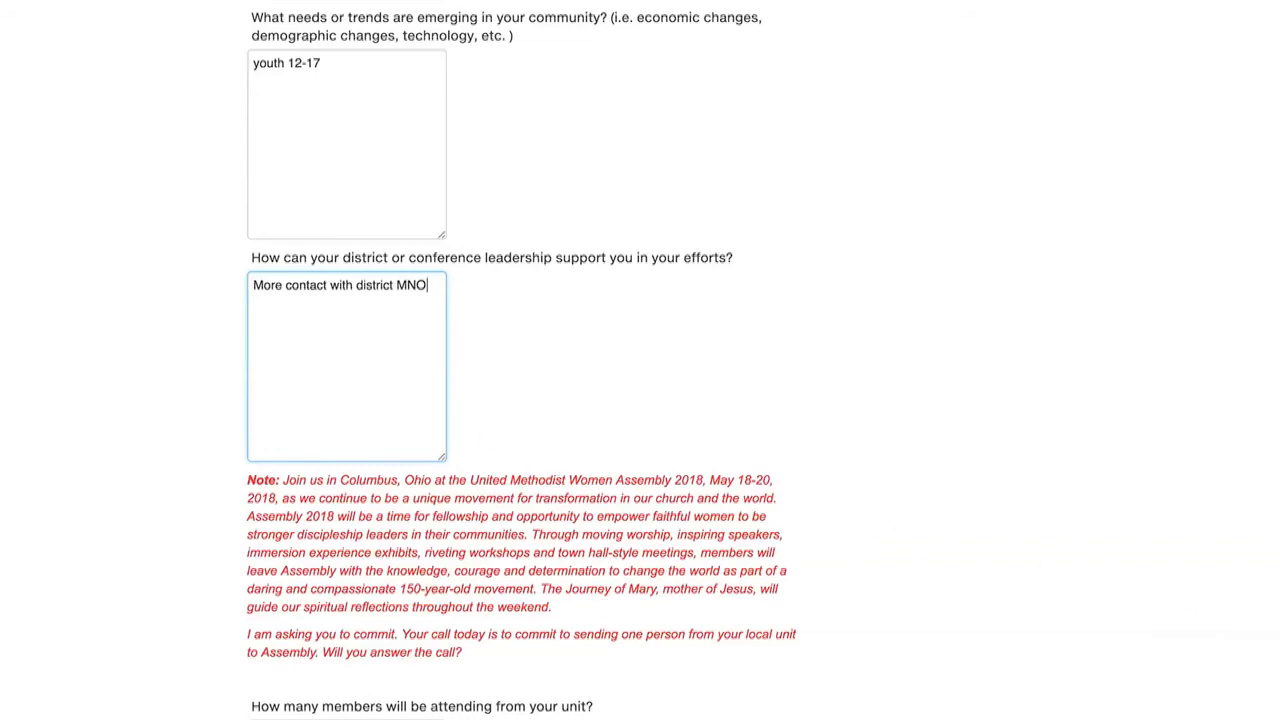
scroll("down", 3)
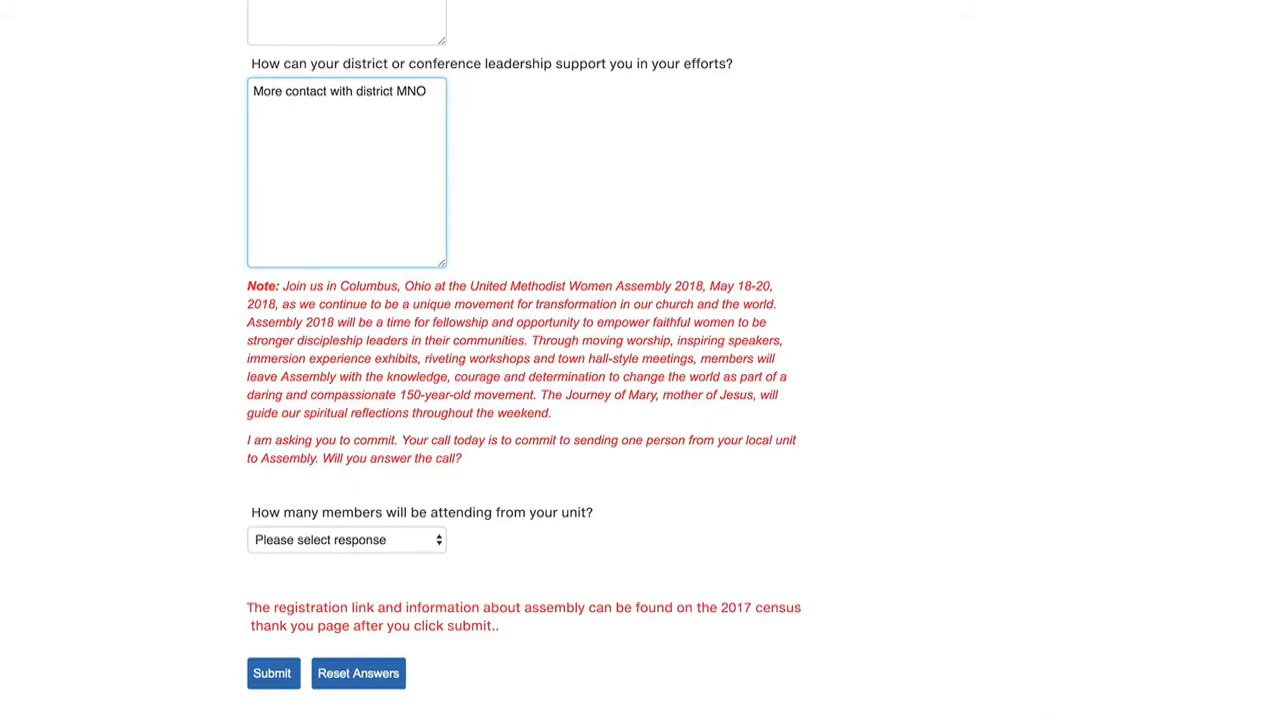
mouse_move(38, 704)
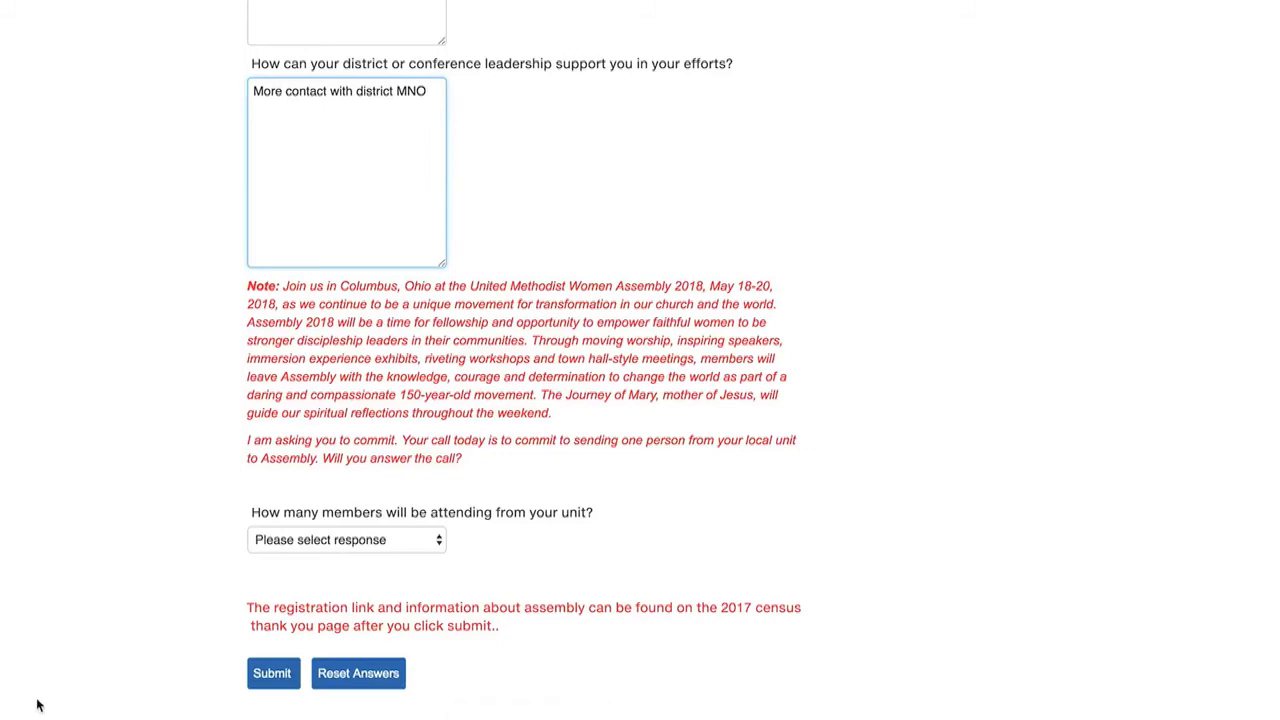
mouse_move(356, 520)
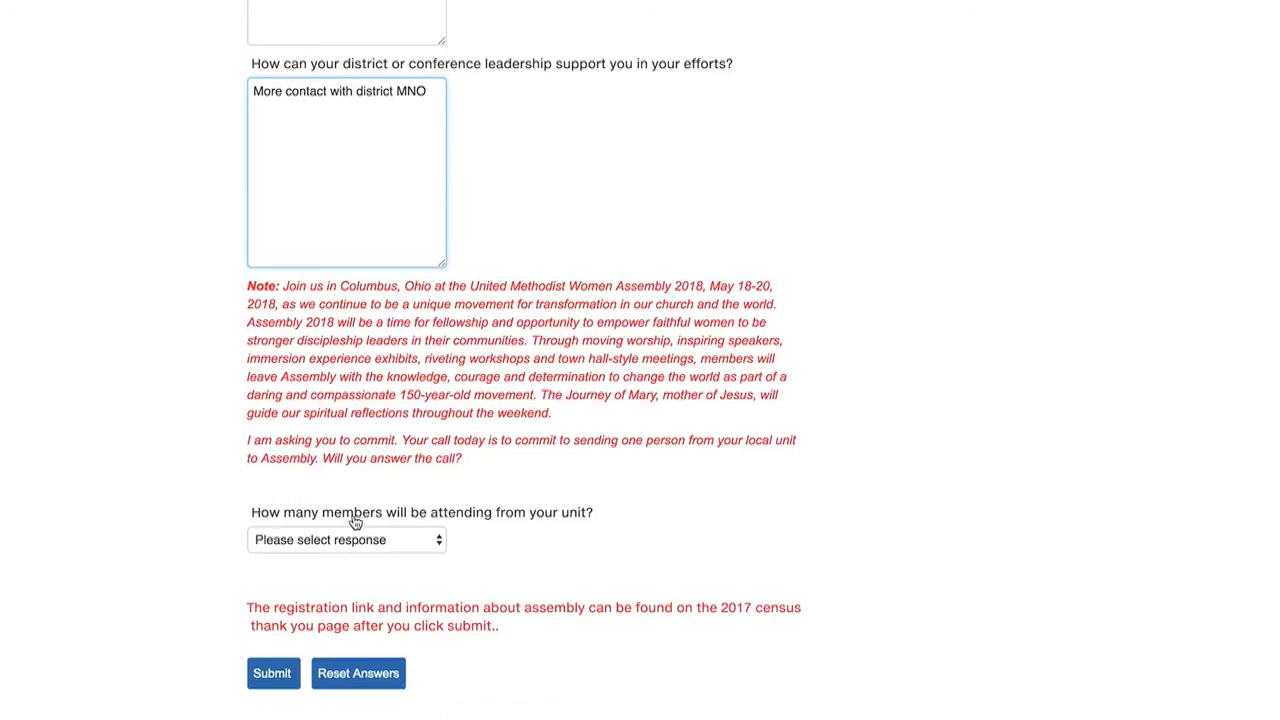
mouse_move(602, 520)
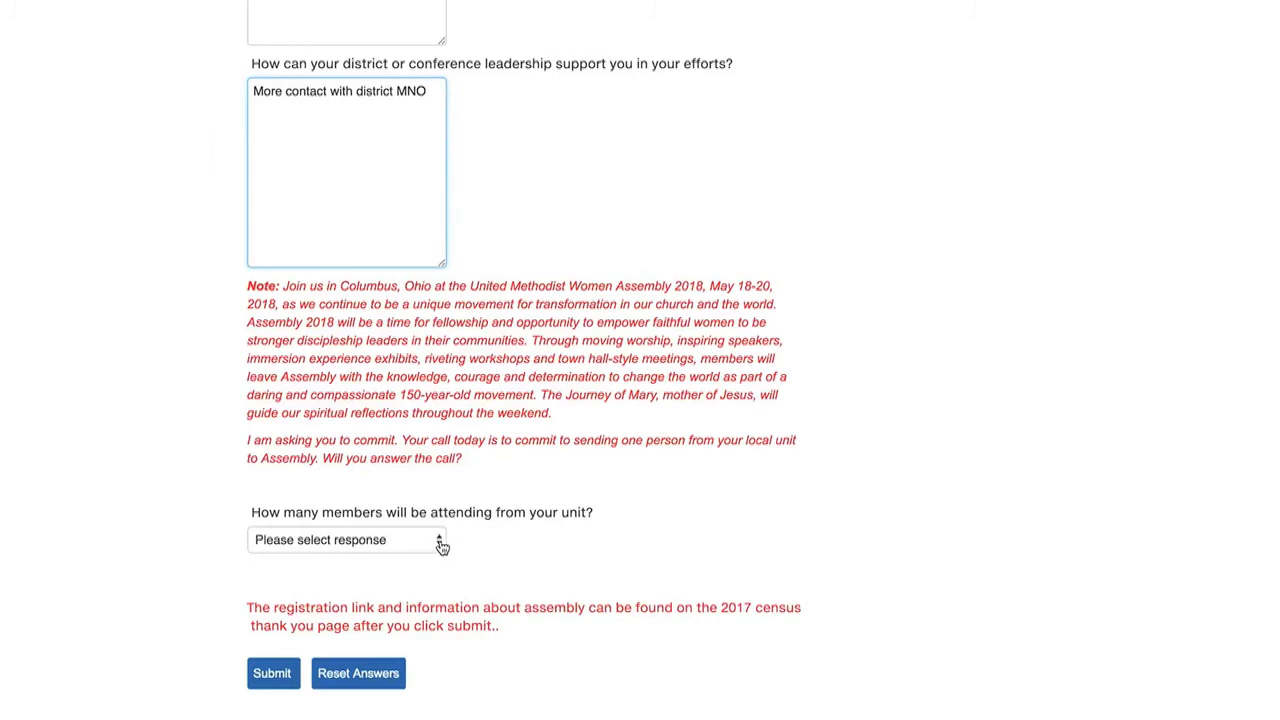
Set the number of members attending from the unit to 4
left_click(344, 540)
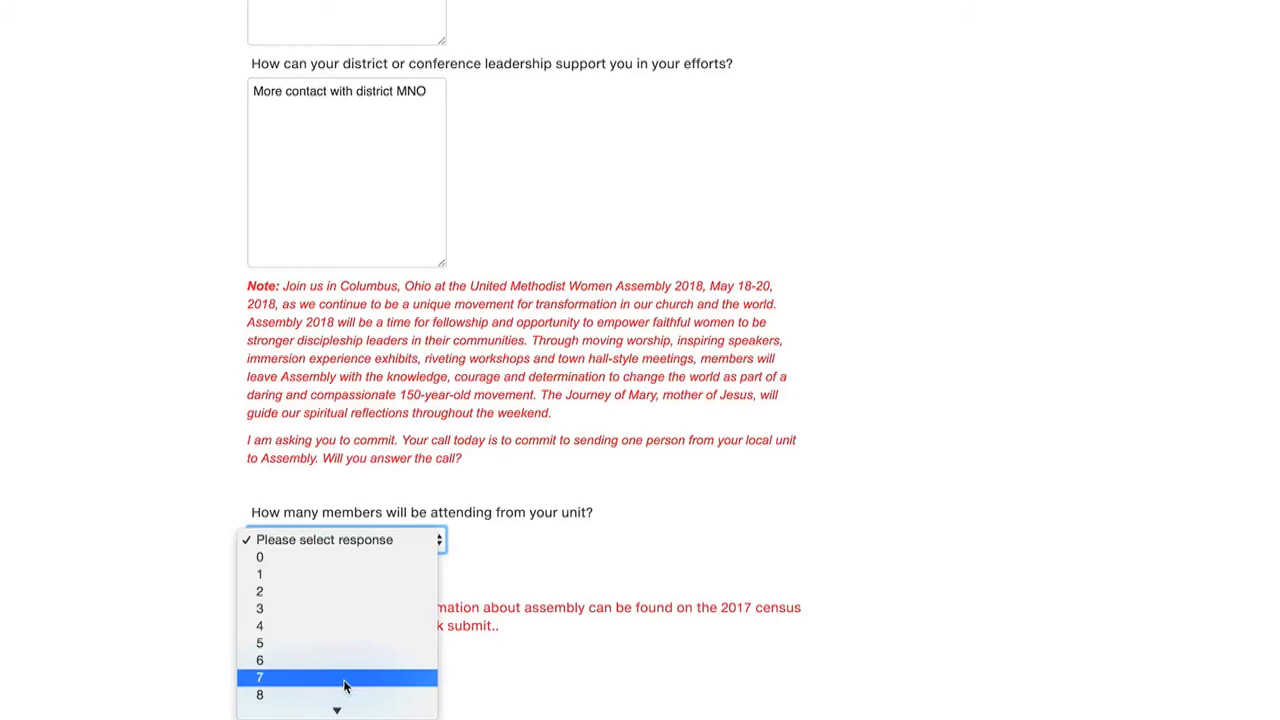
mouse_move(348, 574)
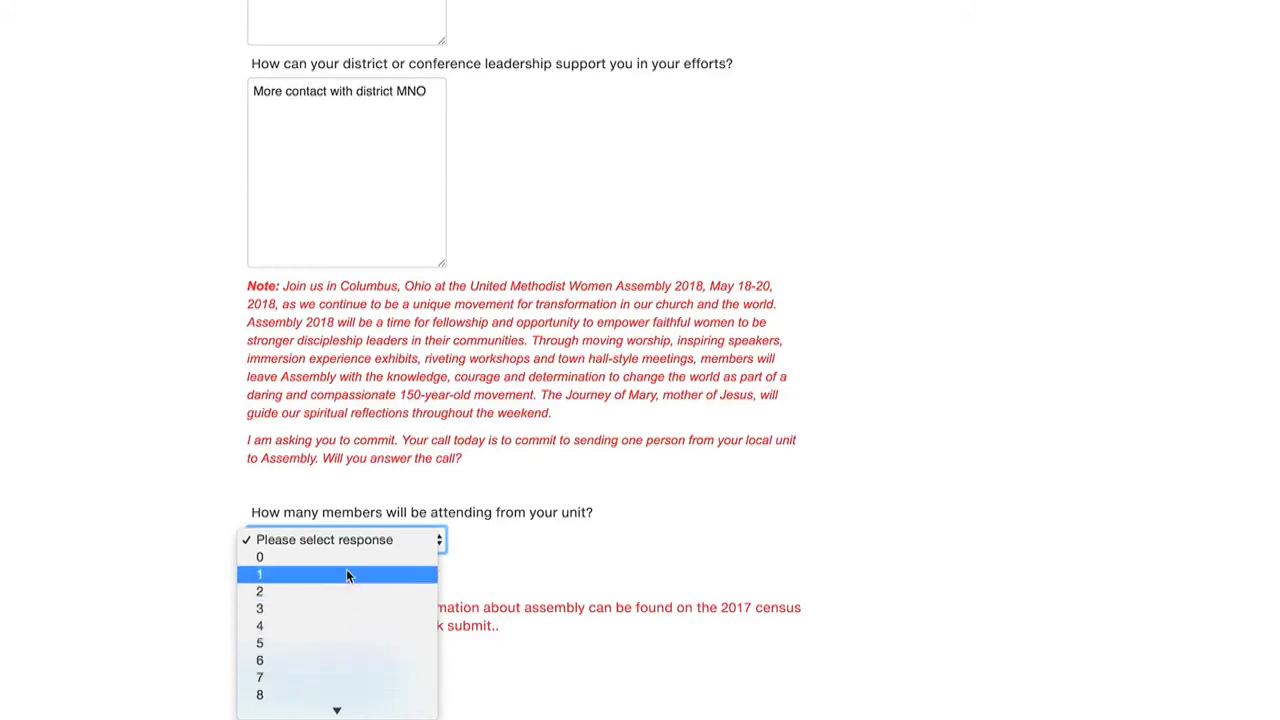
mouse_move(340, 556)
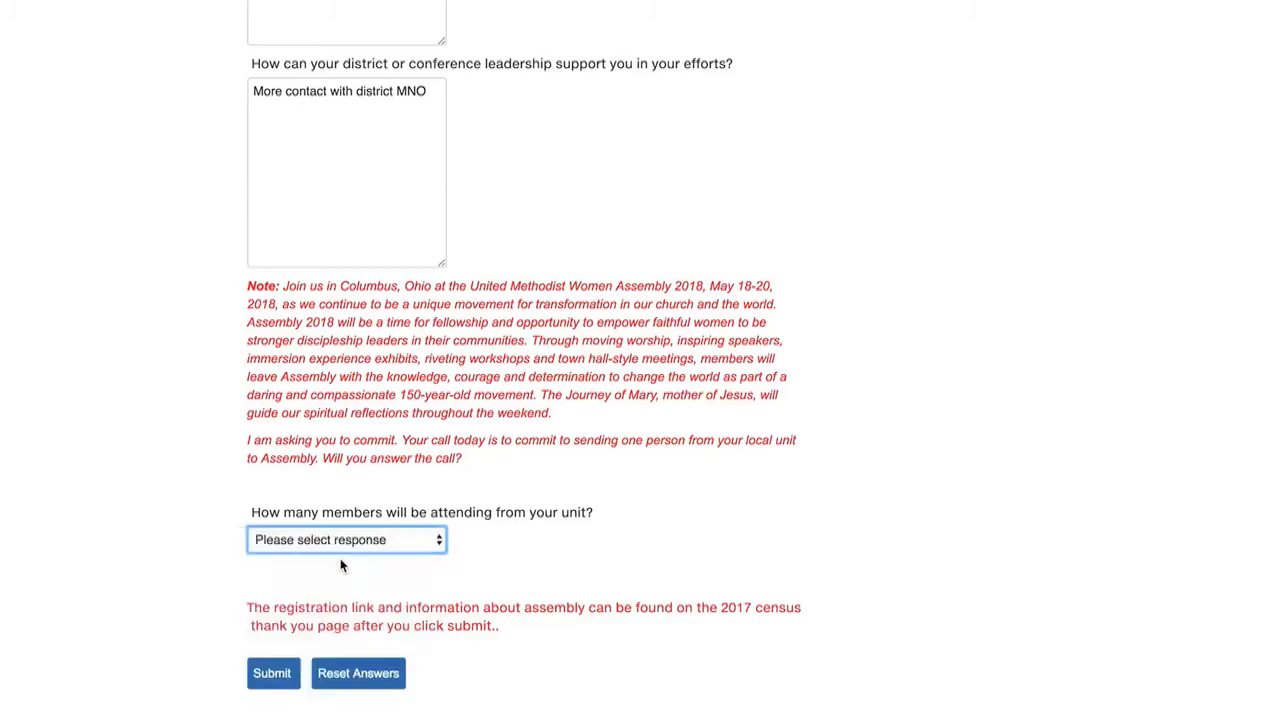
left_click(346, 540)
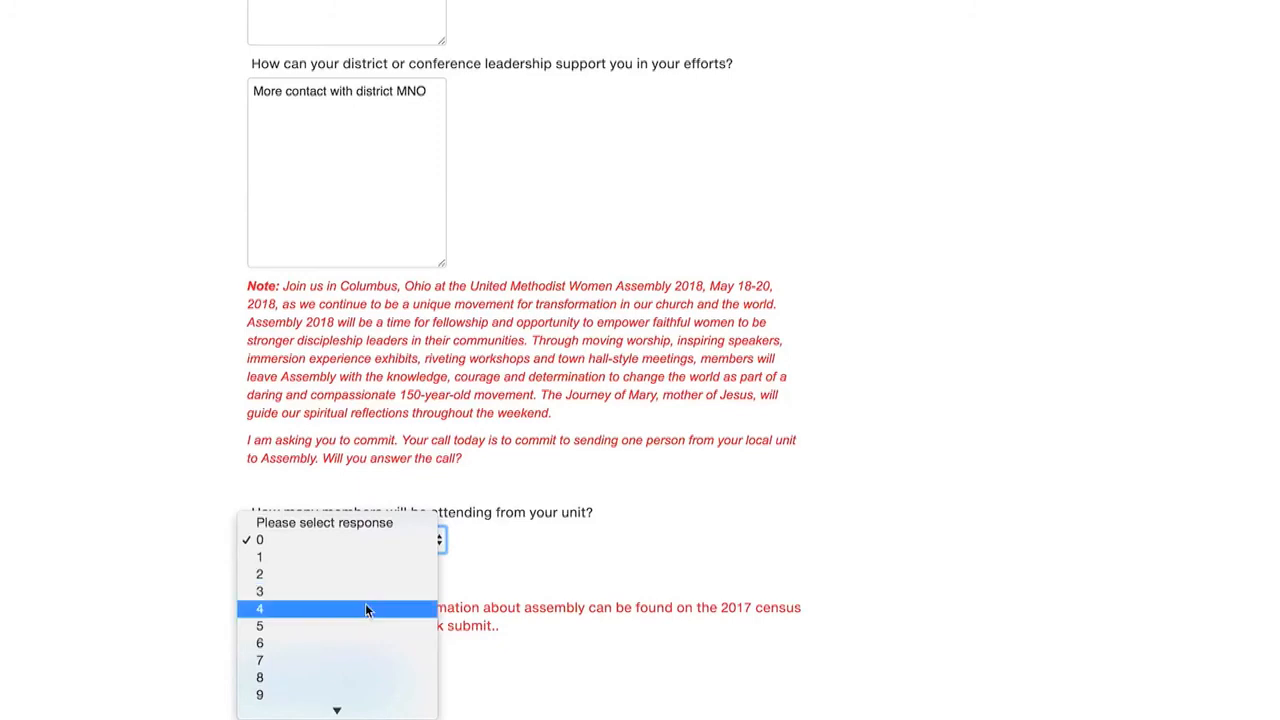
left_click(260, 608)
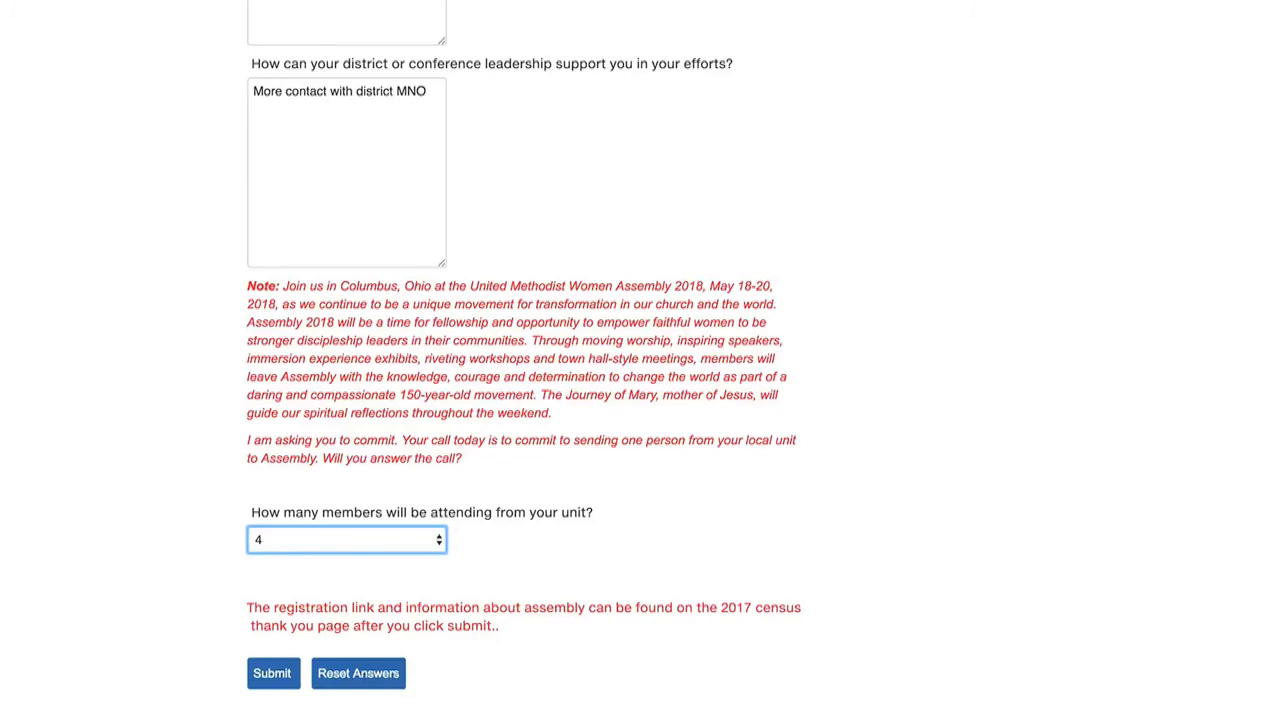
scroll("up", 3)
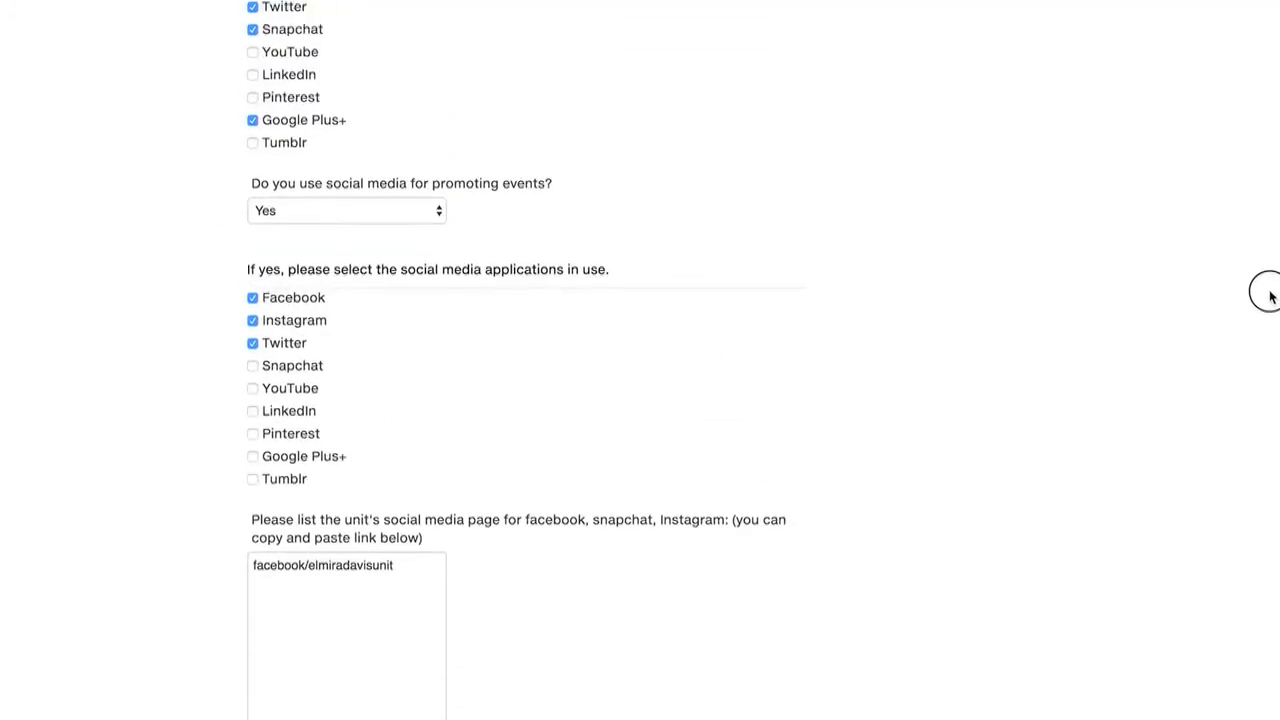
scroll("up", 3)
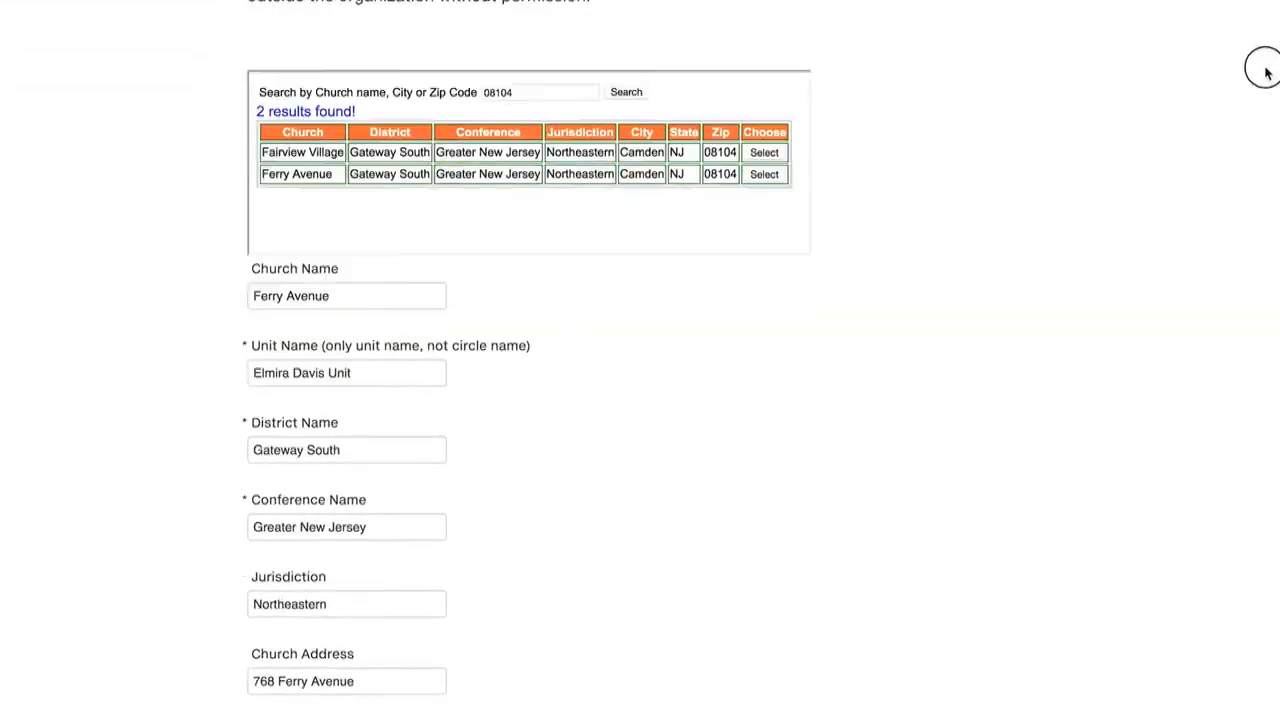
scroll("down", 3)
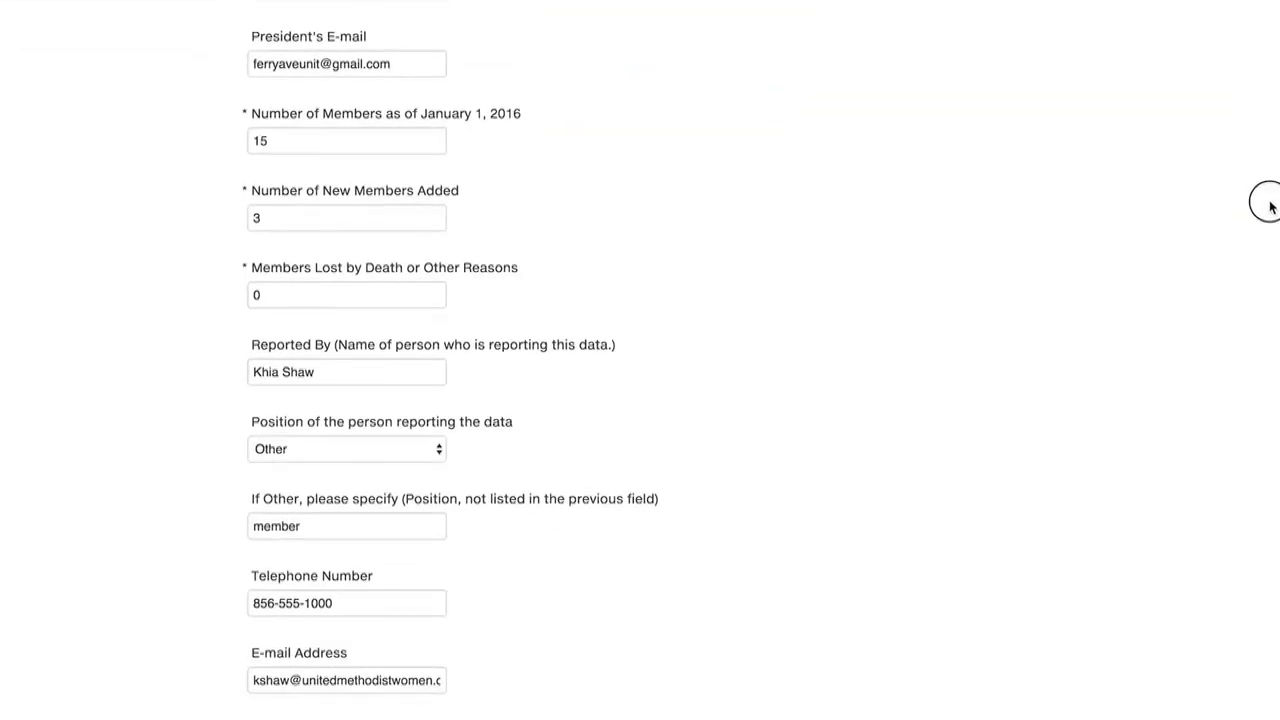
scroll("down", 3)
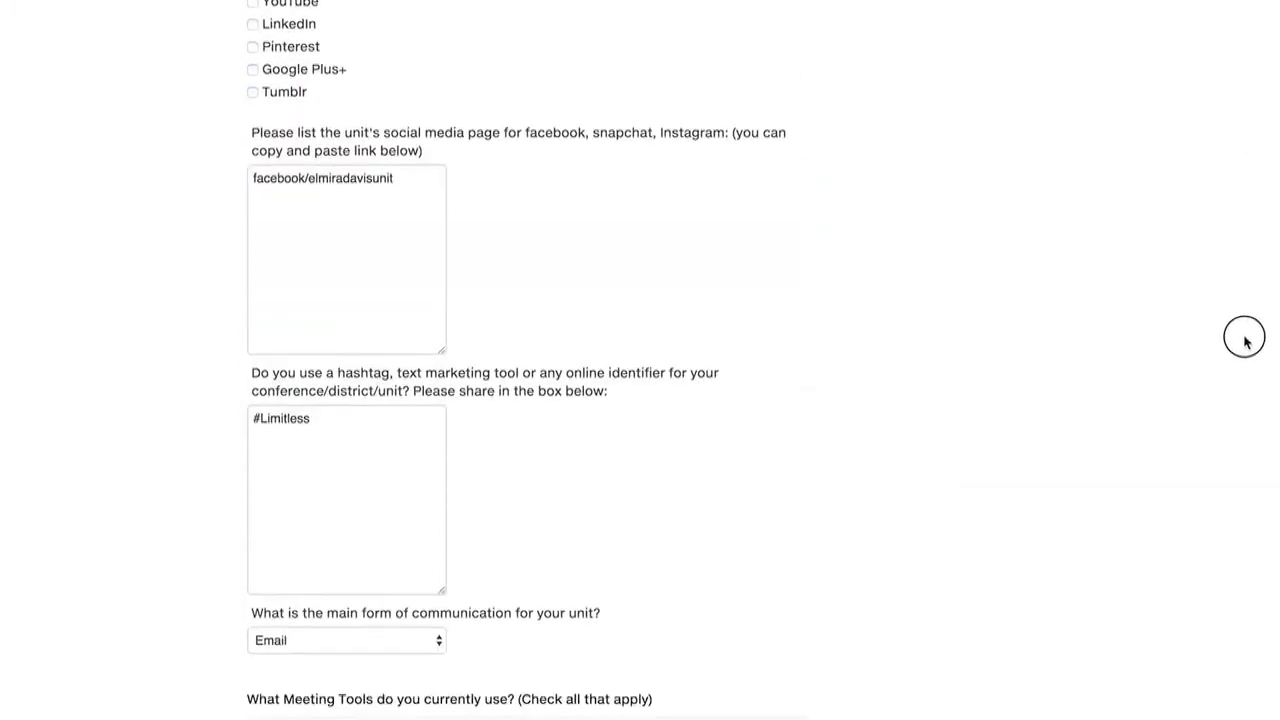
scroll("down", 3)
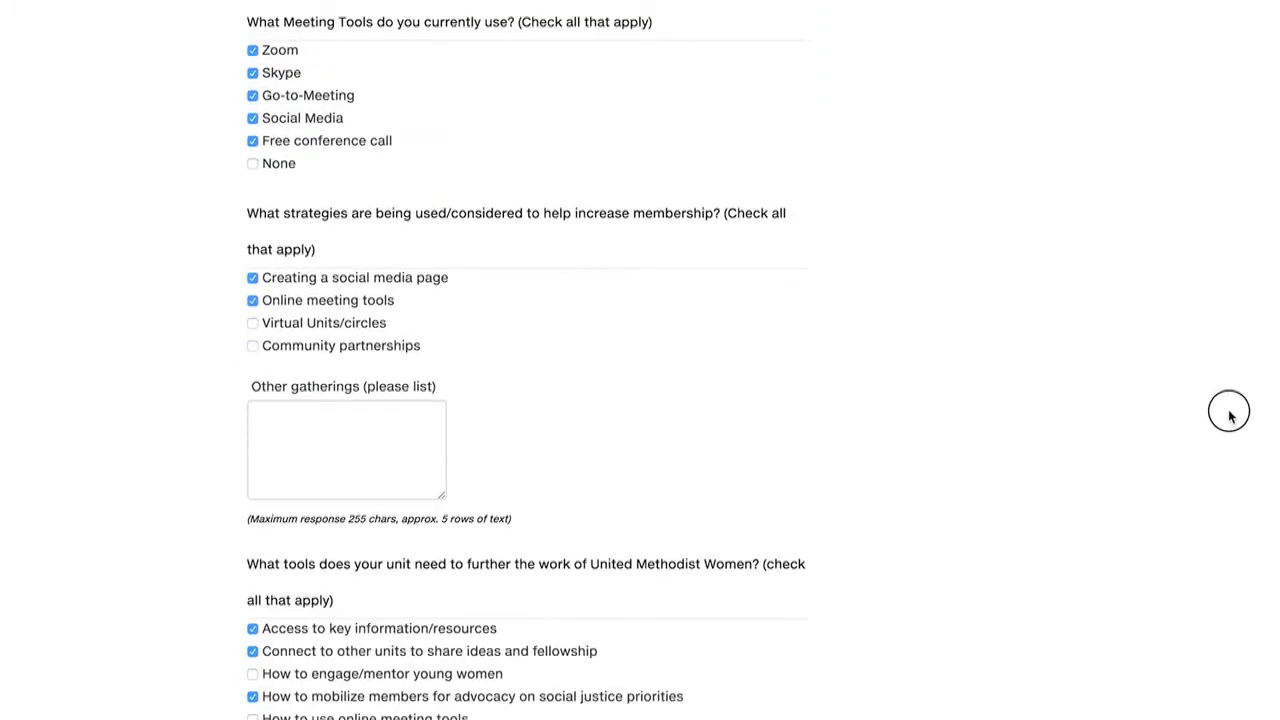
scroll("down", 3)
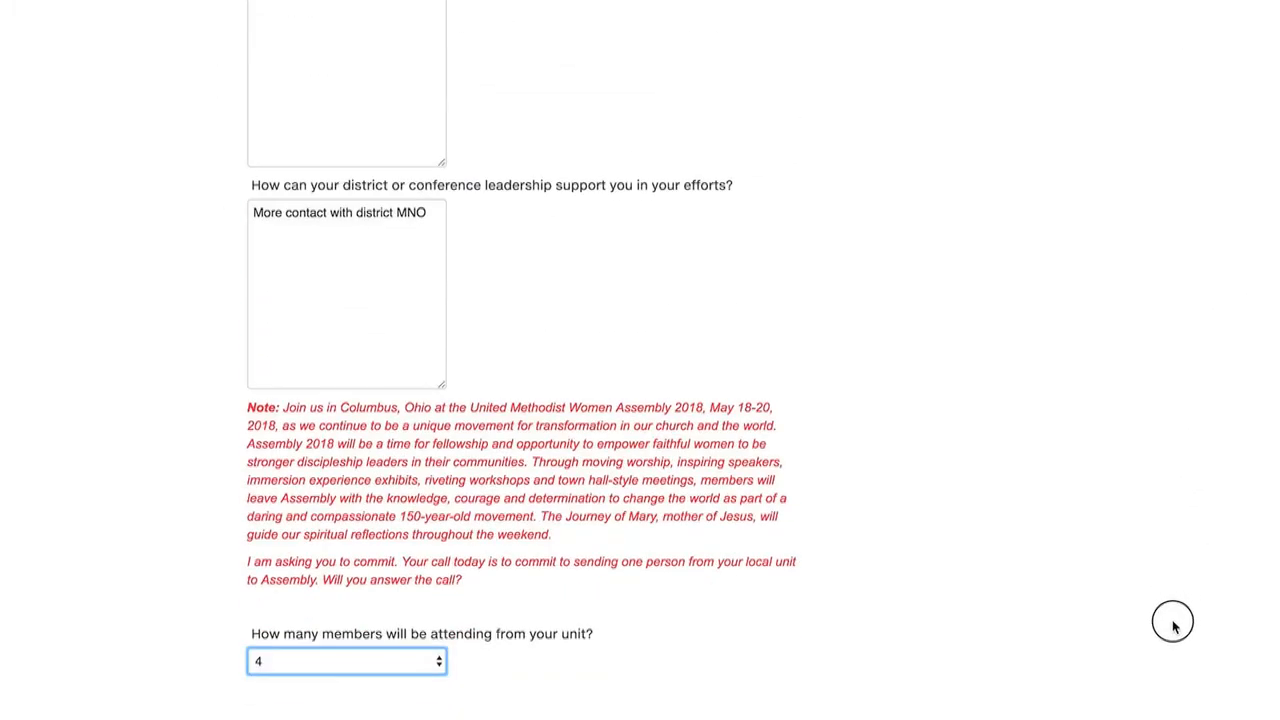
scroll("down", 3)
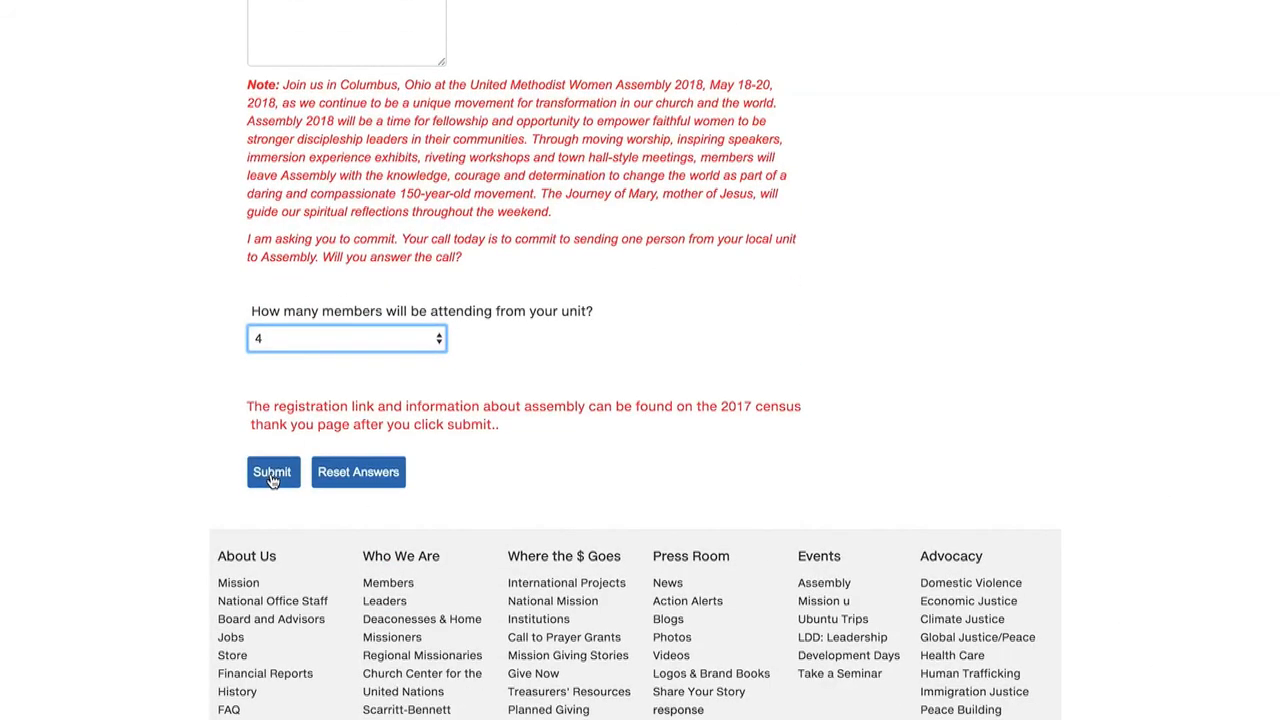
Submit the completed 2017 census and reach the thank-you confirmation page
left_click(272, 472)
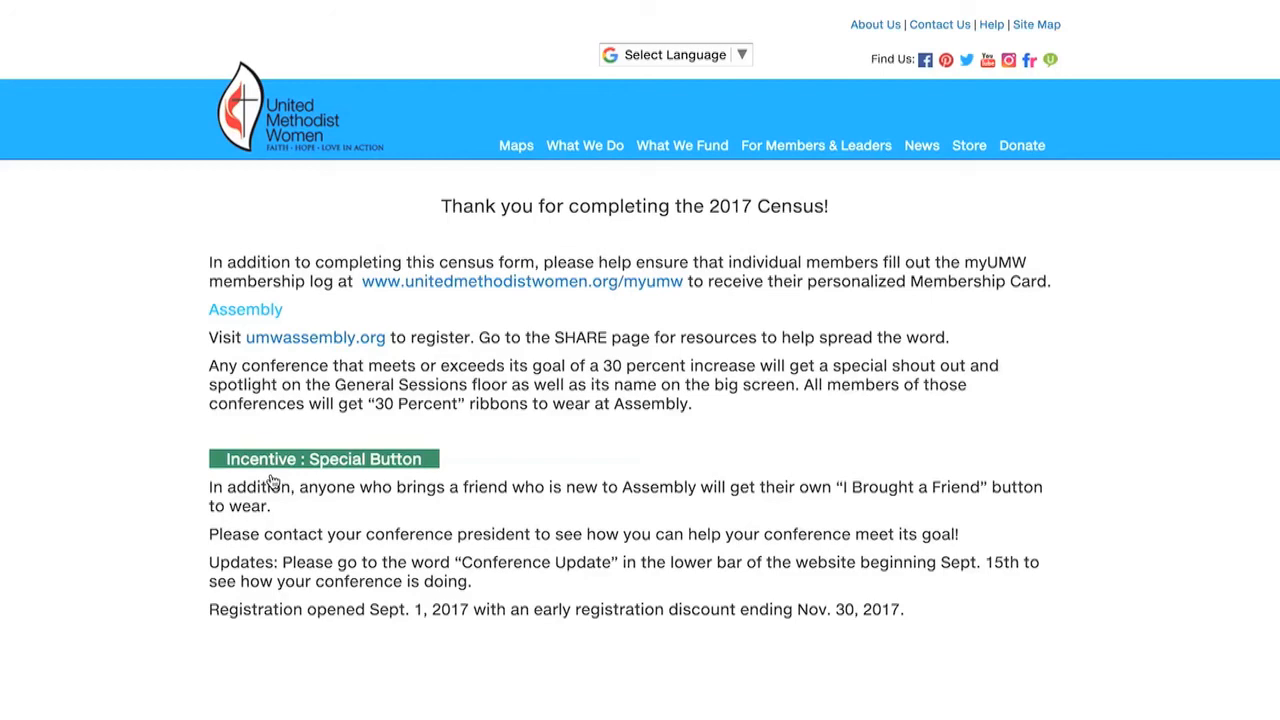
mouse_move(664, 252)
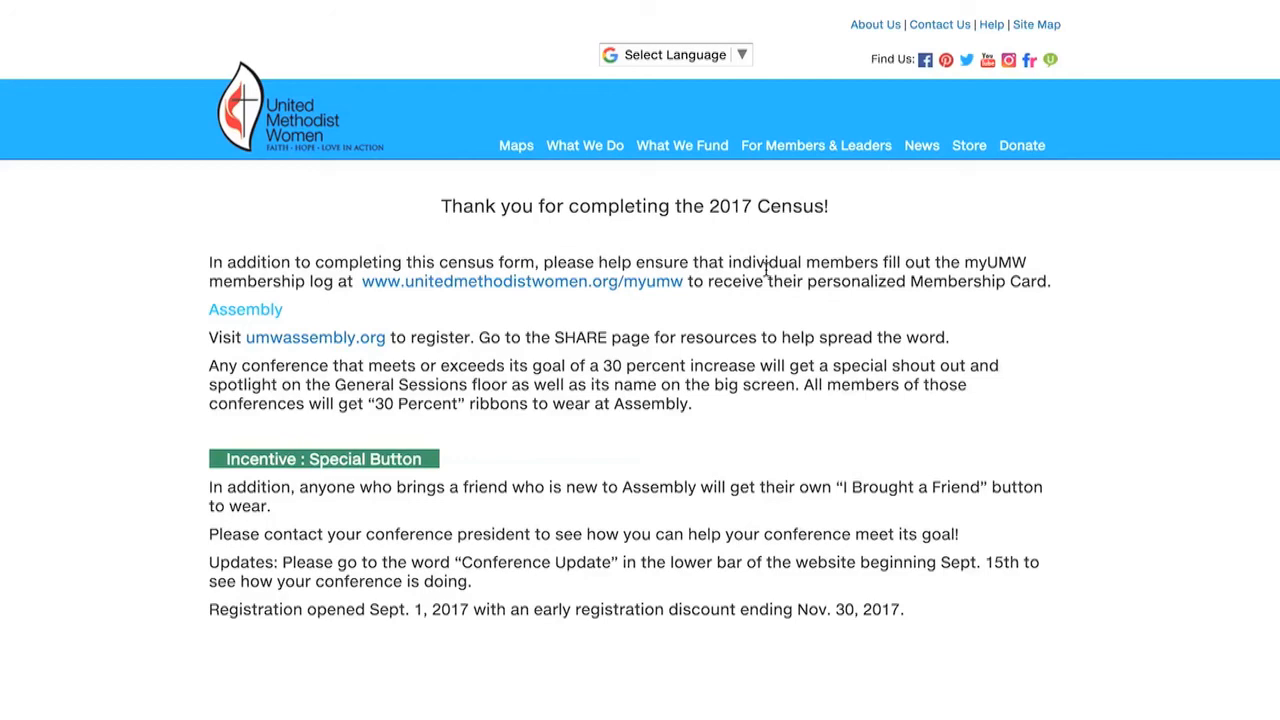
mouse_move(656, 284)
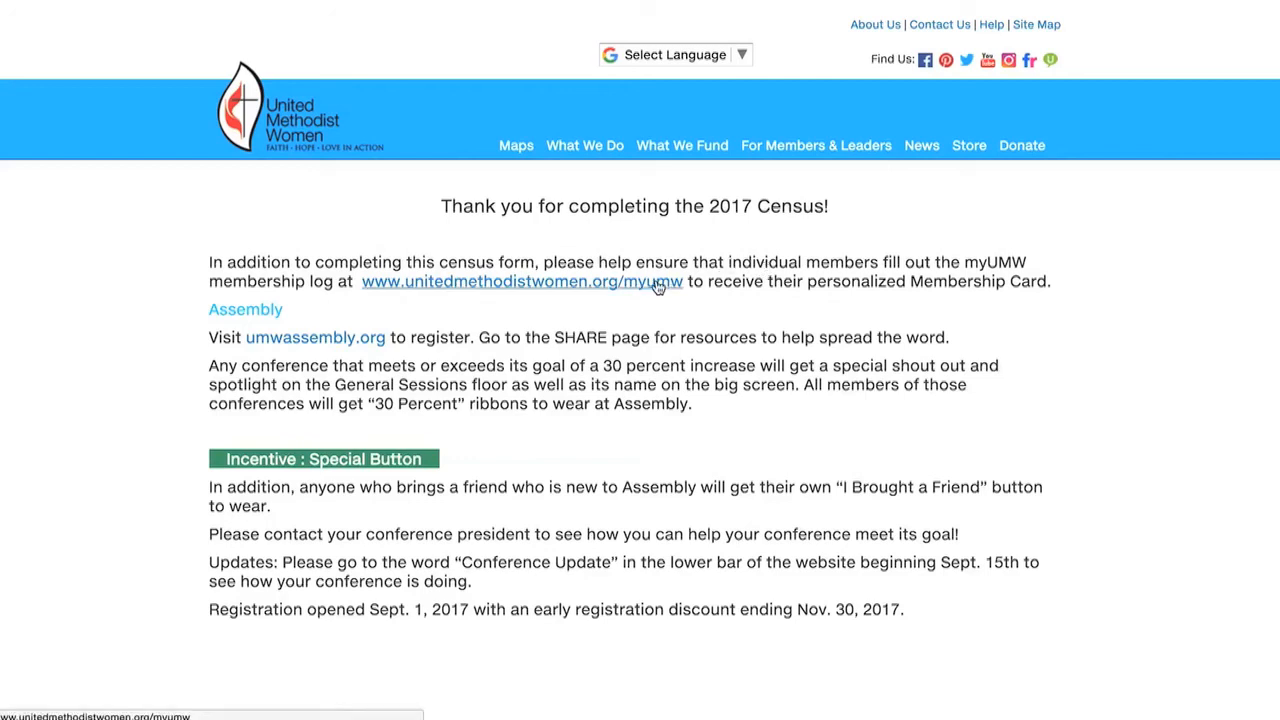
mouse_move(640, 292)
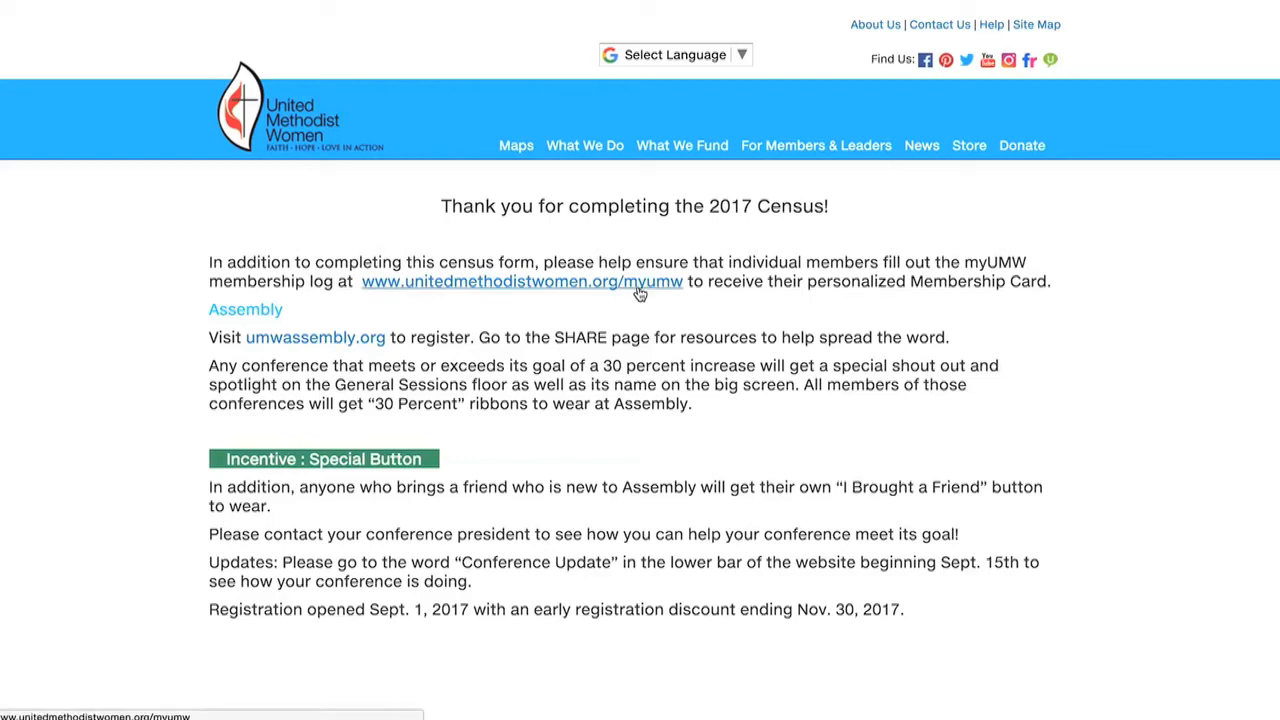
mouse_move(640, 304)
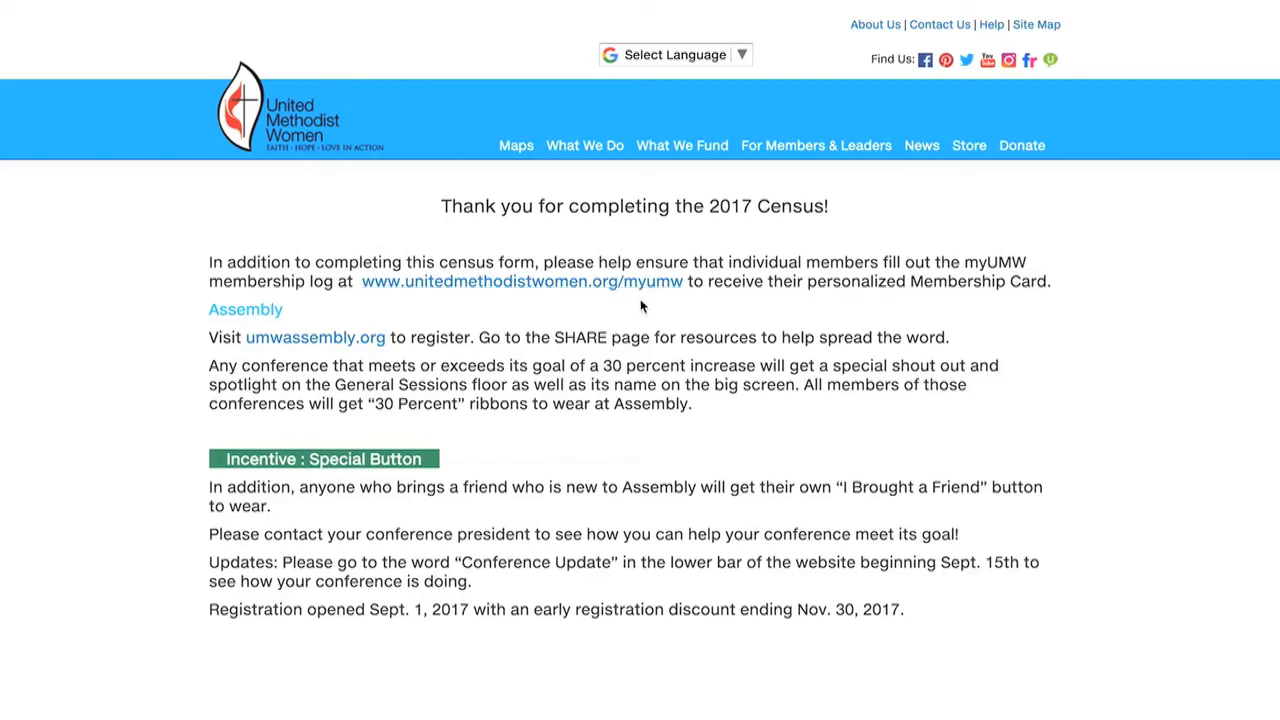
mouse_move(604, 288)
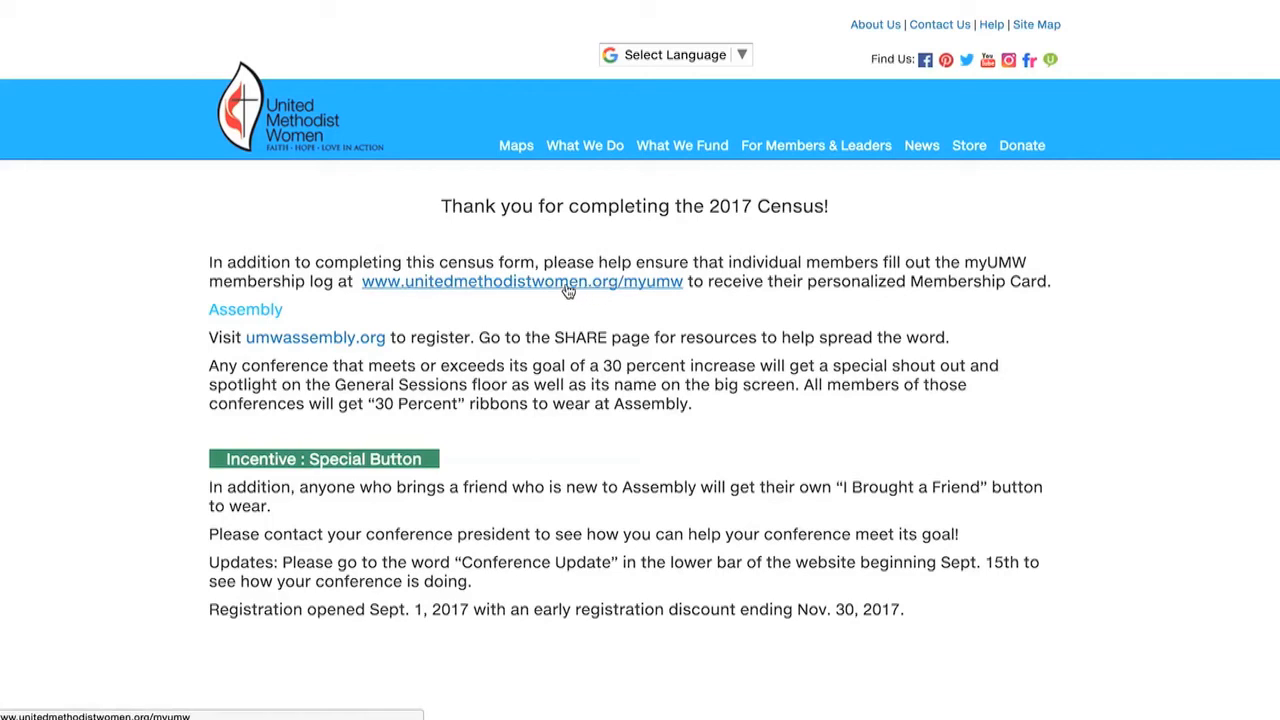
mouse_move(636, 288)
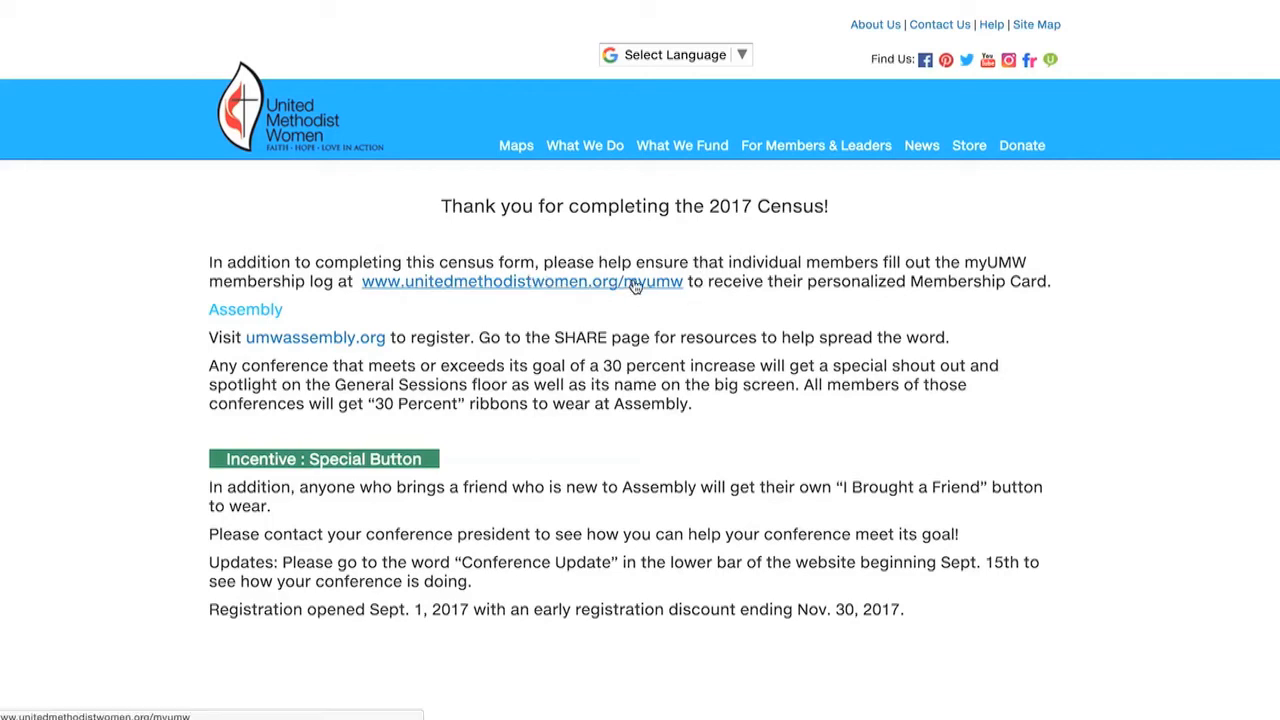
mouse_move(752, 300)
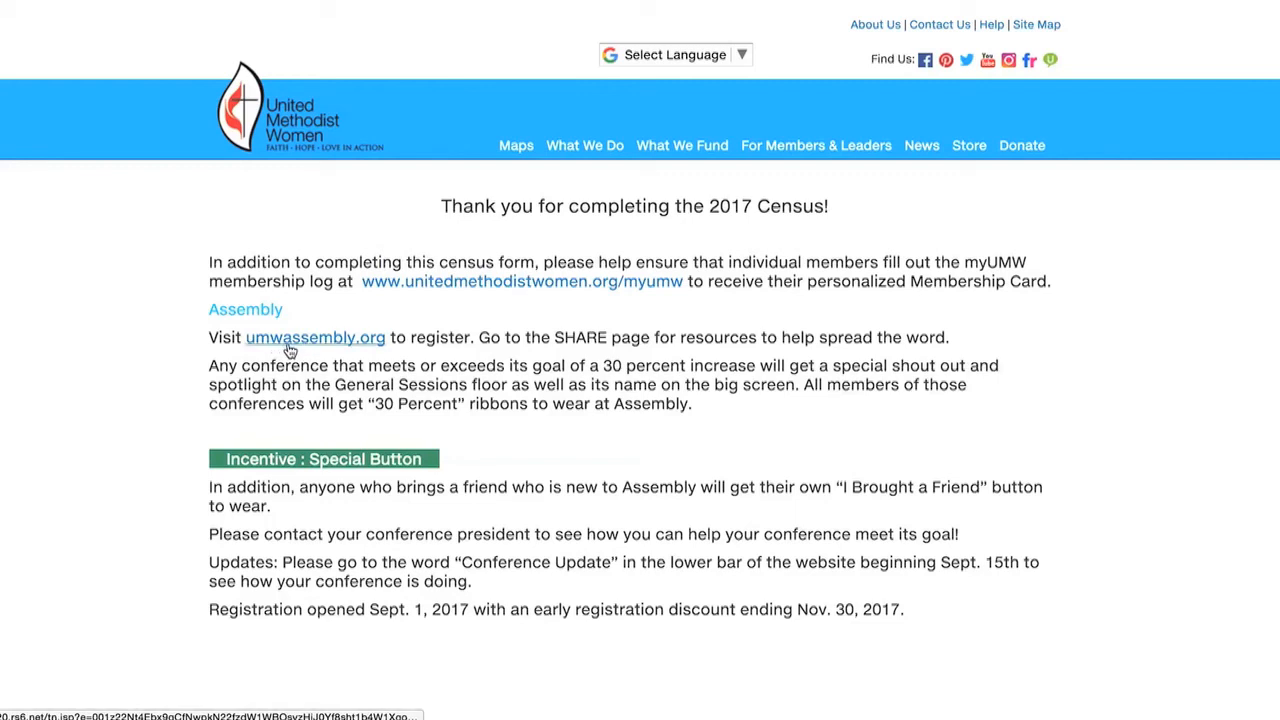
mouse_move(488, 332)
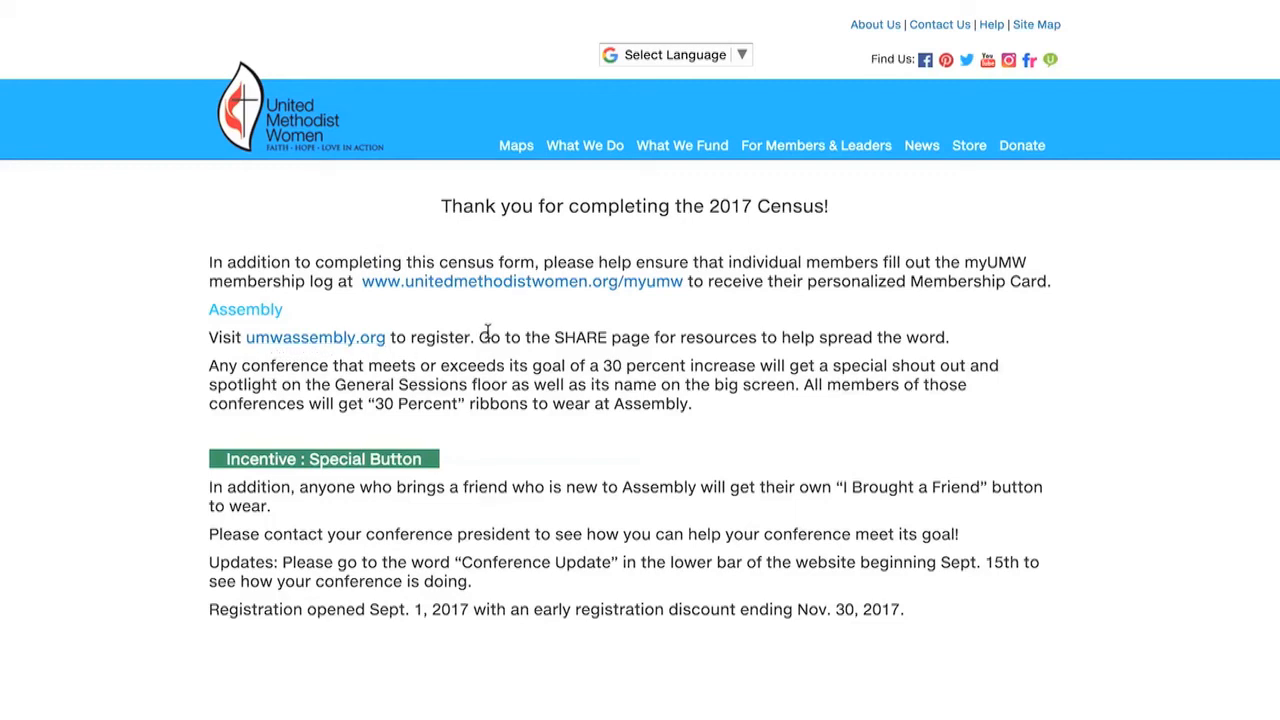
mouse_move(310, 508)
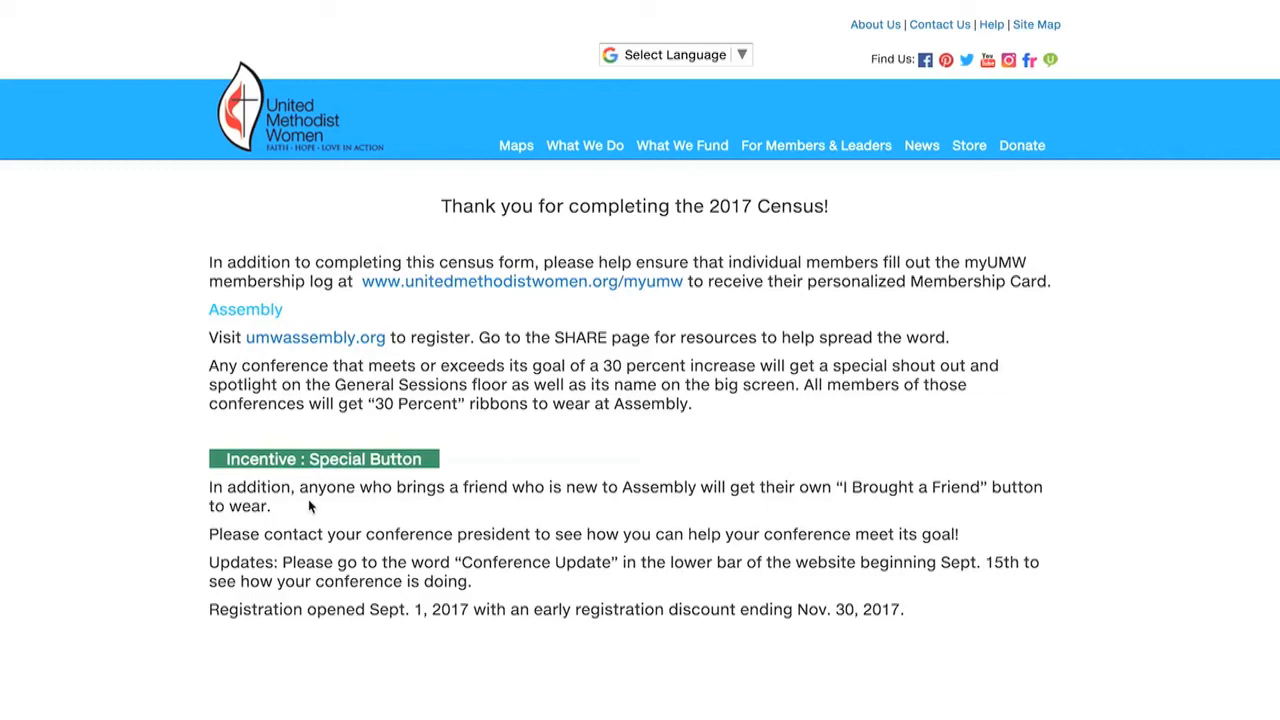